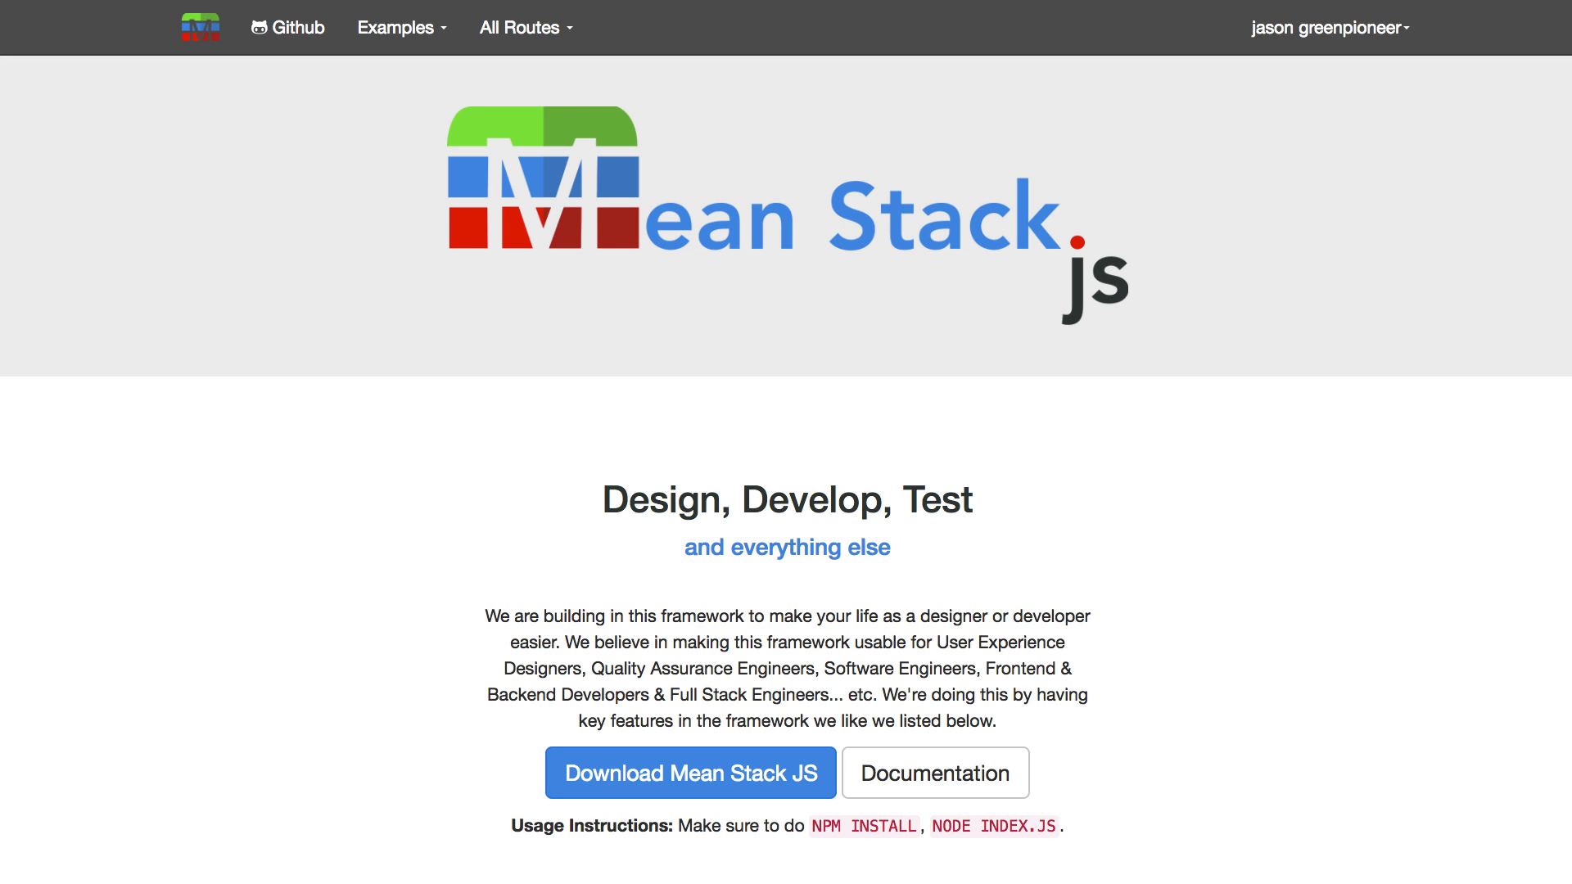
{"action": "mouse_move", "coordinate": [828, 354]}
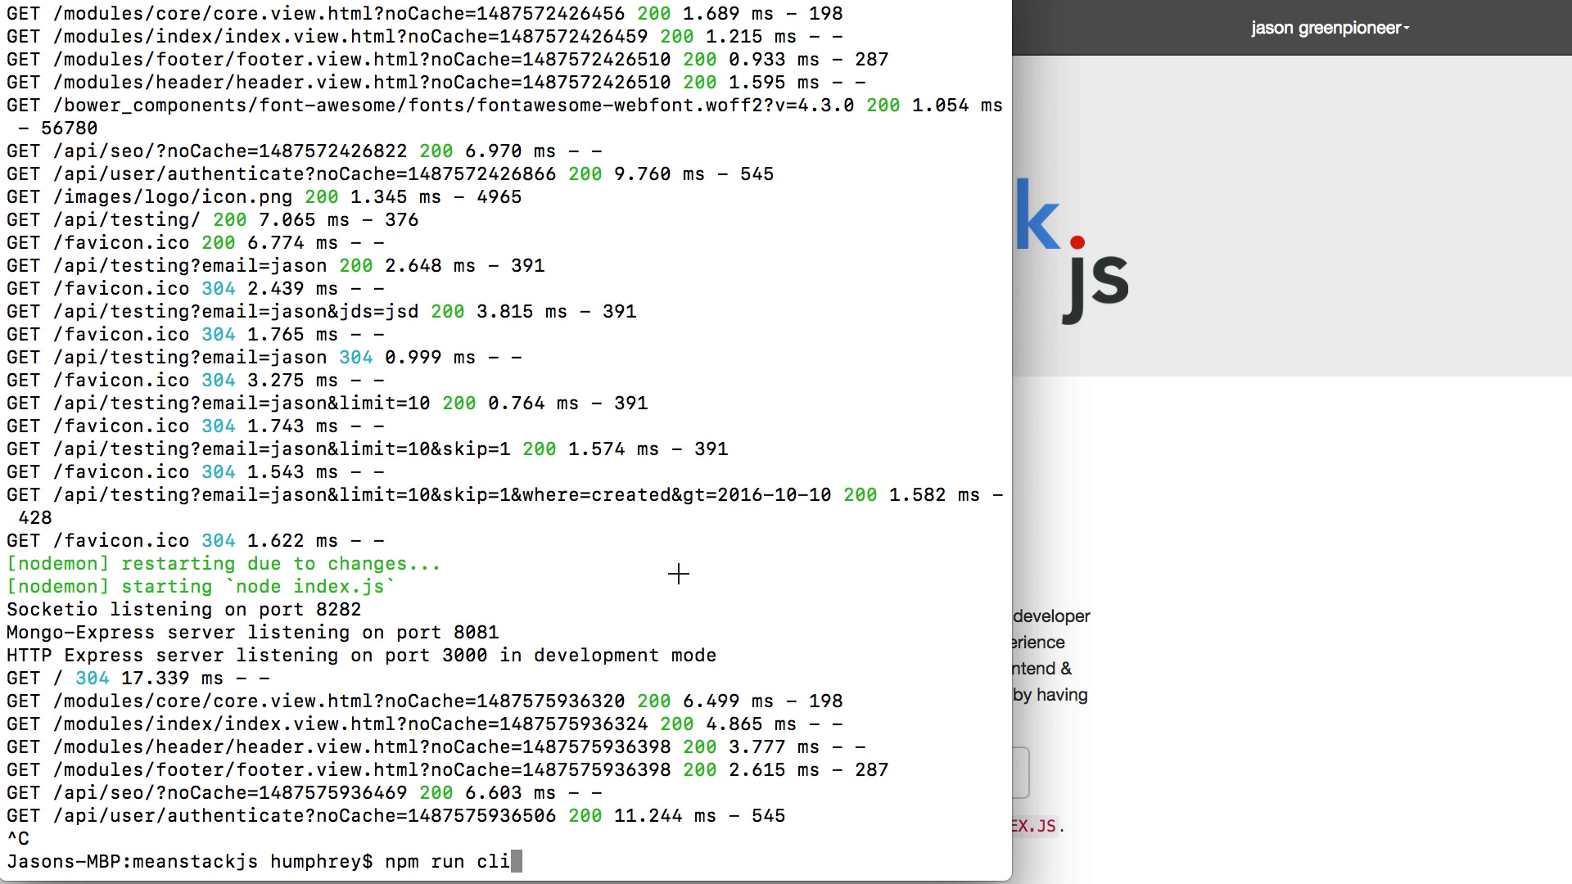
Run npm run cli and browse the CLI menu's task list down to the system tasks
{"action": "key", "text": "Return"}
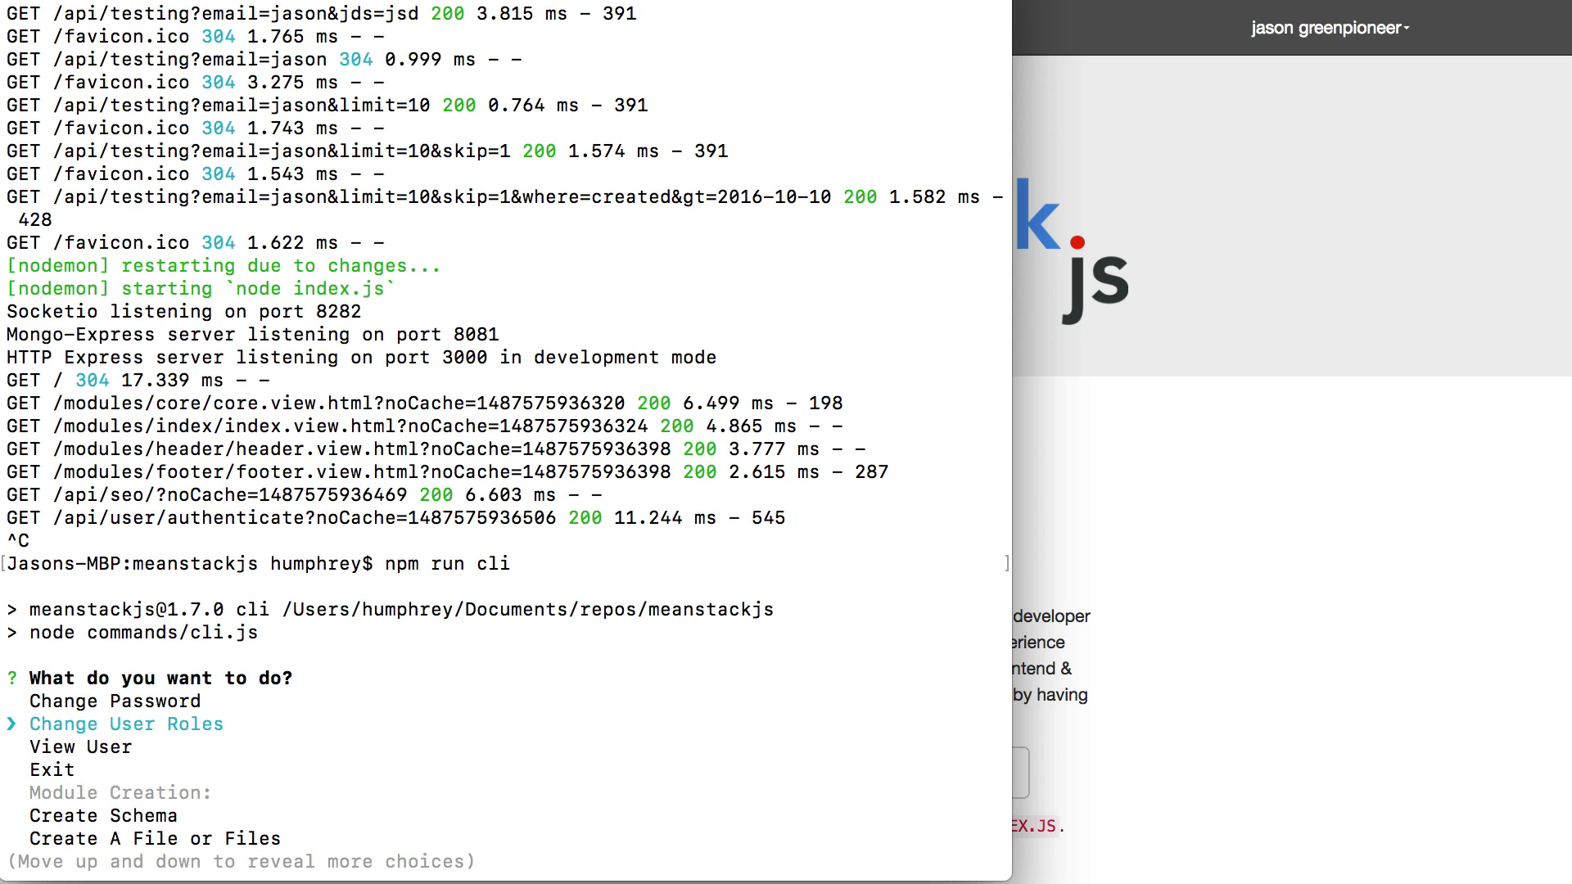
{"action": "key", "text": "Down"}
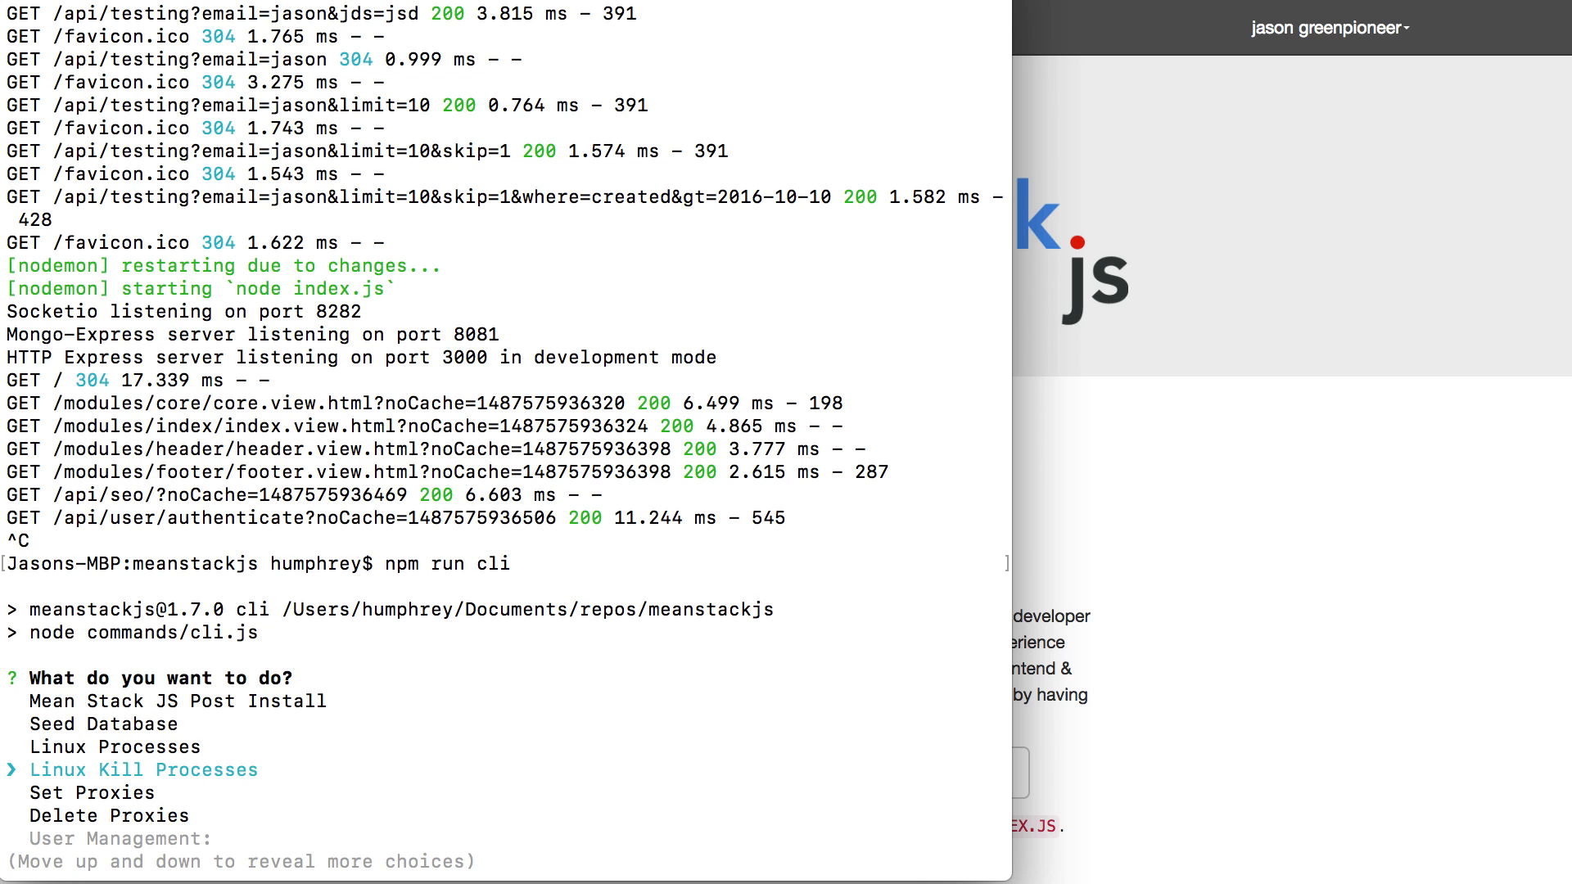
{"action": "key", "text": "up"}
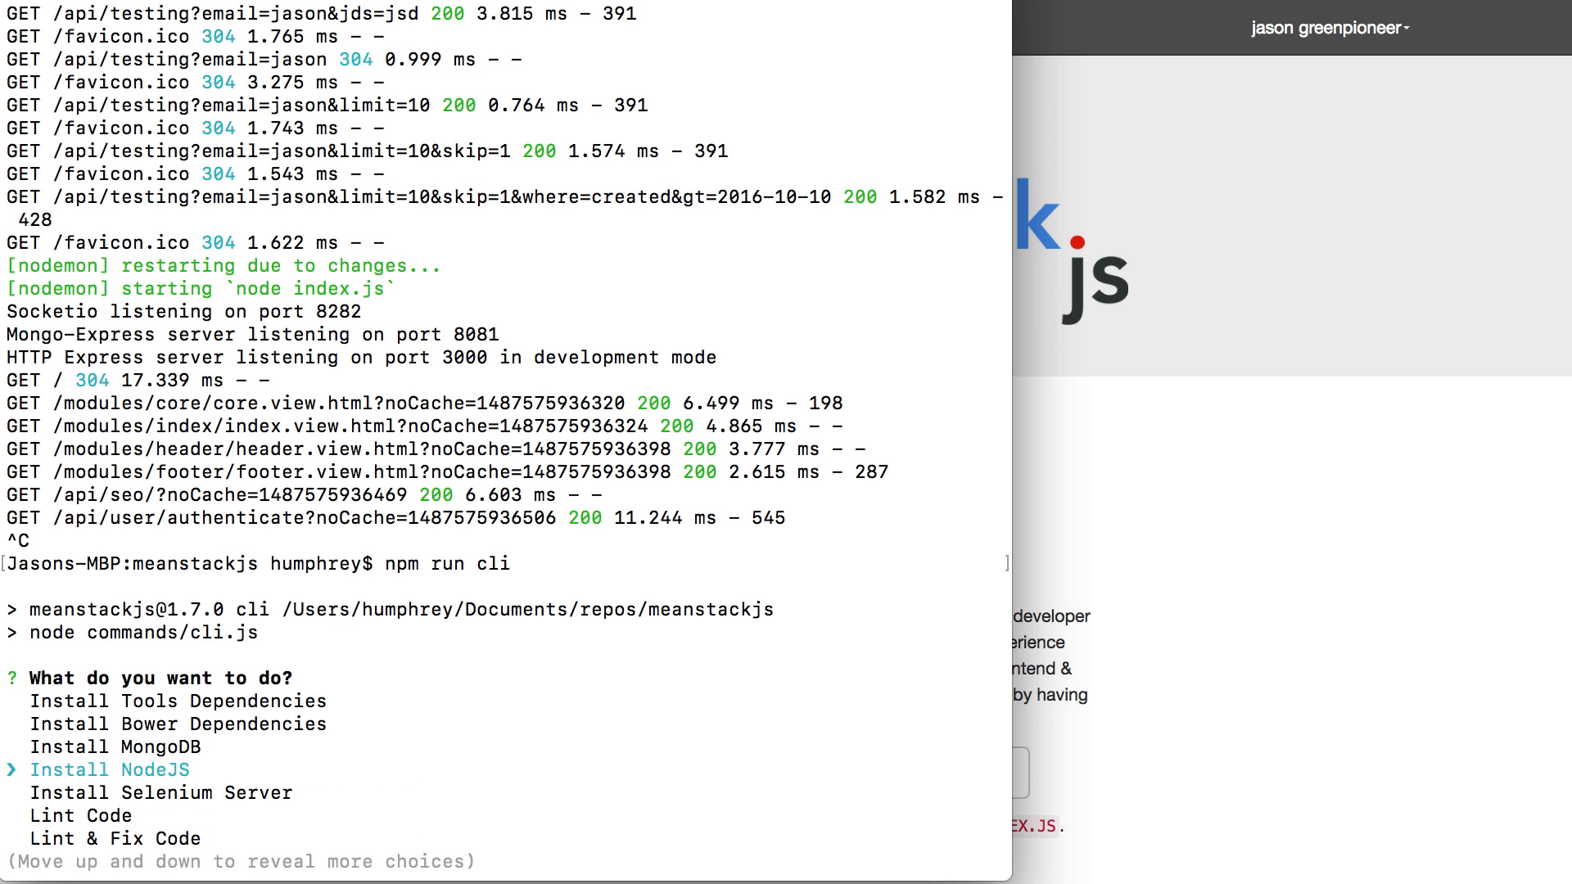
{"action": "key", "text": "Up"}
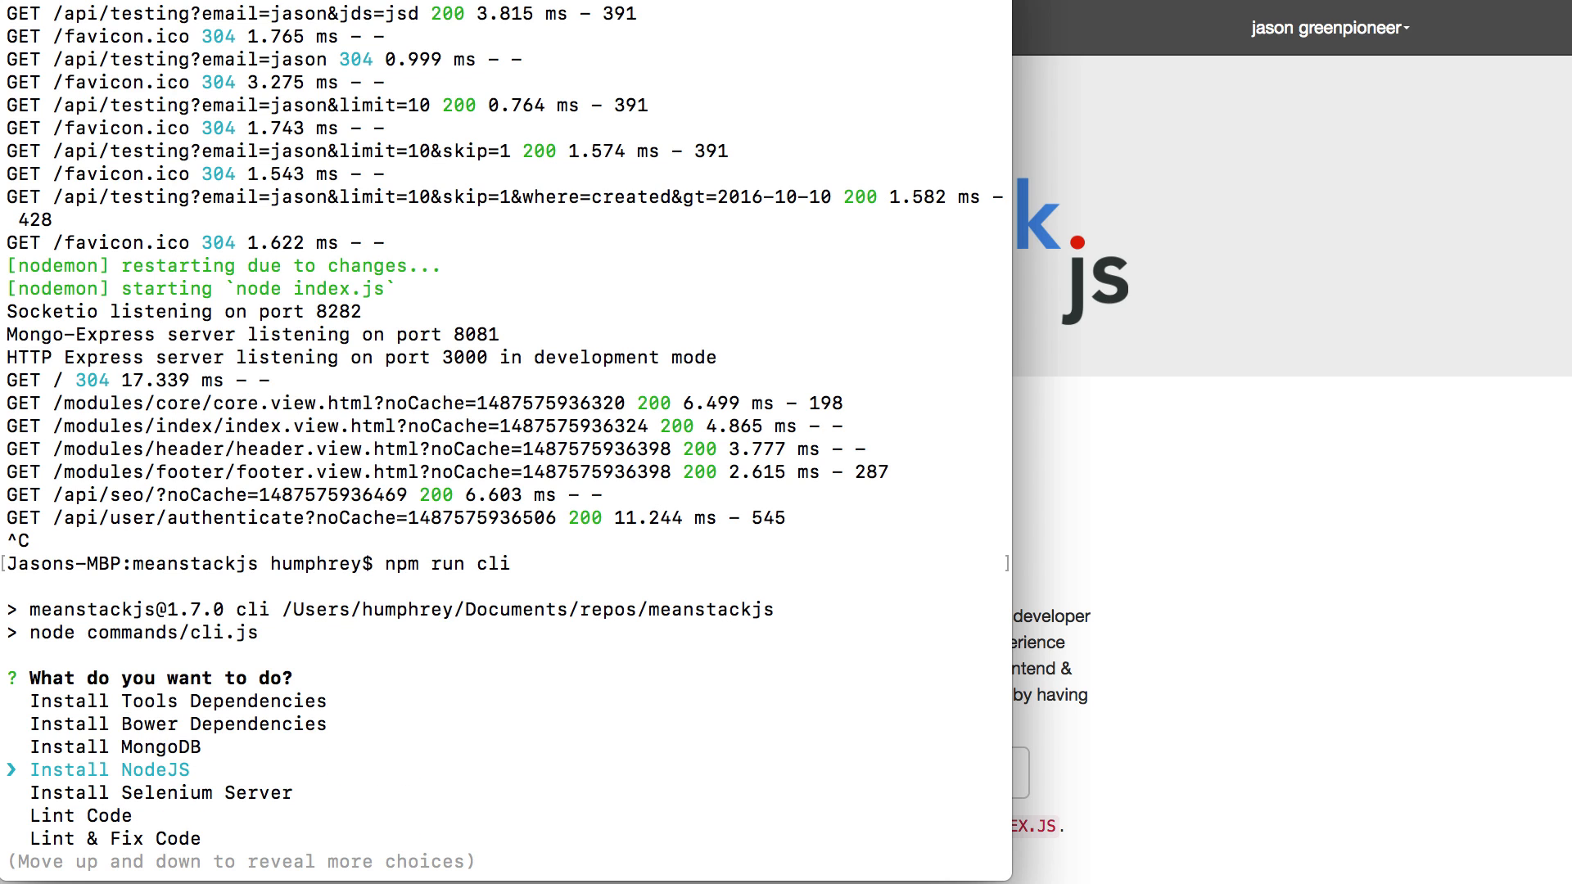
{"action": "key", "text": "up"}
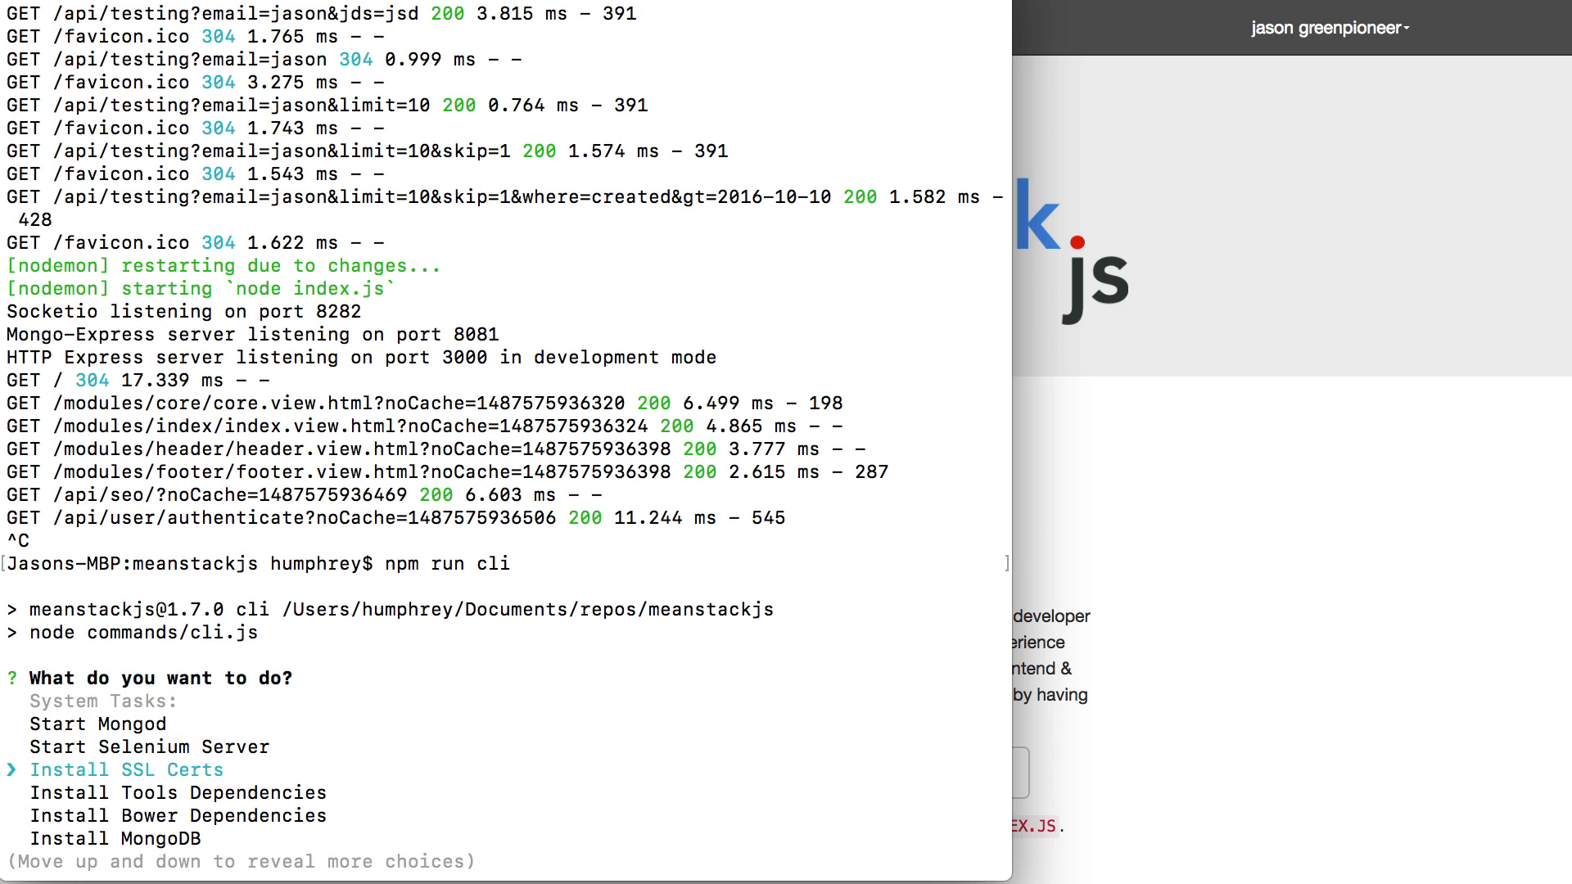
{"action": "key", "text": "Up"}
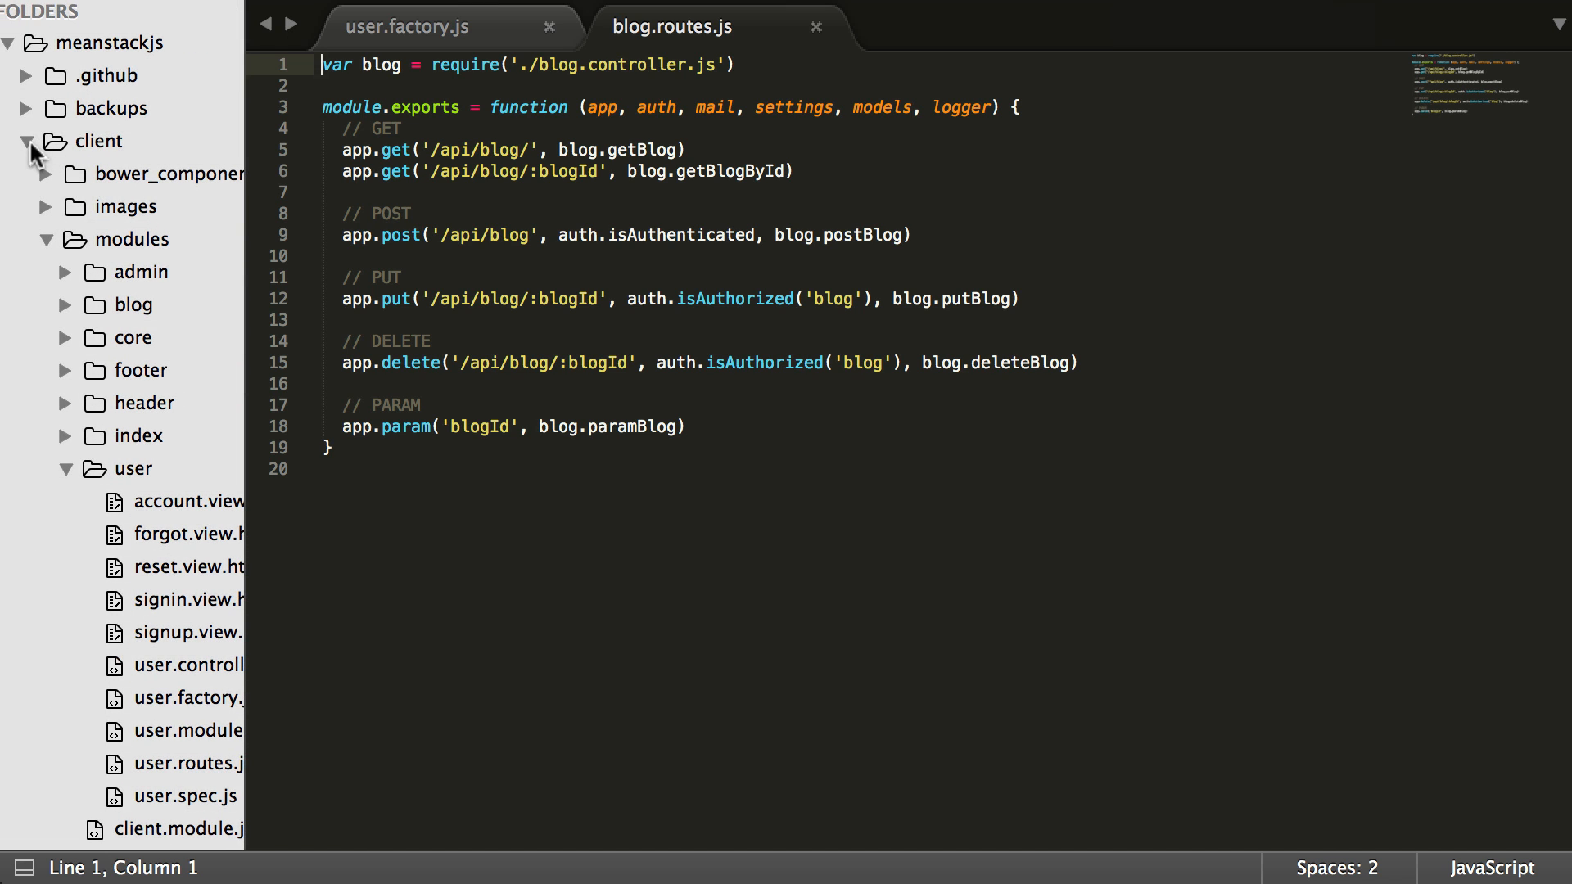
Collapse the client folder, expand commands, and open cli.js to read its code
{"action": "left_click", "coordinate": [36, 141]}
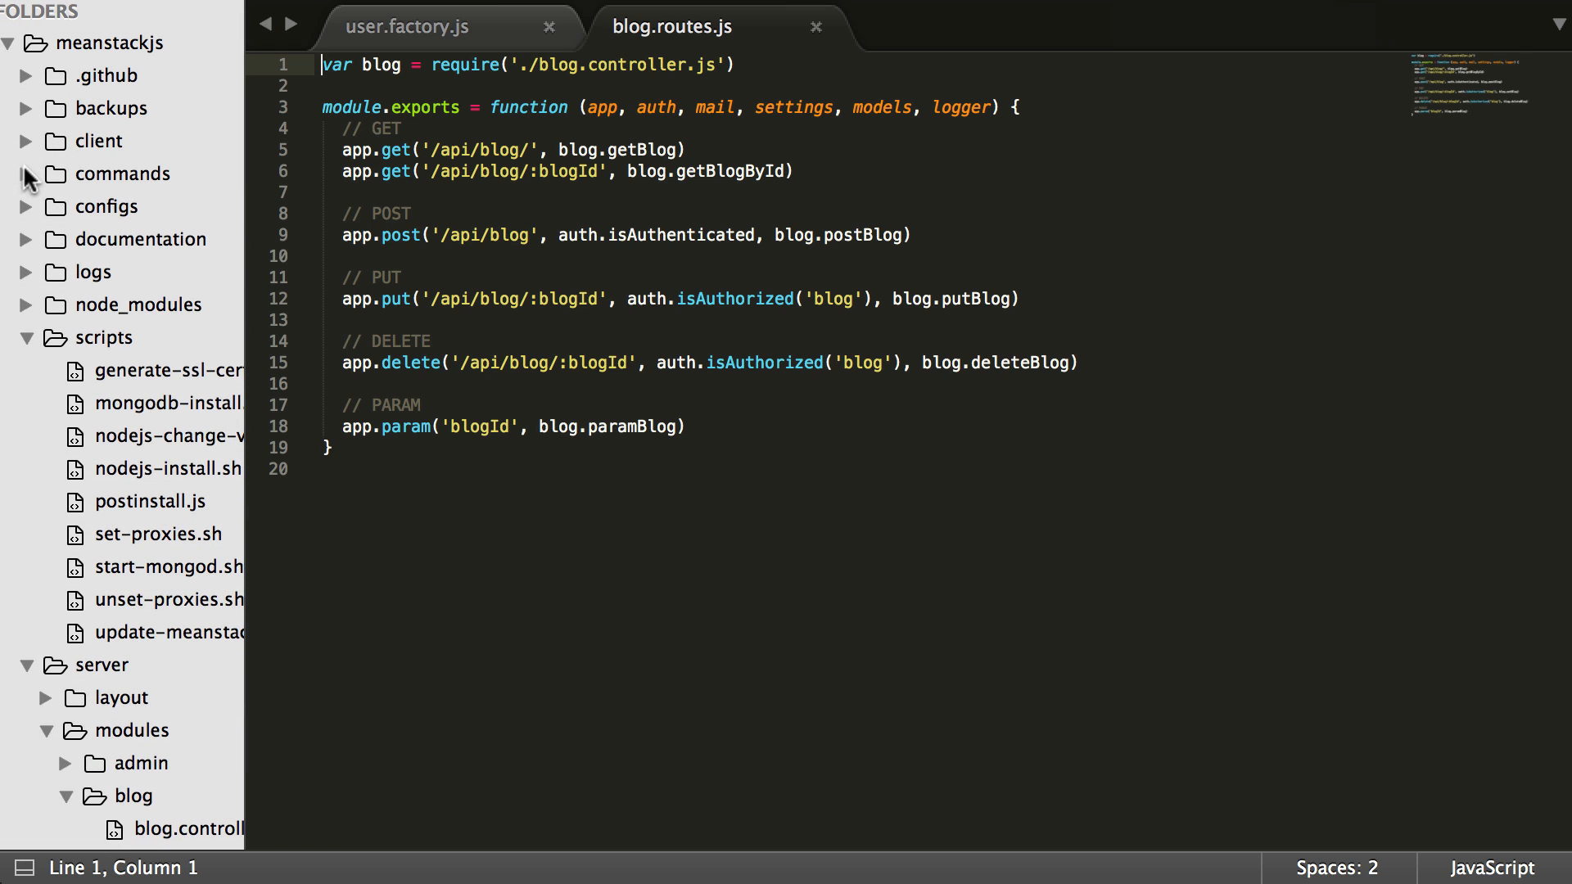
{"action": "left_click", "coordinate": [29, 174]}
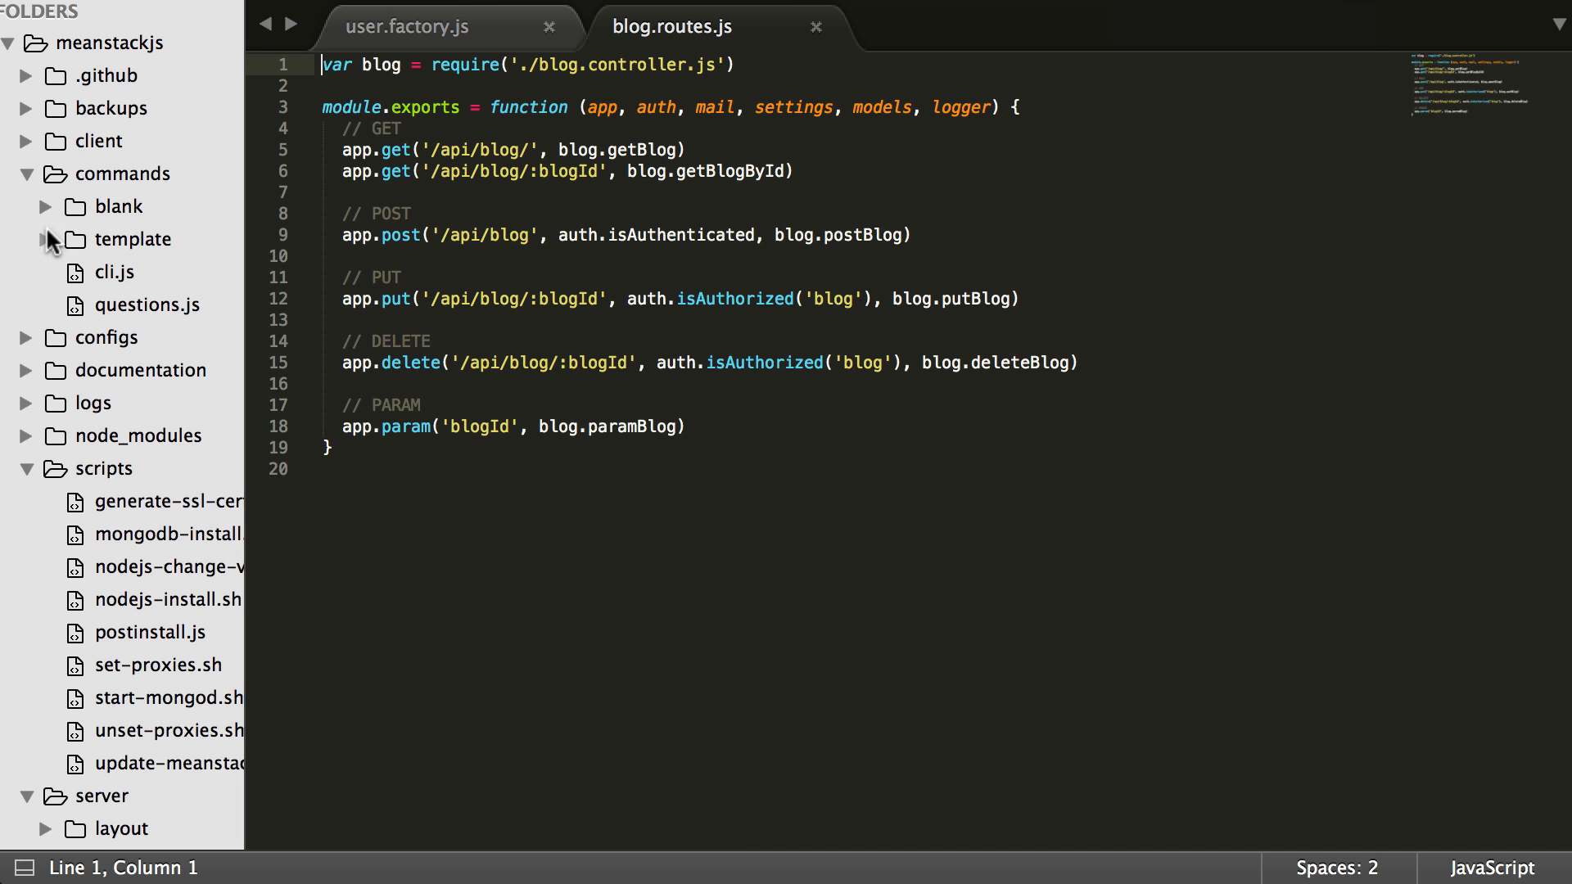
{"action": "mouse_move", "coordinate": [122, 280]}
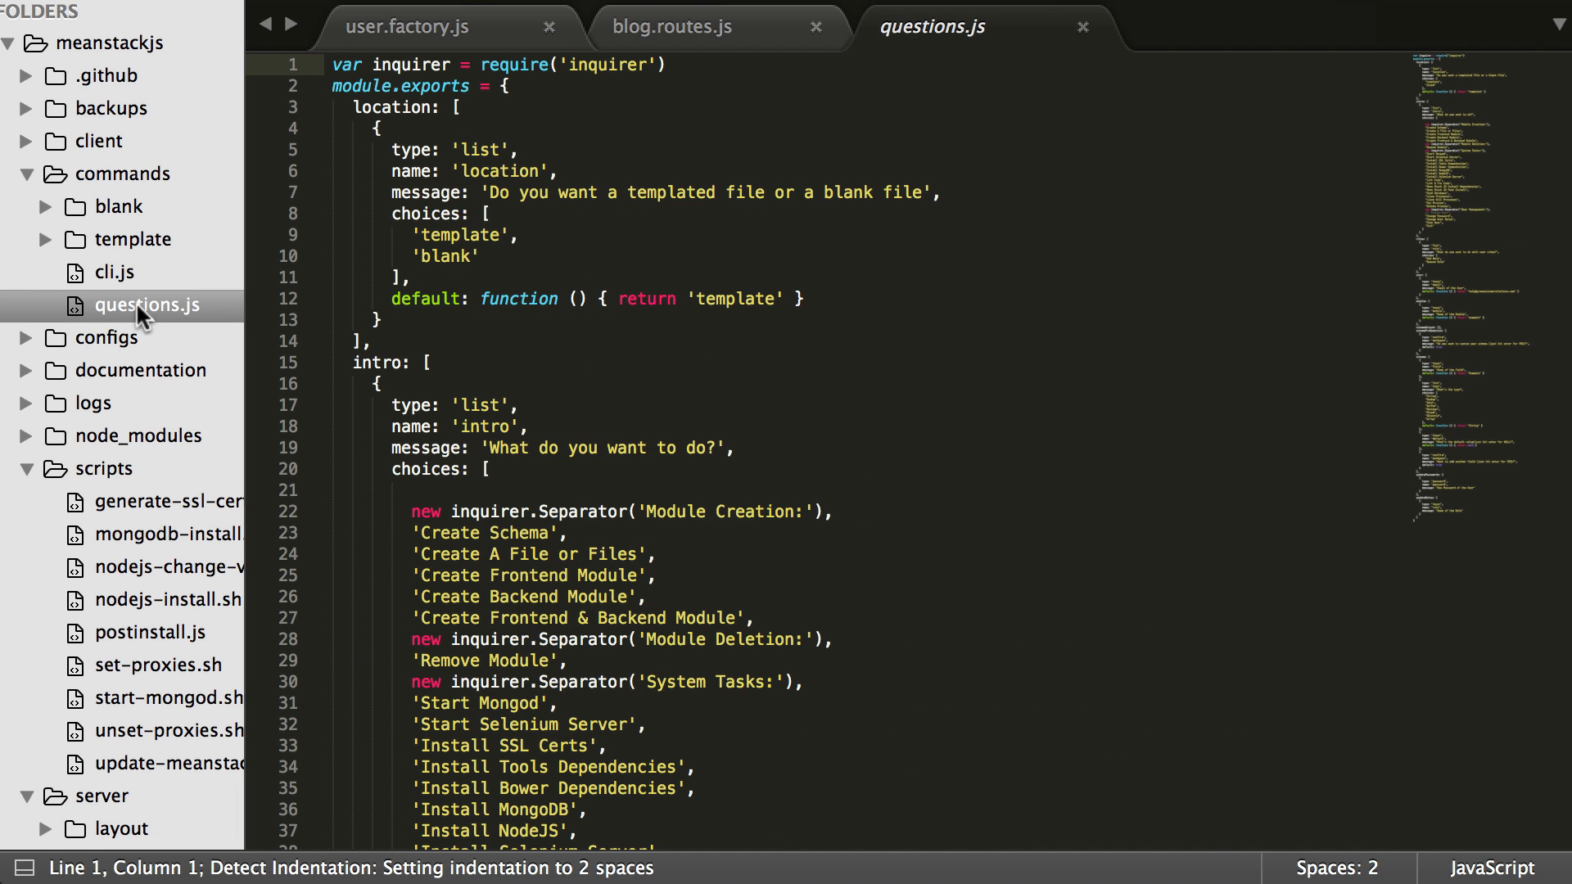
{"action": "left_click", "coordinate": [91, 272]}
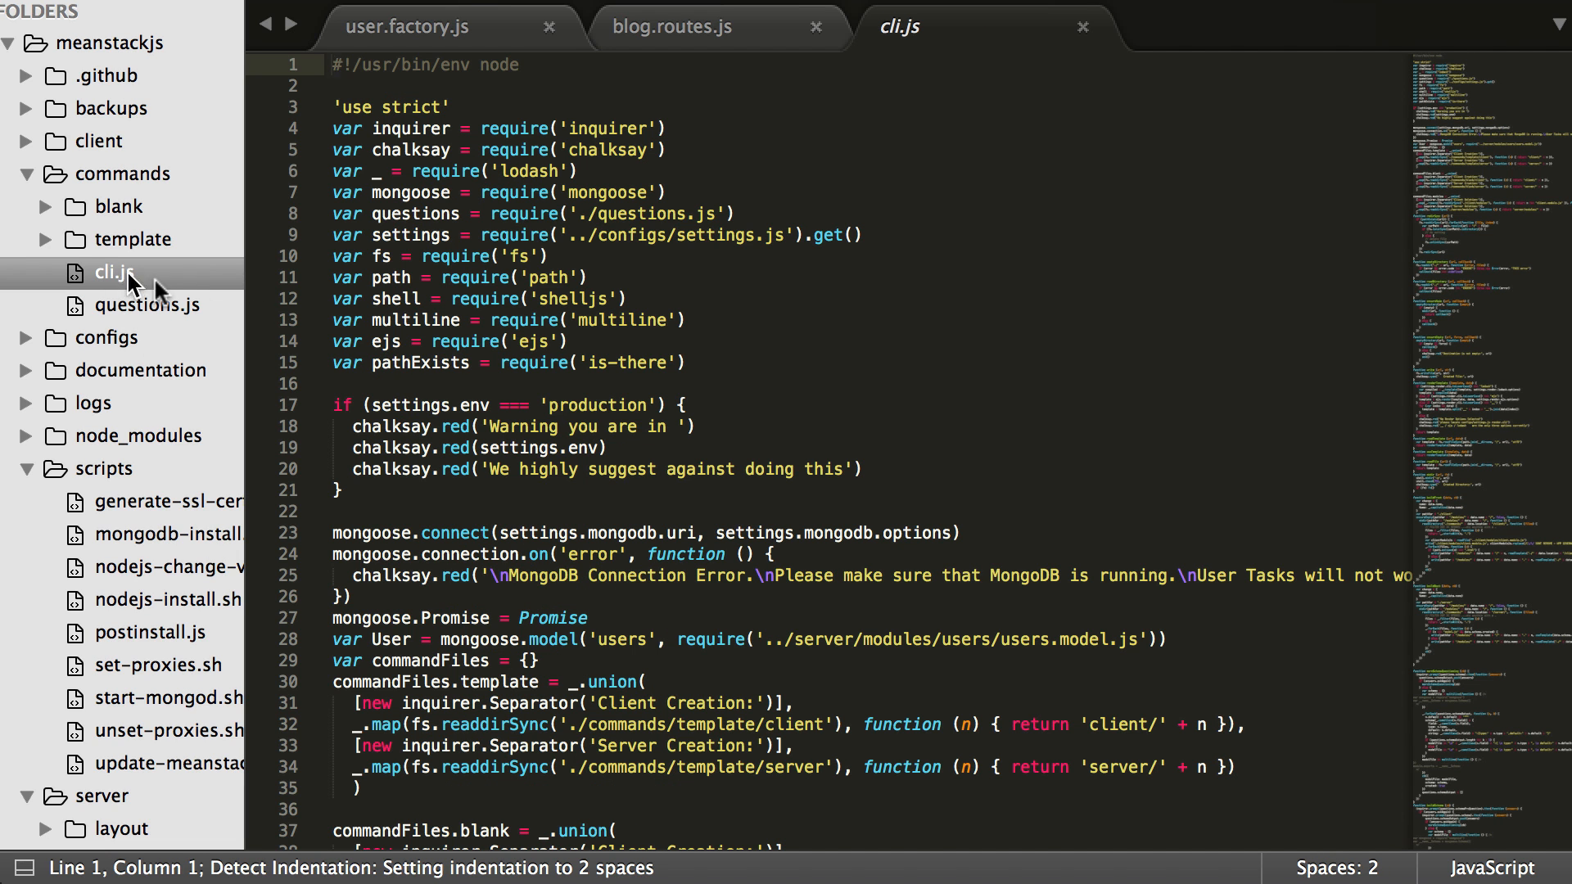
{"action": "mouse_move", "coordinate": [534, 429]}
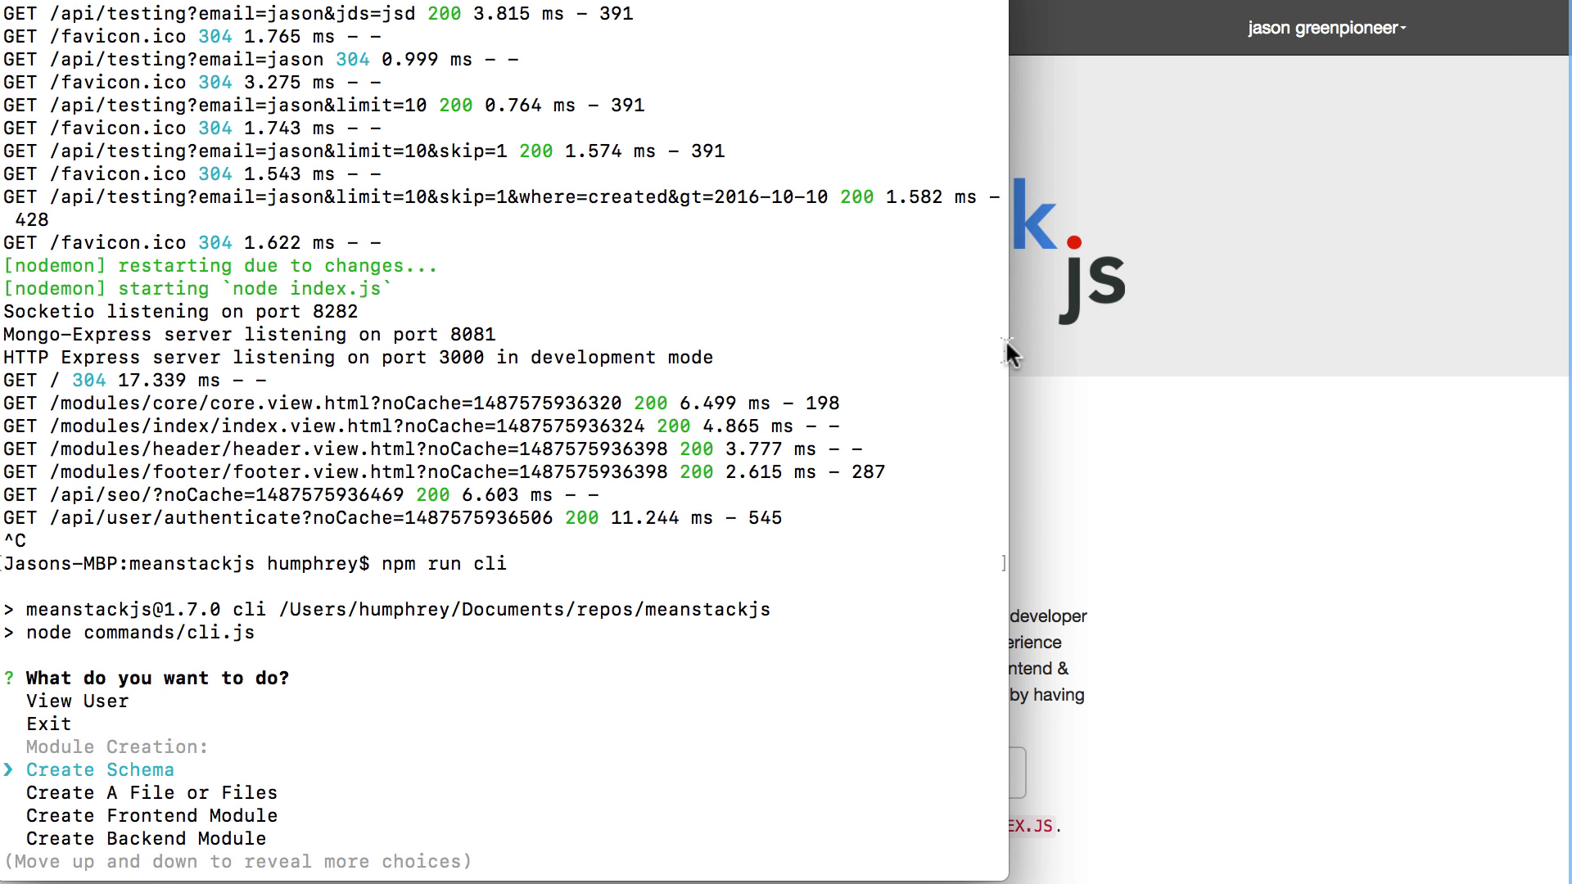
Exit the CLI menu and run npm run lint:fix in the Terminal
{"action": "key", "text": "up"}
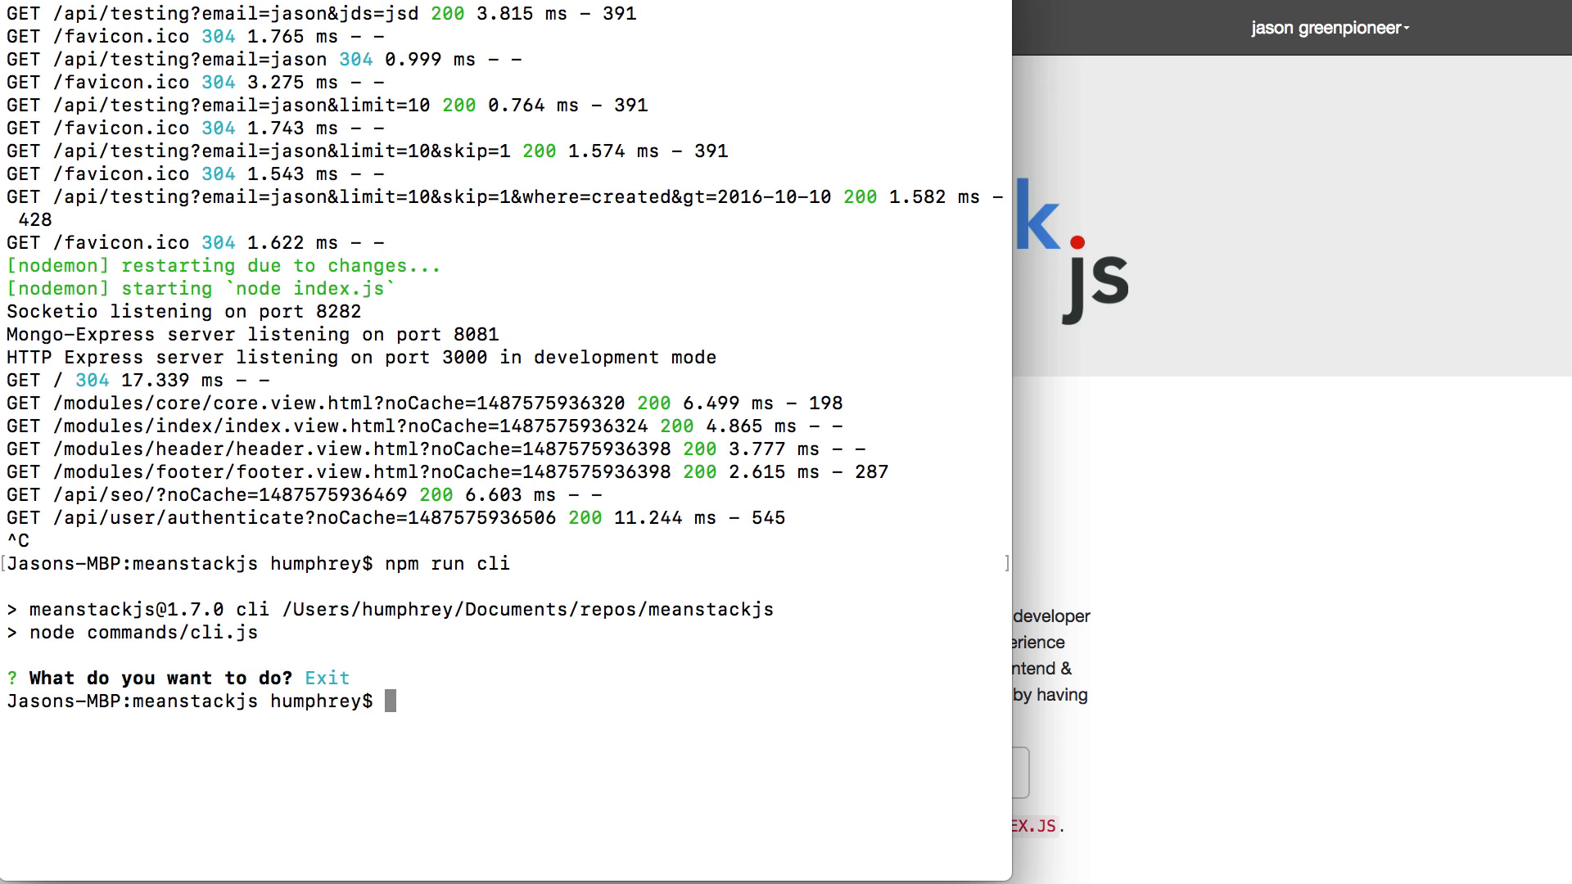
{"action": "type", "text": "npm"}
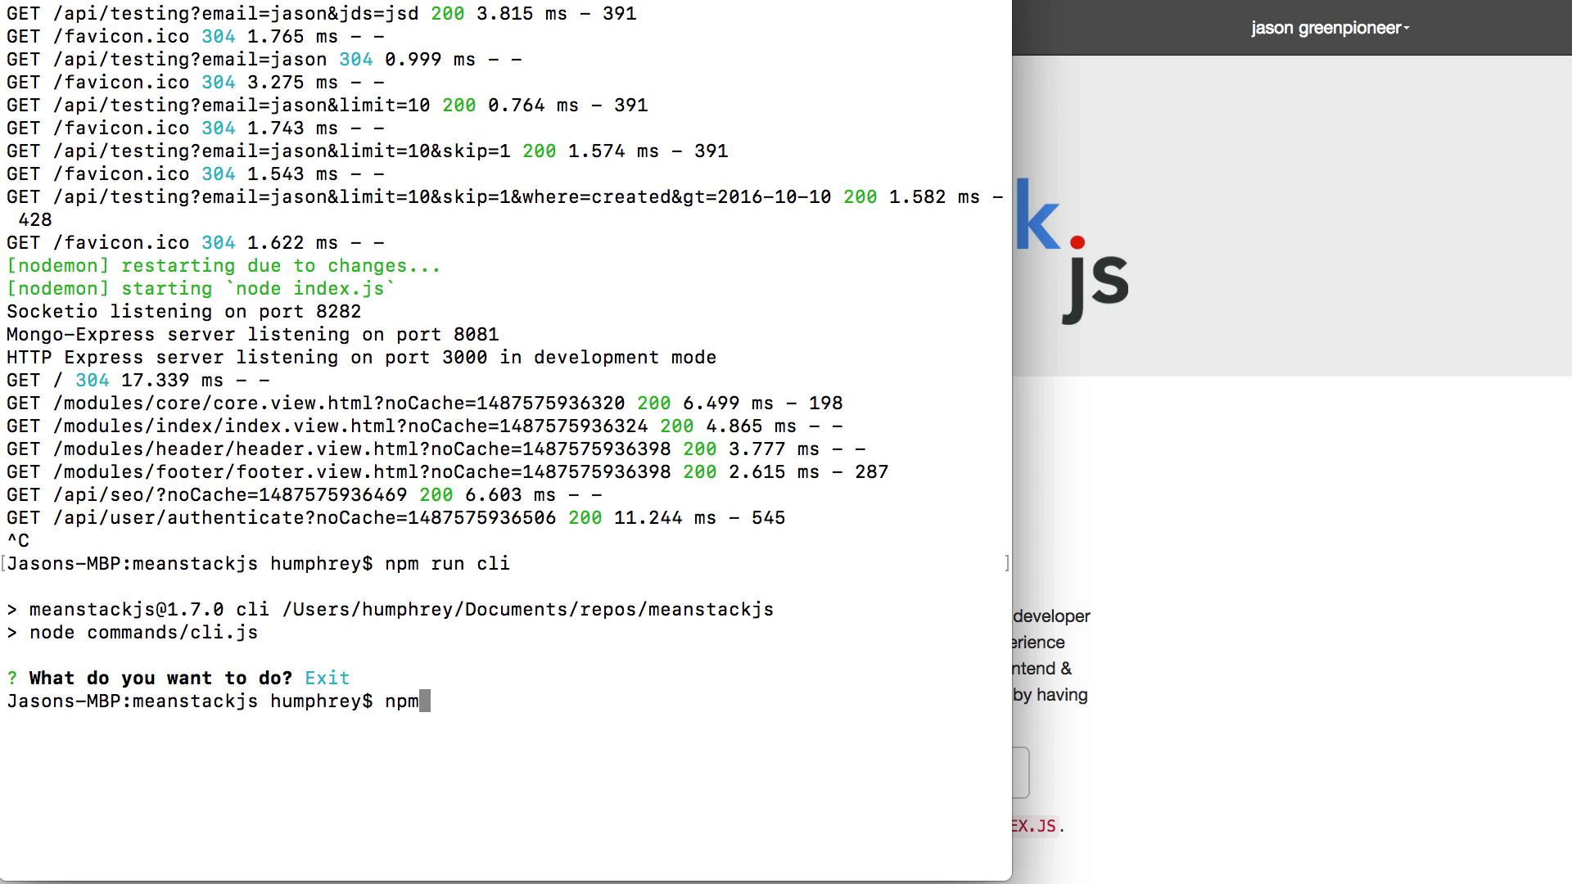
{"action": "type", "text": "run l"}
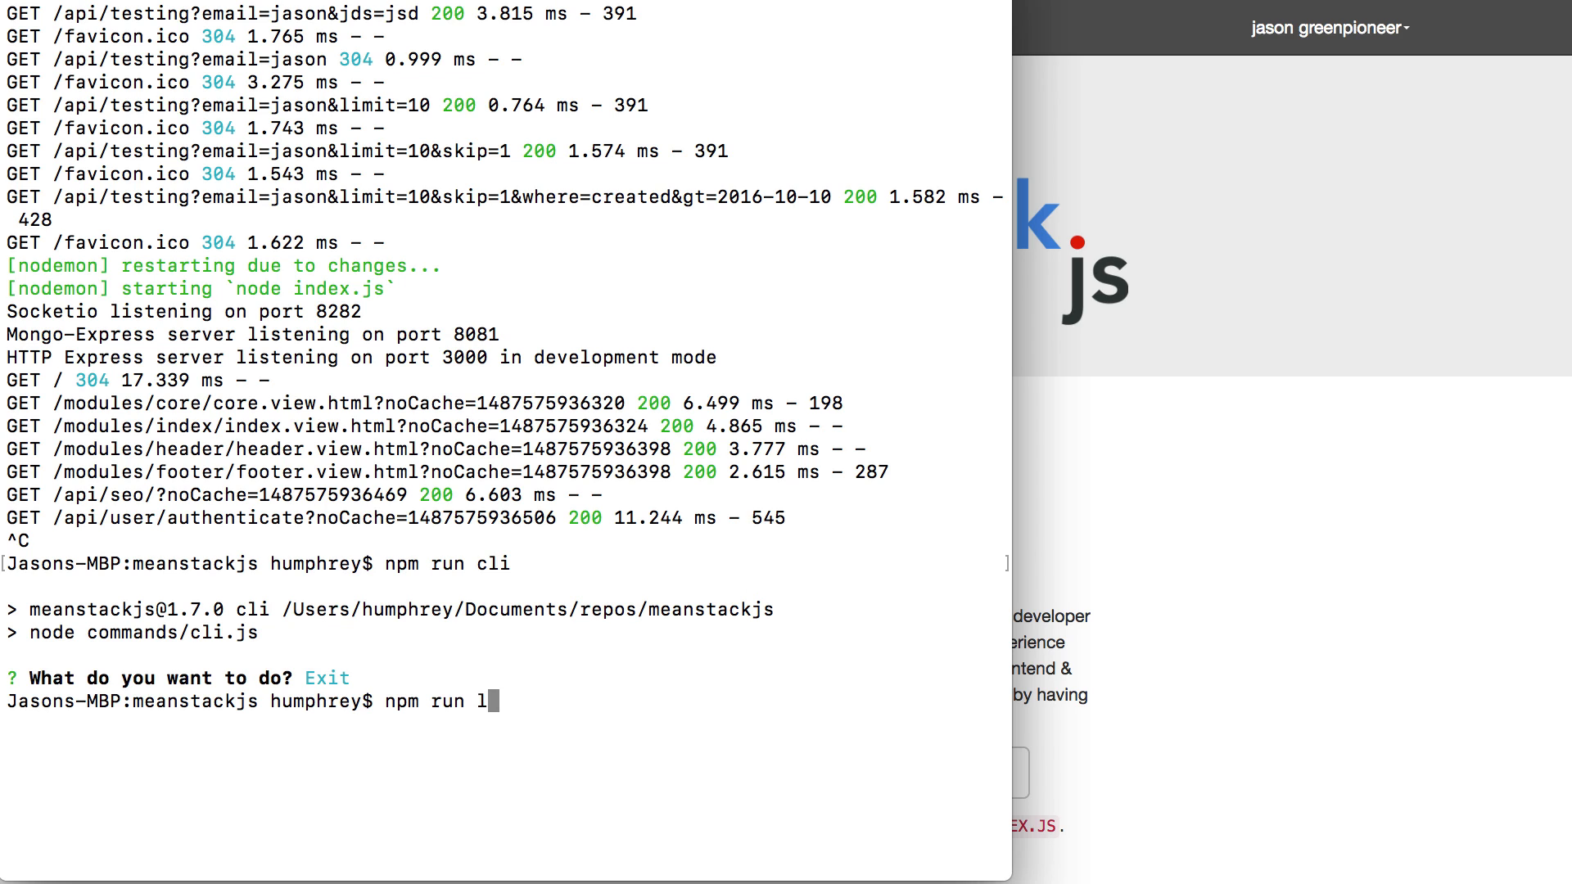
{"action": "type", "text": "int"}
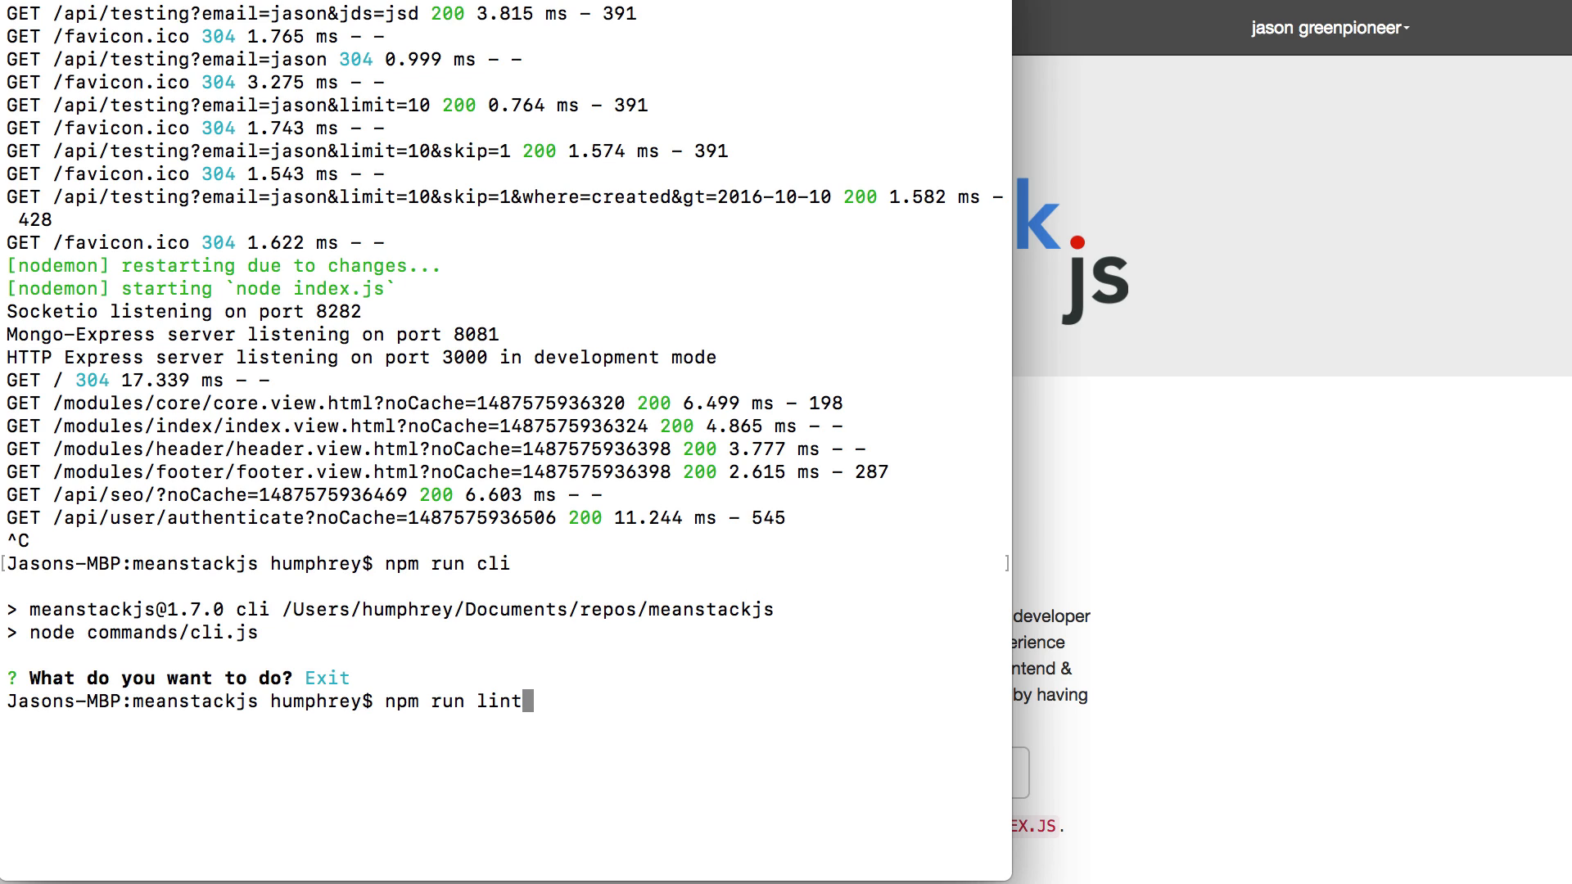
{"action": "type", "text": ":"}
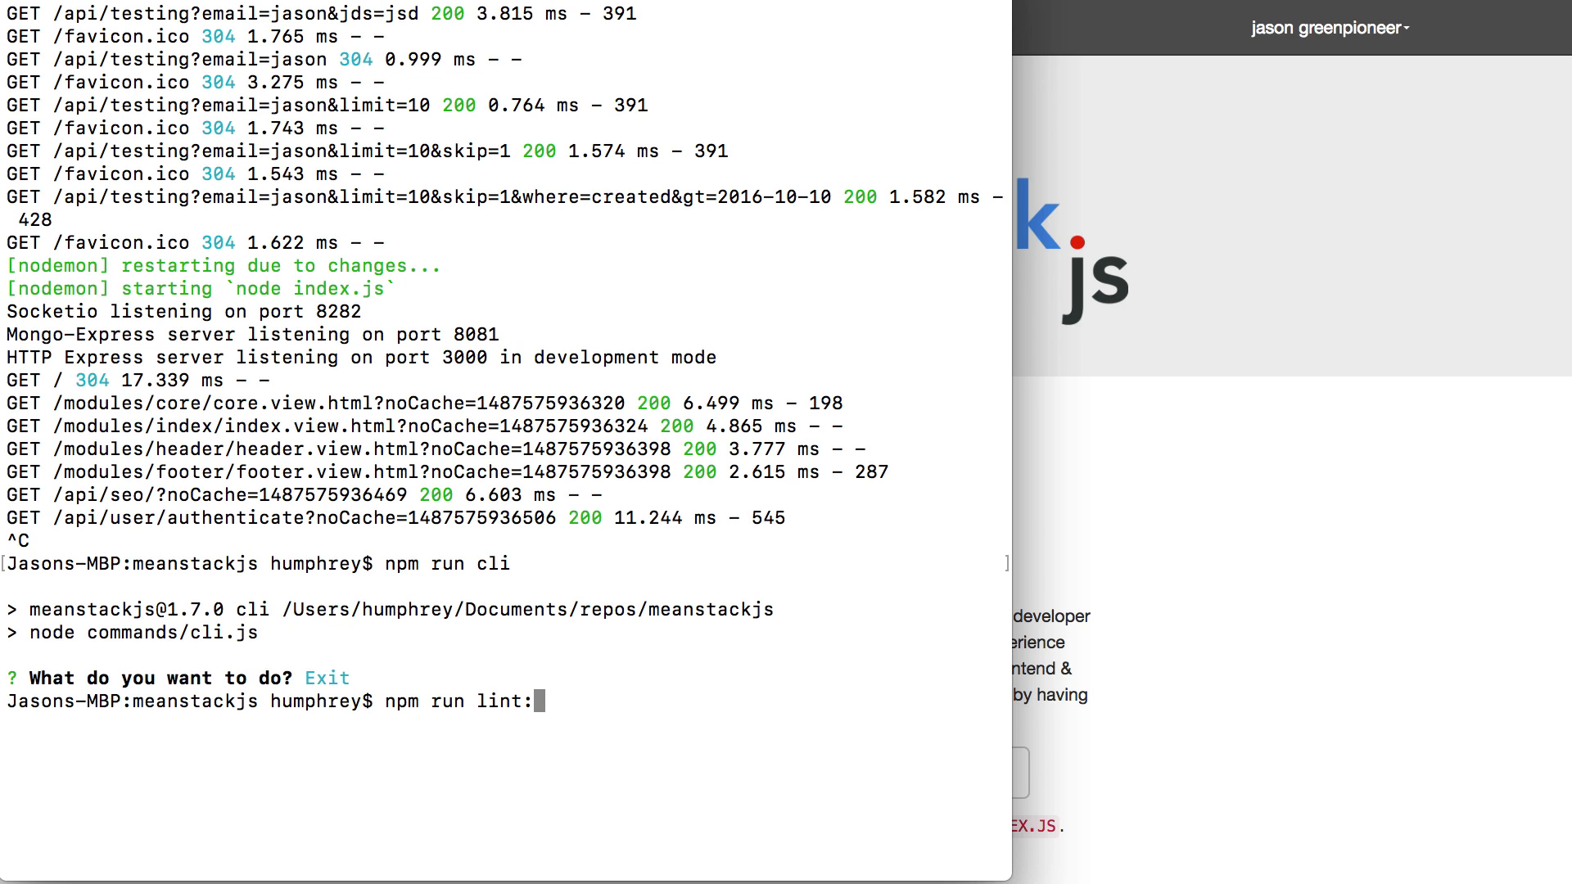
{"action": "type", "text": "fix"}
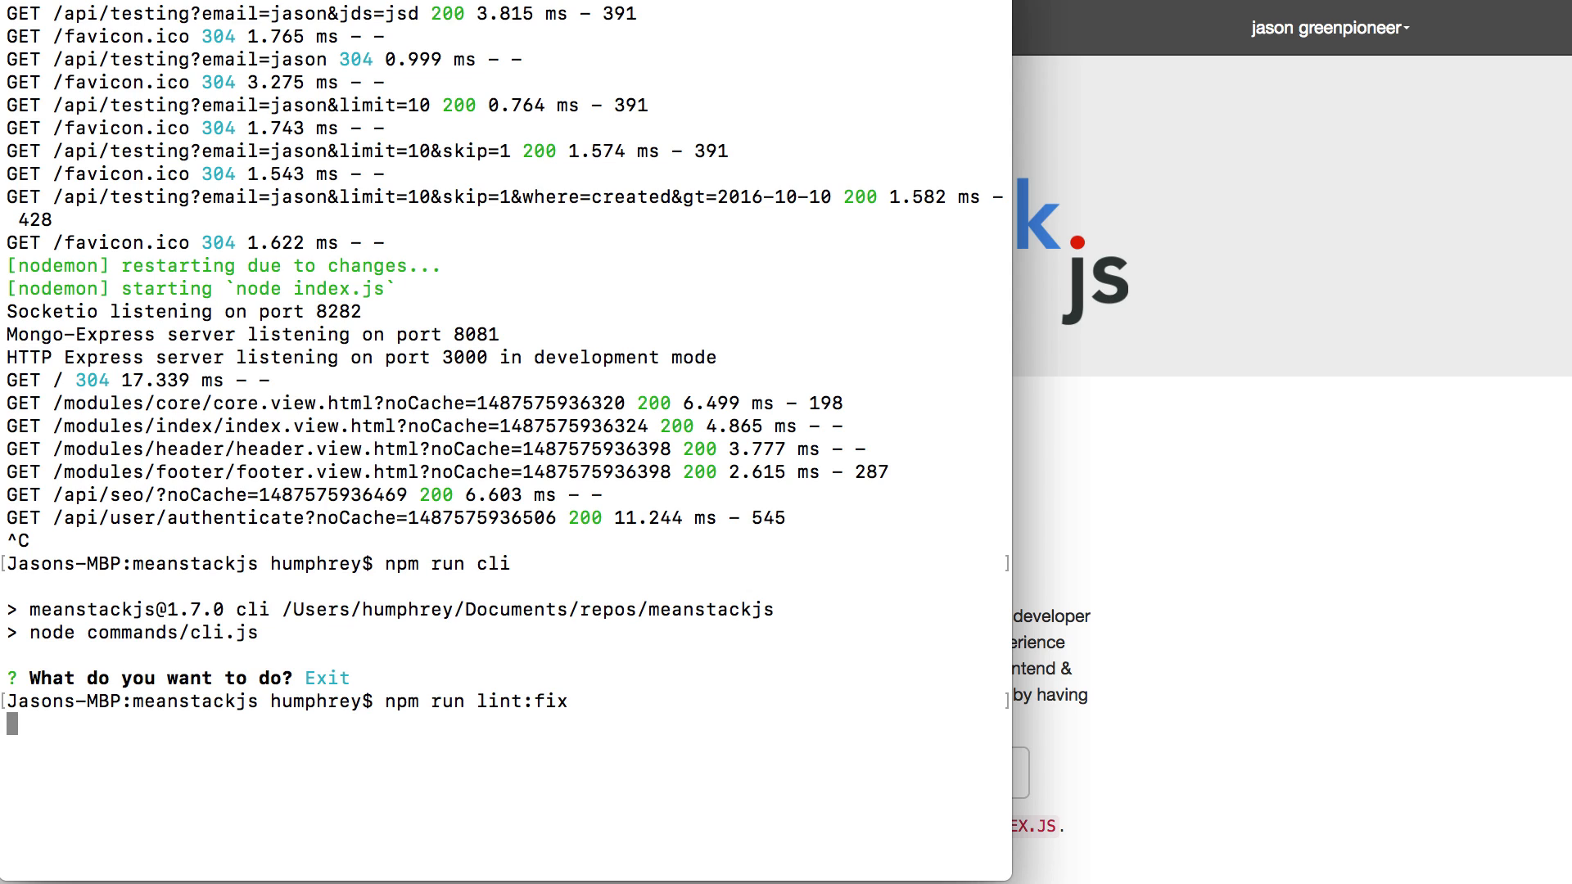
{"action": "key", "text": "Enter"}
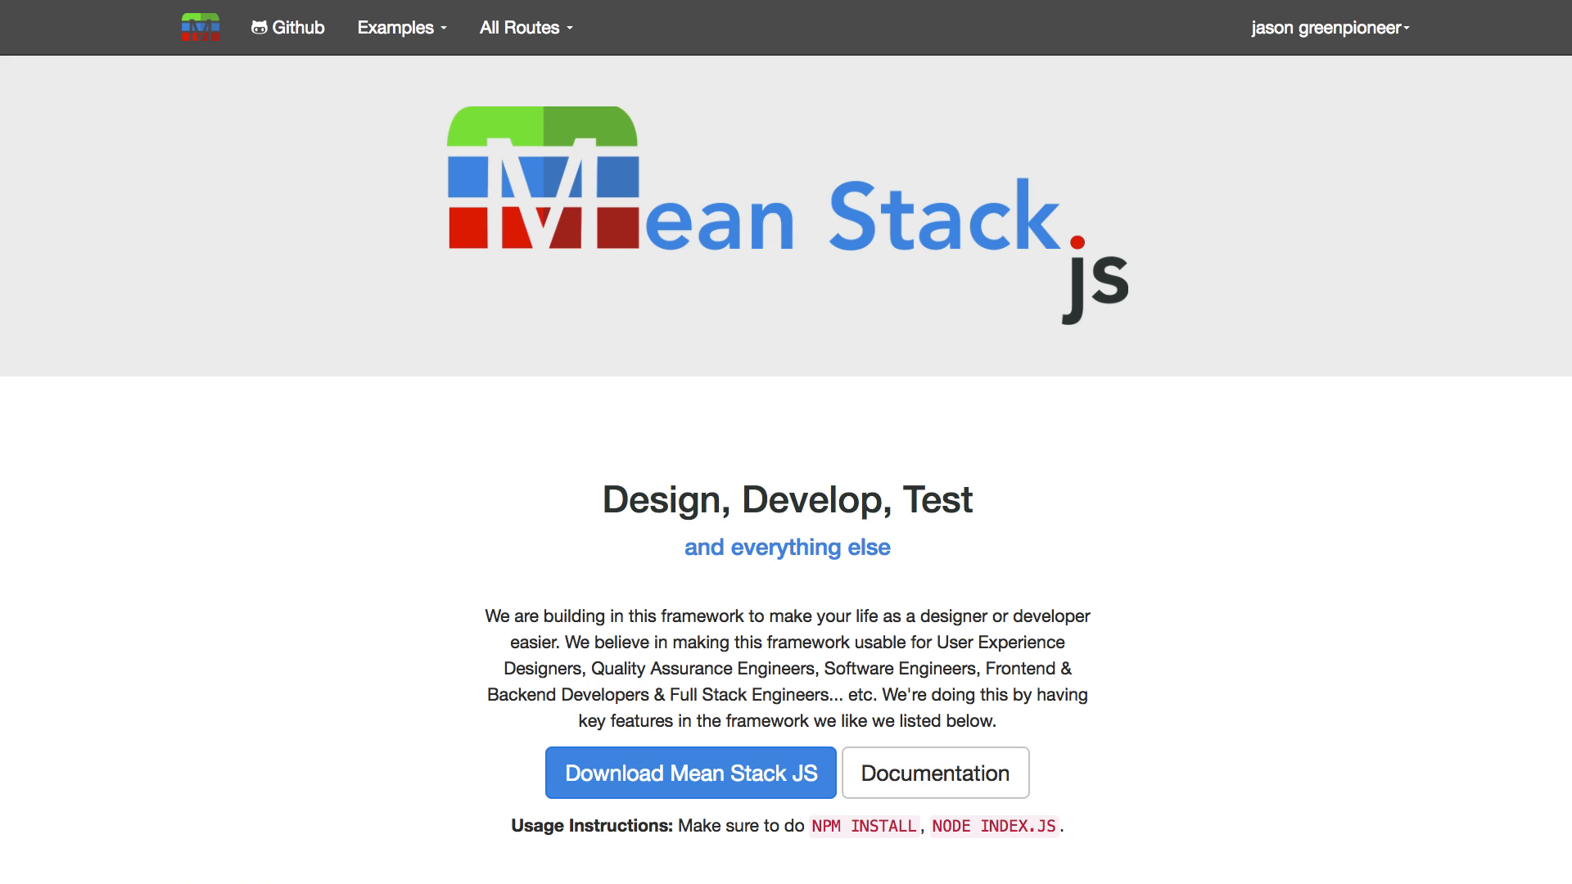
{"action": "mouse_move", "coordinate": [1235, 23]}
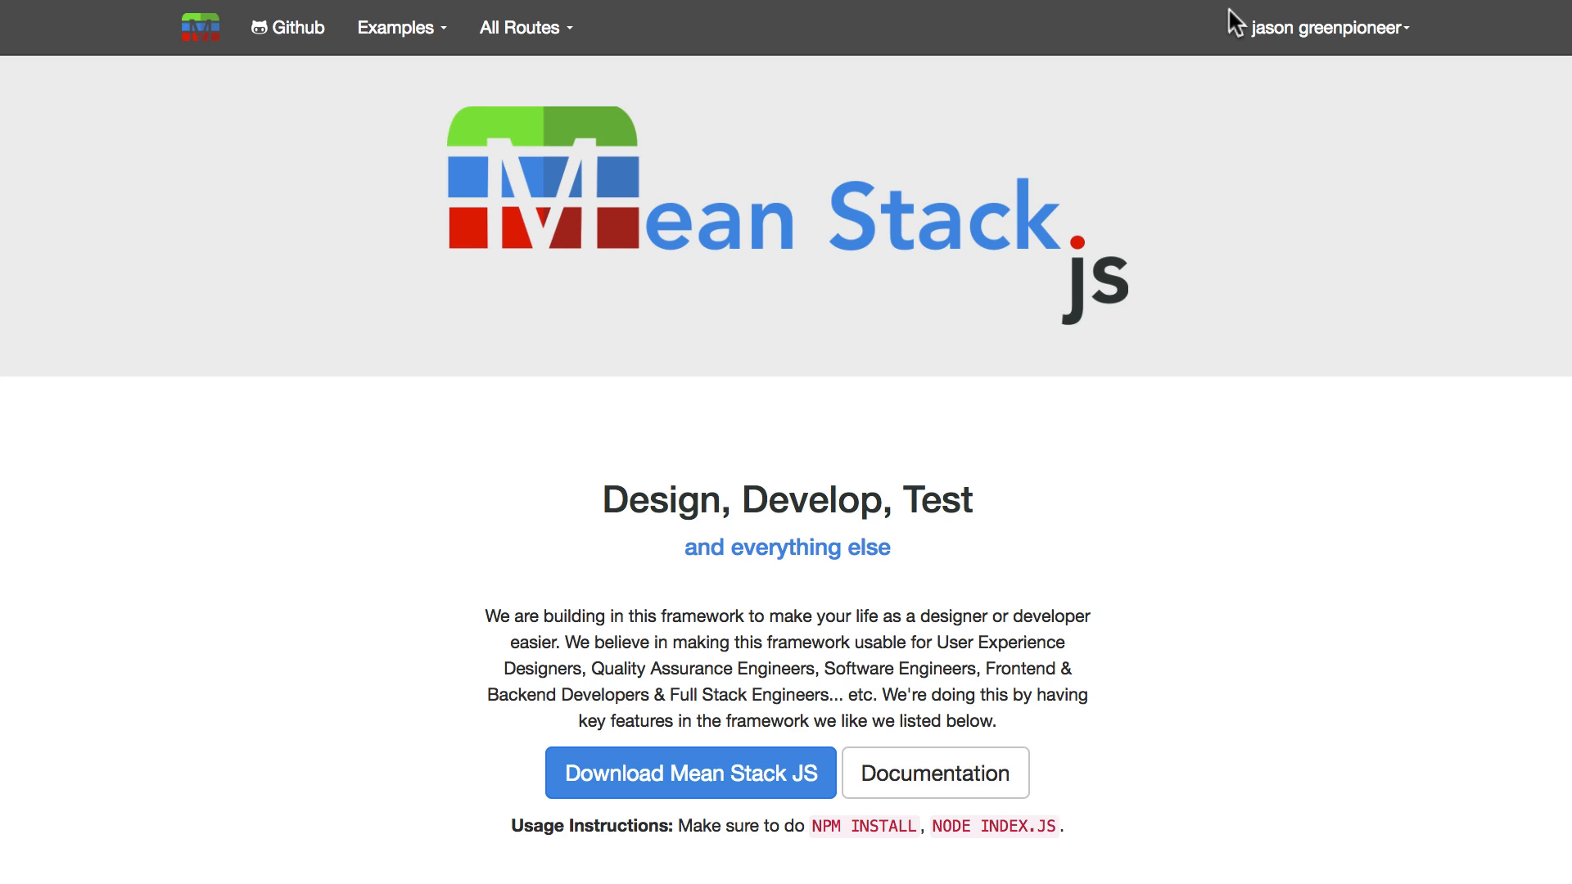
{"action": "mouse_move", "coordinate": [1183, 229]}
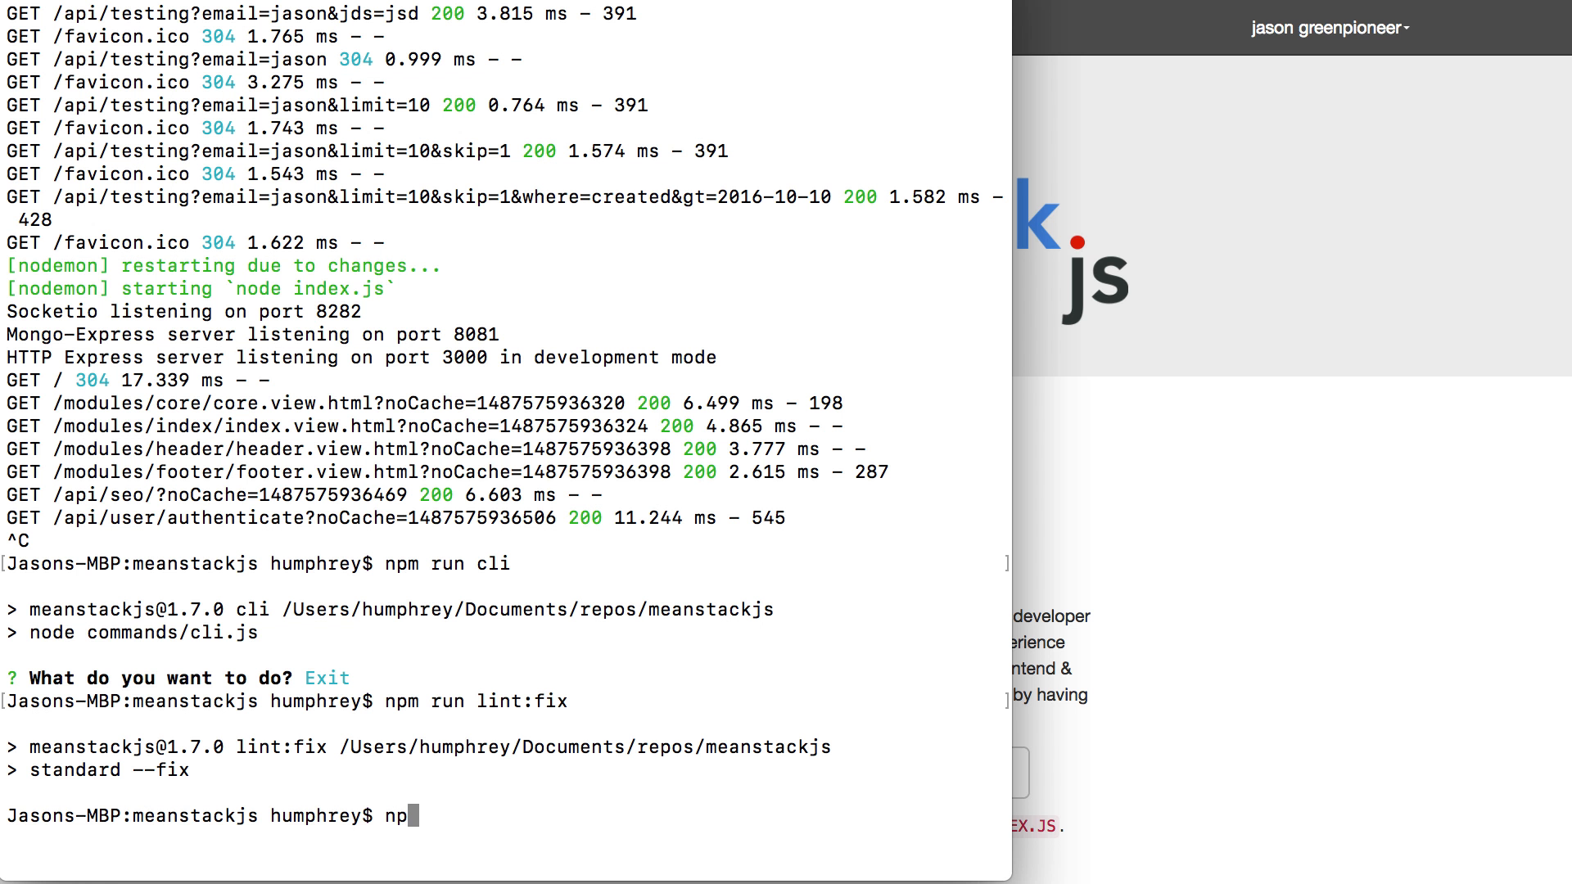
Retype the command as npm run start:watch to relaunch the server with nodemon
{"action": "key", "text": "Backspace"}
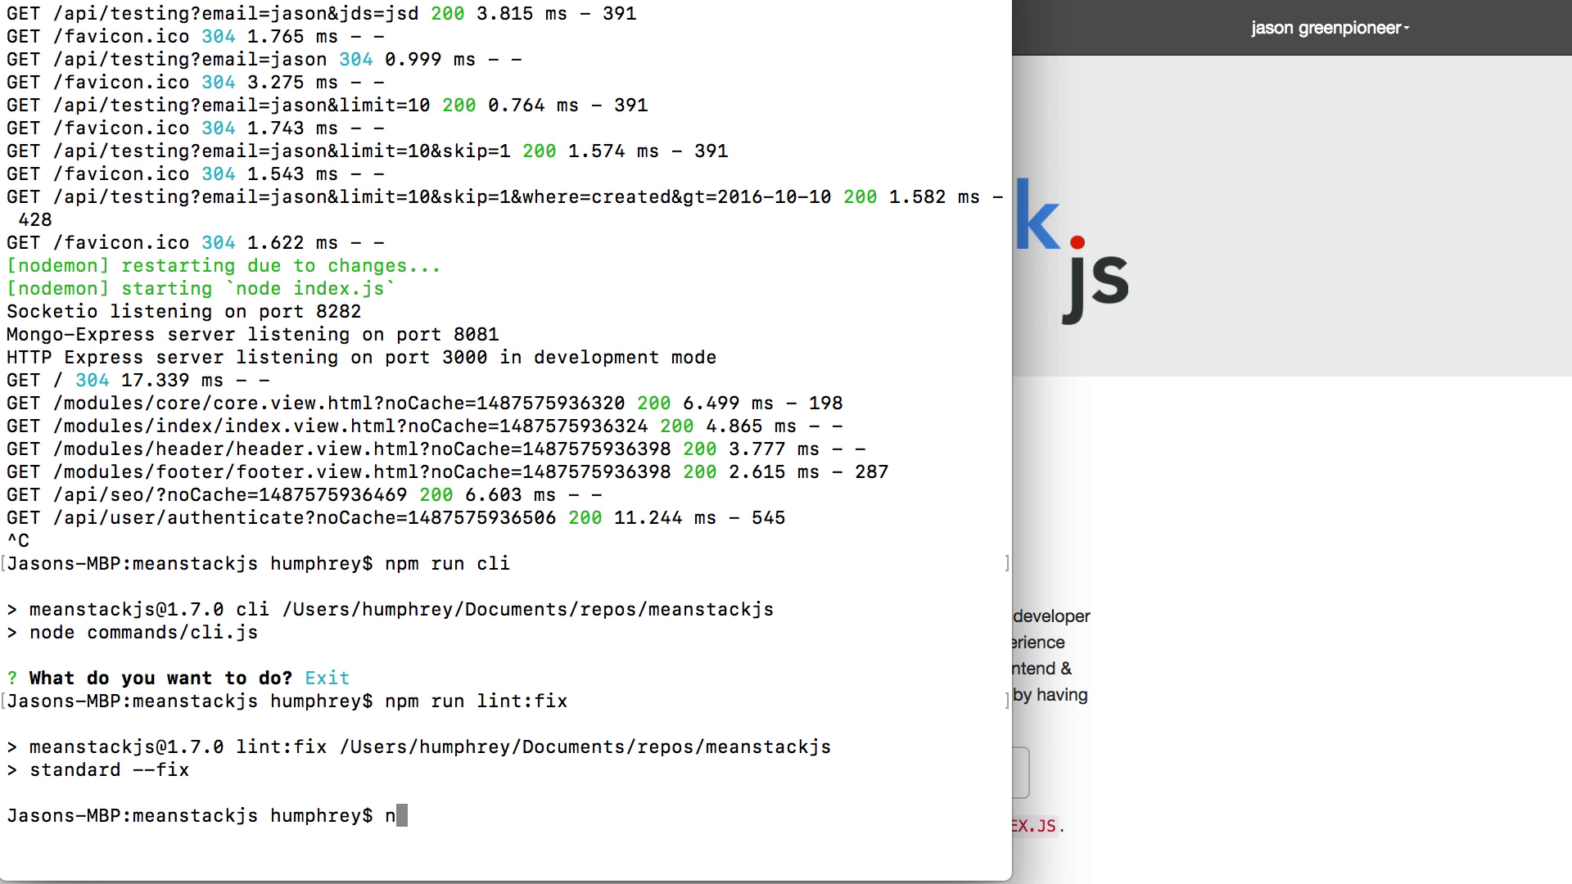
{"action": "type", "text": "pm star"}
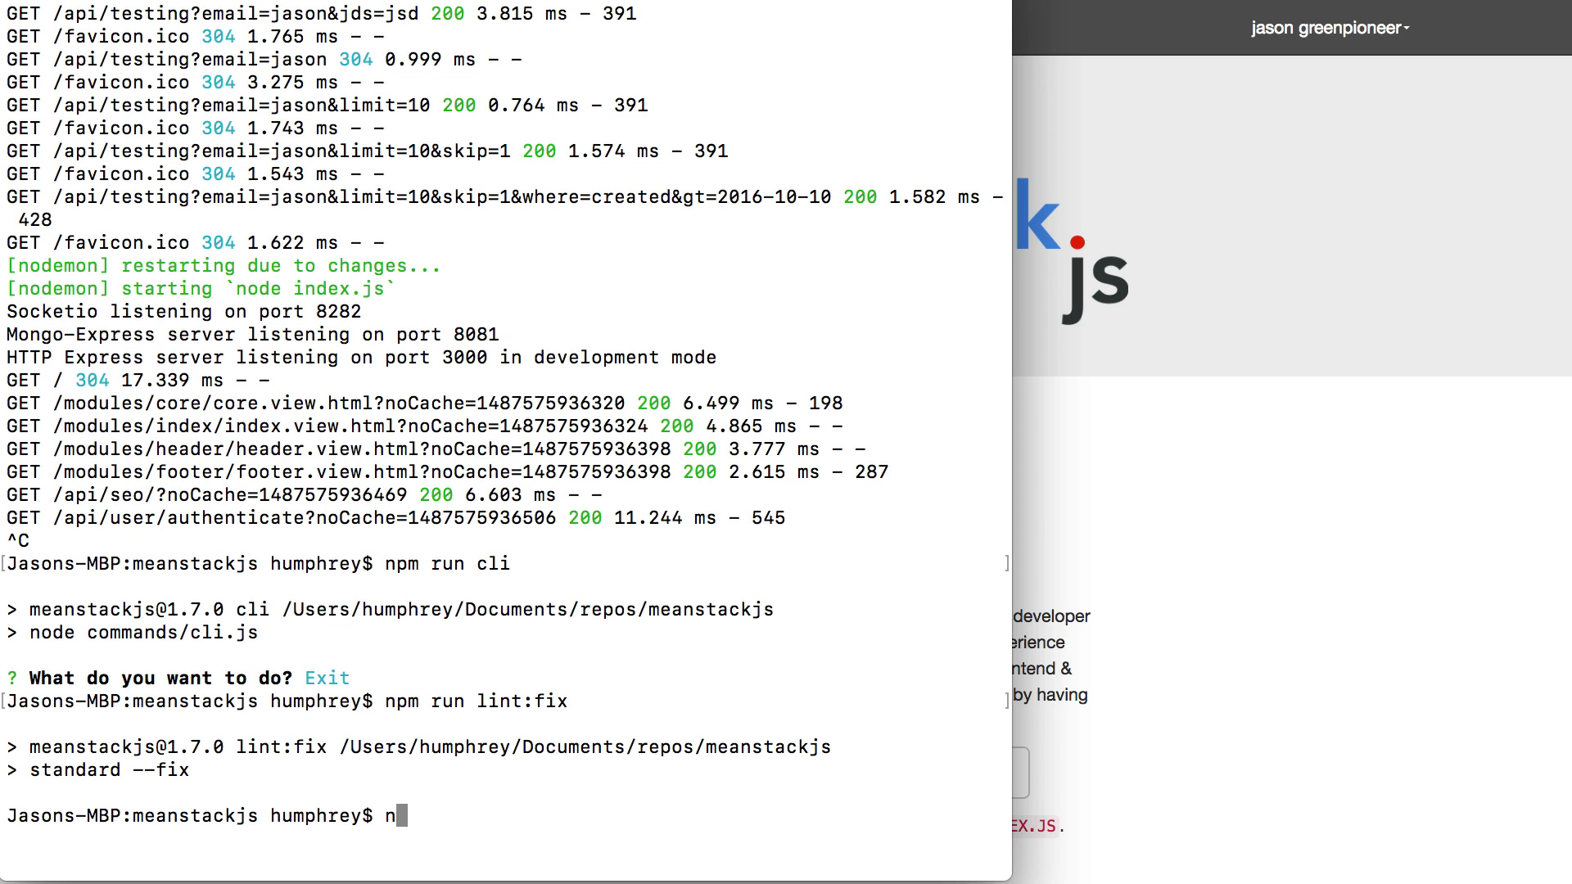
{"action": "type", "text": "ode index.js"}
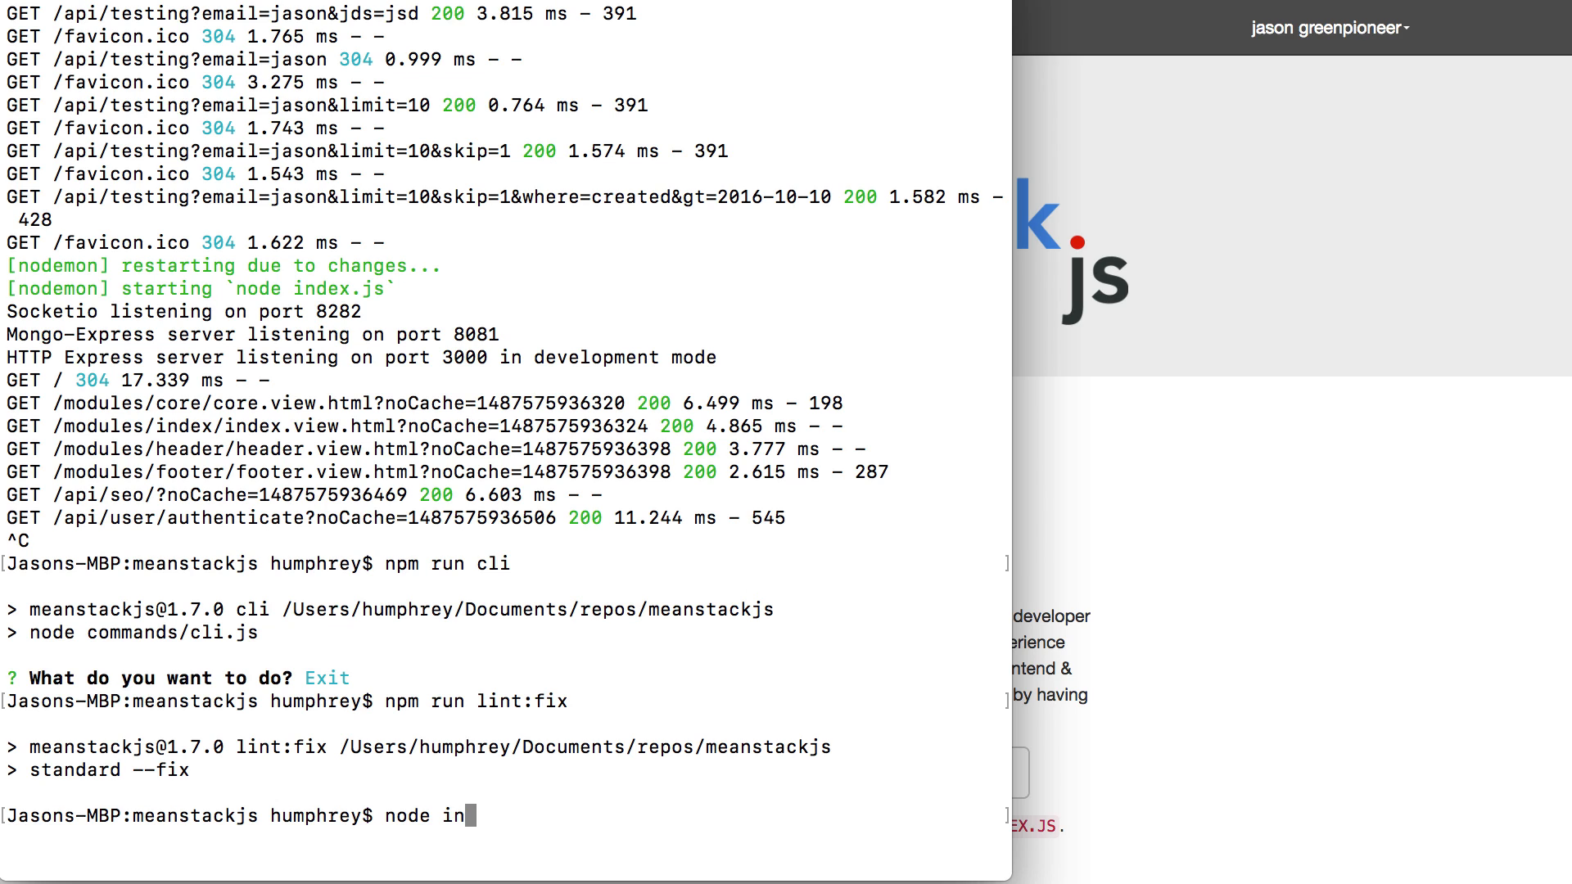
{"action": "key", "text": "Backspace"}
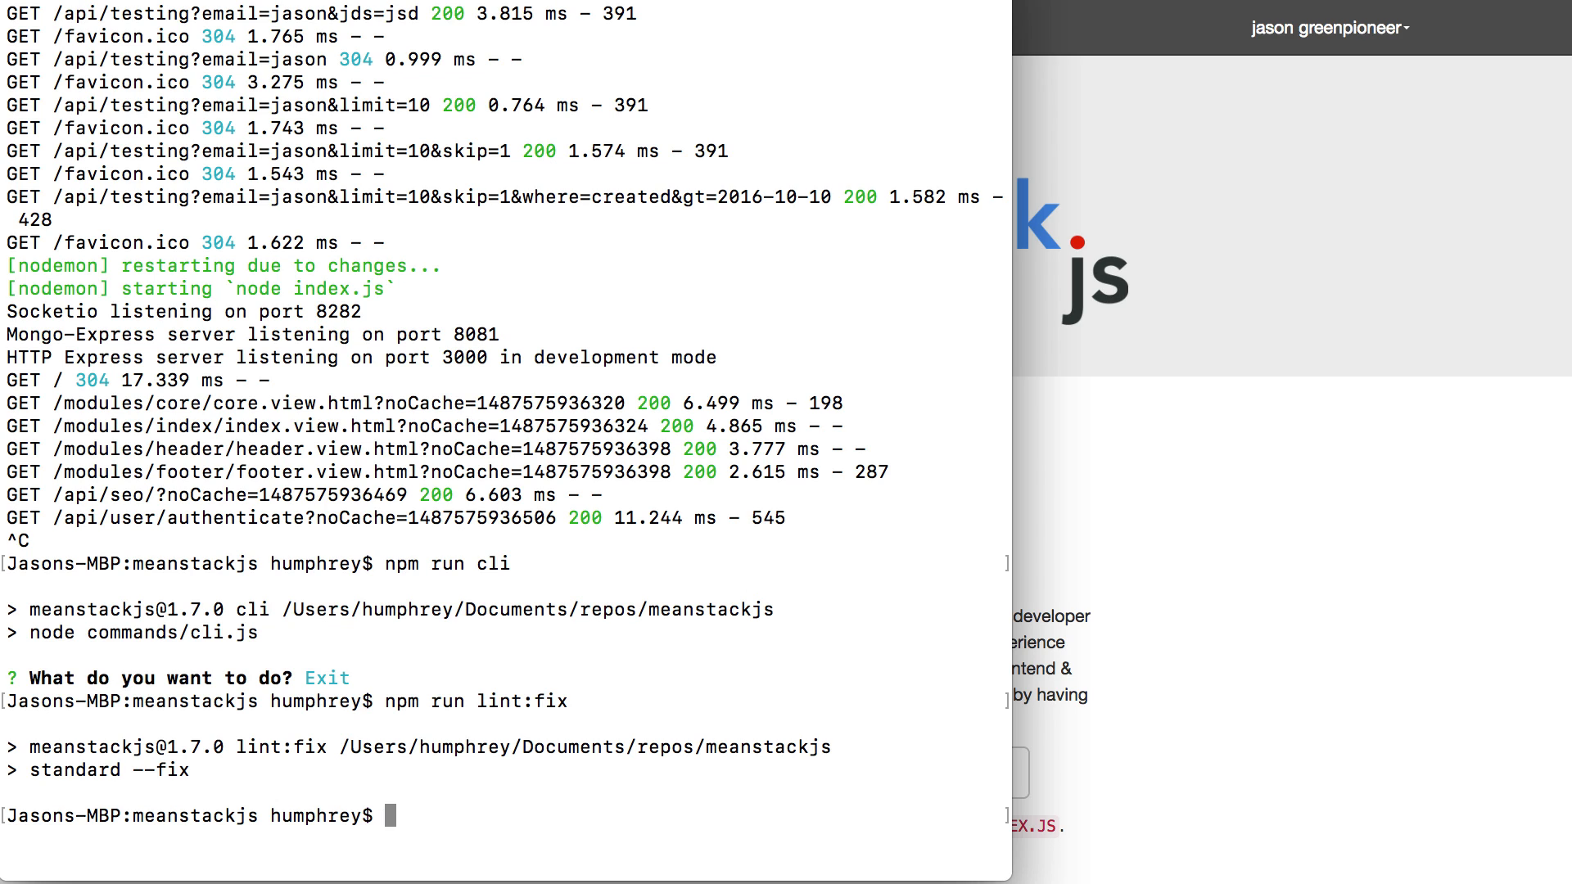
{"action": "type", "text": "npm run star"}
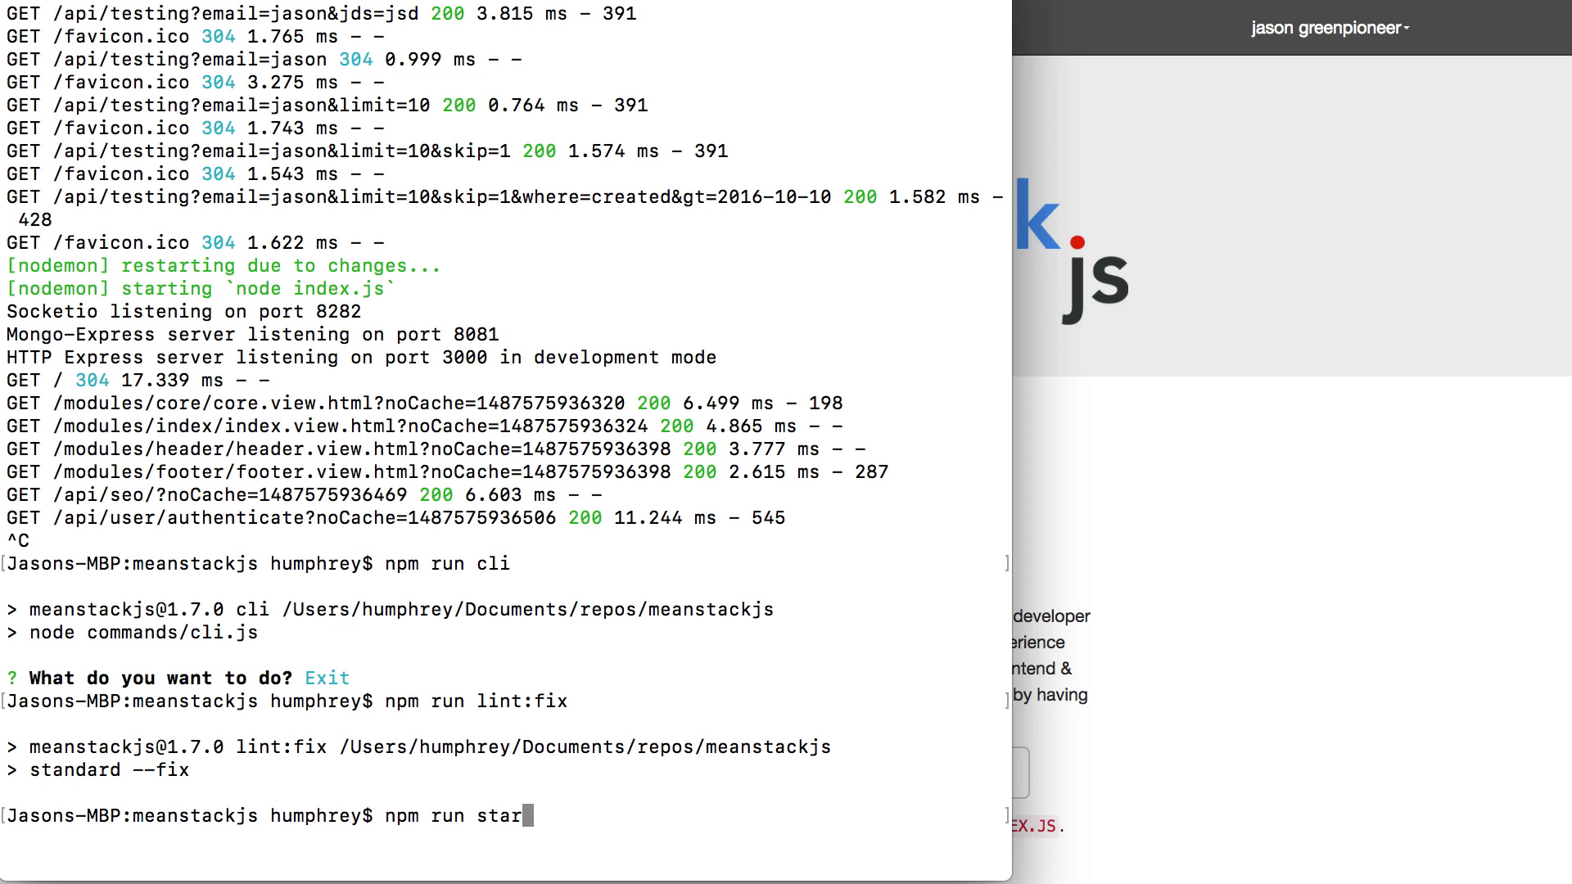
{"action": "type", "text": "t:watch"}
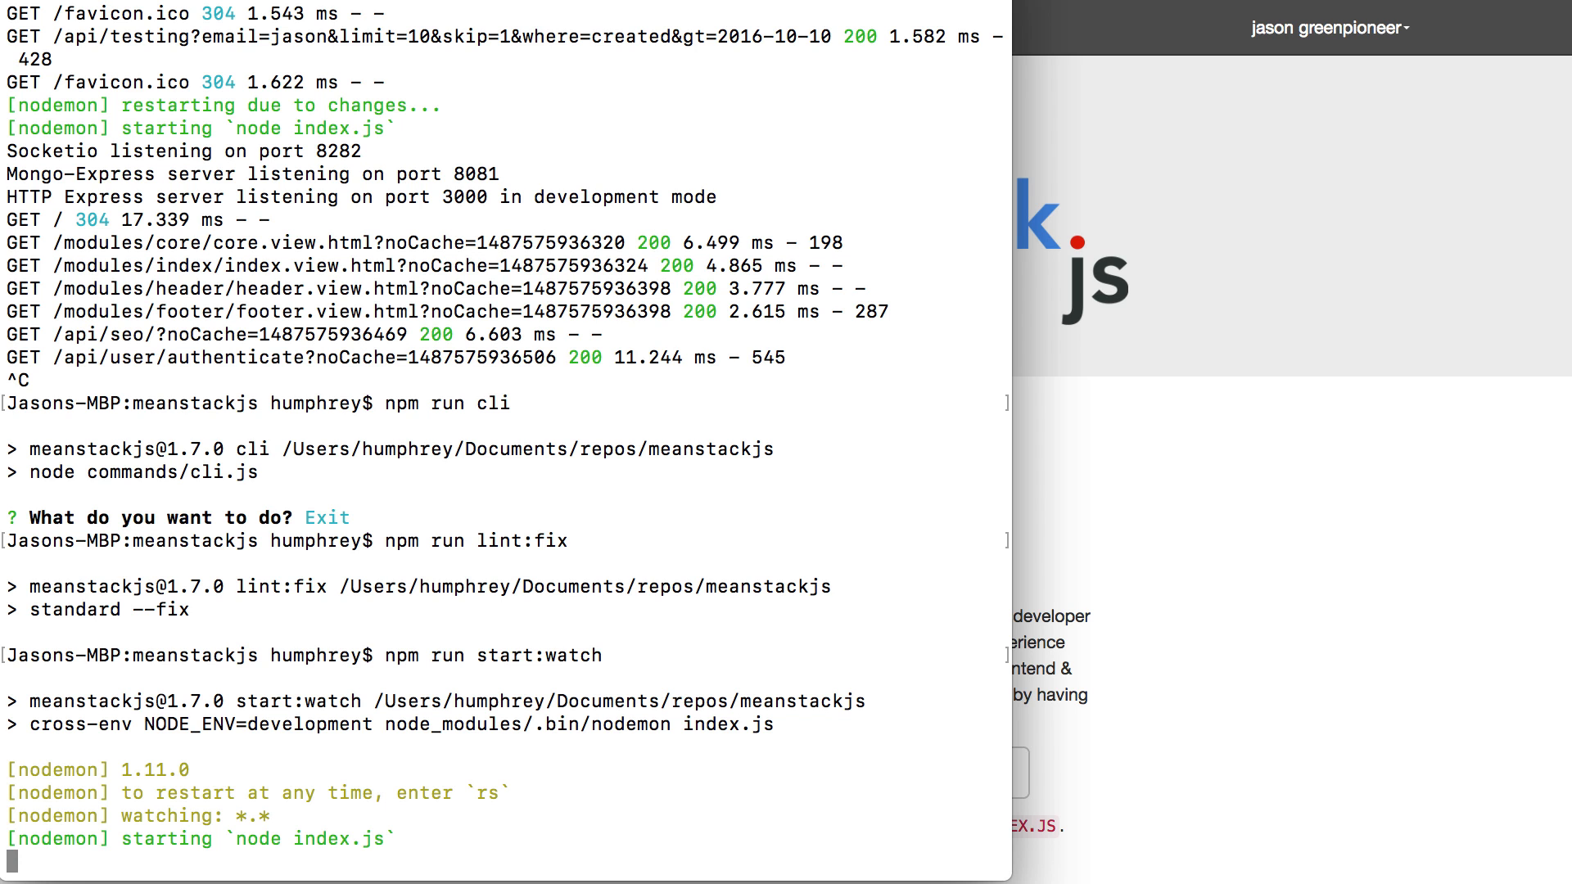
{"action": "scroll", "scroll_direction": "down", "scroll_amount": 3}
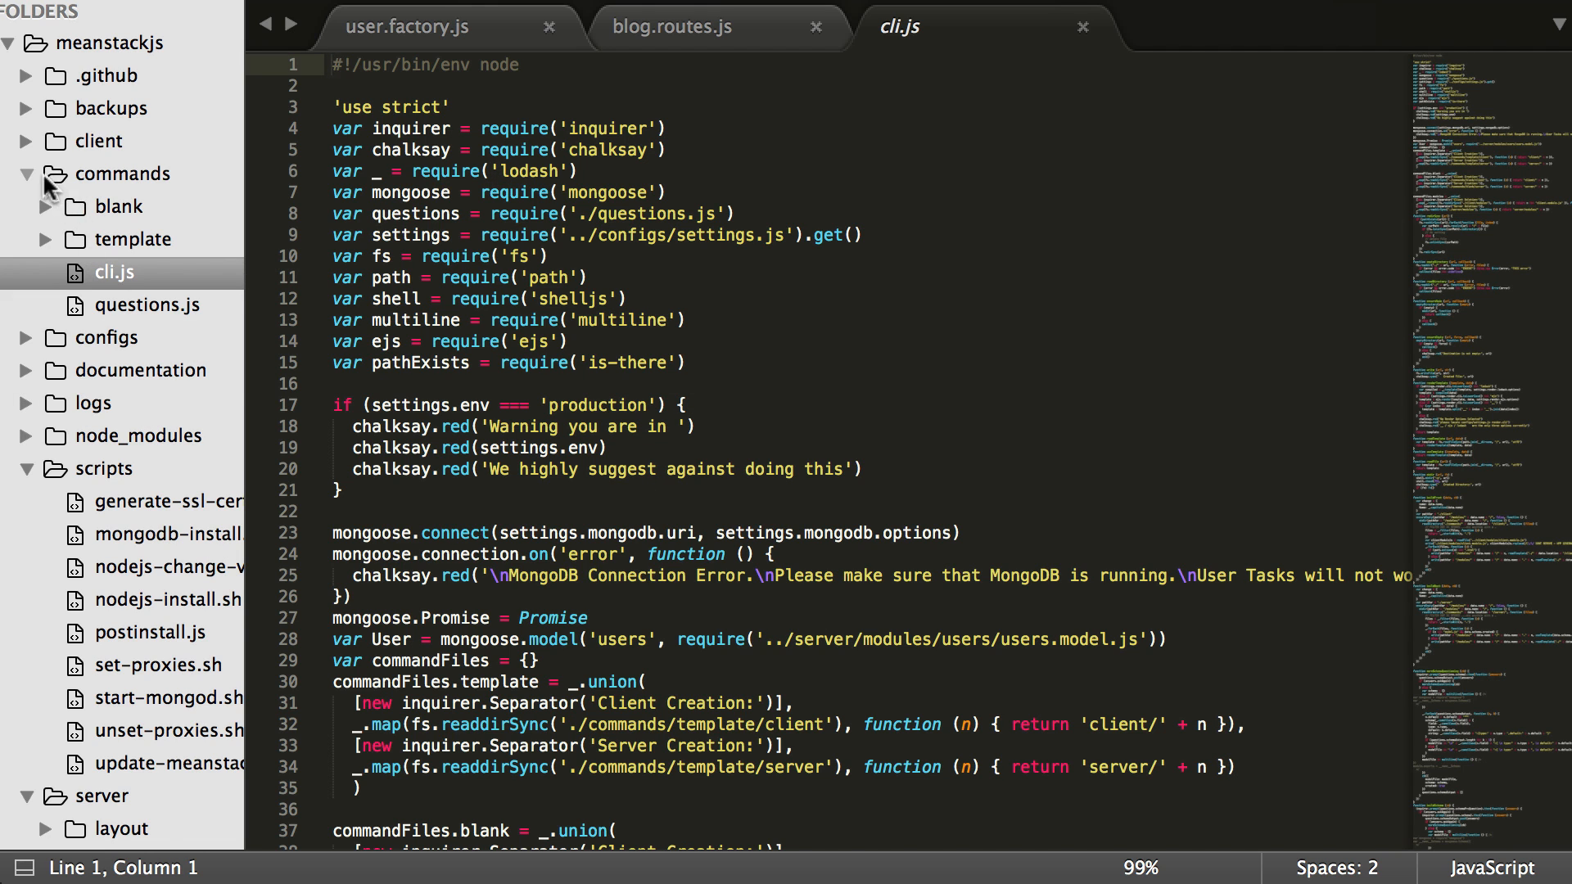
Expand the server folder in the sidebar toward the blog module
{"action": "left_click", "coordinate": [31, 173]}
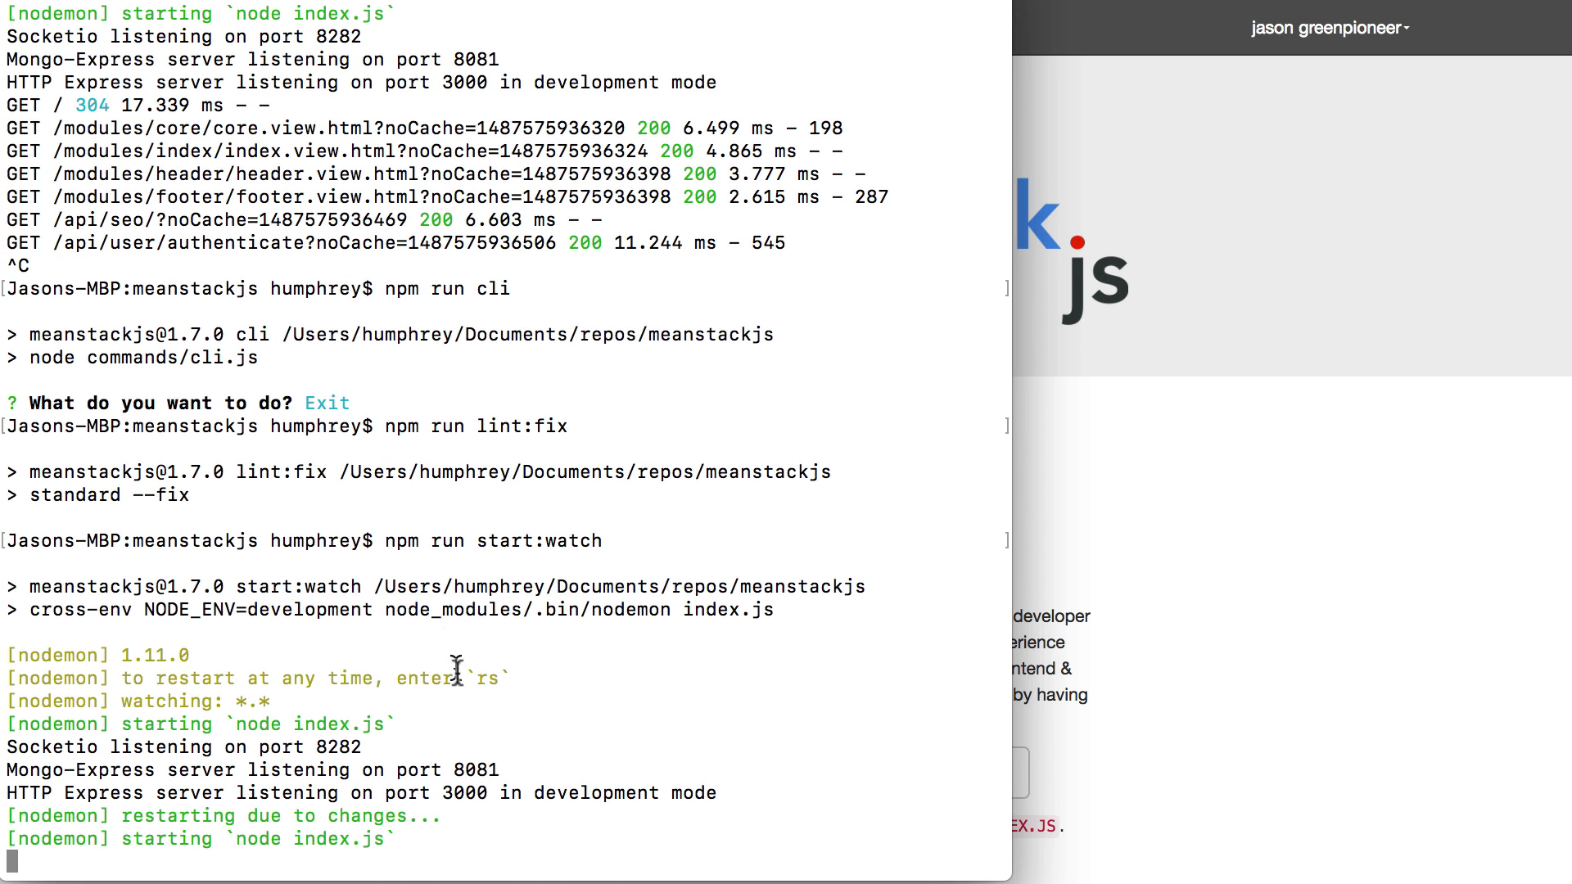
{"action": "mouse_move", "coordinate": [520, 652]}
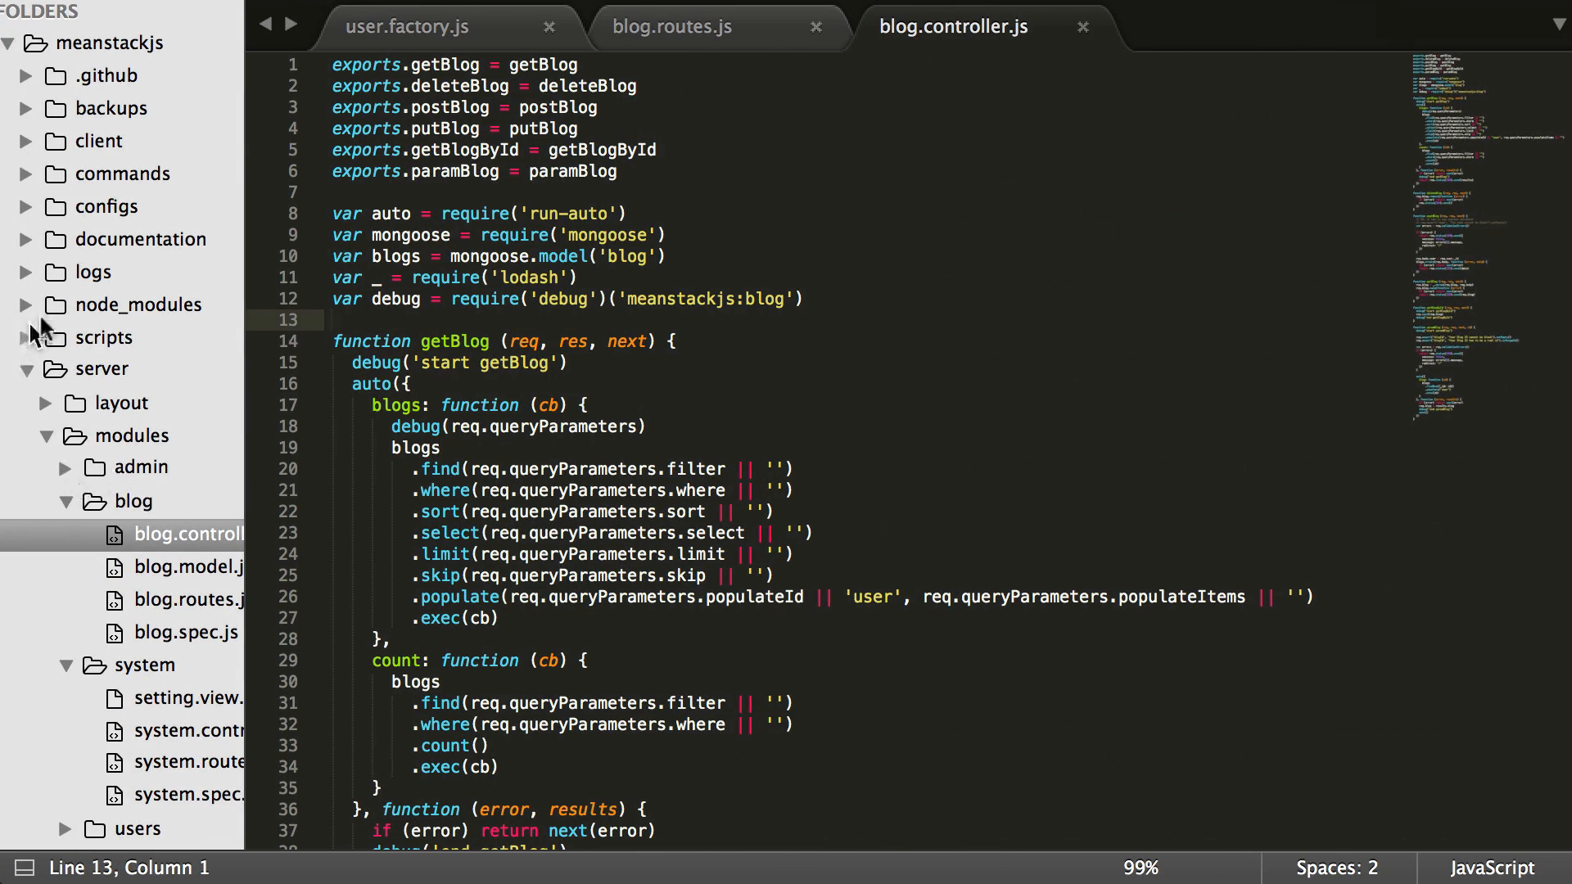
Open index.view.html from the client index module and type <h1>< after the jumbotron block
{"action": "left_click", "coordinate": [98, 141]}
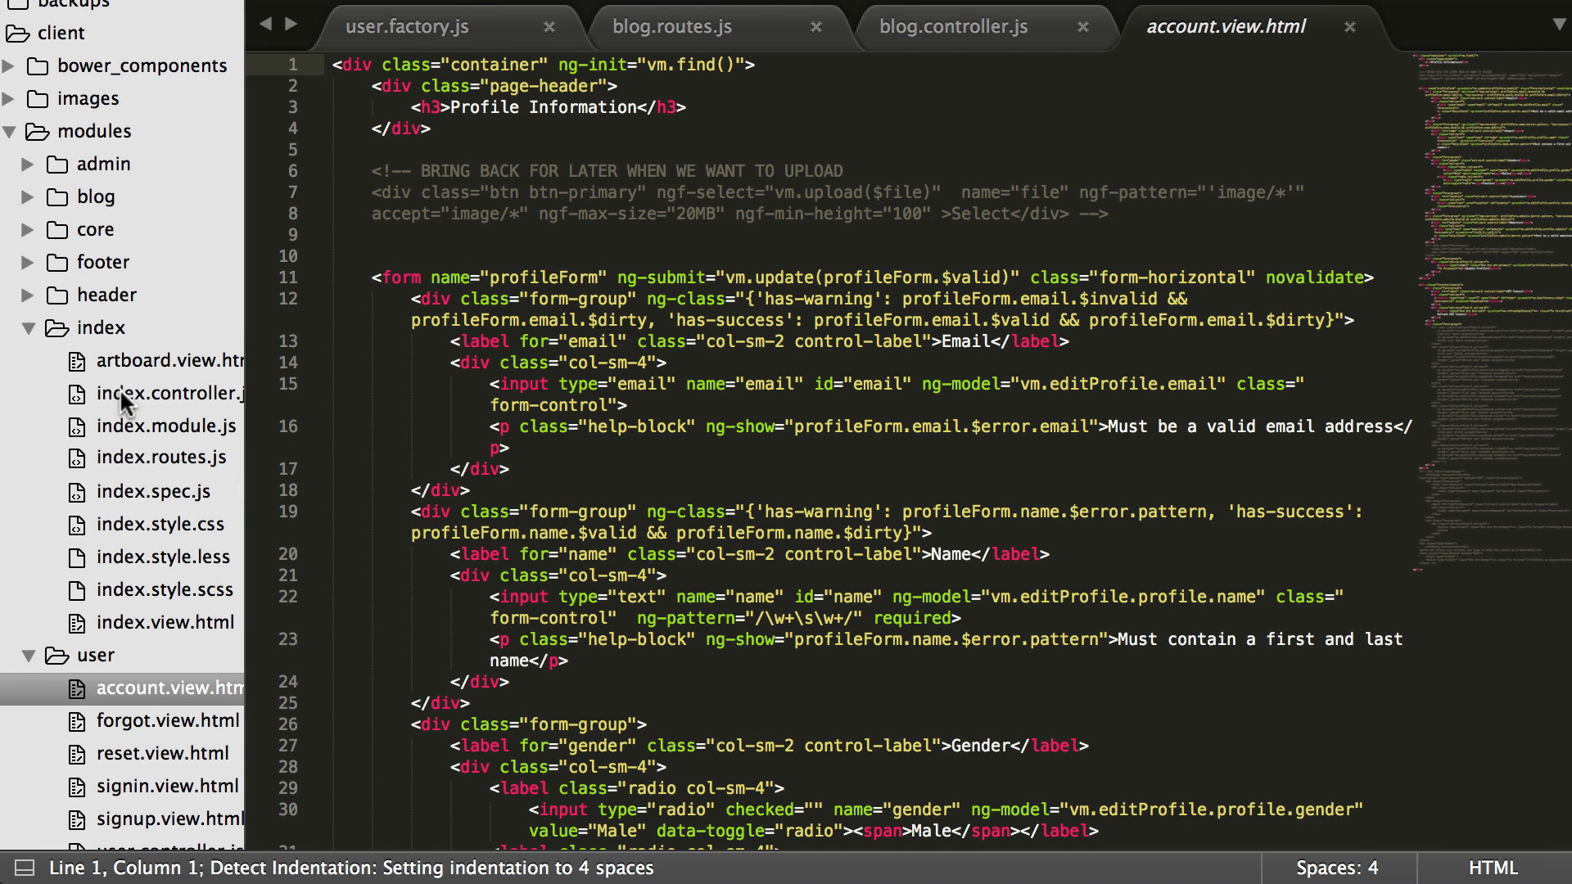
{"action": "left_click", "coordinate": [164, 623]}
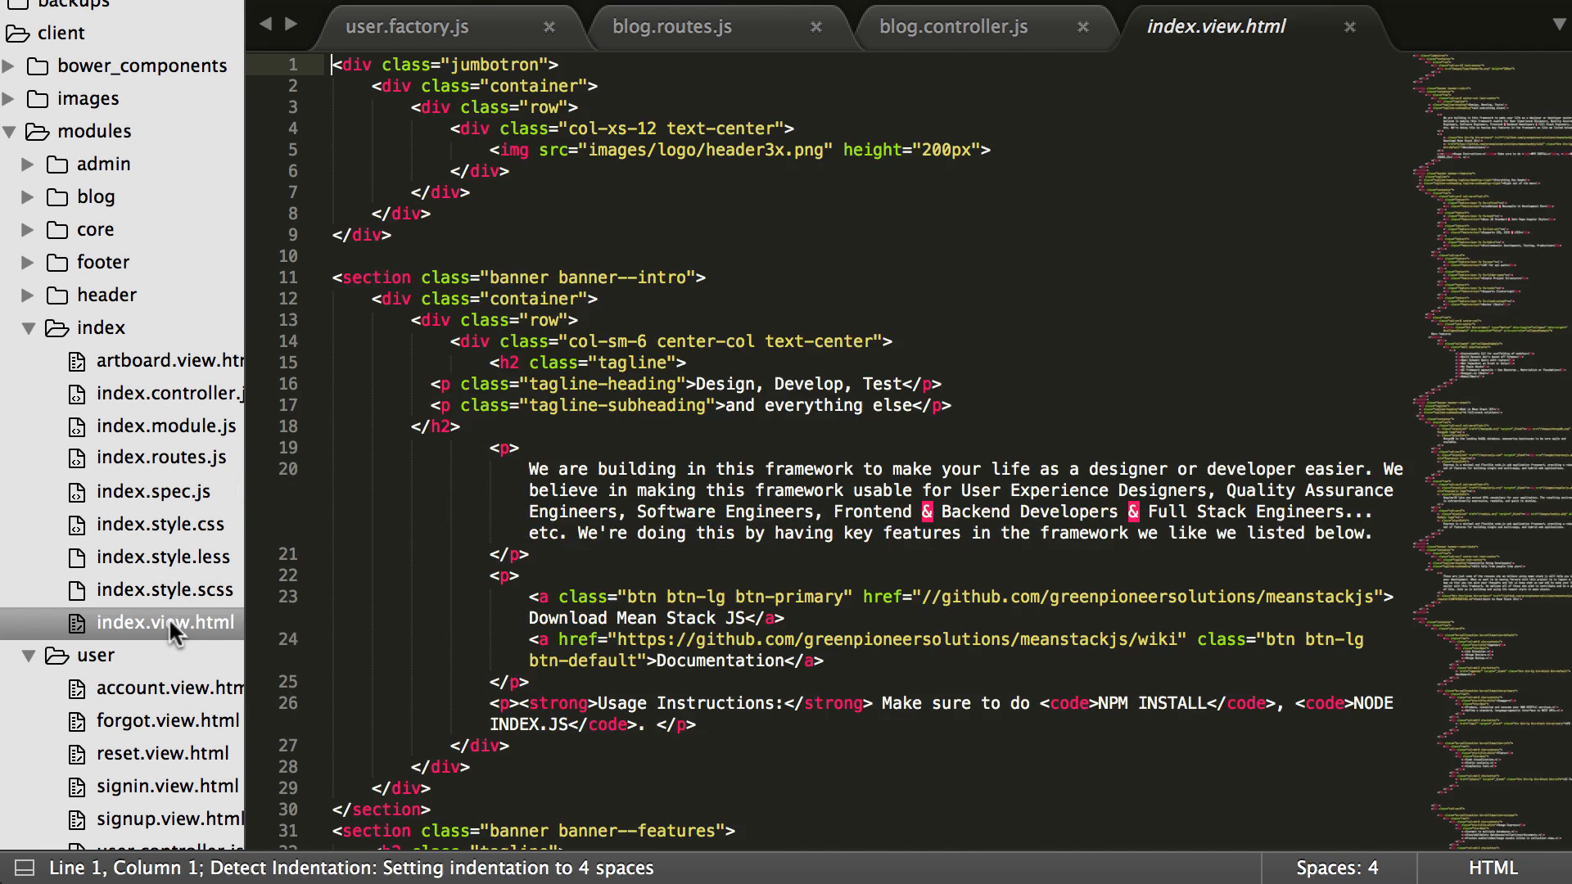
{"action": "mouse_move", "coordinate": [694, 243]}
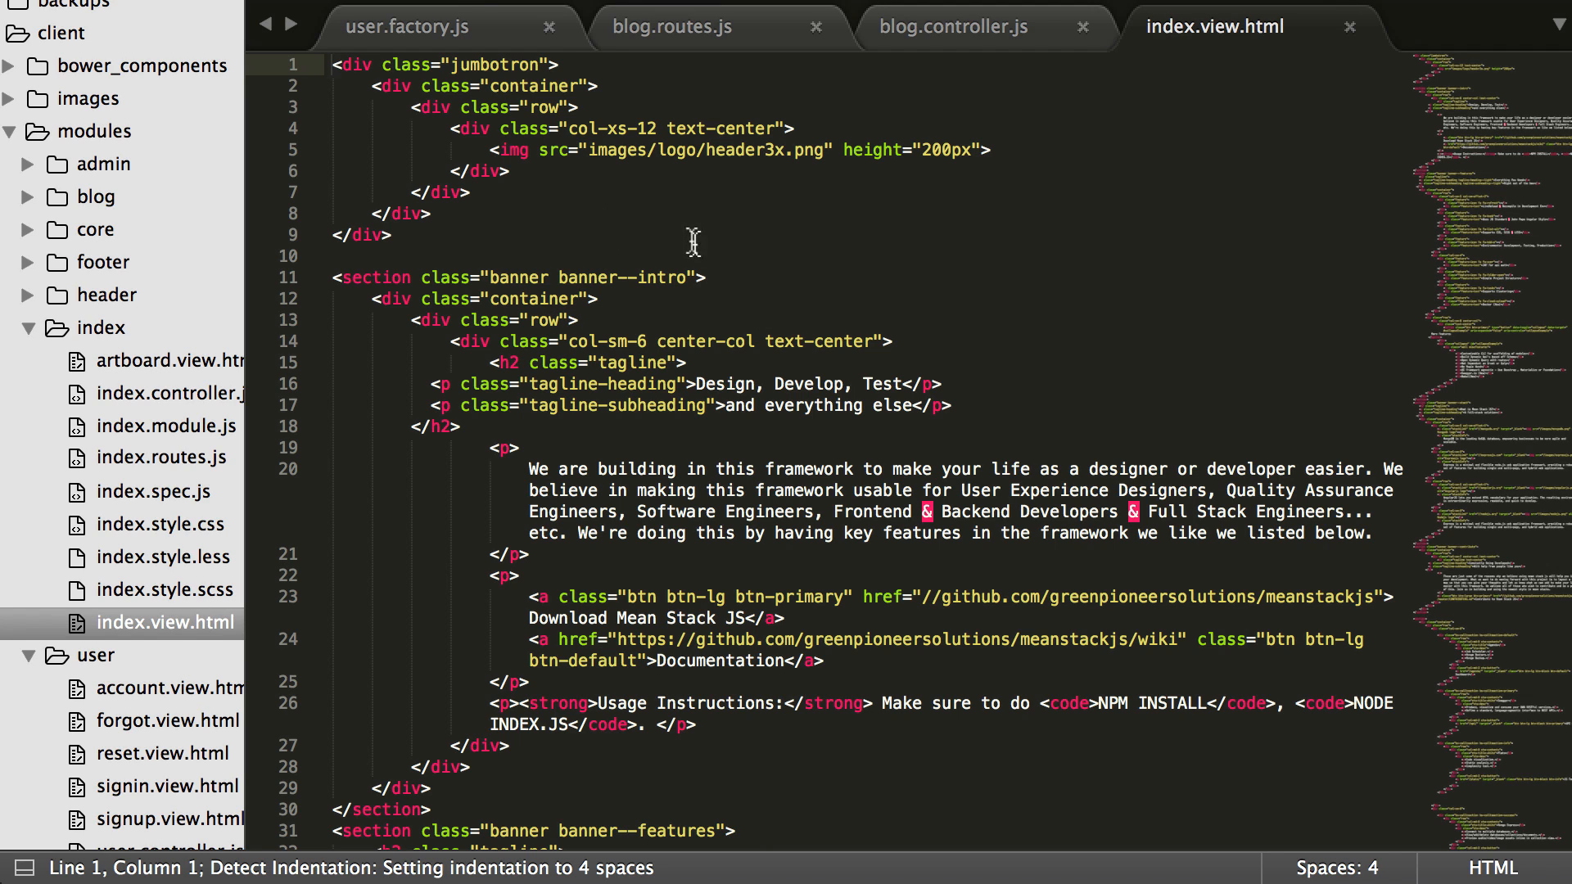
{"action": "type", "text": "<H"}
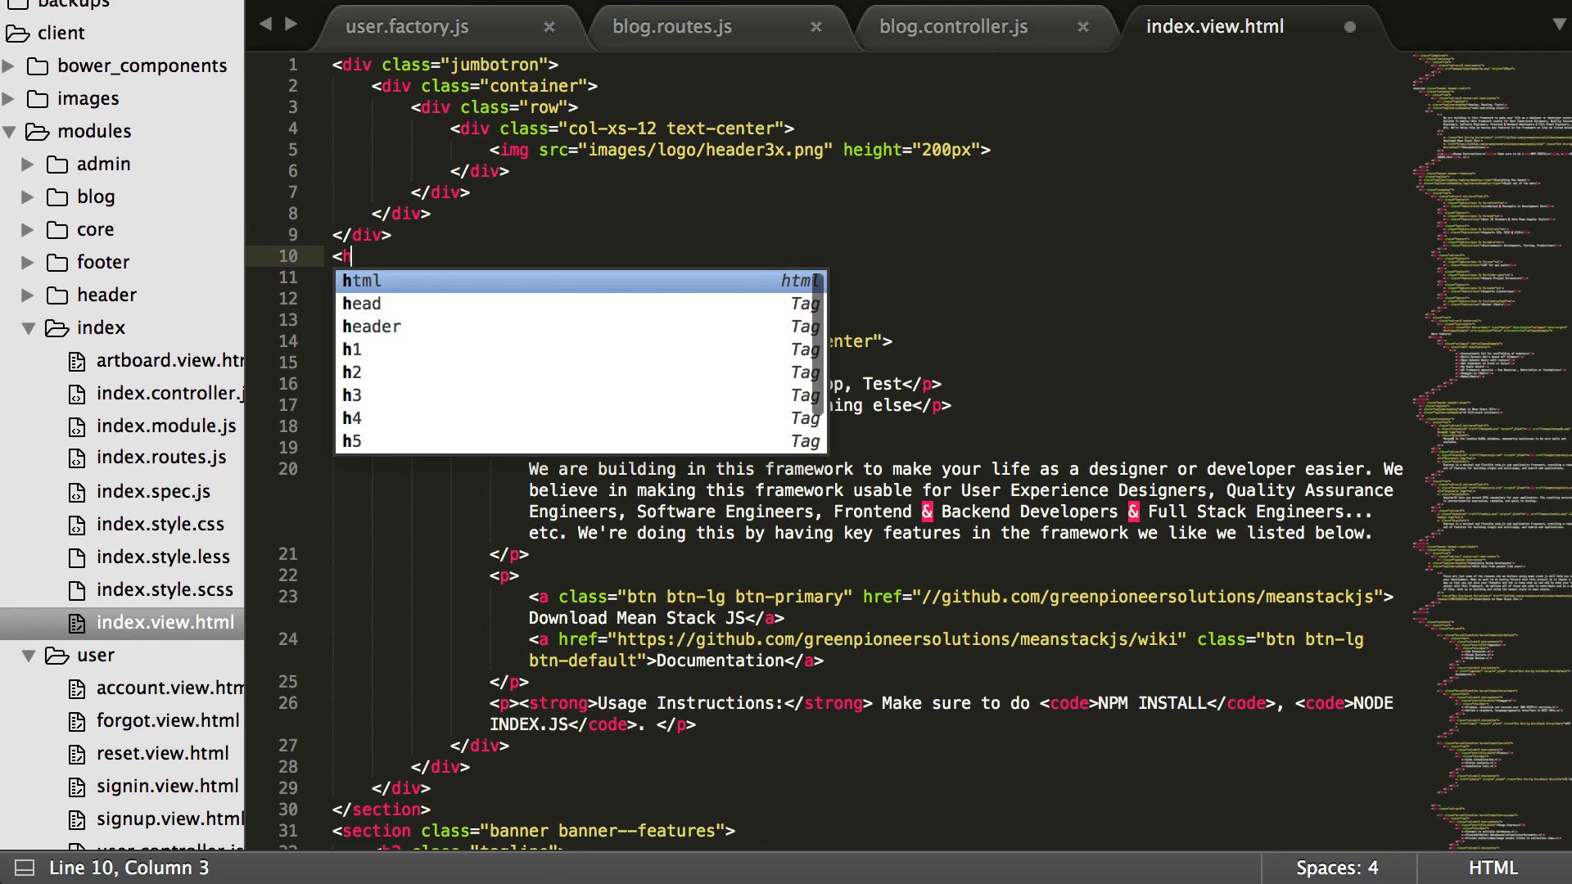
{"action": "key", "text": "Escape"}
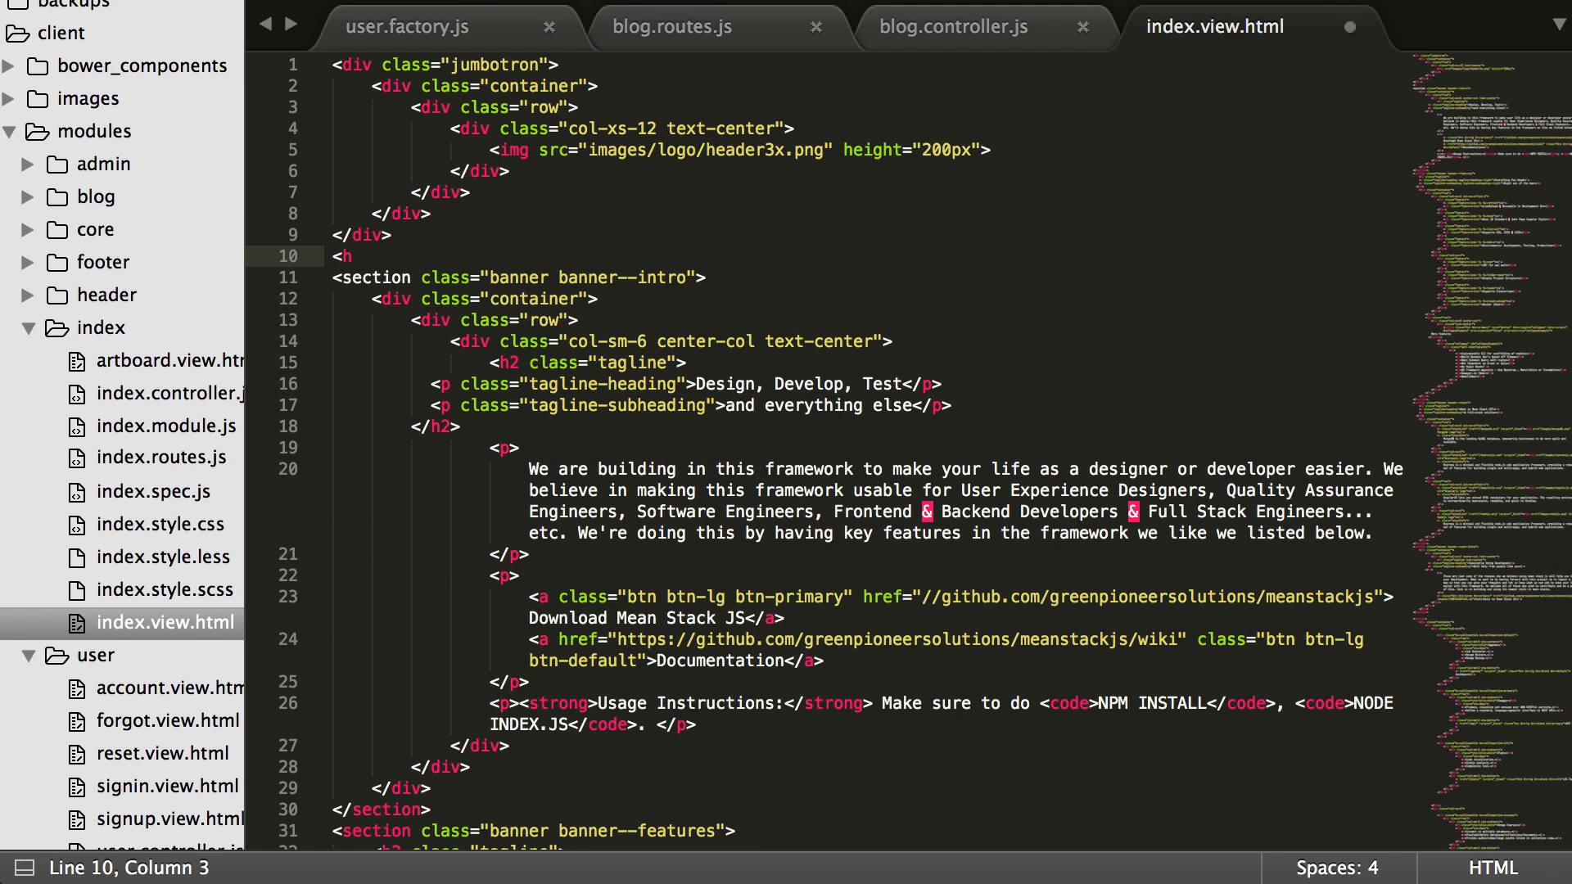
{"action": "type", "text": "1><"}
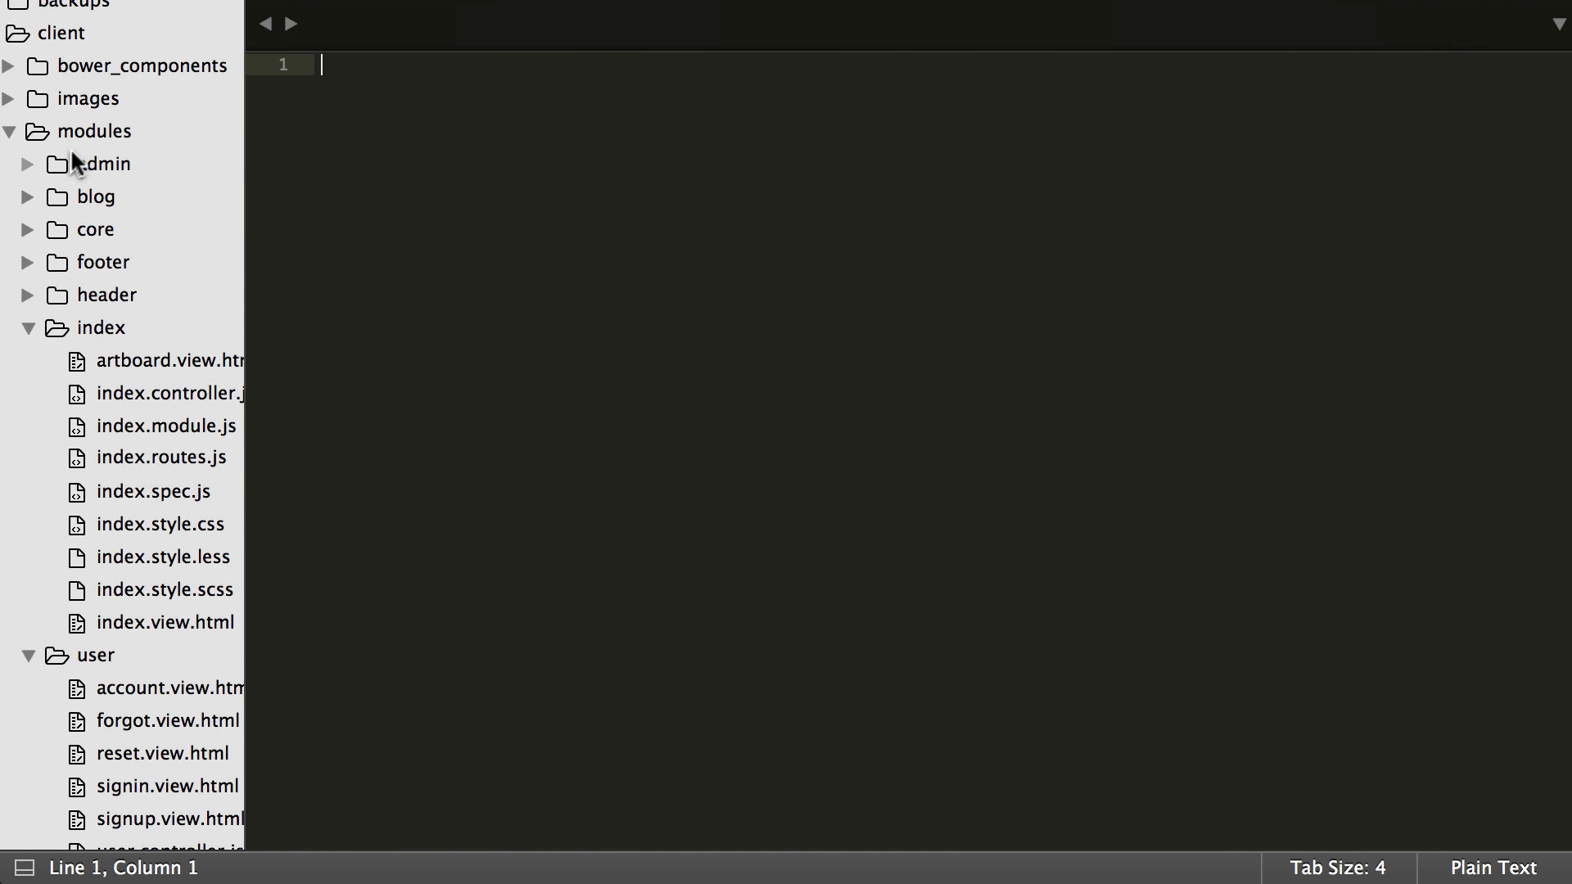
Open configs/seo.js and highlight the '/blog/view/:id' title template and blog title placeholder
{"action": "scroll", "scroll_direction": "down", "scroll_amount": 3}
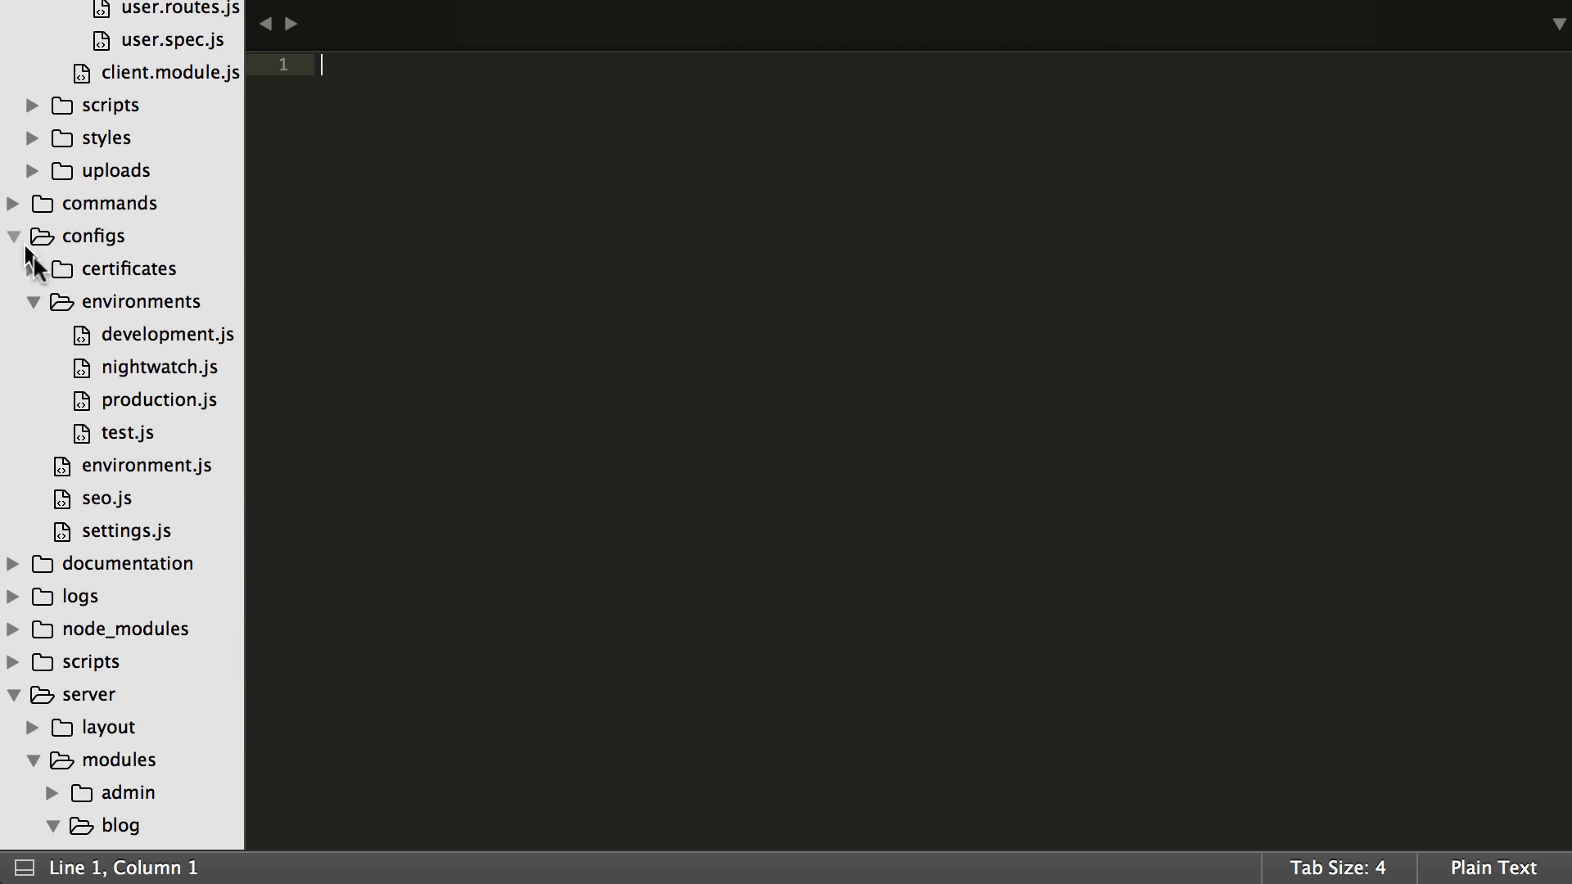
{"action": "left_click", "coordinate": [98, 498]}
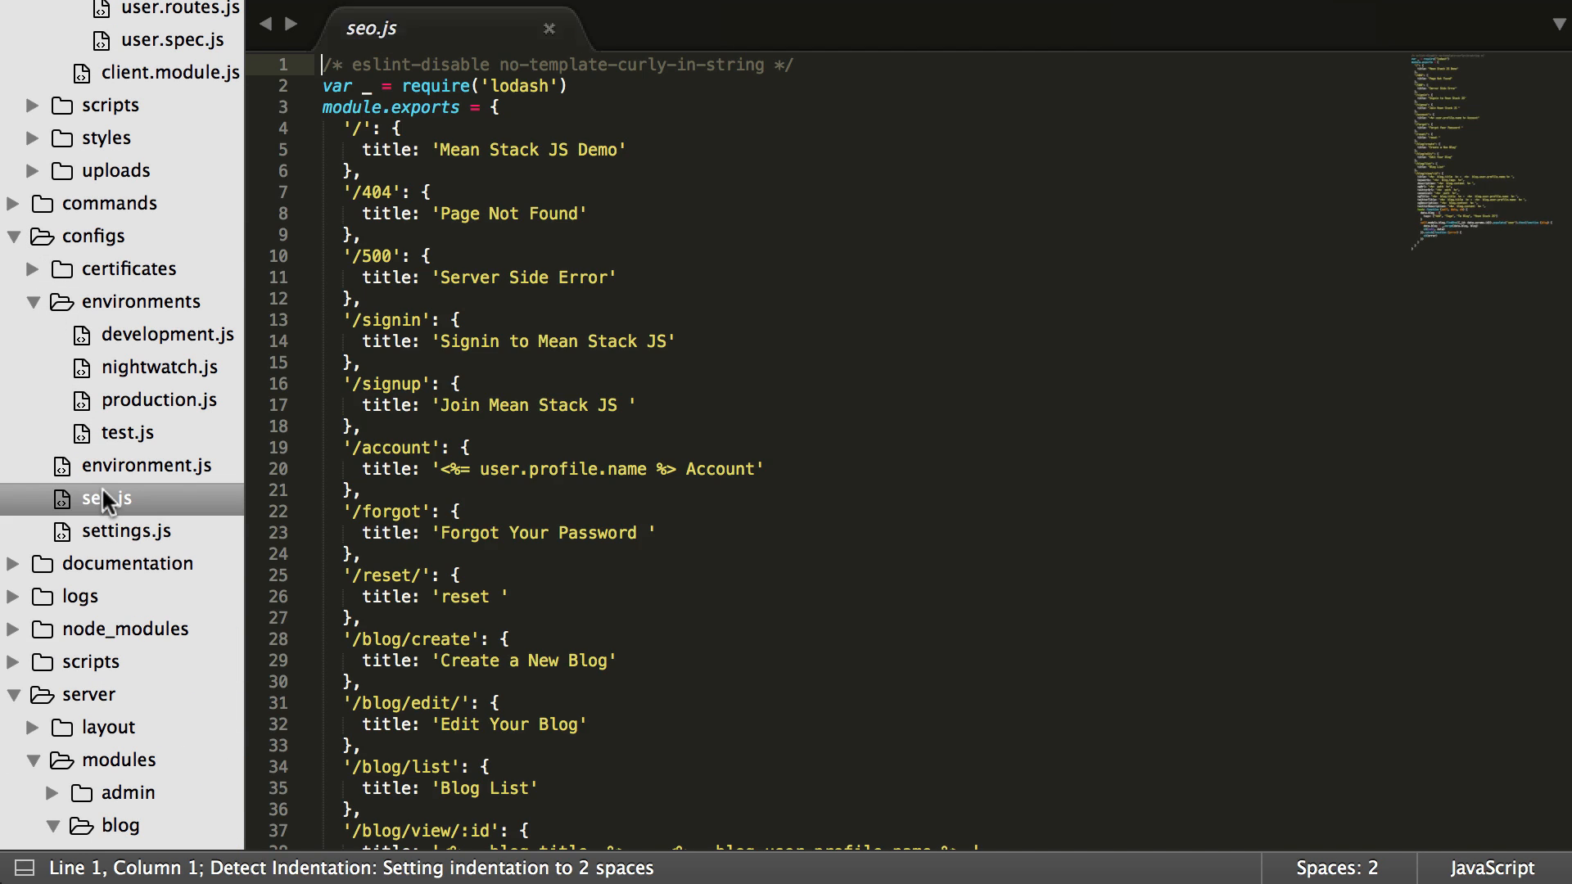
{"action": "scroll", "scroll_direction": "down", "scroll_amount": 3}
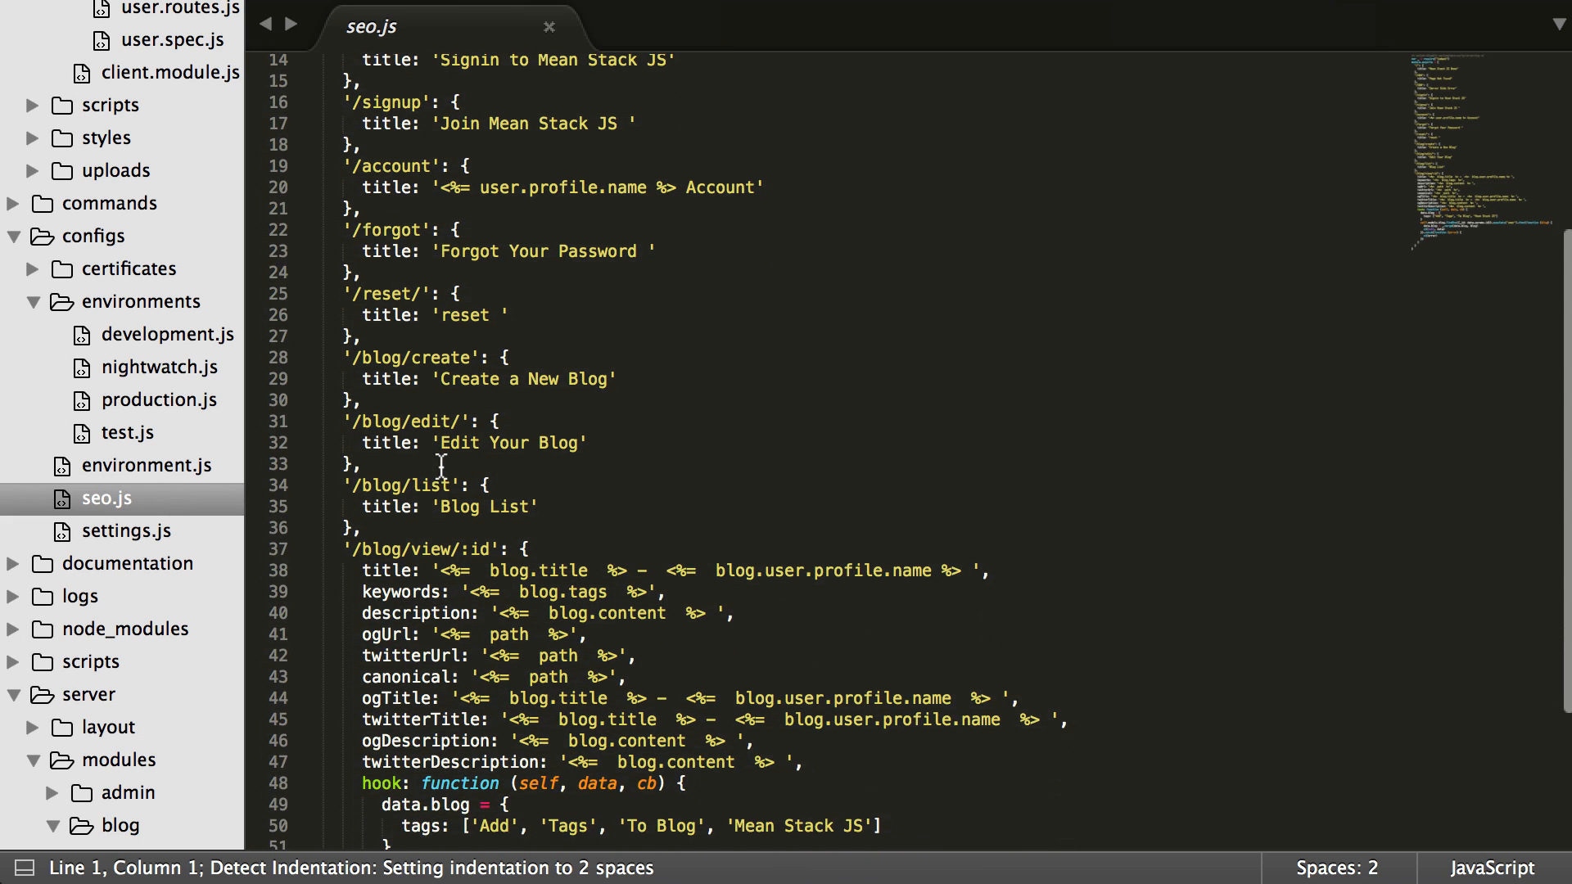
{"action": "scroll", "scroll_direction": "down", "scroll_amount": 3}
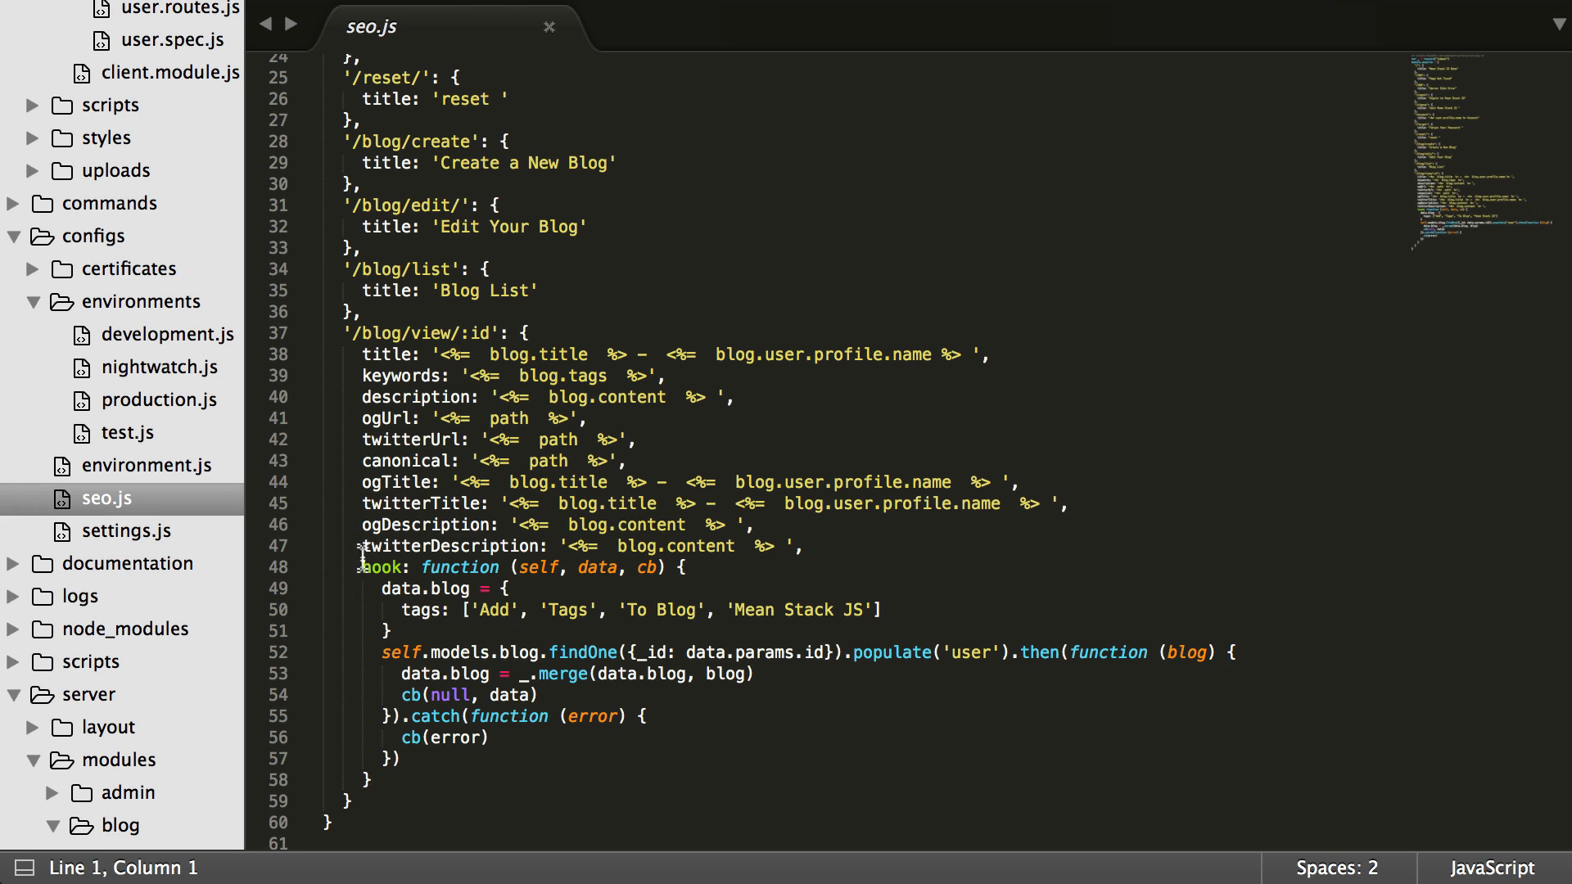
{"action": "left_click_drag", "start_coordinate": [364, 566], "coordinate": [371, 779]}
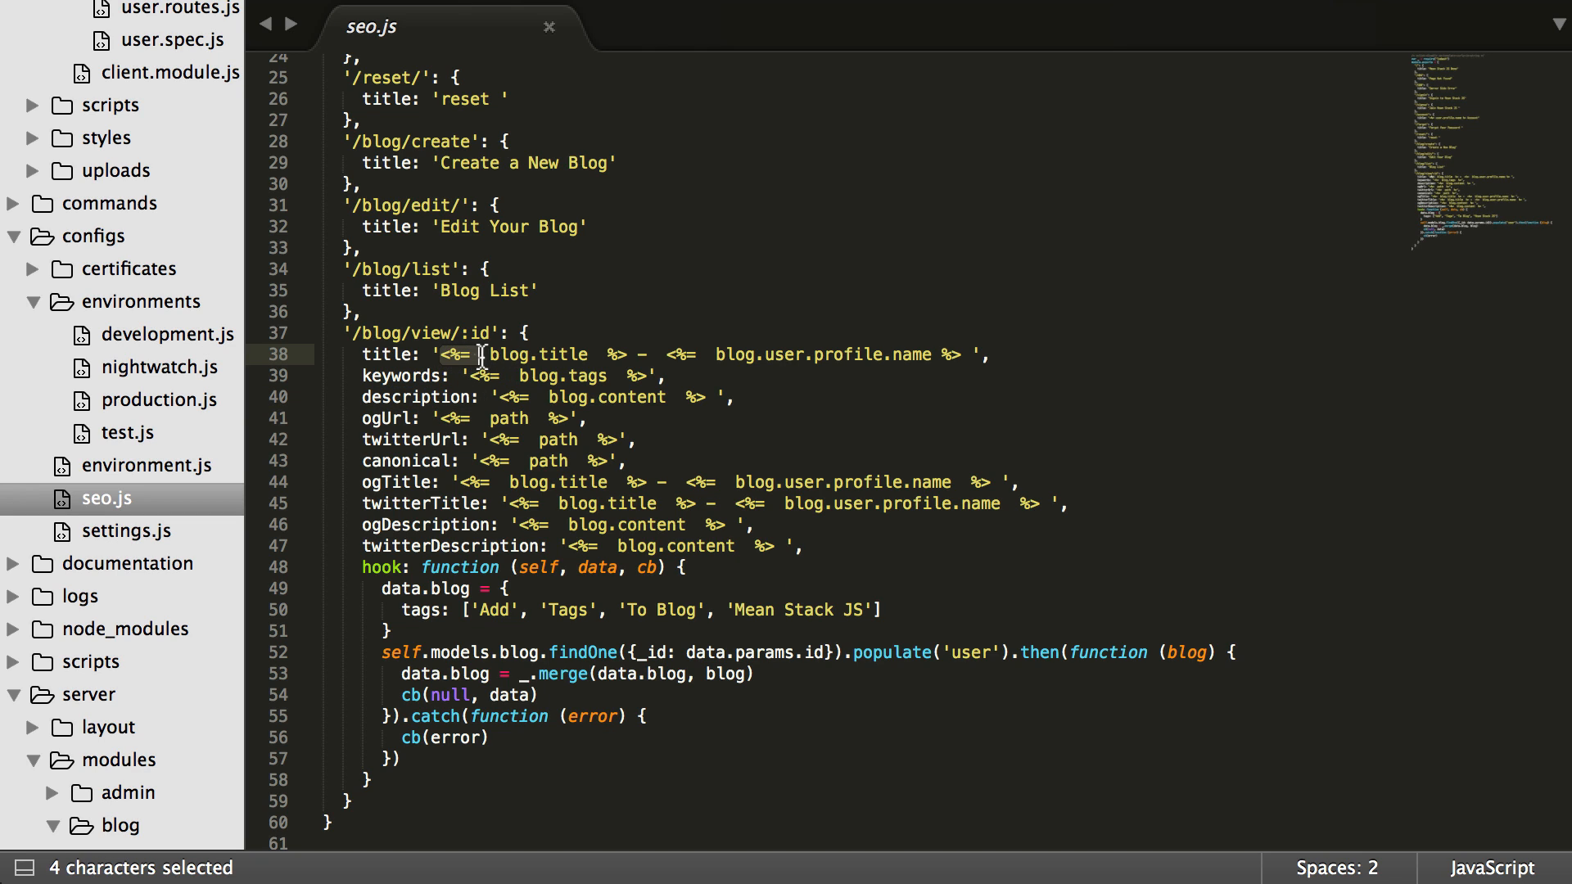
{"action": "left_click_drag", "start_coordinate": [479, 354], "coordinate": [622, 353]}
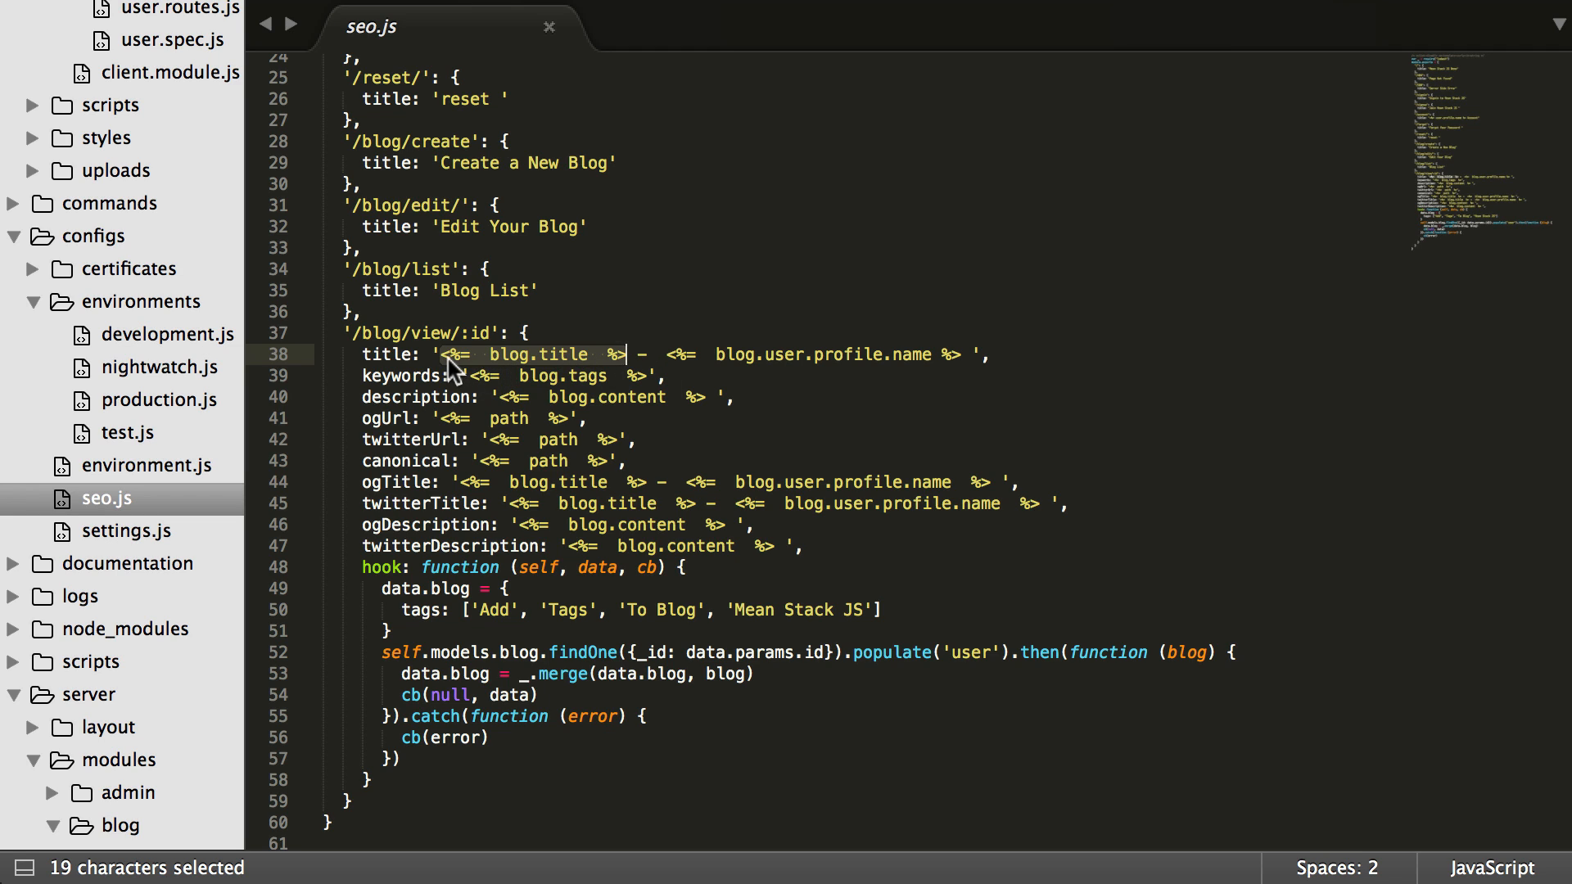
{"action": "left_click", "coordinate": [432, 354]}
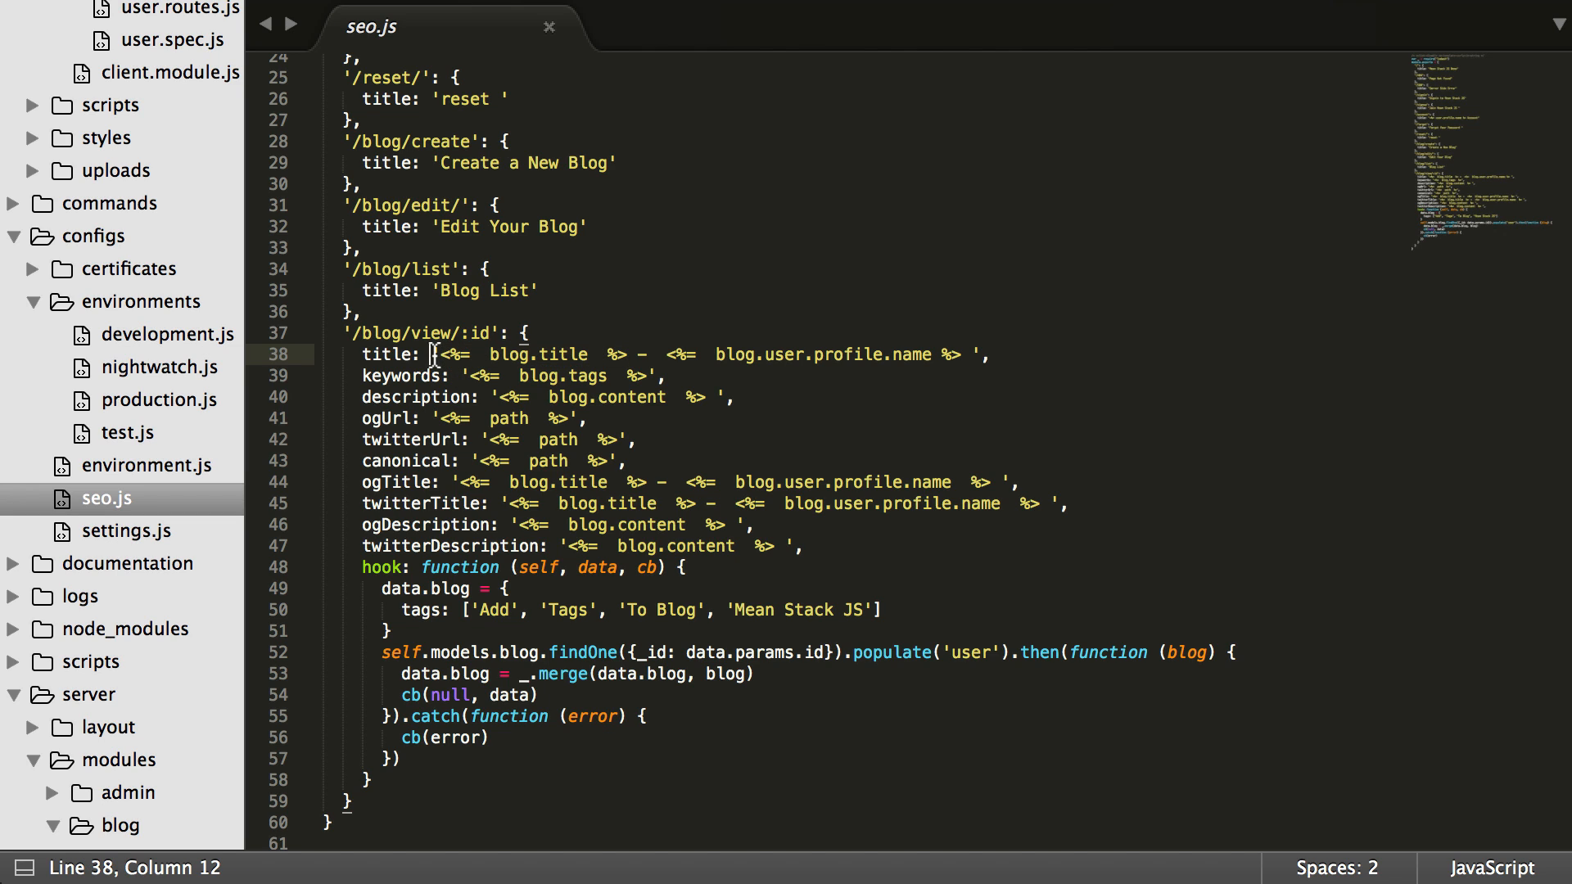
{"action": "mouse_move", "coordinate": [509, 611]}
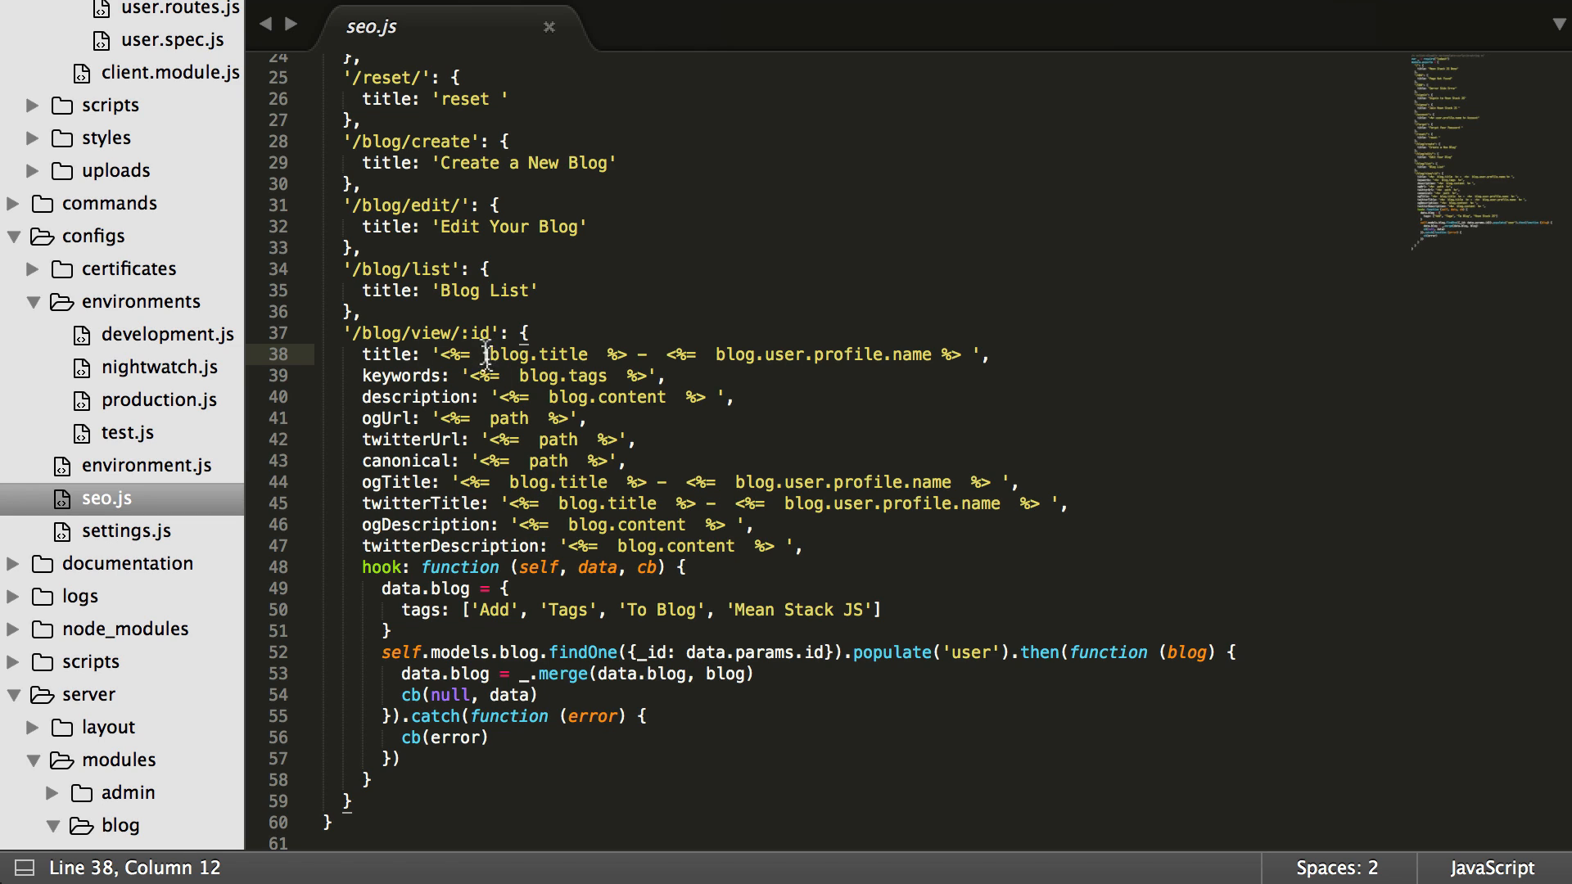
Highlight the blog view entry's hook key and function, then mark occurrences of 'blog'
{"action": "double_click", "coordinate": [380, 567]}
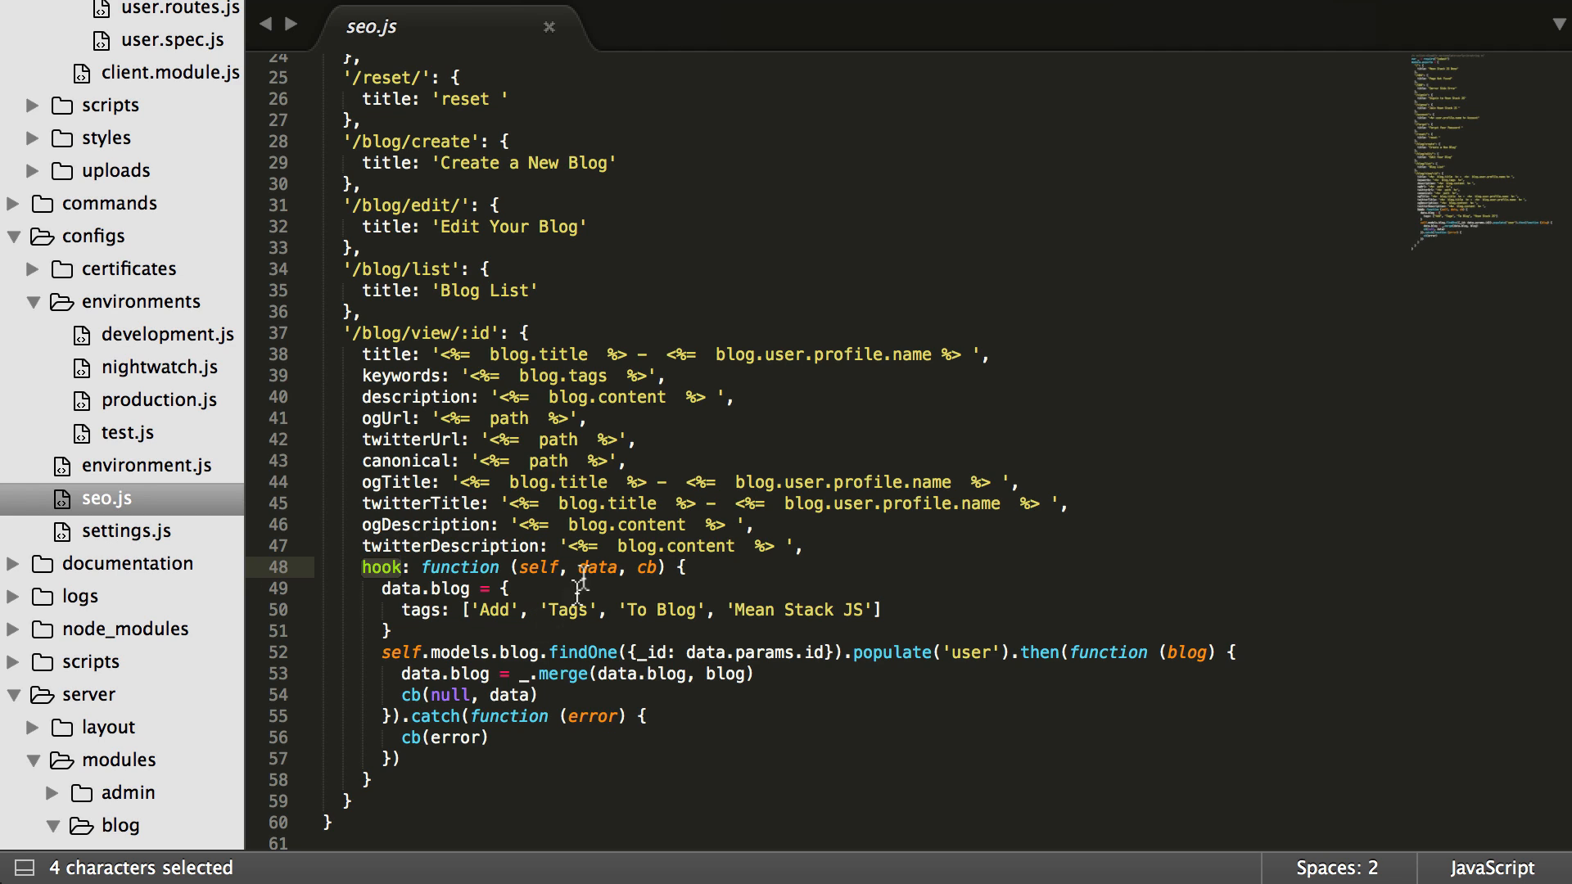
{"action": "left_click", "coordinate": [389, 588]}
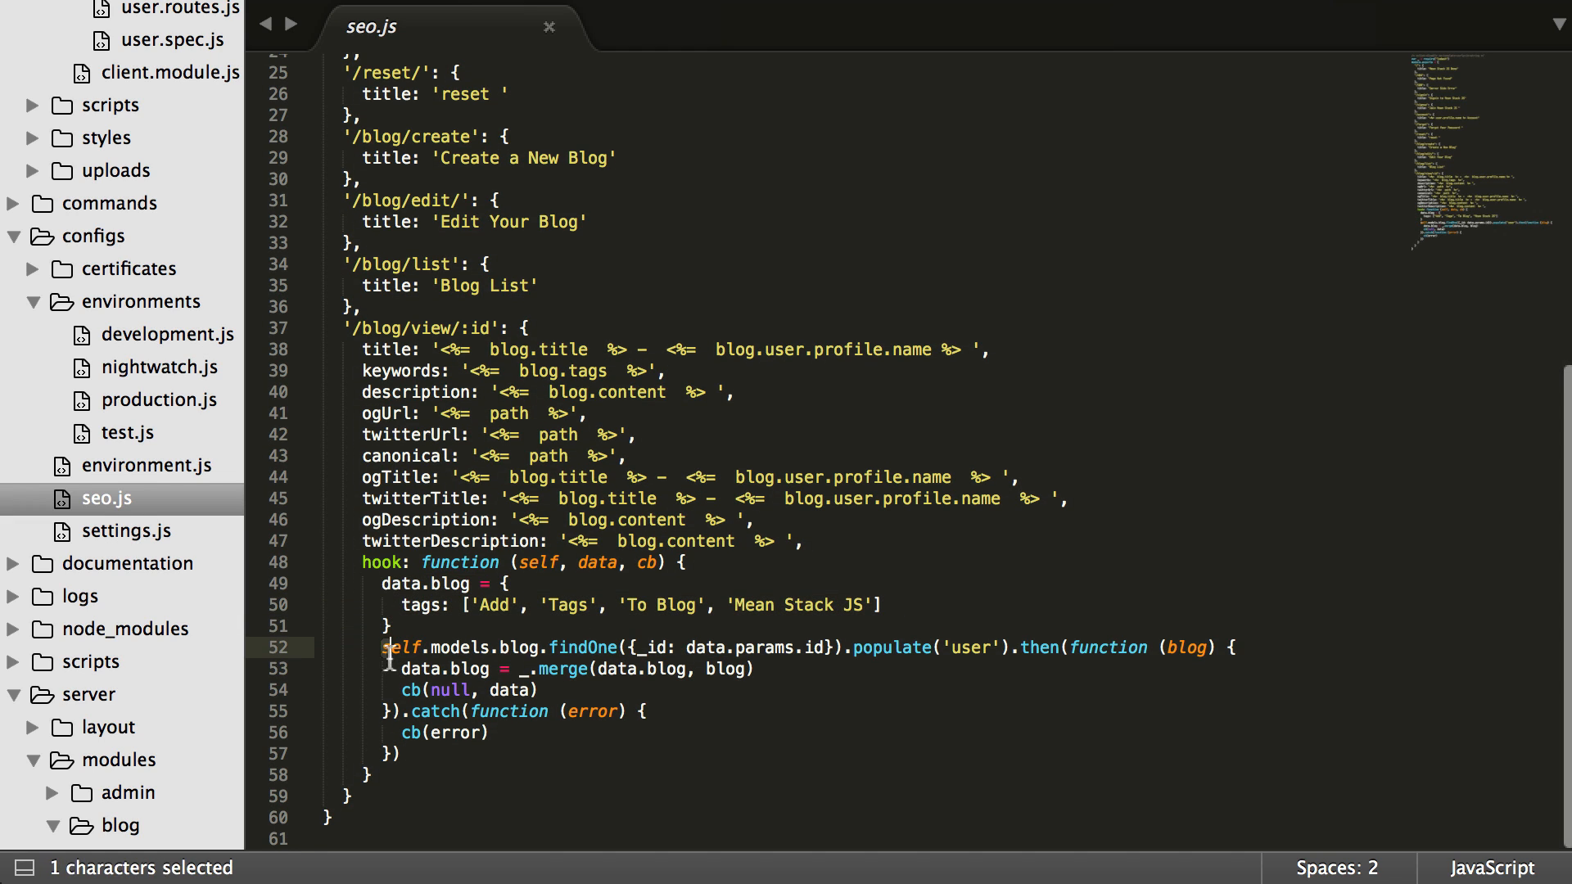
{"action": "left_click_drag", "start_coordinate": [386, 646], "coordinate": [411, 689]}
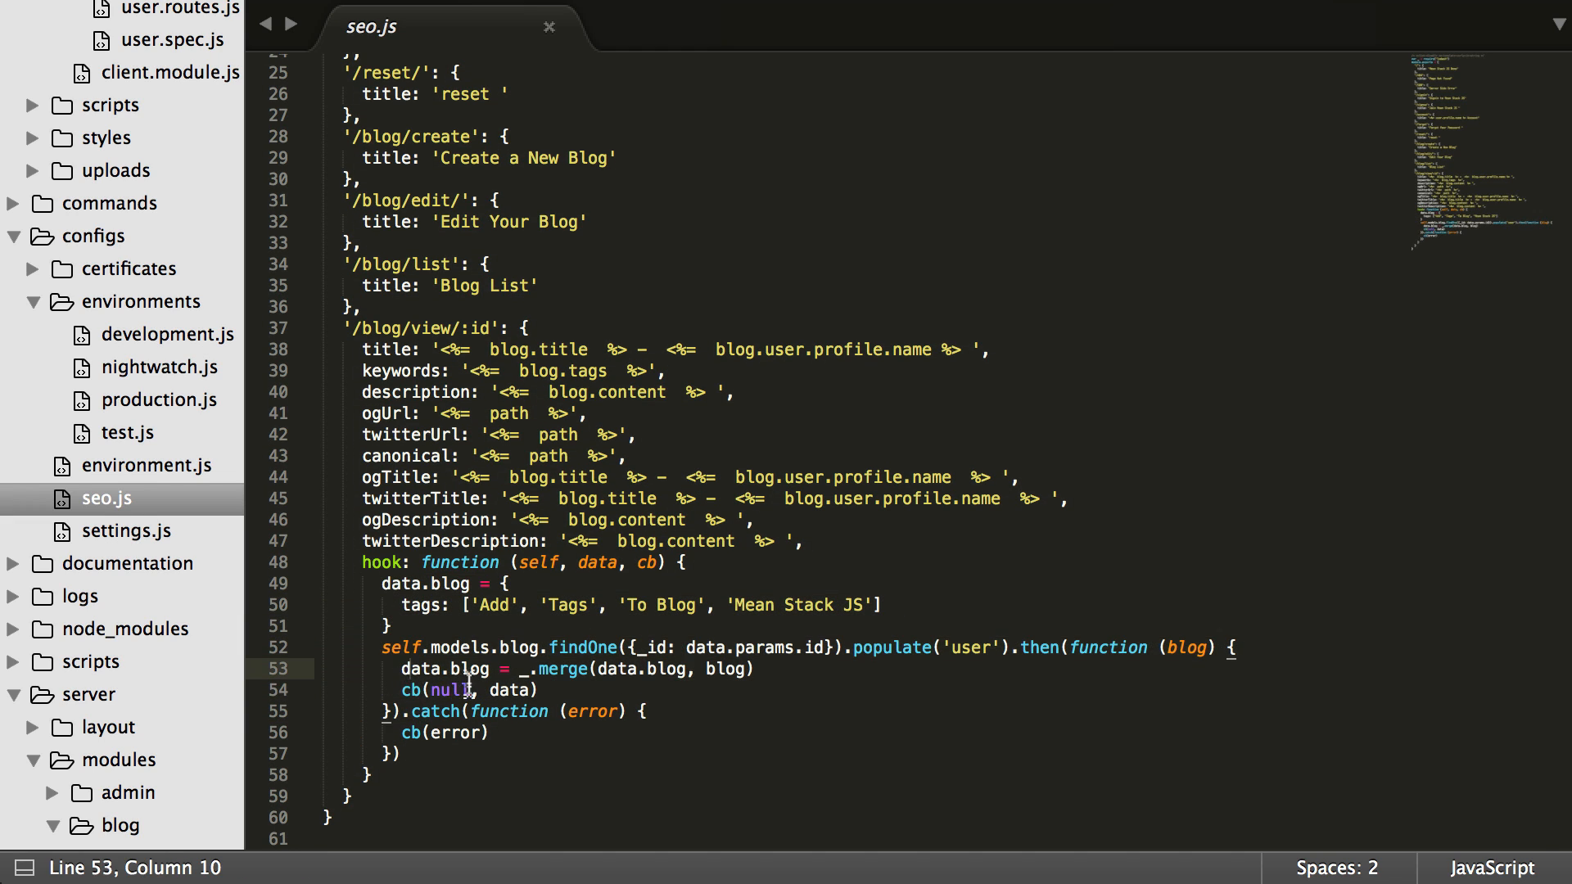
{"action": "double_click", "coordinate": [506, 413]}
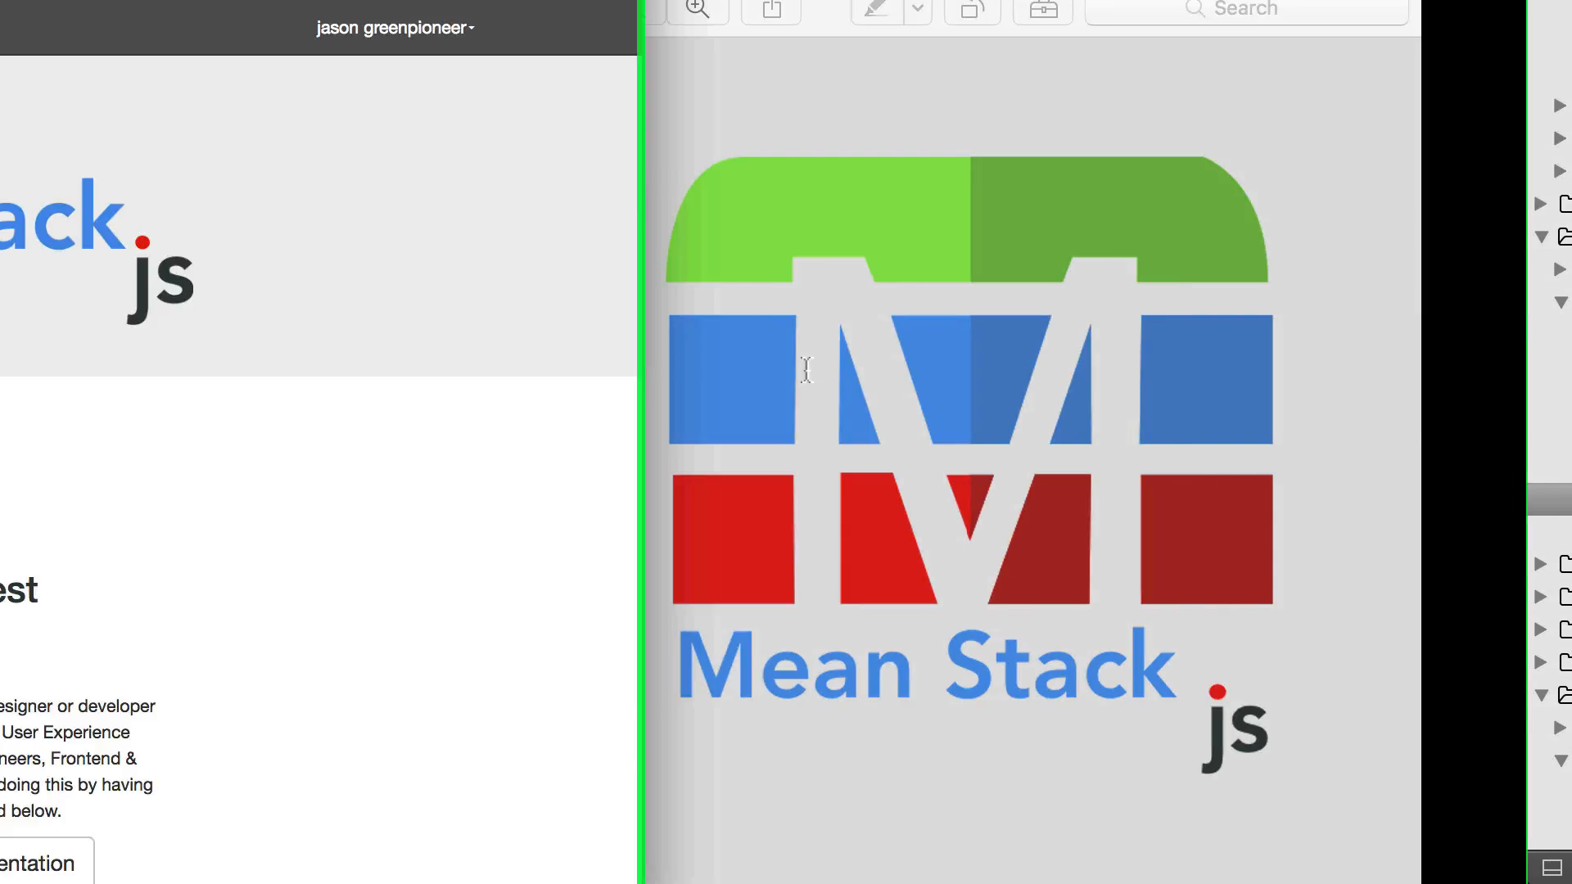
Switch to Chrome and open the 'sustainability' post on its Blog Post View page
{"action": "left_click", "coordinate": [400, 26]}
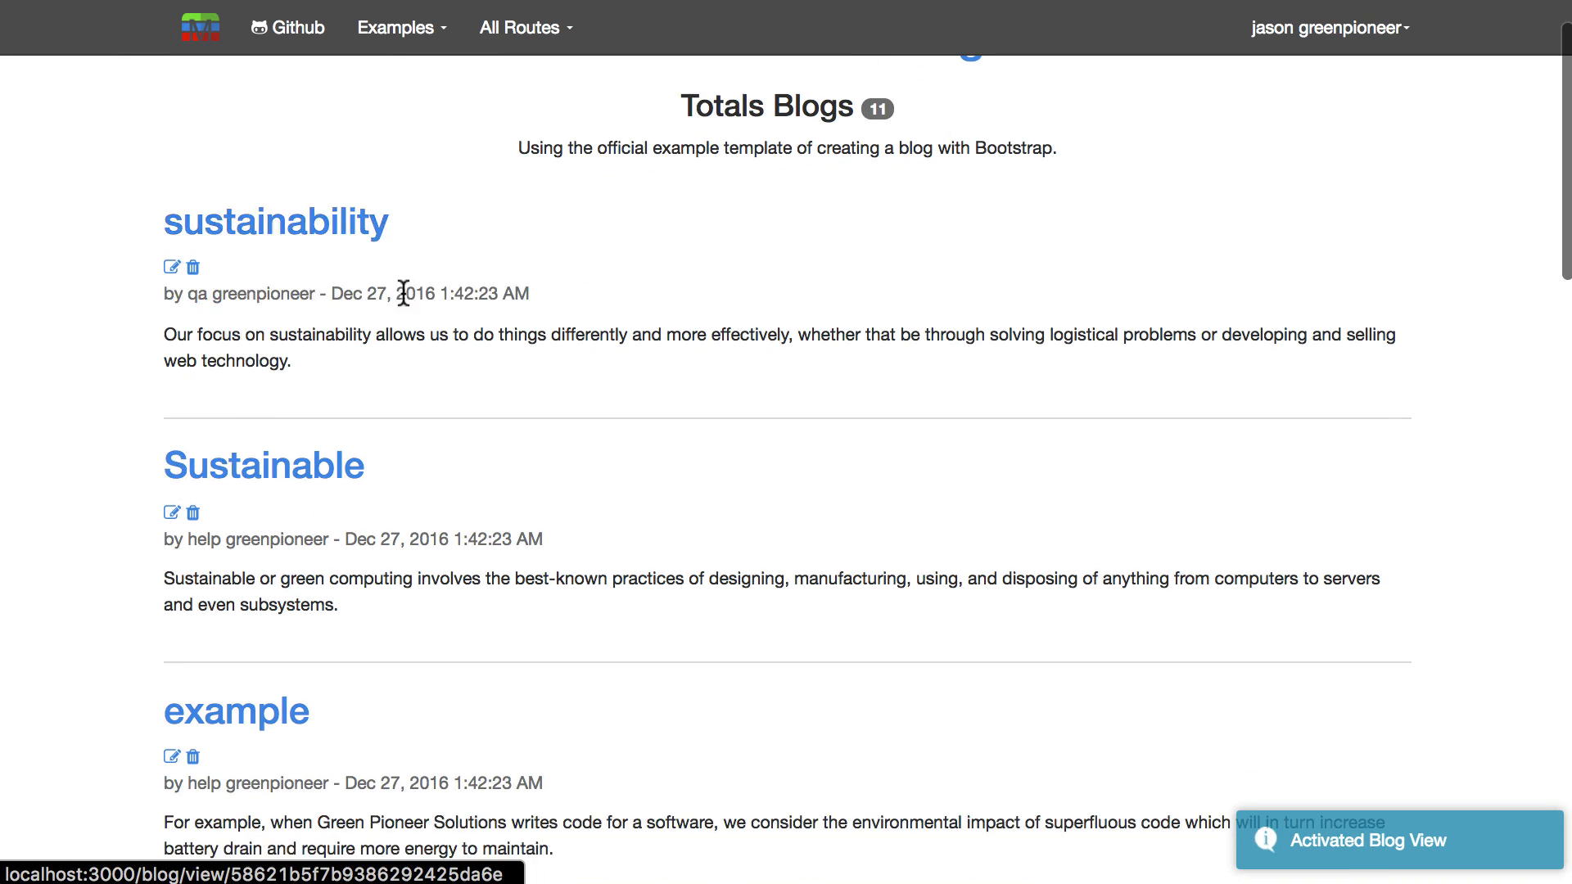
{"action": "left_click", "coordinate": [275, 221]}
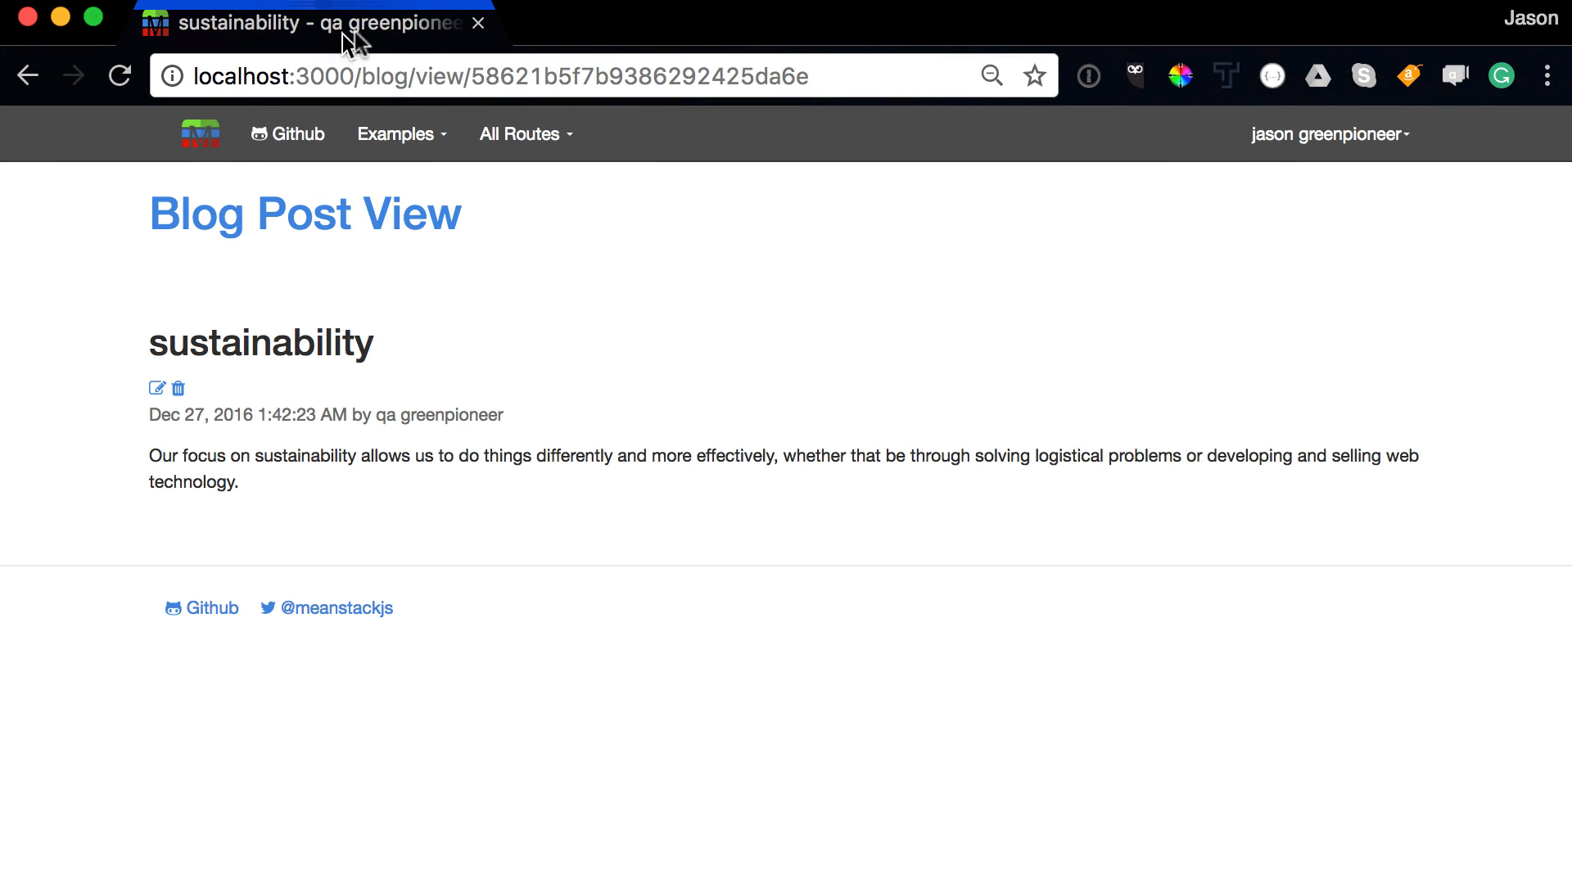
{"action": "mouse_move", "coordinate": [418, 437]}
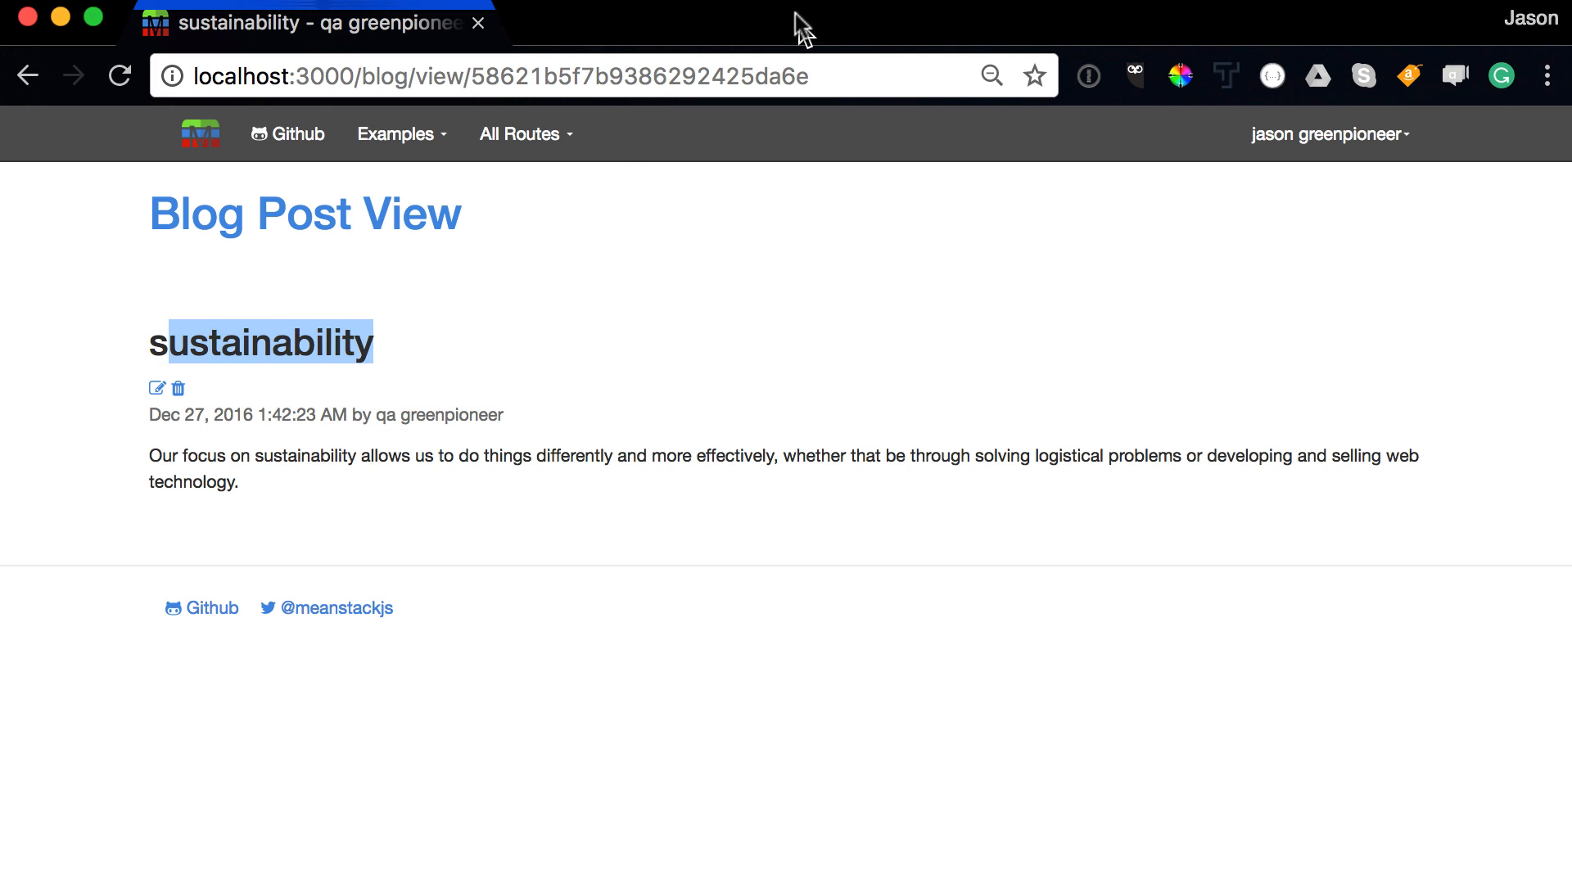
{"action": "mouse_move", "coordinate": [802, 8]}
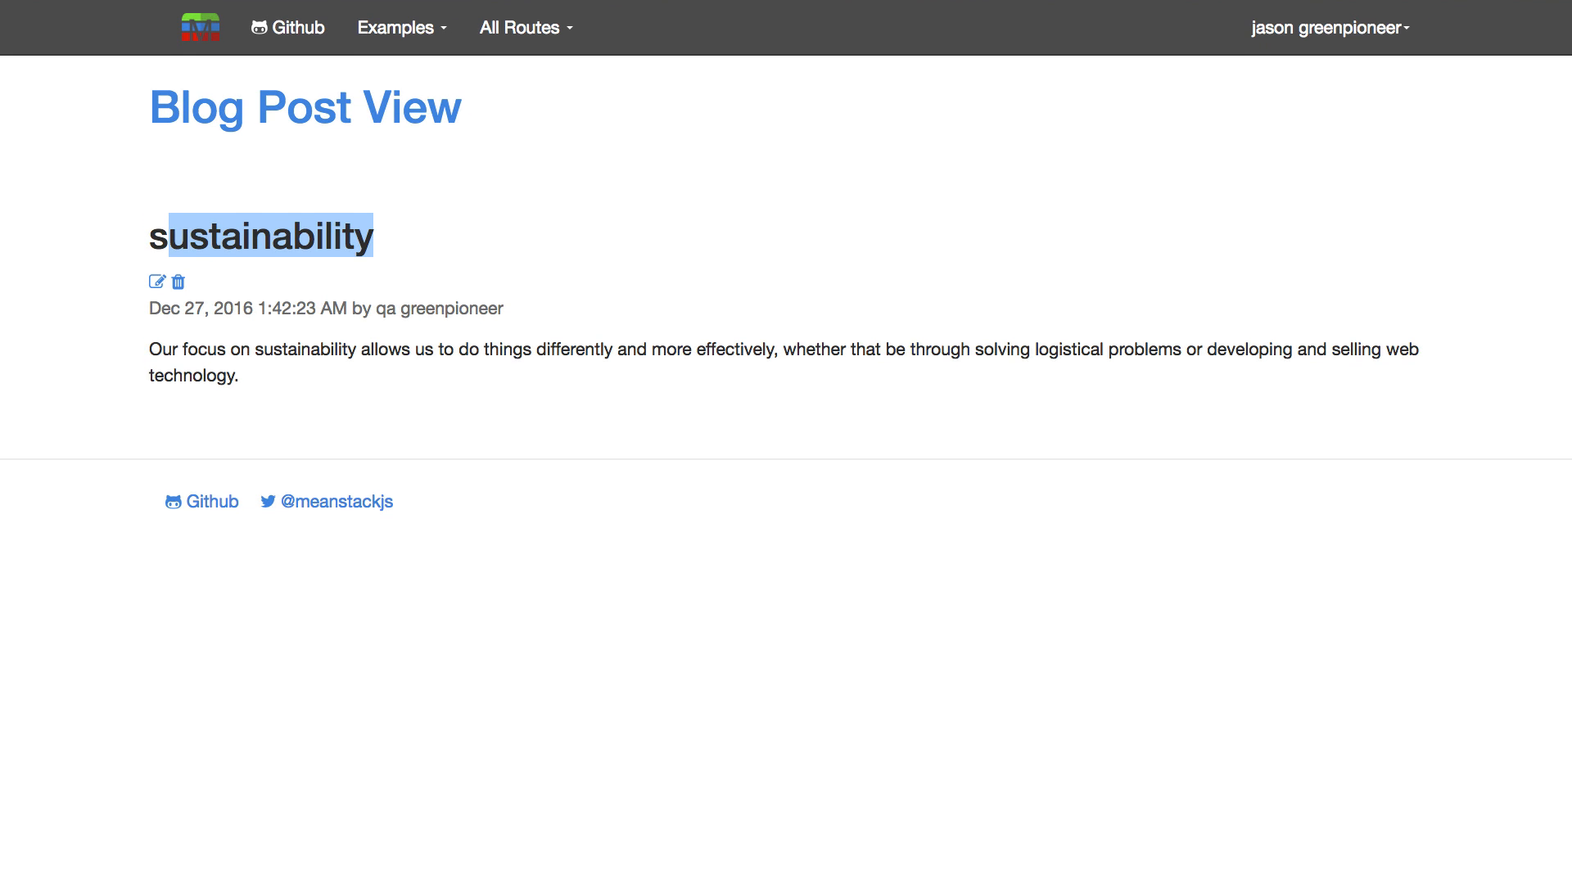
{"action": "mouse_move", "coordinate": [1002, 78]}
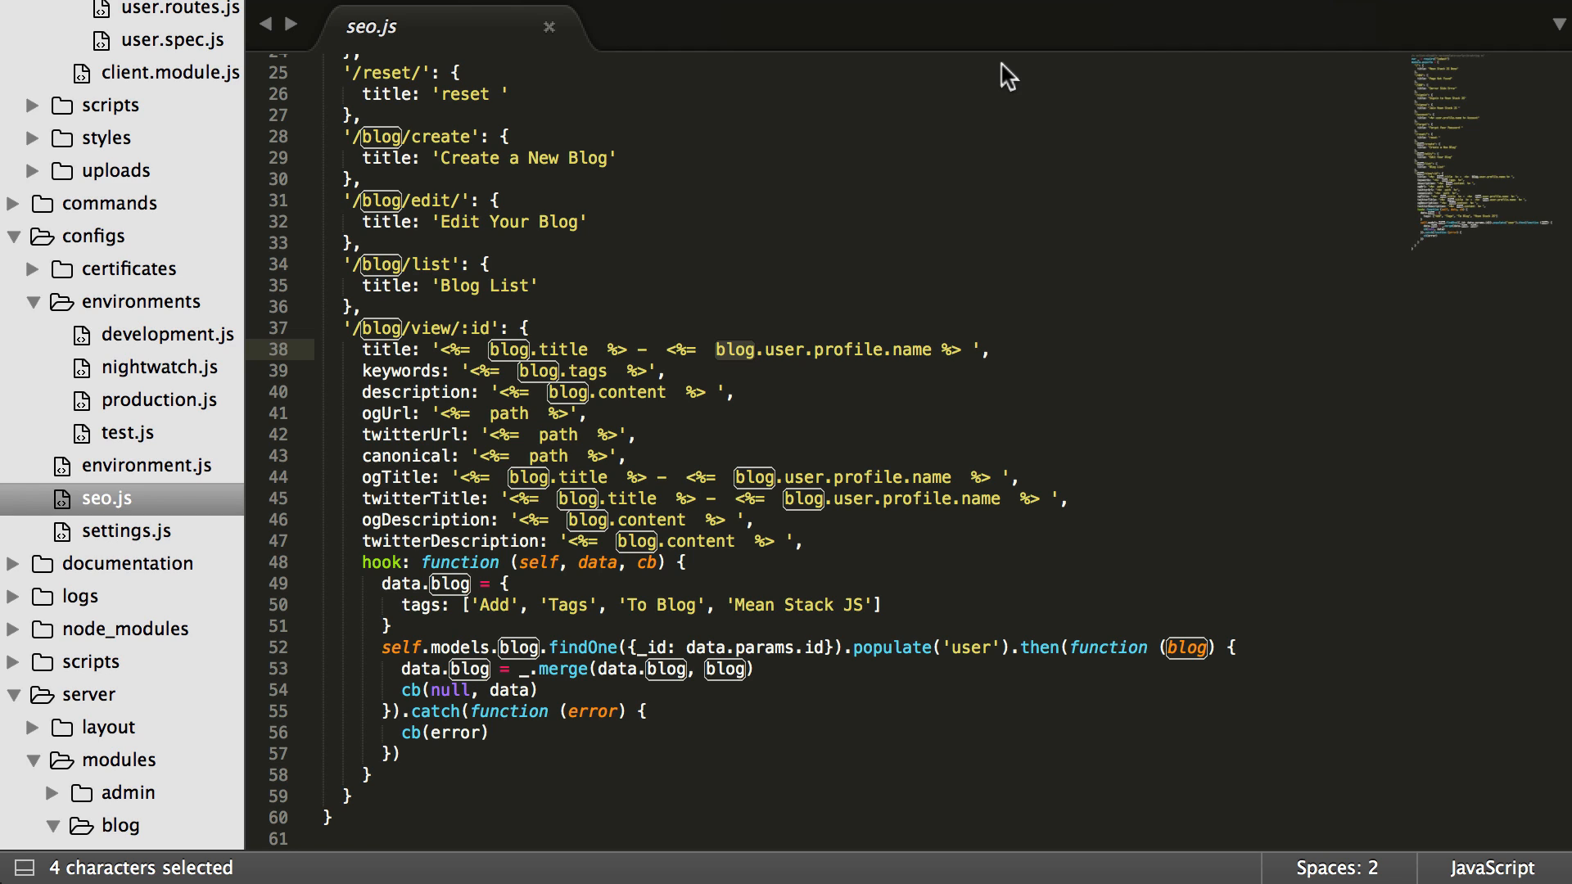
{"action": "mouse_move", "coordinate": [835, 446]}
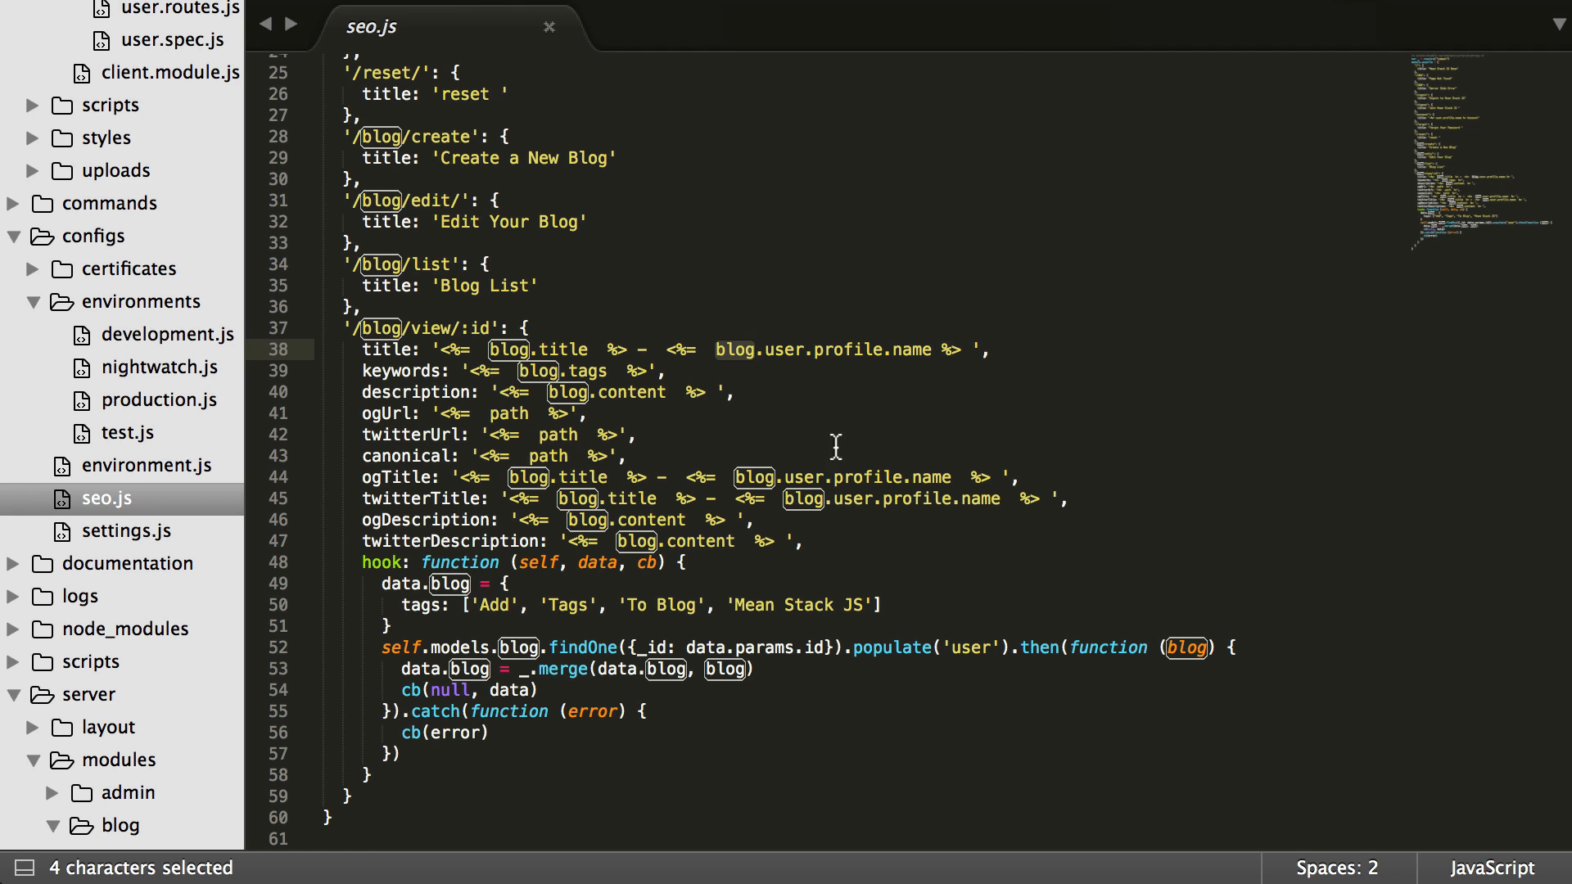
{"action": "mouse_move", "coordinate": [737, 564]}
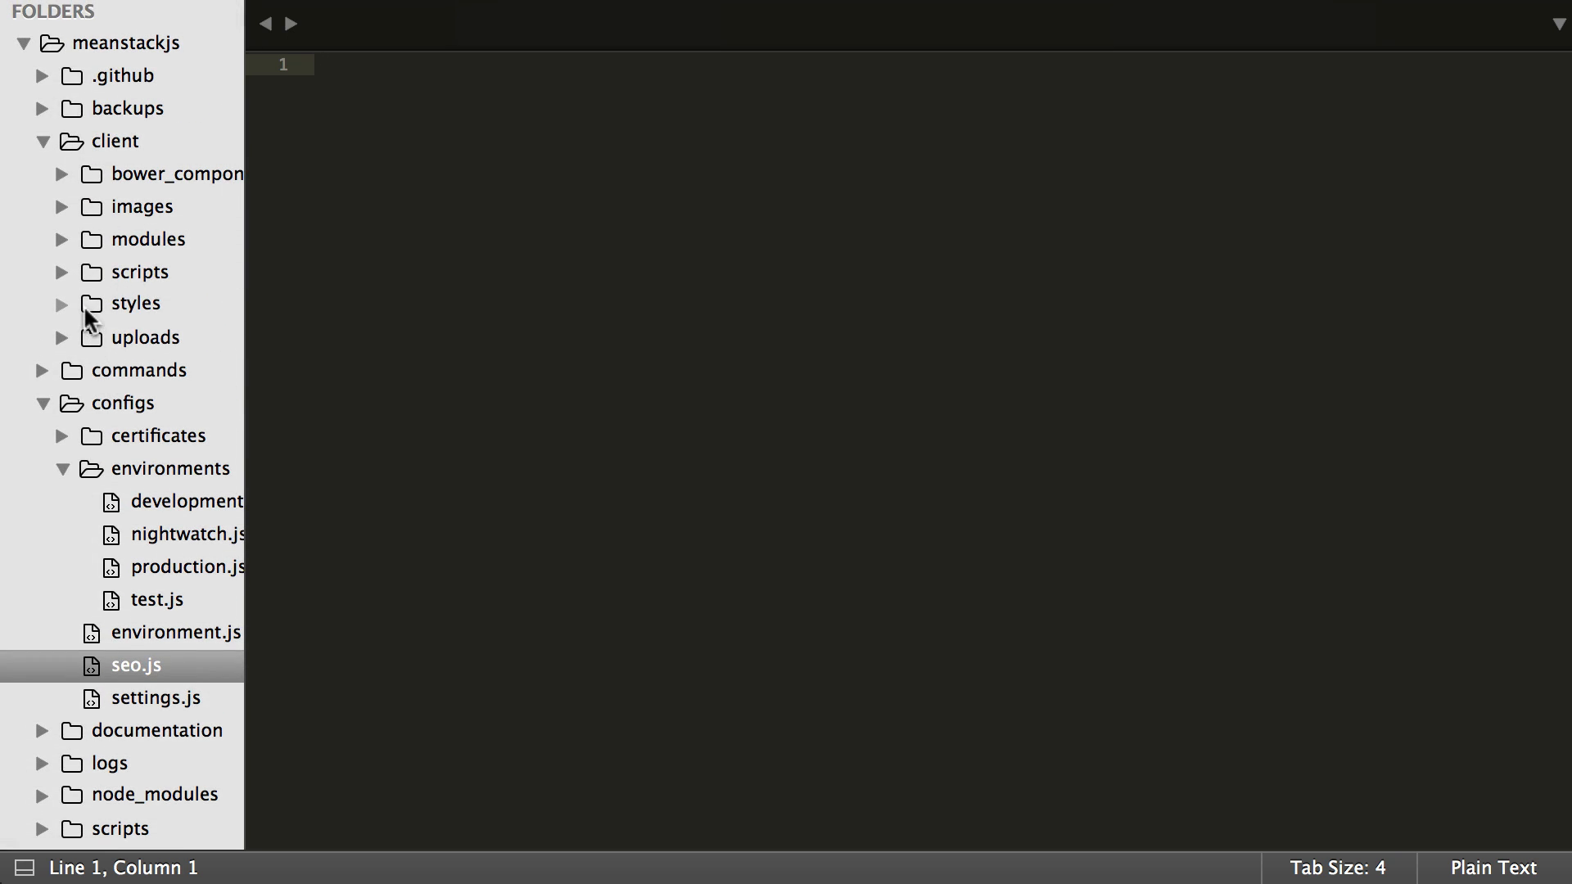
{"action": "mouse_move", "coordinate": [56, 262]}
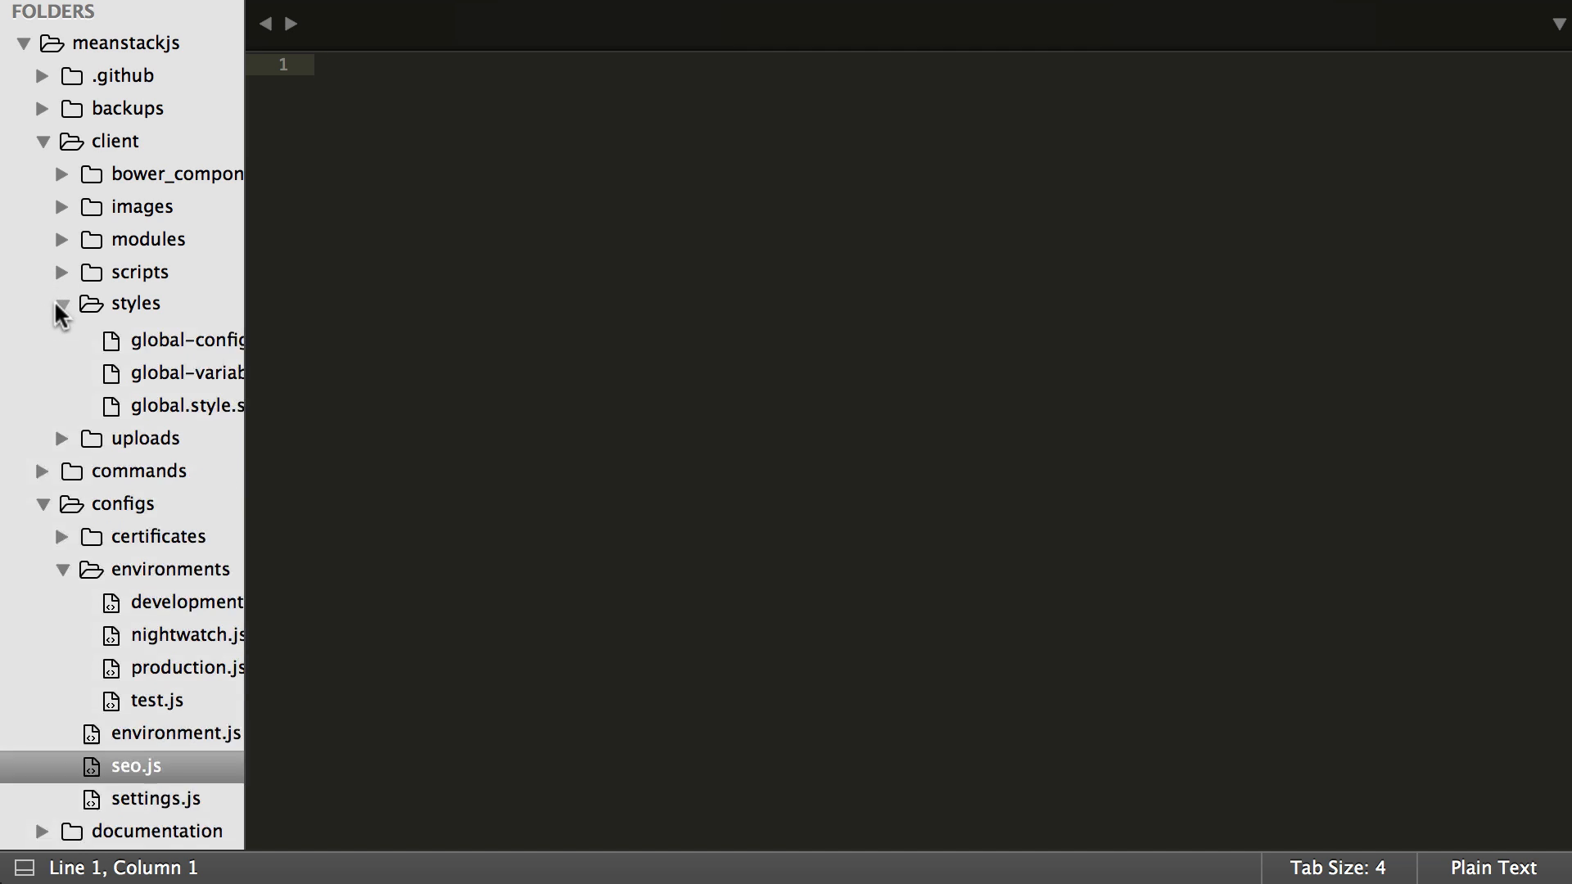
Expand client styles, preview global-variables and global-configs SCSS, then open global.style.scss
{"action": "left_click", "coordinate": [65, 303]}
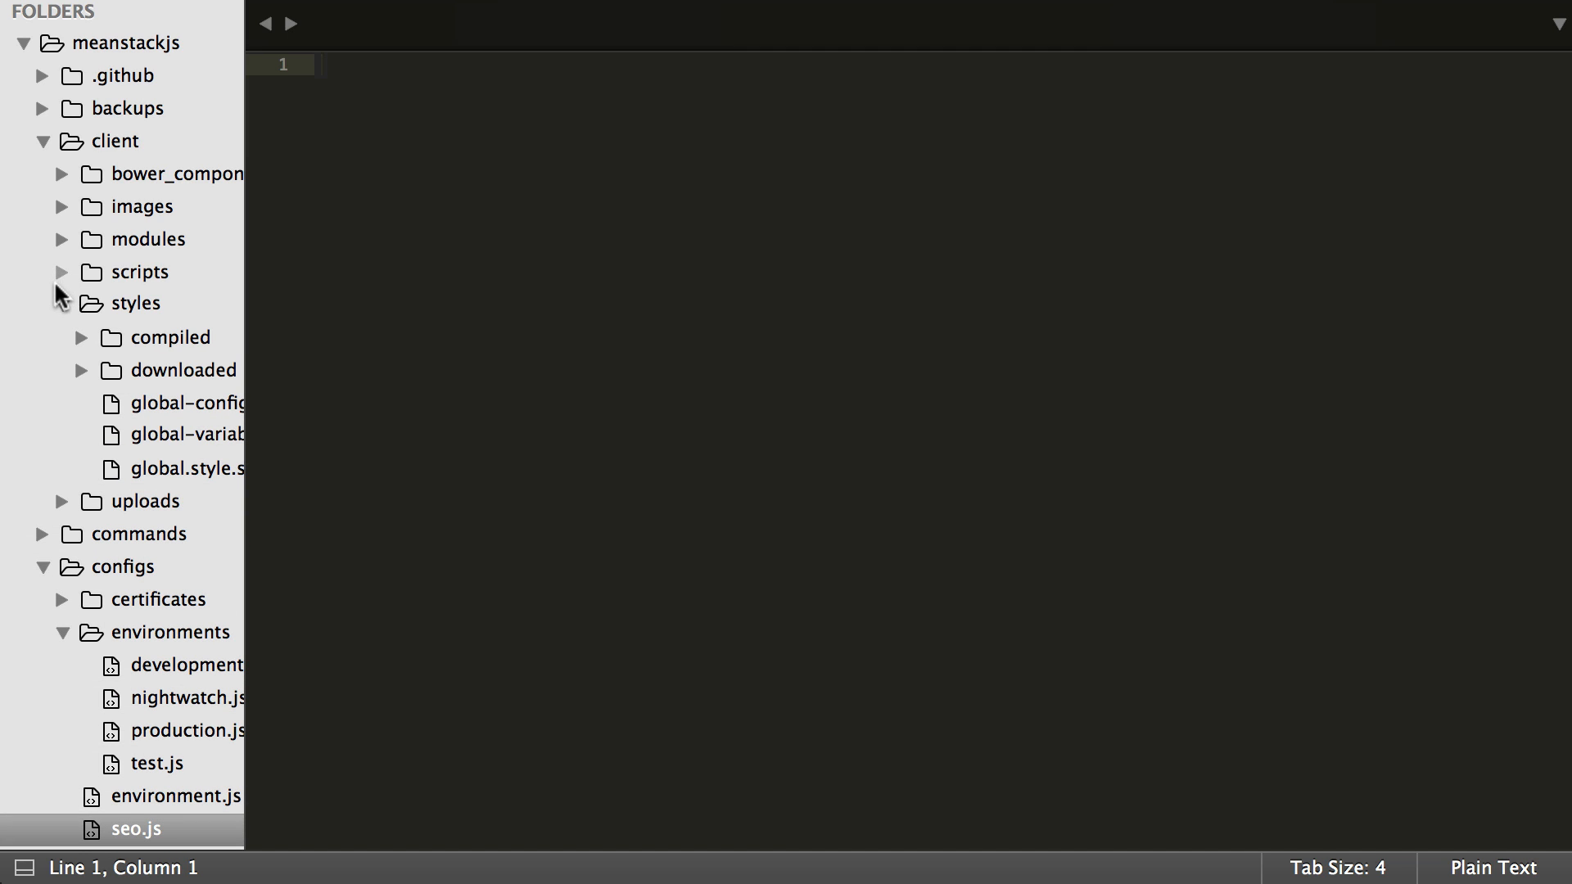
{"action": "mouse_move", "coordinate": [241, 269]}
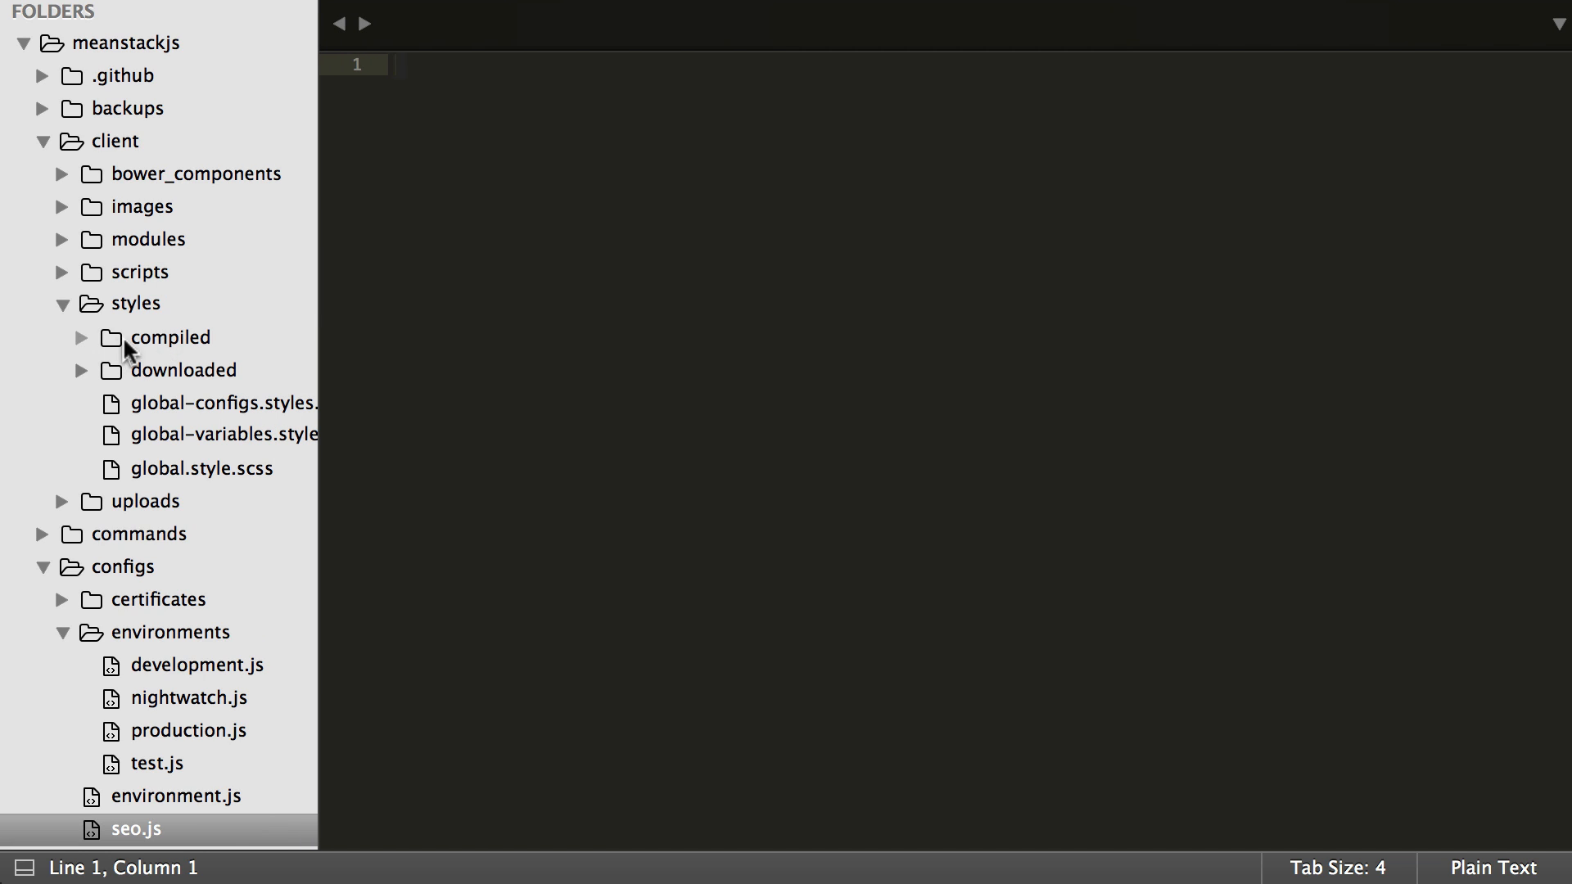
{"action": "mouse_move", "coordinate": [178, 383]}
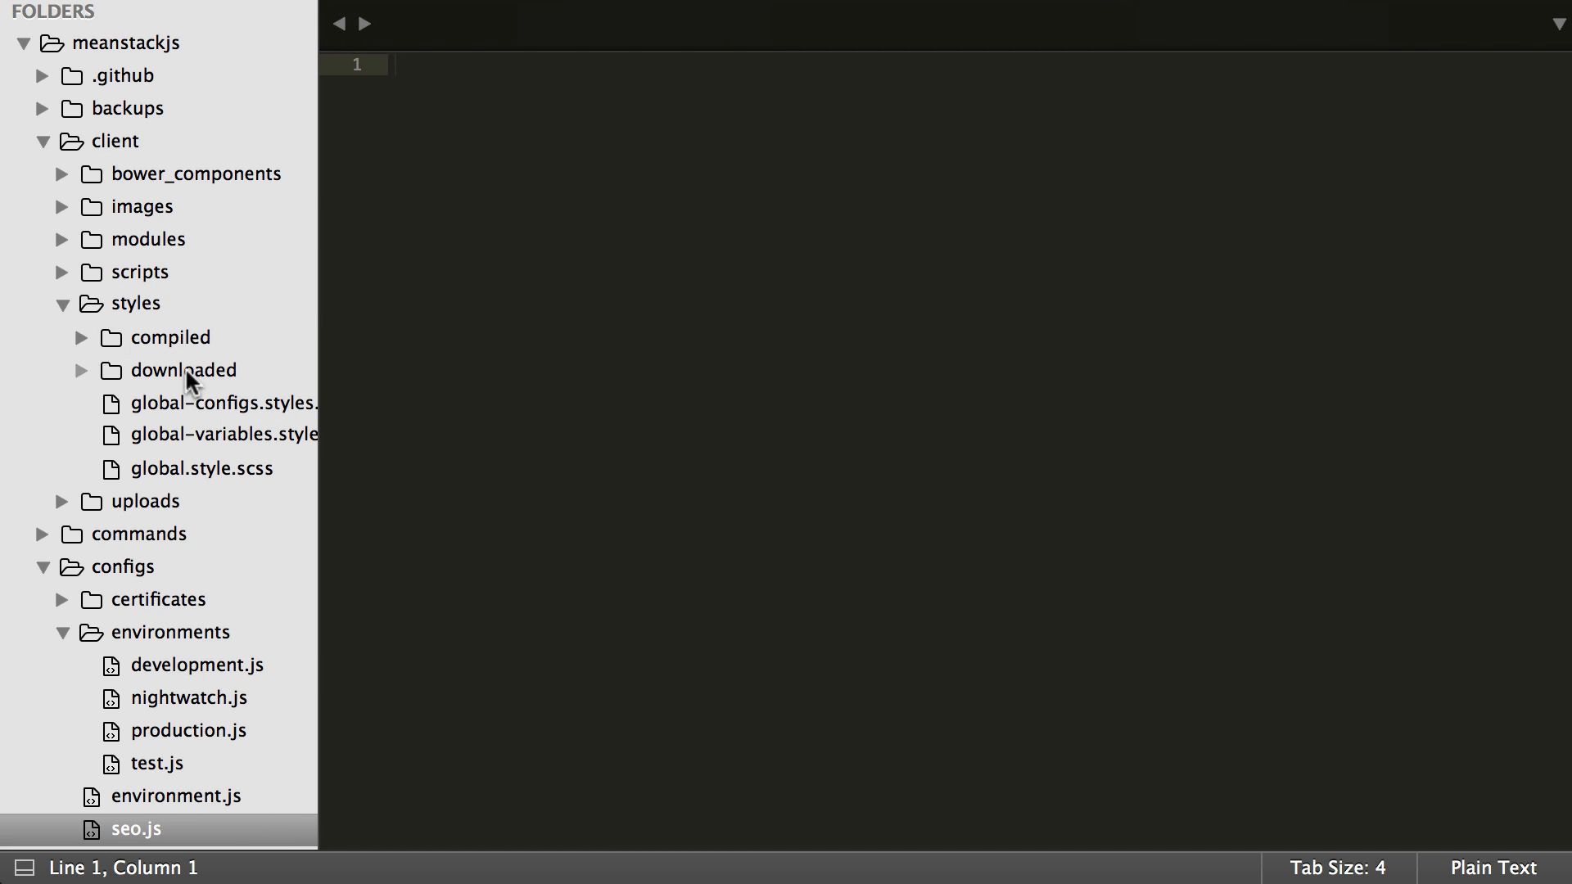
{"action": "left_click", "coordinate": [183, 370]}
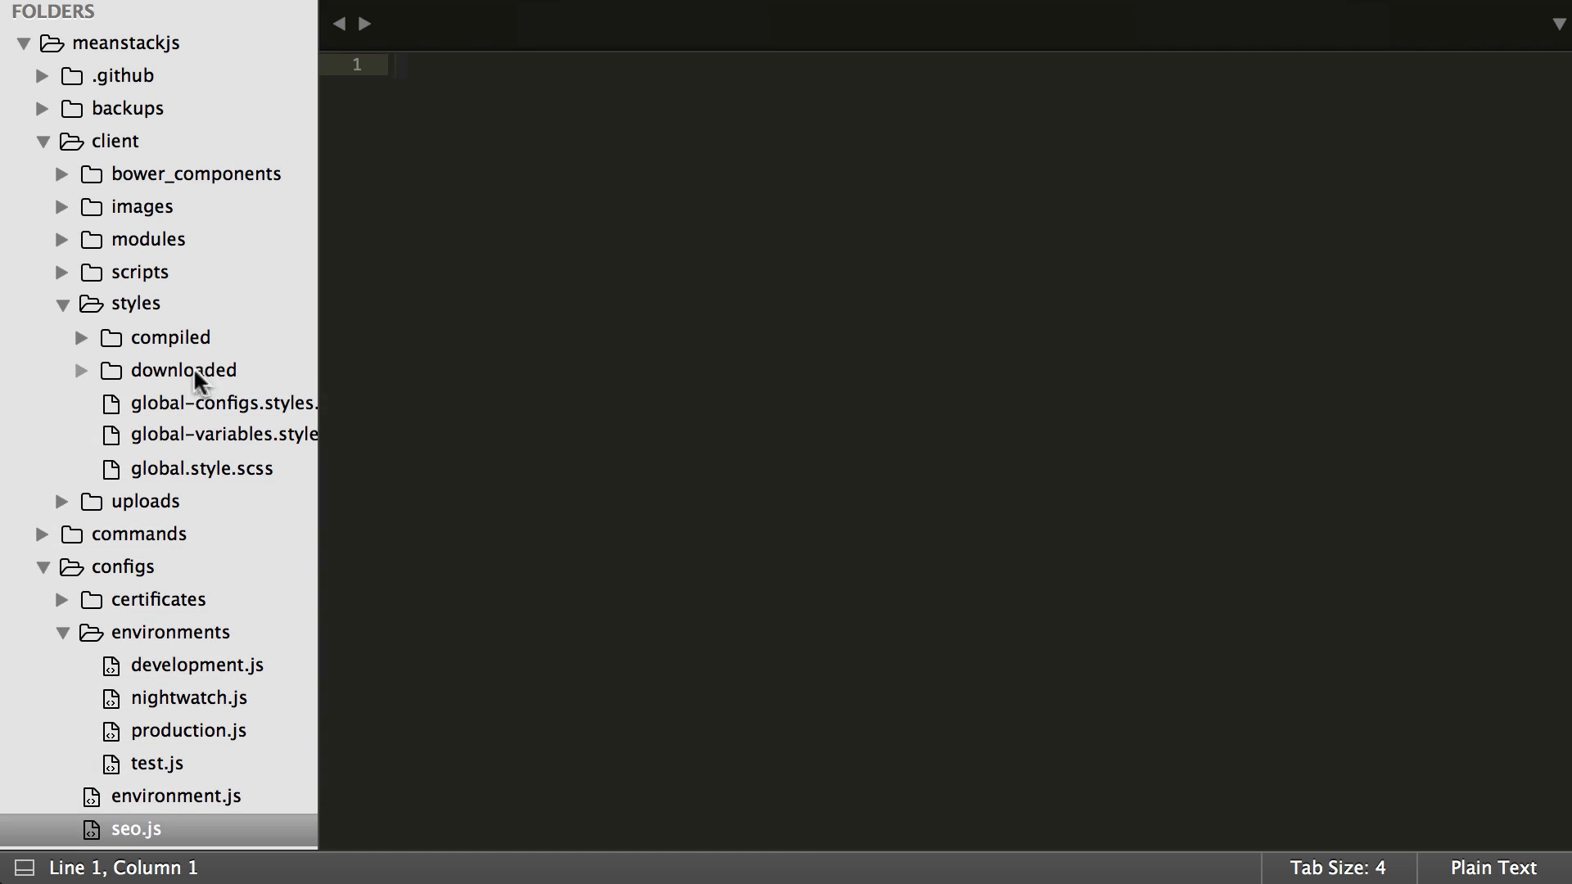
{"action": "mouse_move", "coordinate": [204, 397]}
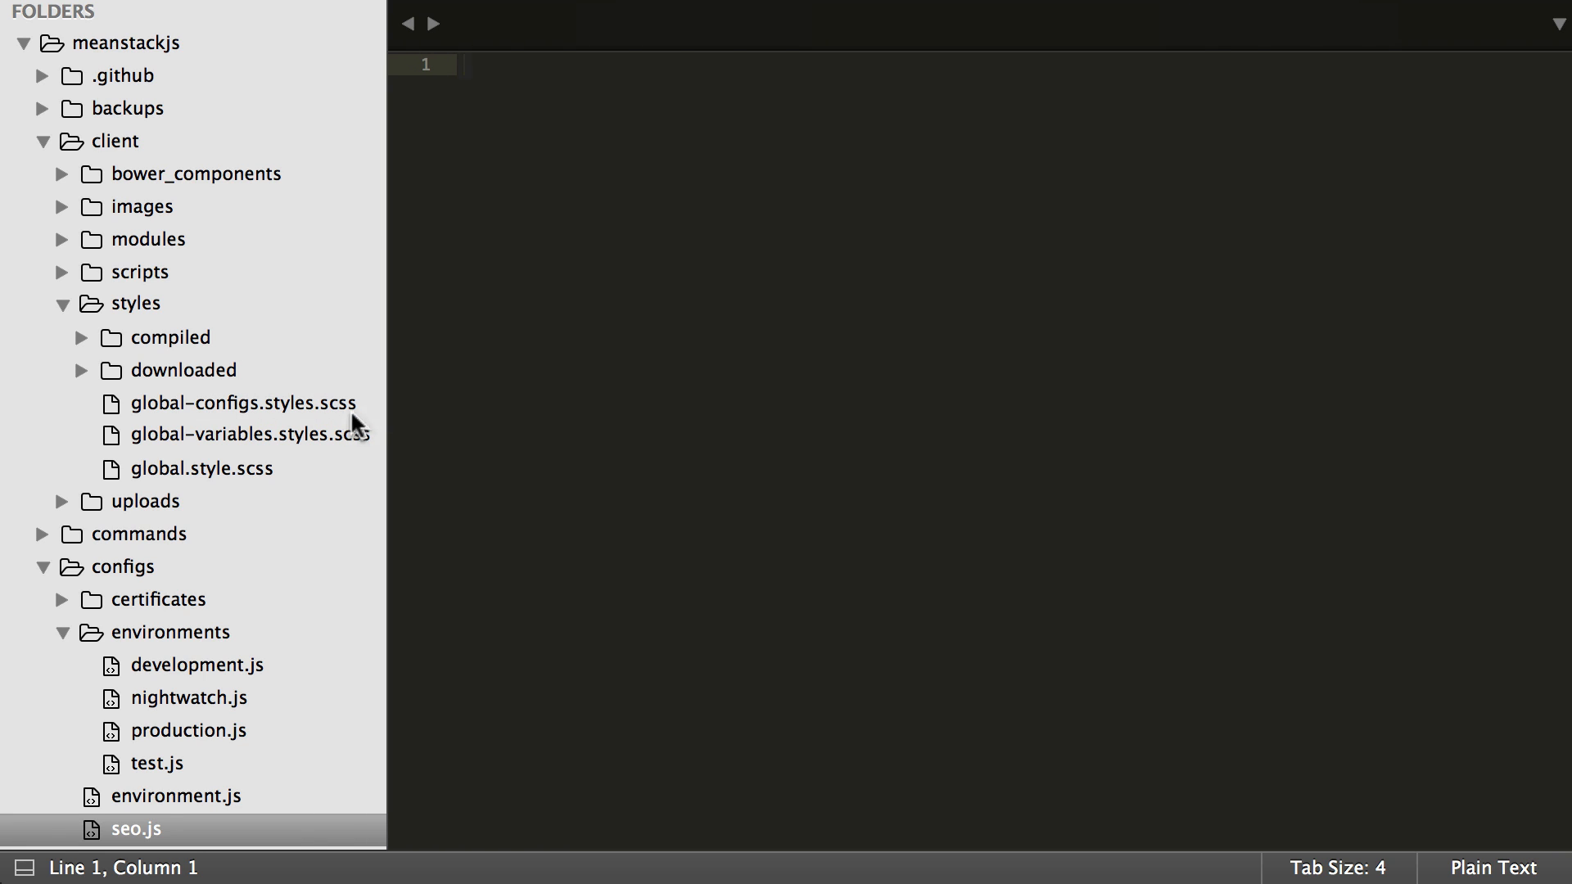
{"action": "left_click", "coordinate": [241, 436]}
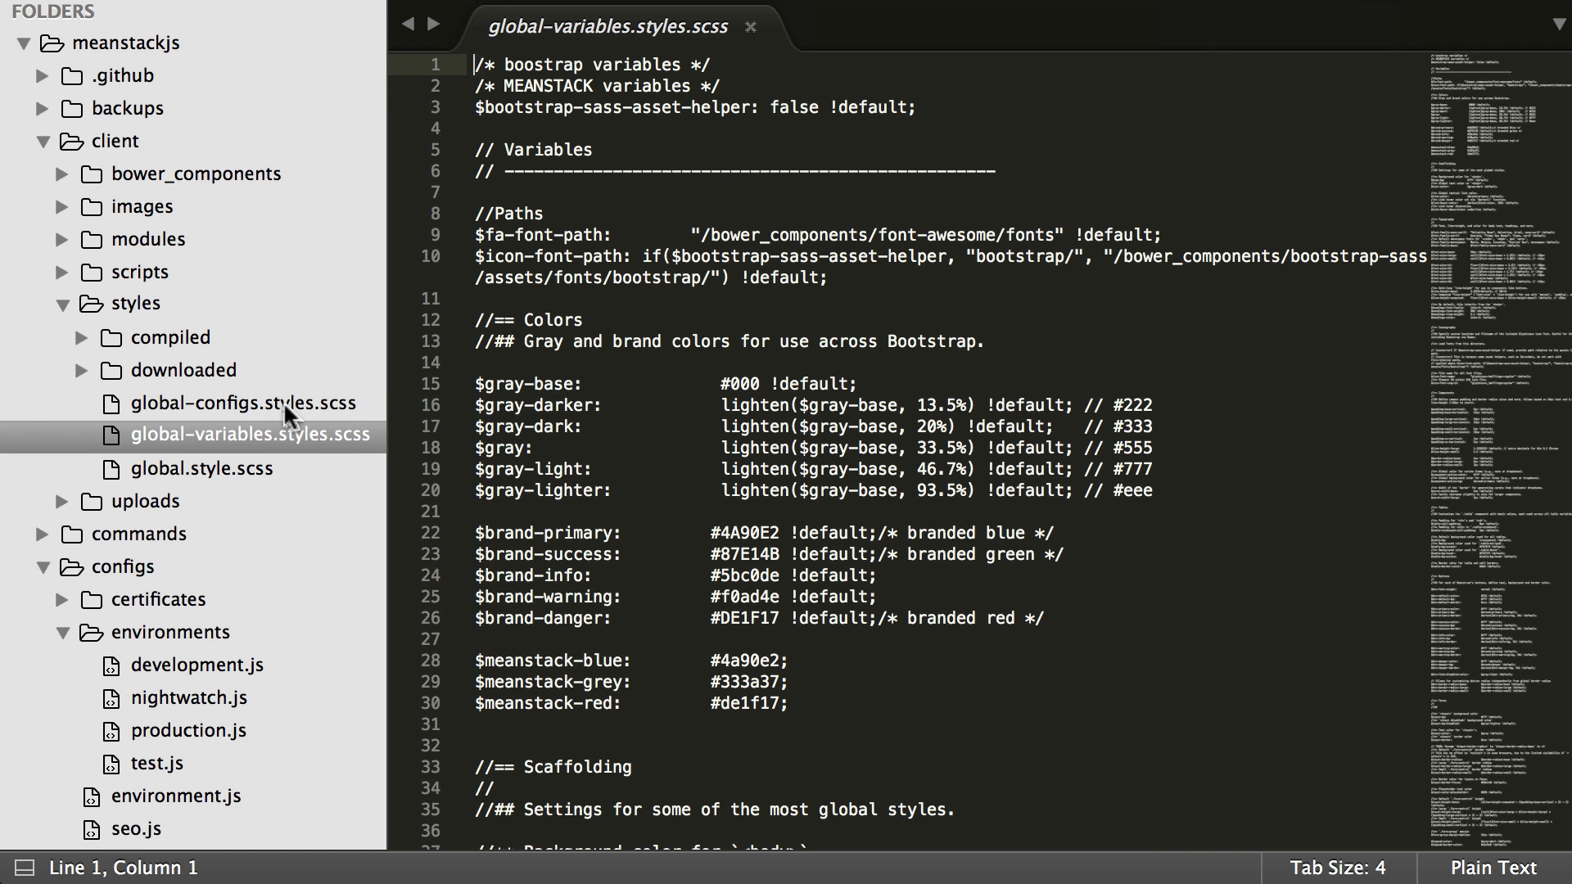
{"action": "left_click", "coordinate": [205, 403]}
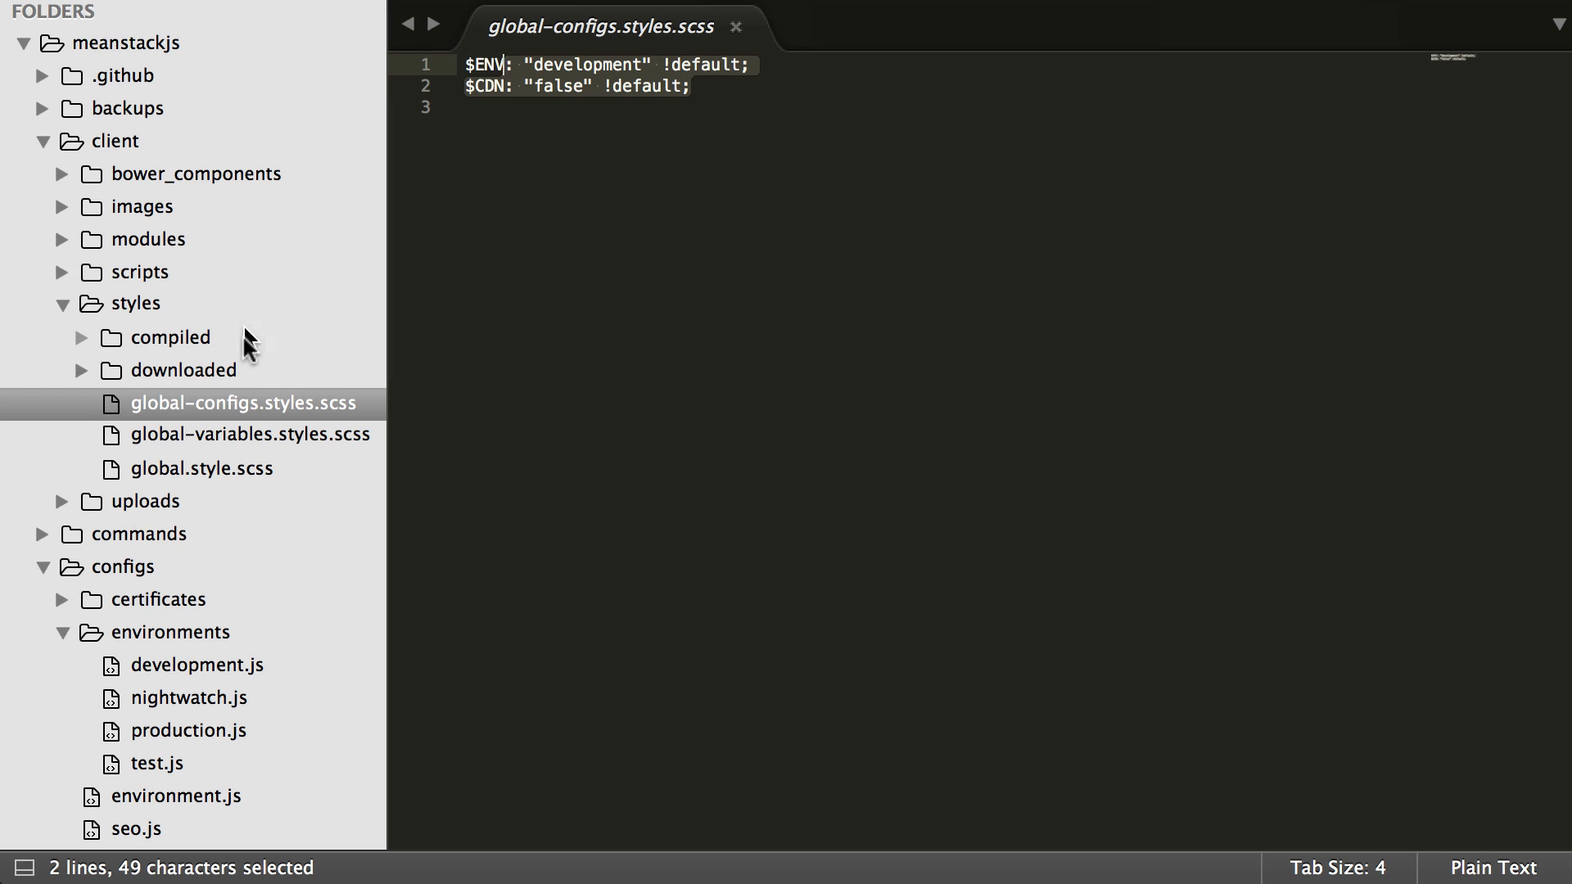
{"action": "left_click", "coordinate": [246, 435]}
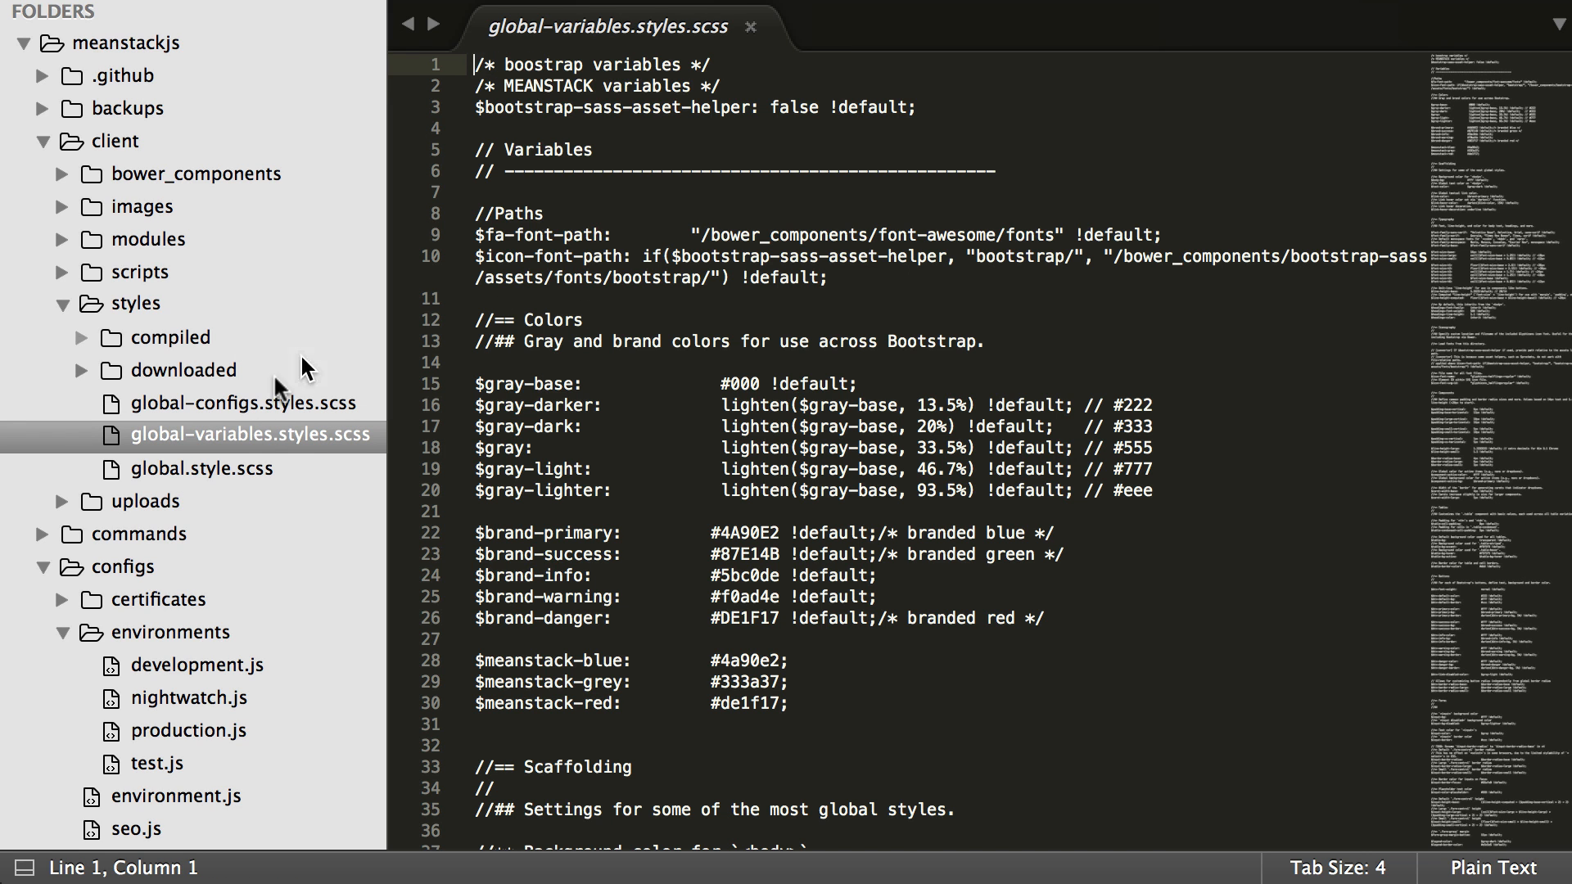
{"action": "left_click", "coordinate": [202, 468]}
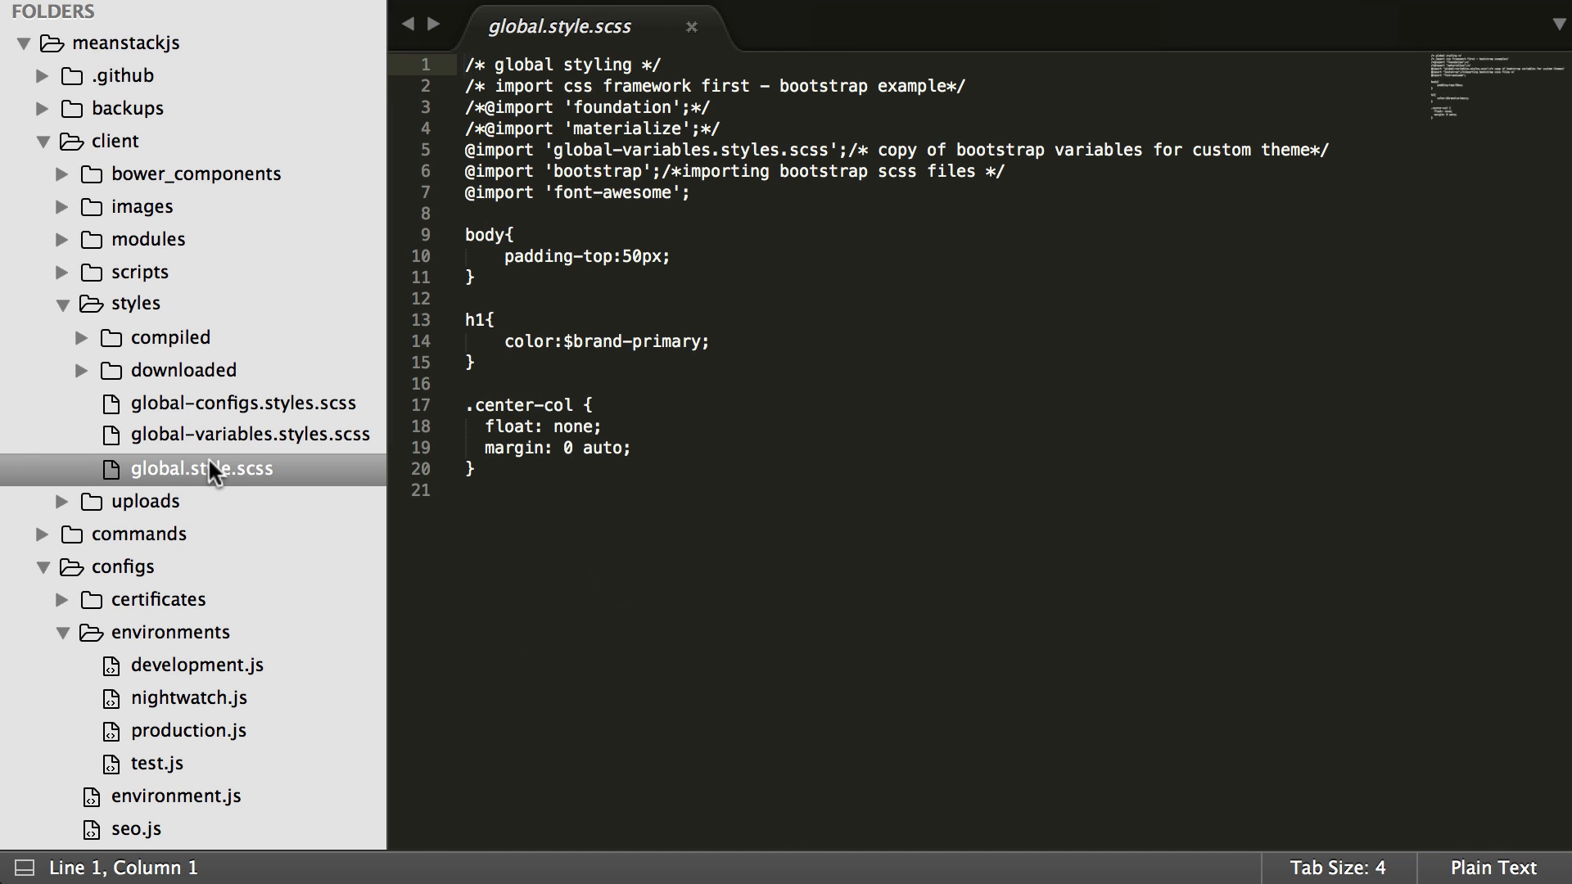
{"action": "mouse_move", "coordinate": [665, 429]}
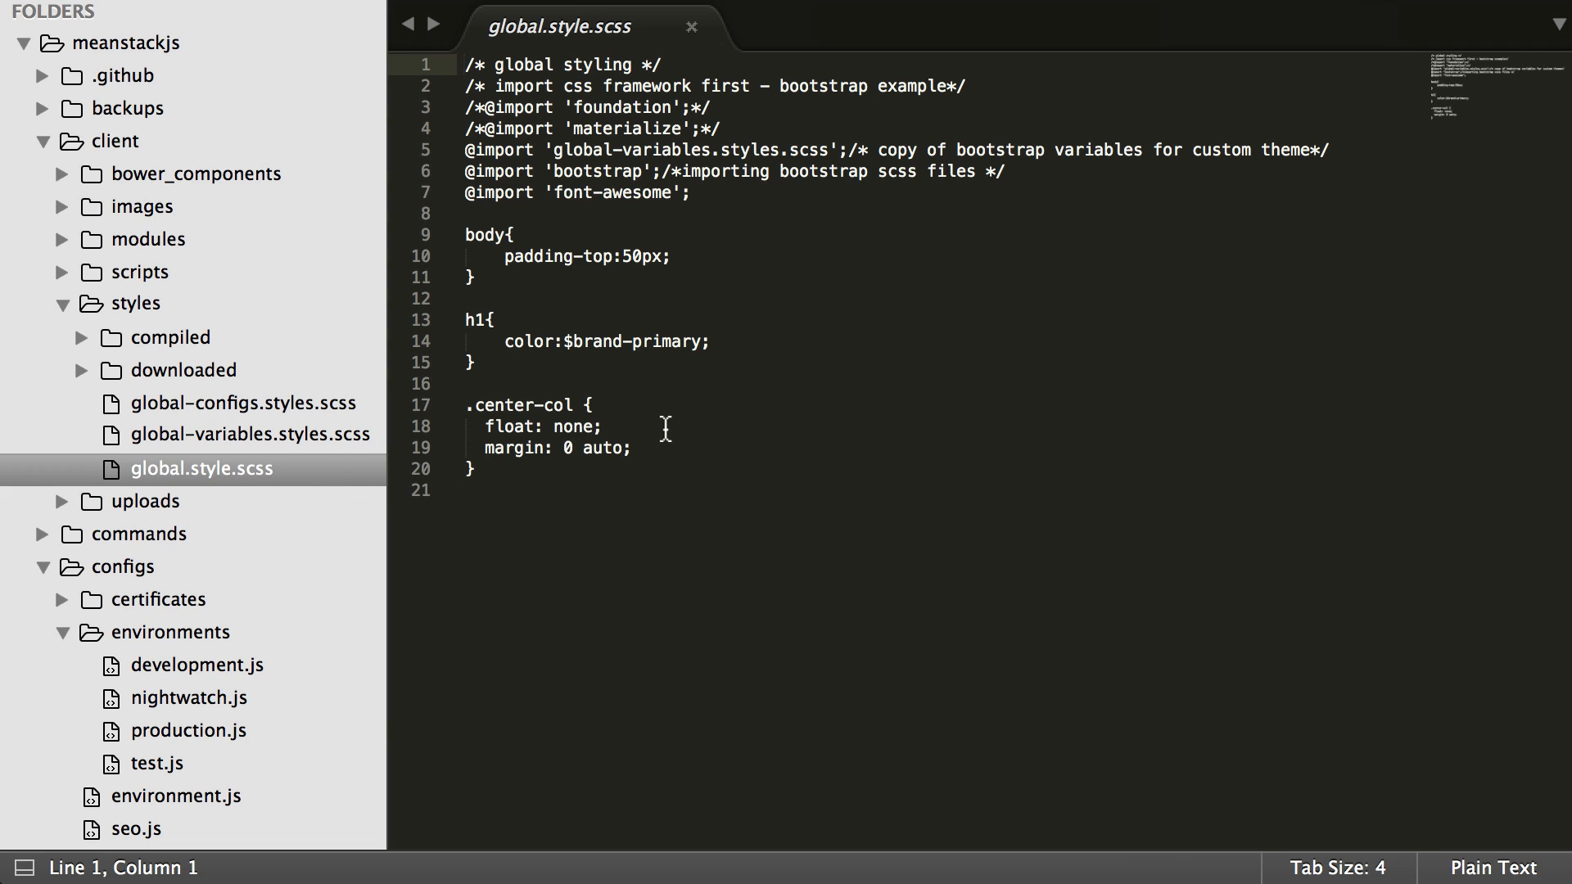
{"action": "mouse_move", "coordinate": [668, 426]}
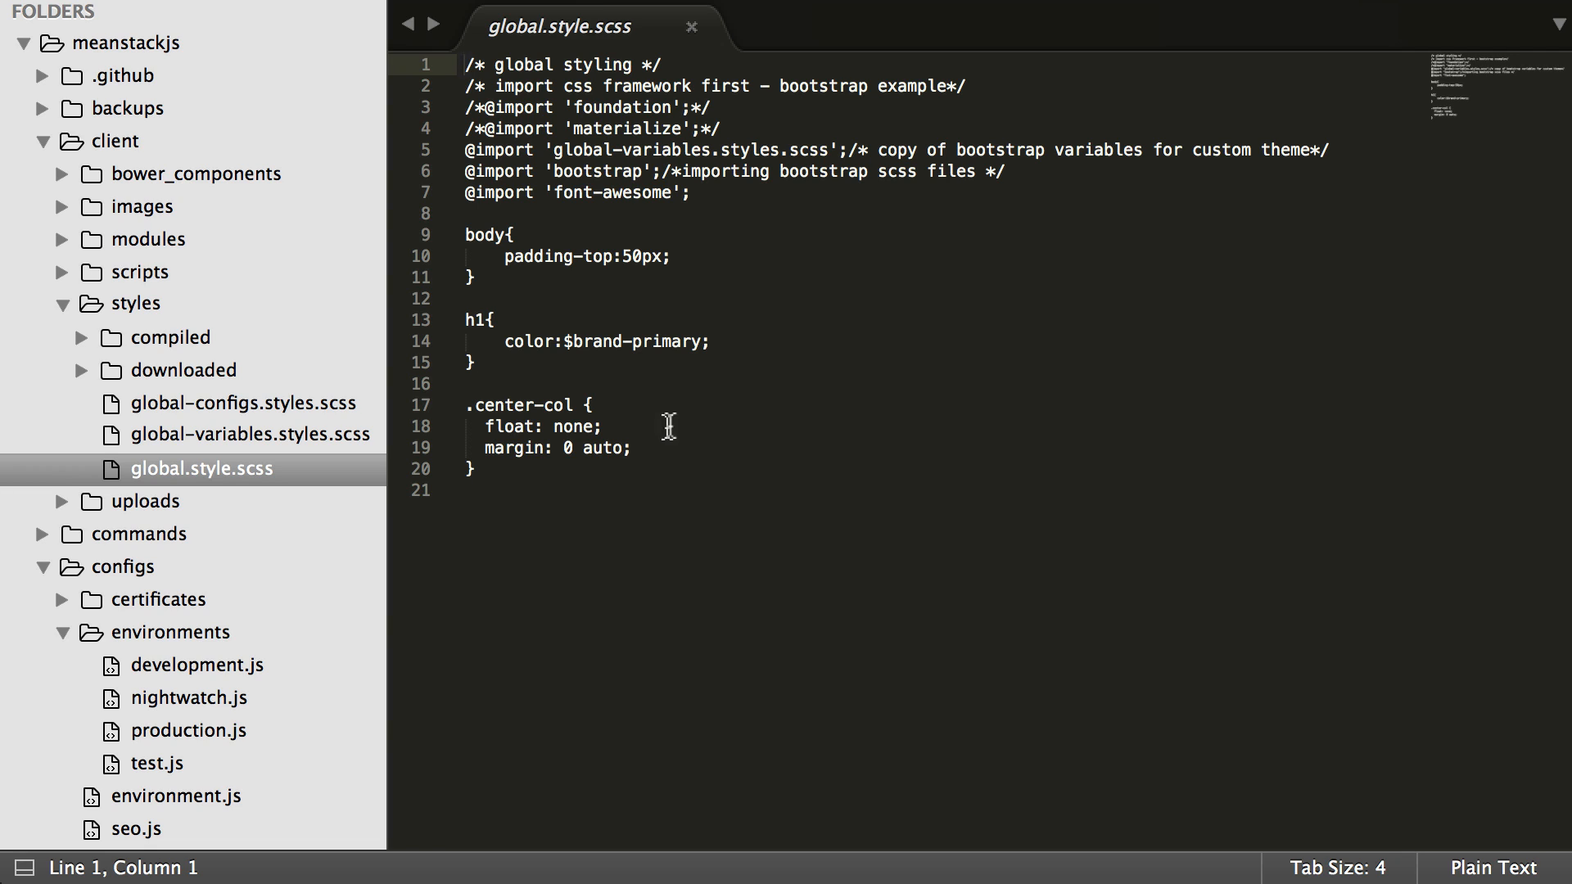
{"action": "mouse_move", "coordinate": [692, 172]}
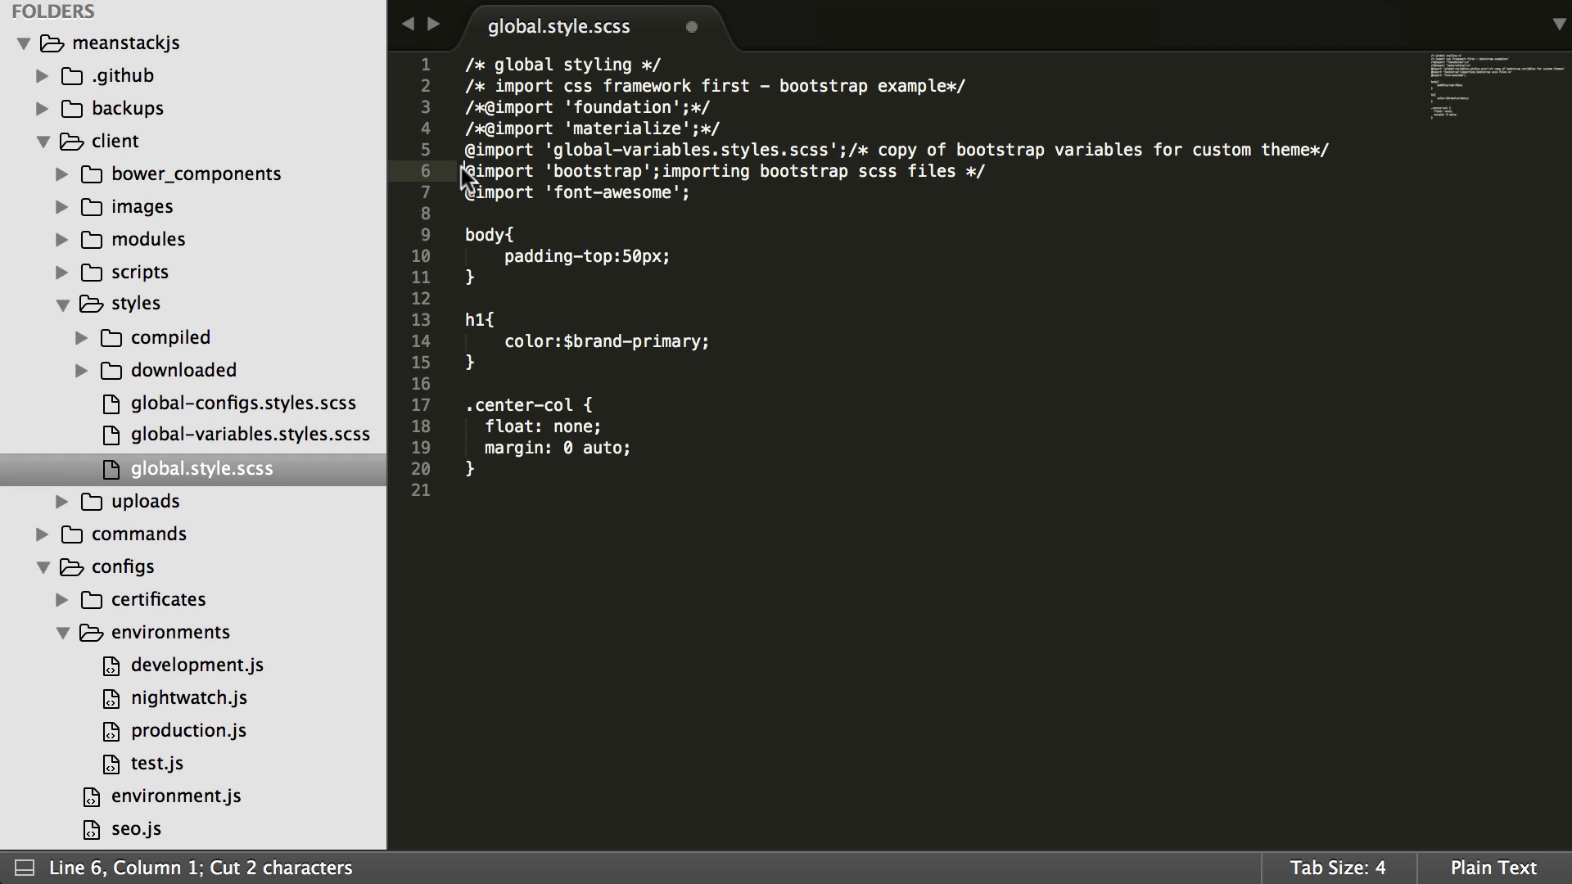
{"action": "left_click", "coordinate": [486, 128]}
{"action": "type", "text": "/*"}
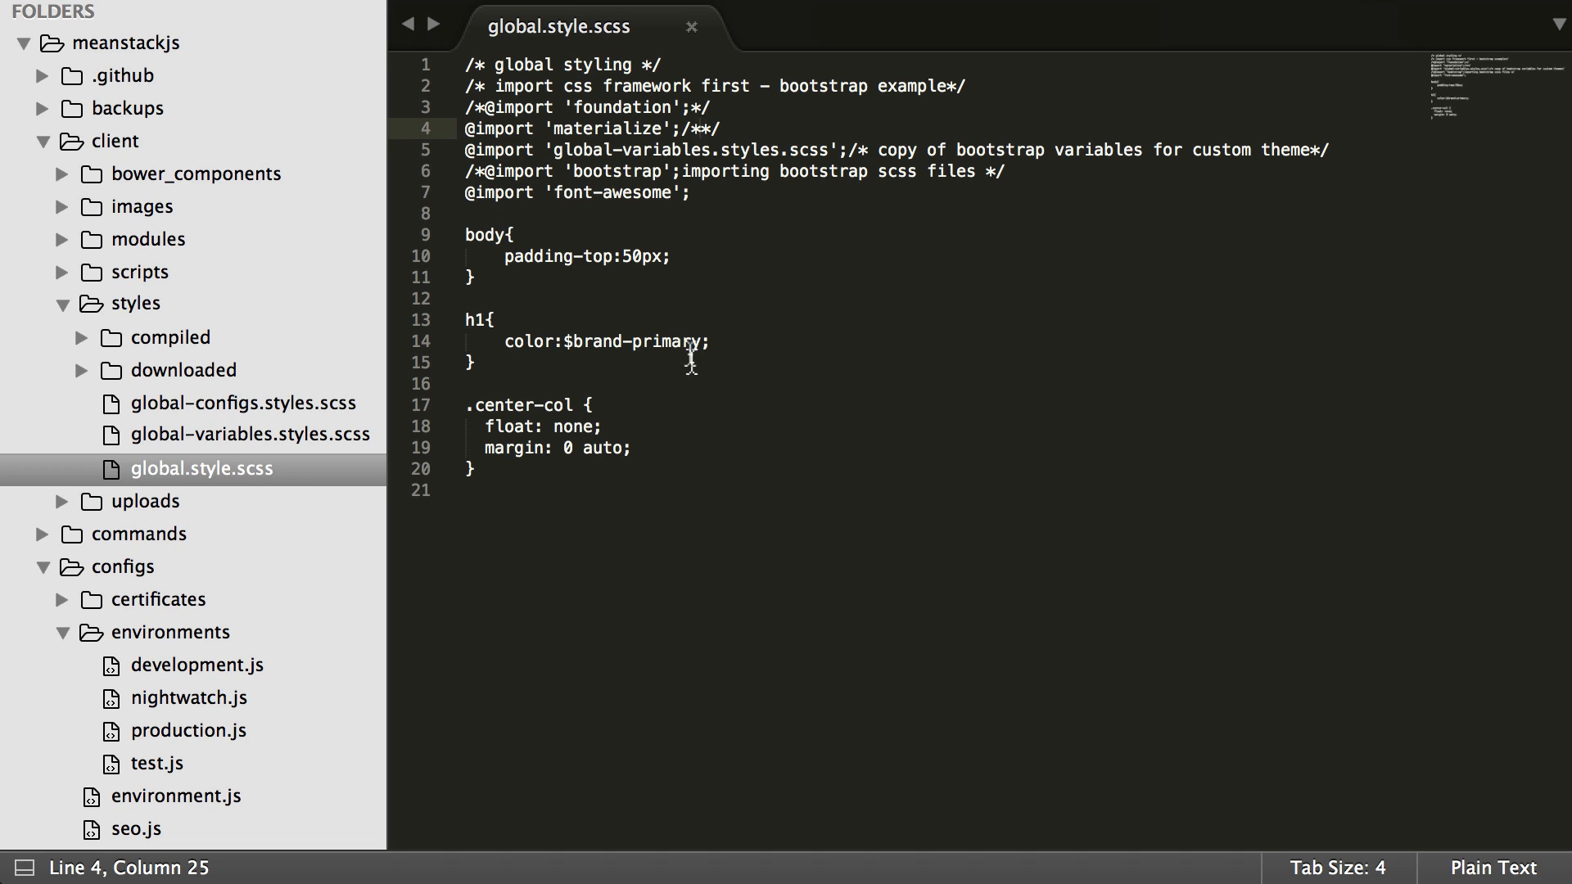
{"action": "mouse_move", "coordinate": [681, 291]}
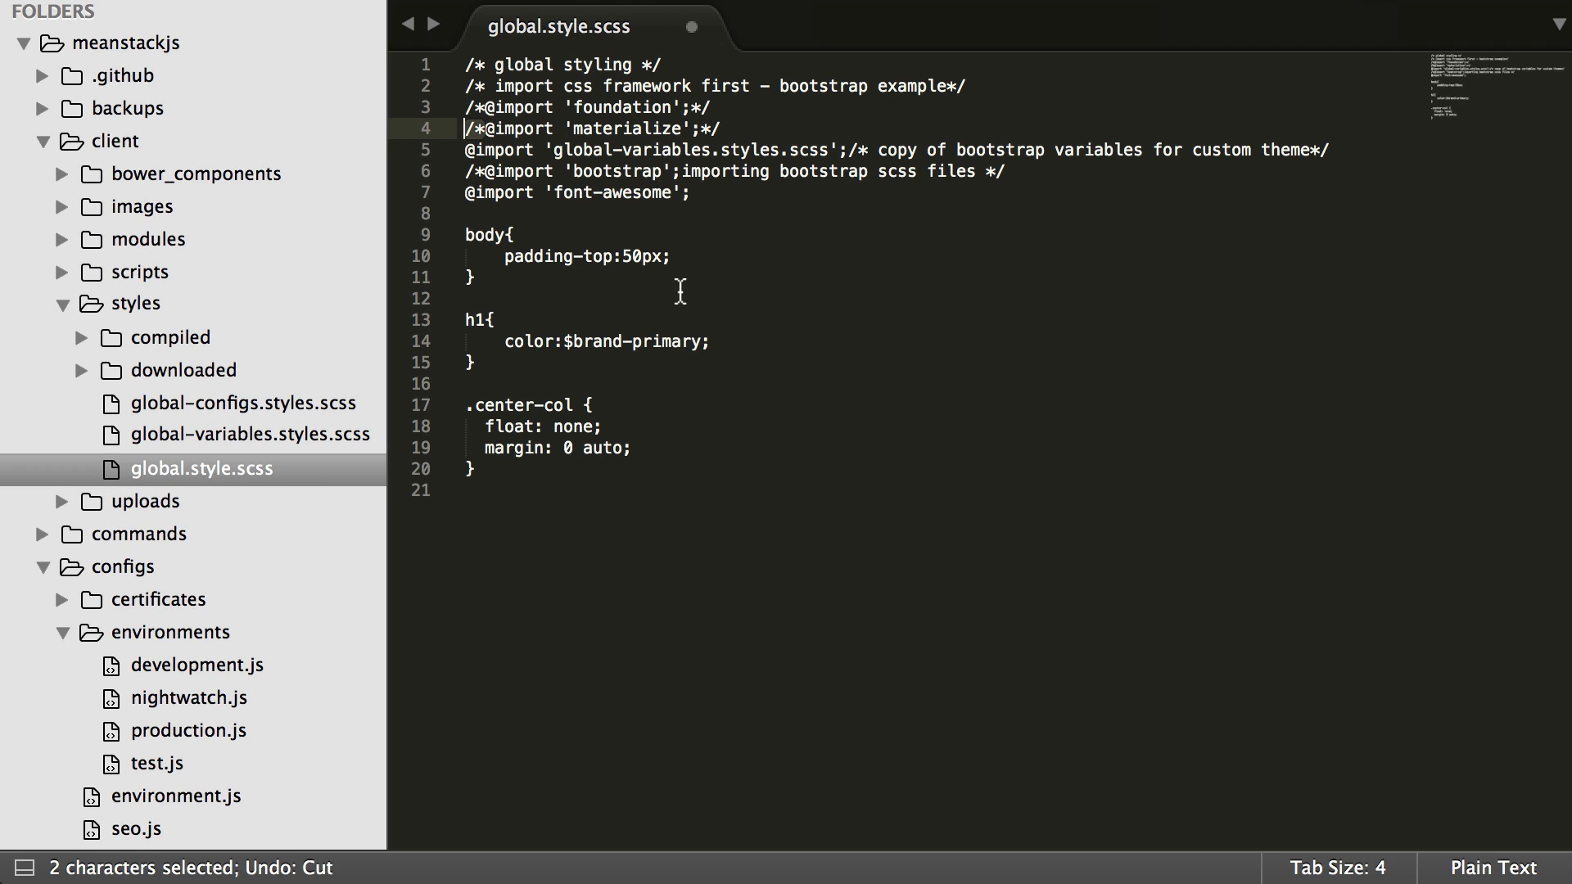
{"action": "mouse_move", "coordinate": [687, 294]}
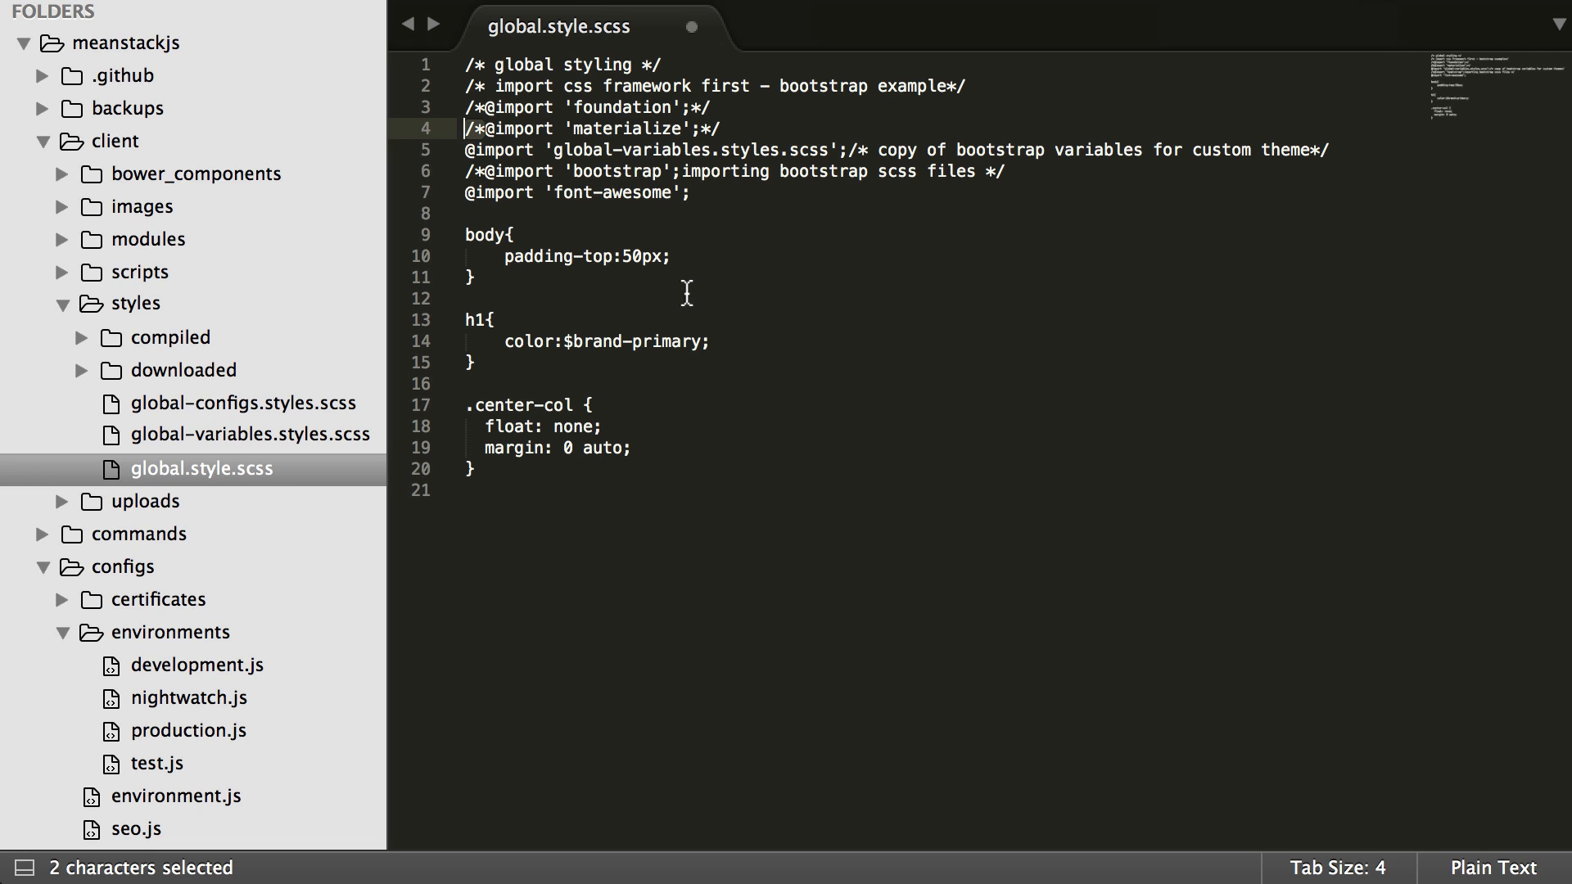
{"action": "key", "text": "cmd+s"}
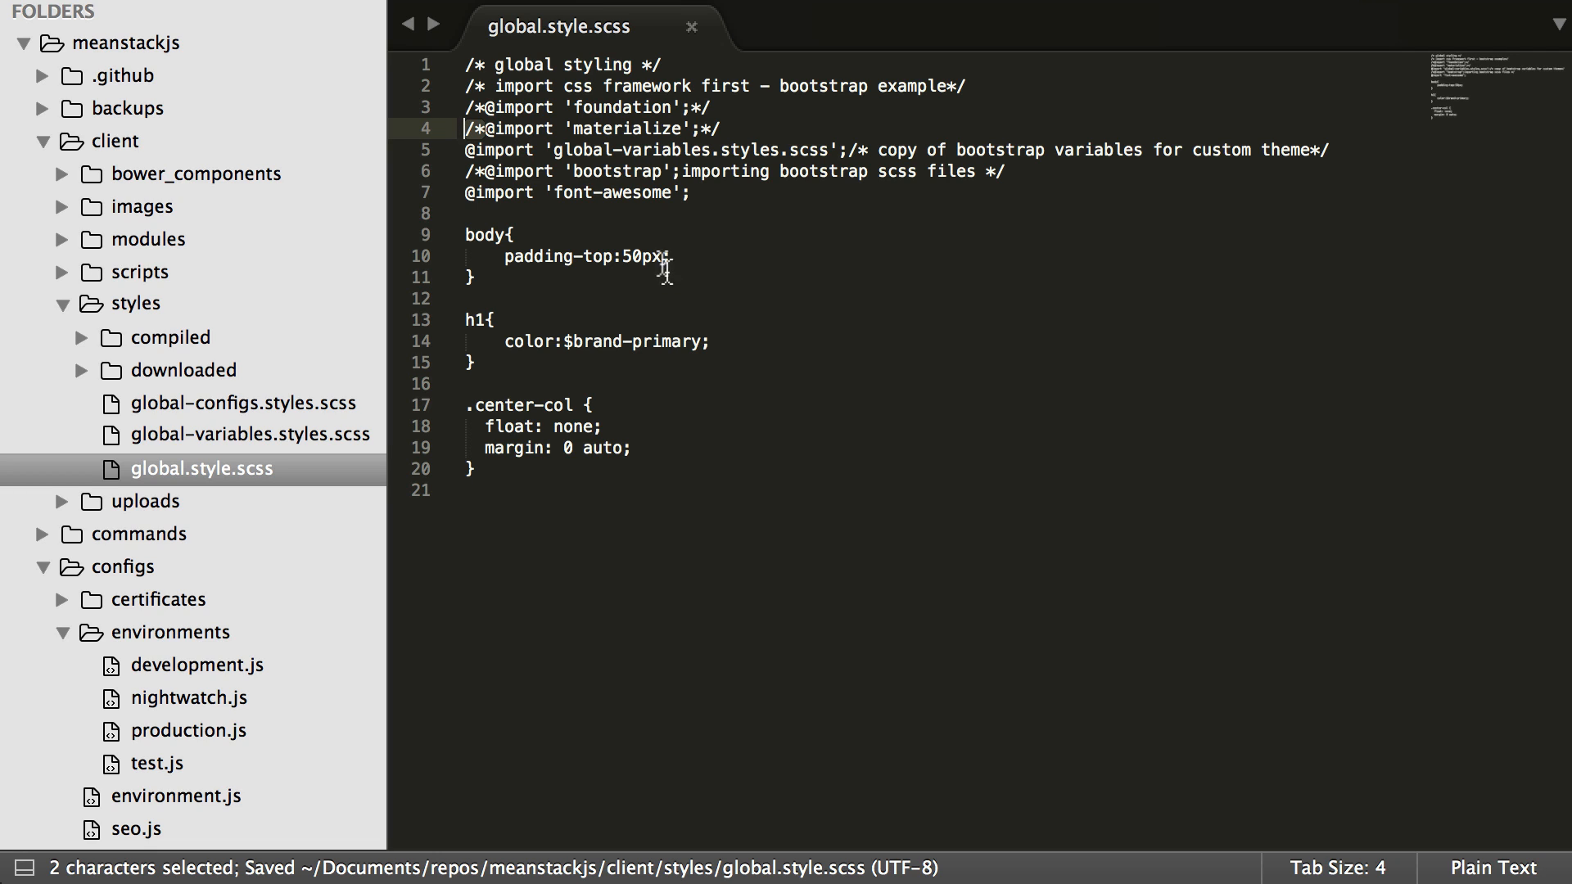
{"action": "left_click", "coordinate": [479, 172]}
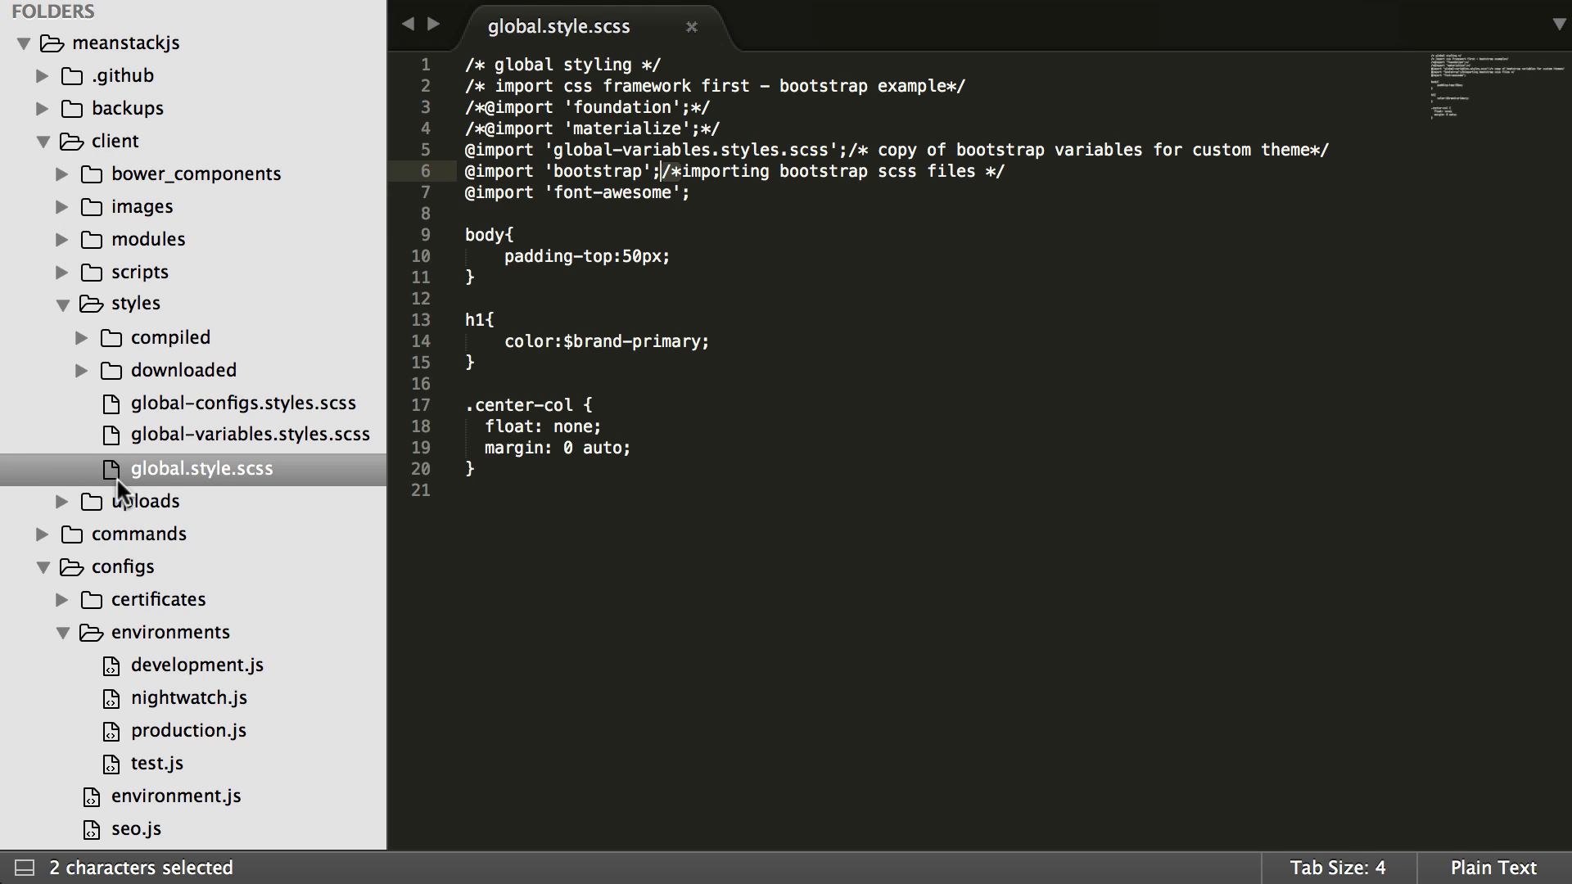
Preview nightwatch.js and production.js under configs/environments, then open test.js
{"action": "scroll", "scroll_direction": "down", "scroll_amount": 3}
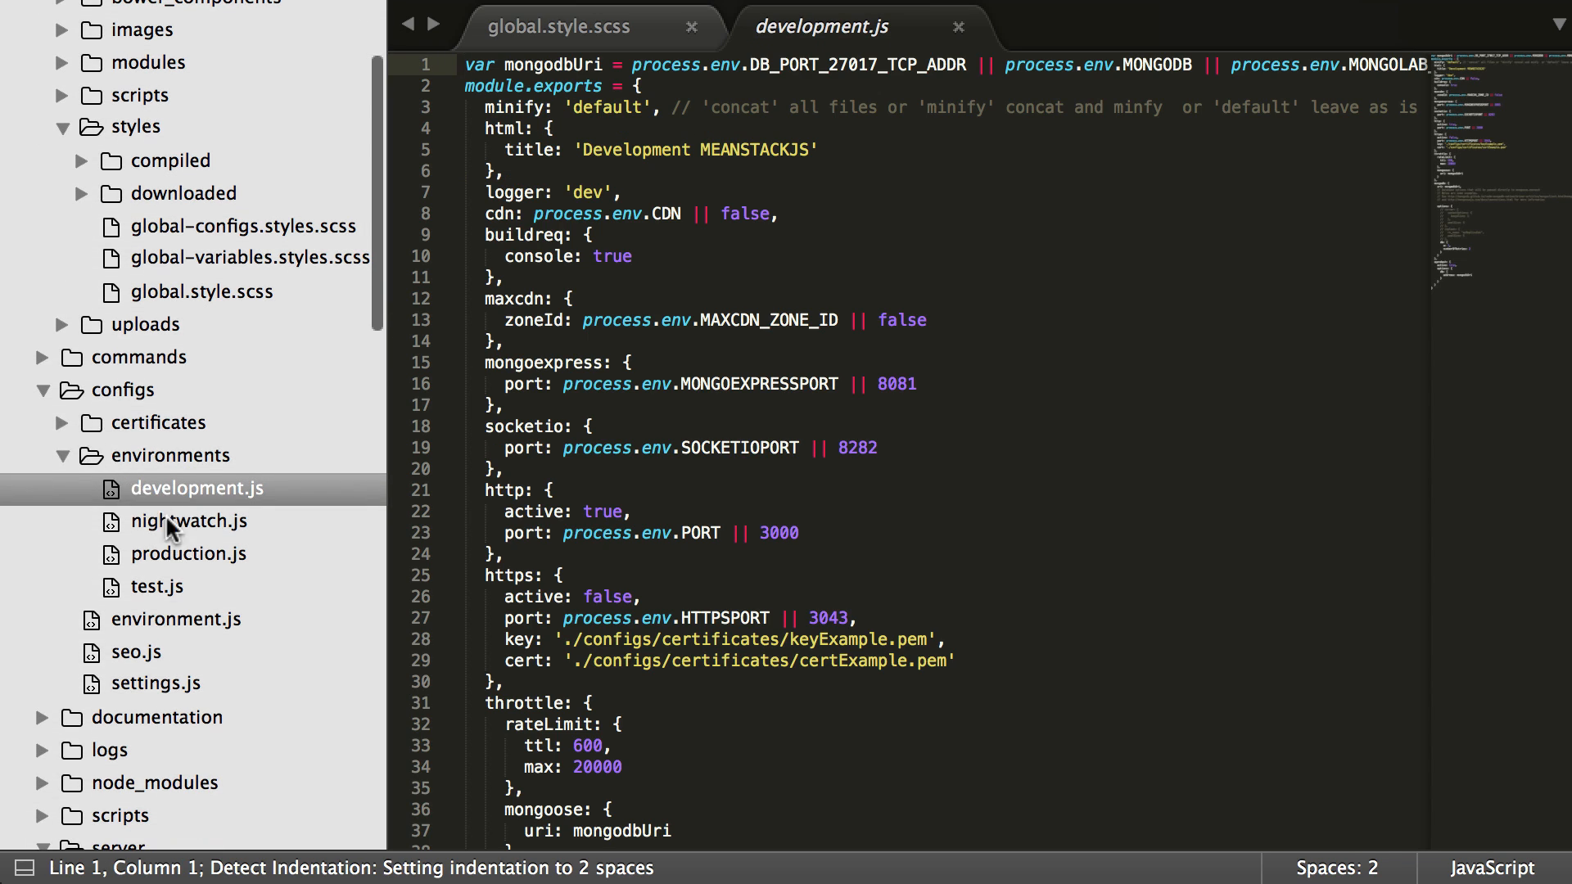
{"action": "left_click", "coordinate": [186, 521]}
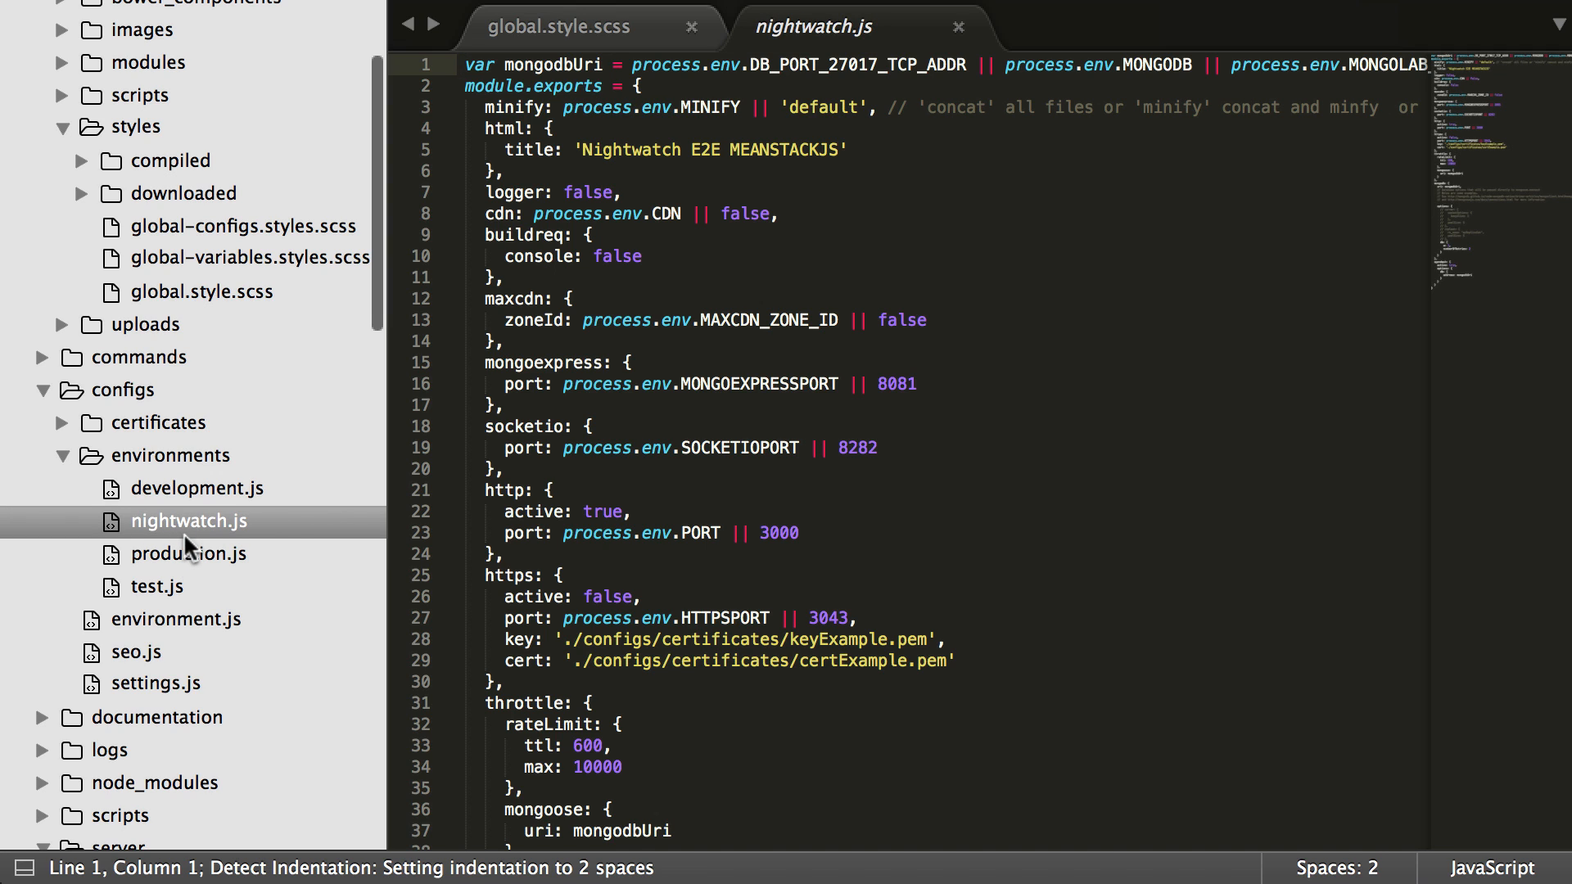
{"action": "left_click", "coordinate": [187, 554]}
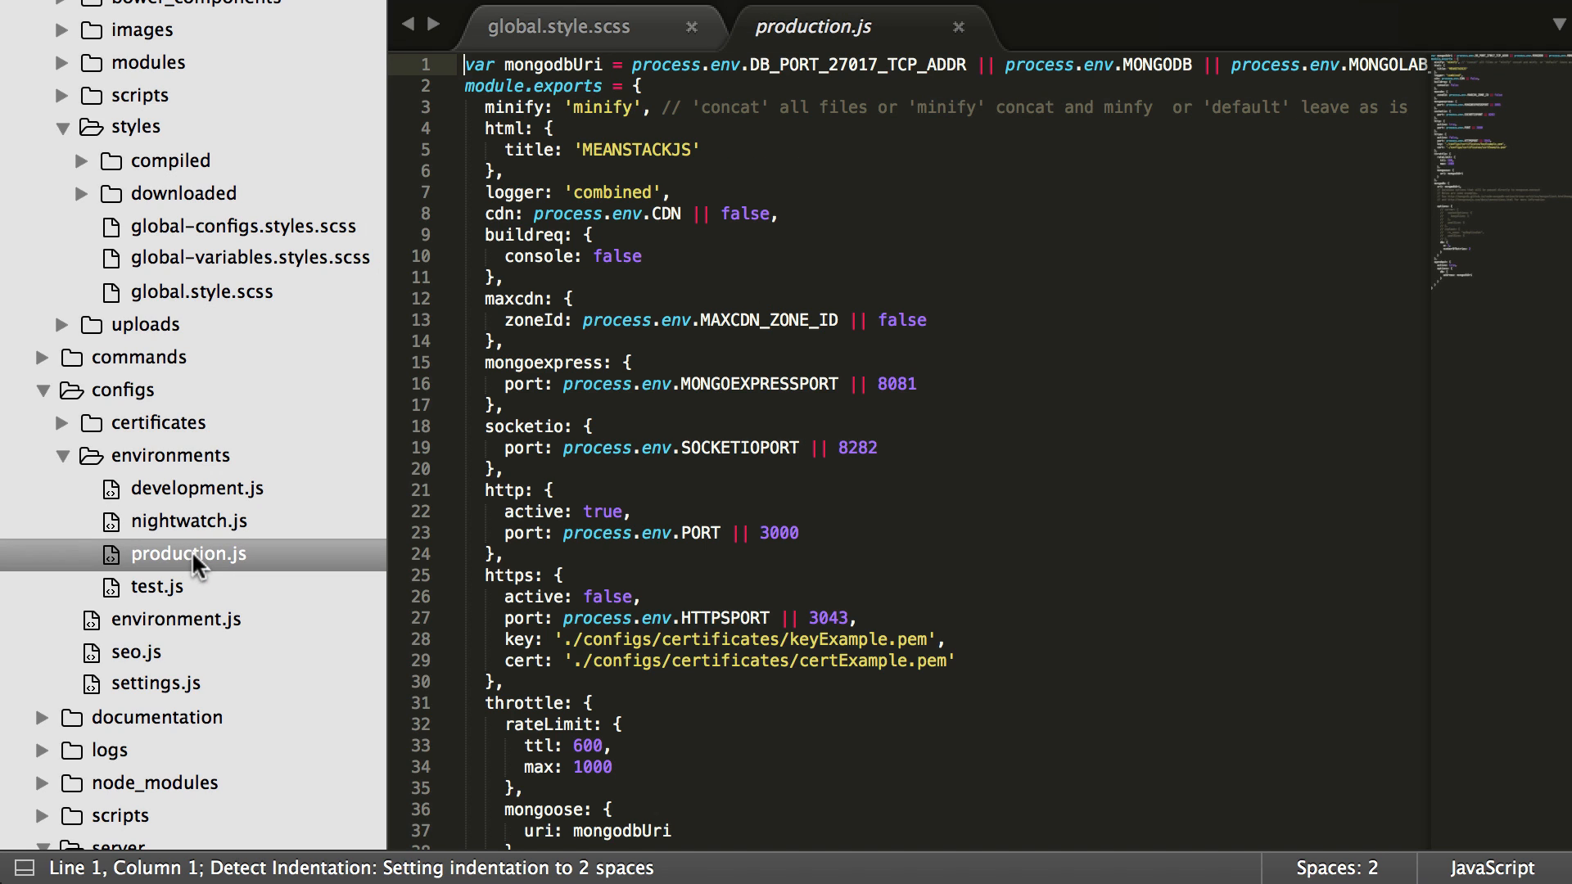
{"action": "left_click", "coordinate": [154, 586]}
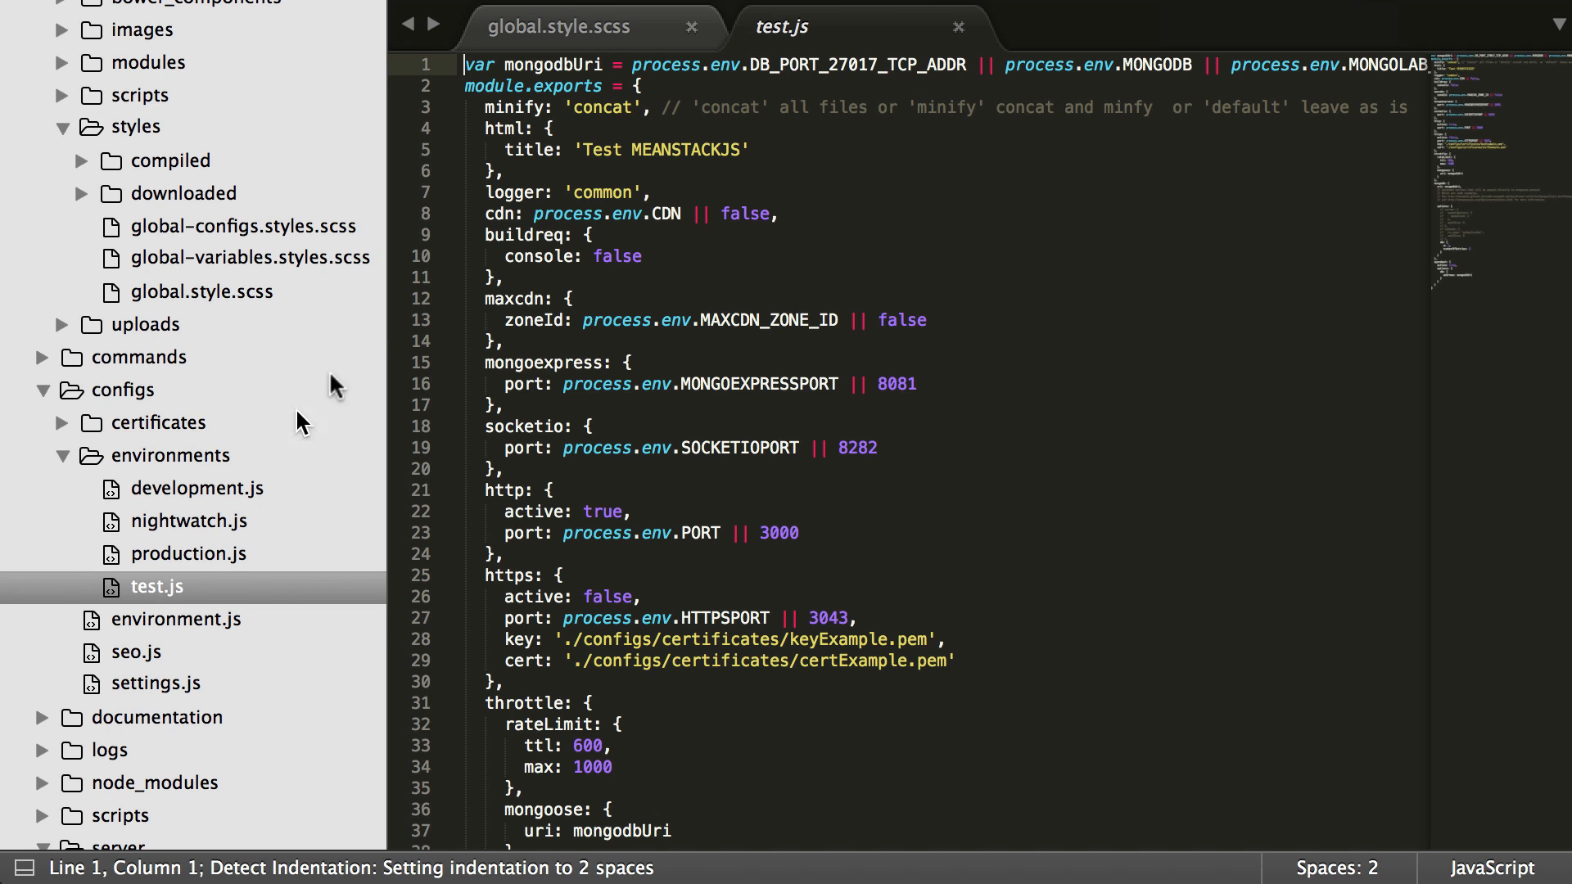
{"action": "mouse_move", "coordinate": [780, 498]}
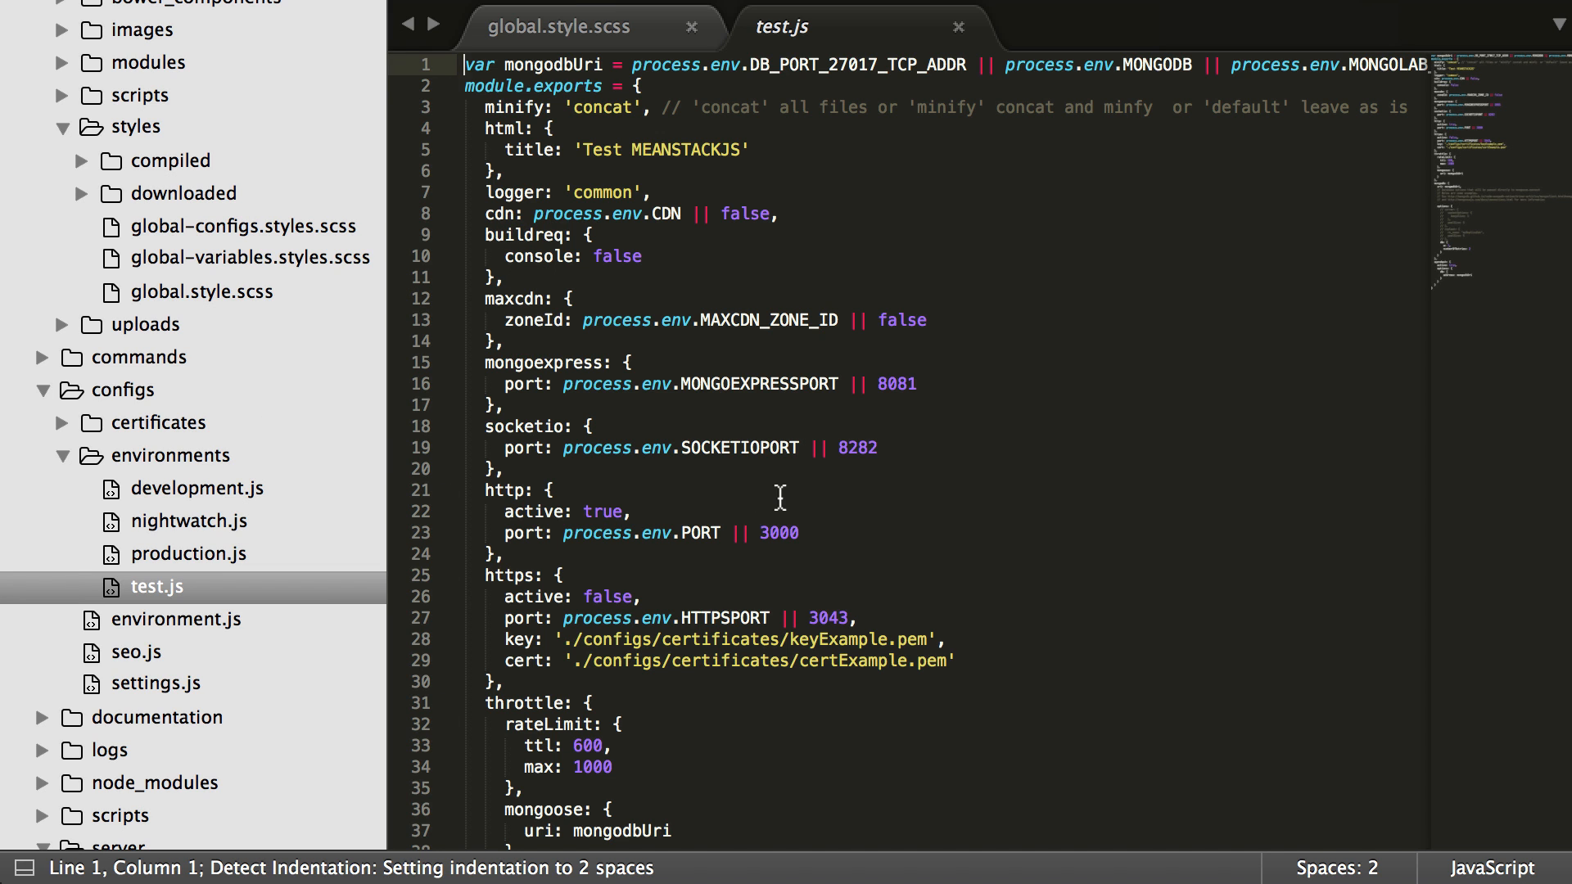
{"action": "scroll", "scroll_direction": "down", "scroll_amount": 3}
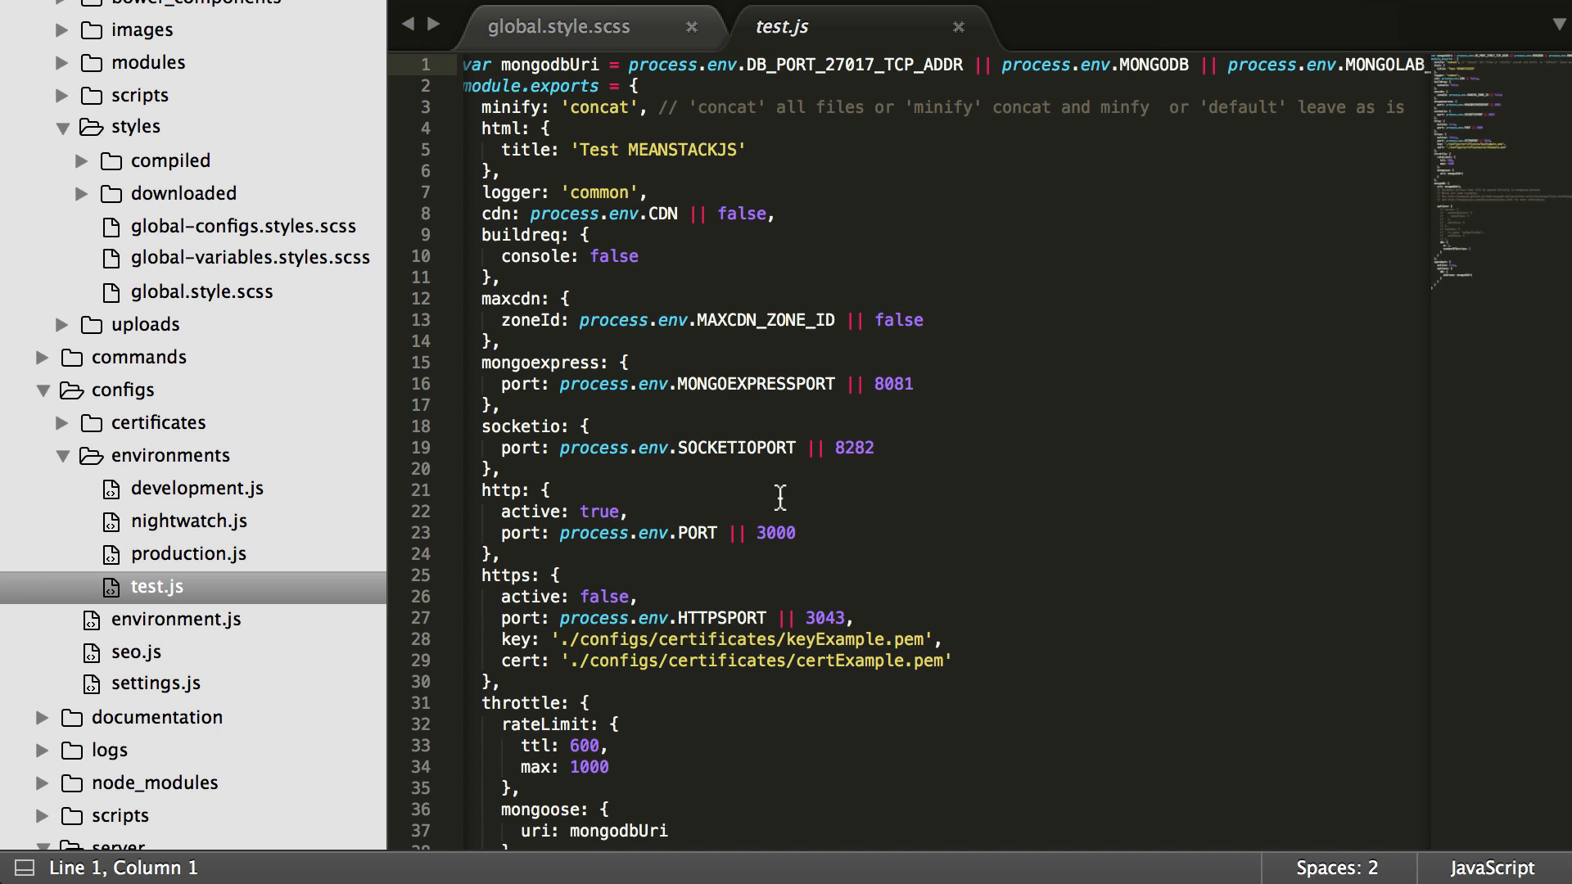
{"action": "left_click", "coordinate": [154, 685]}
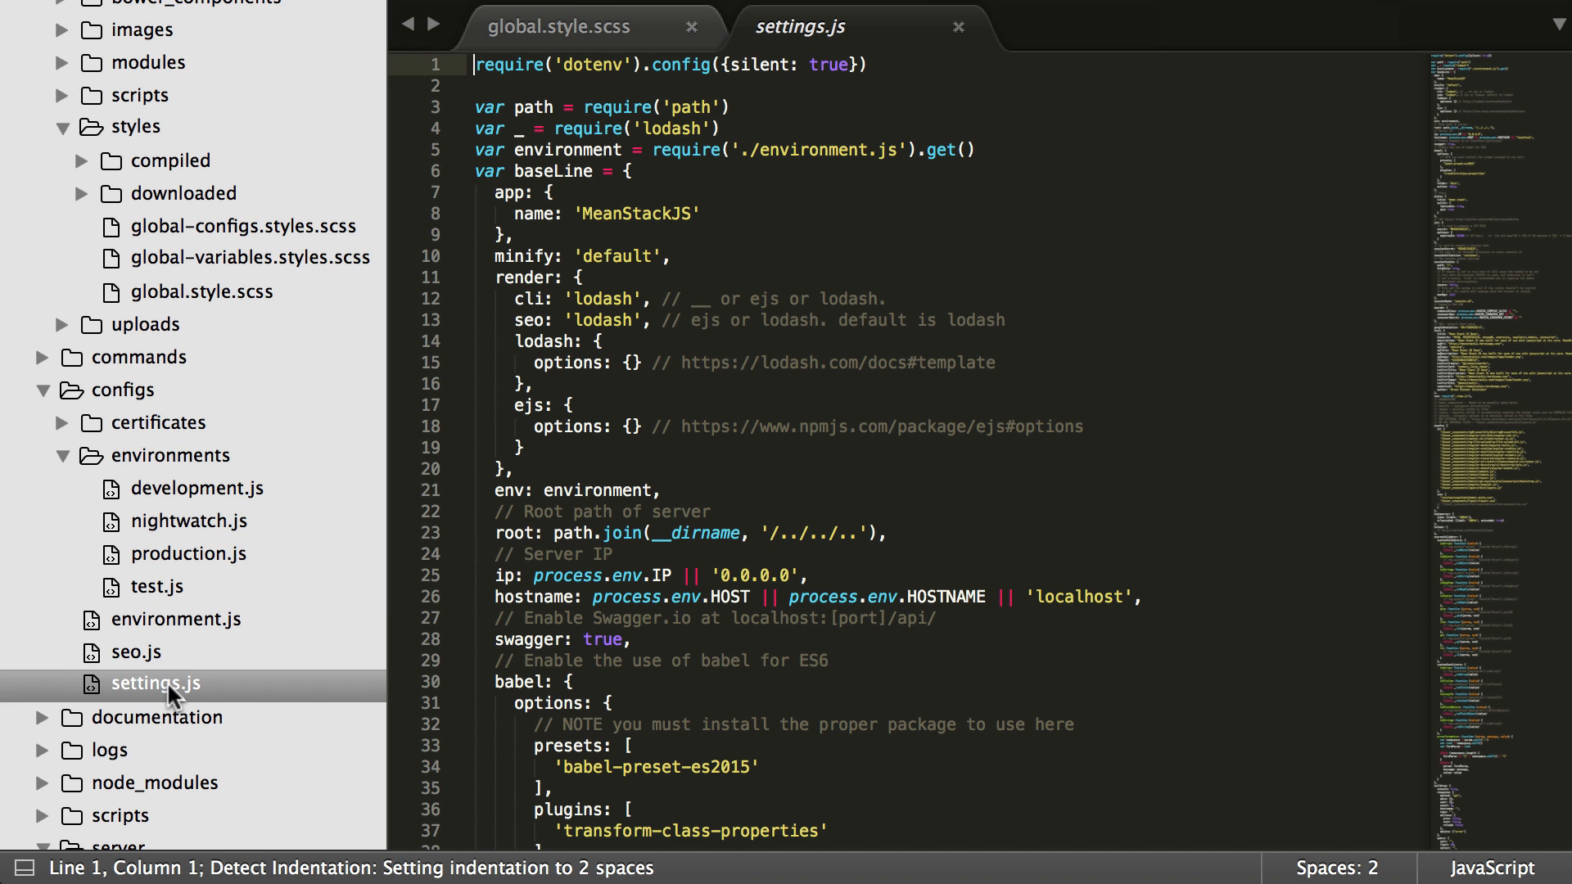
{"action": "scroll", "scroll_direction": "down", "scroll_amount": 3}
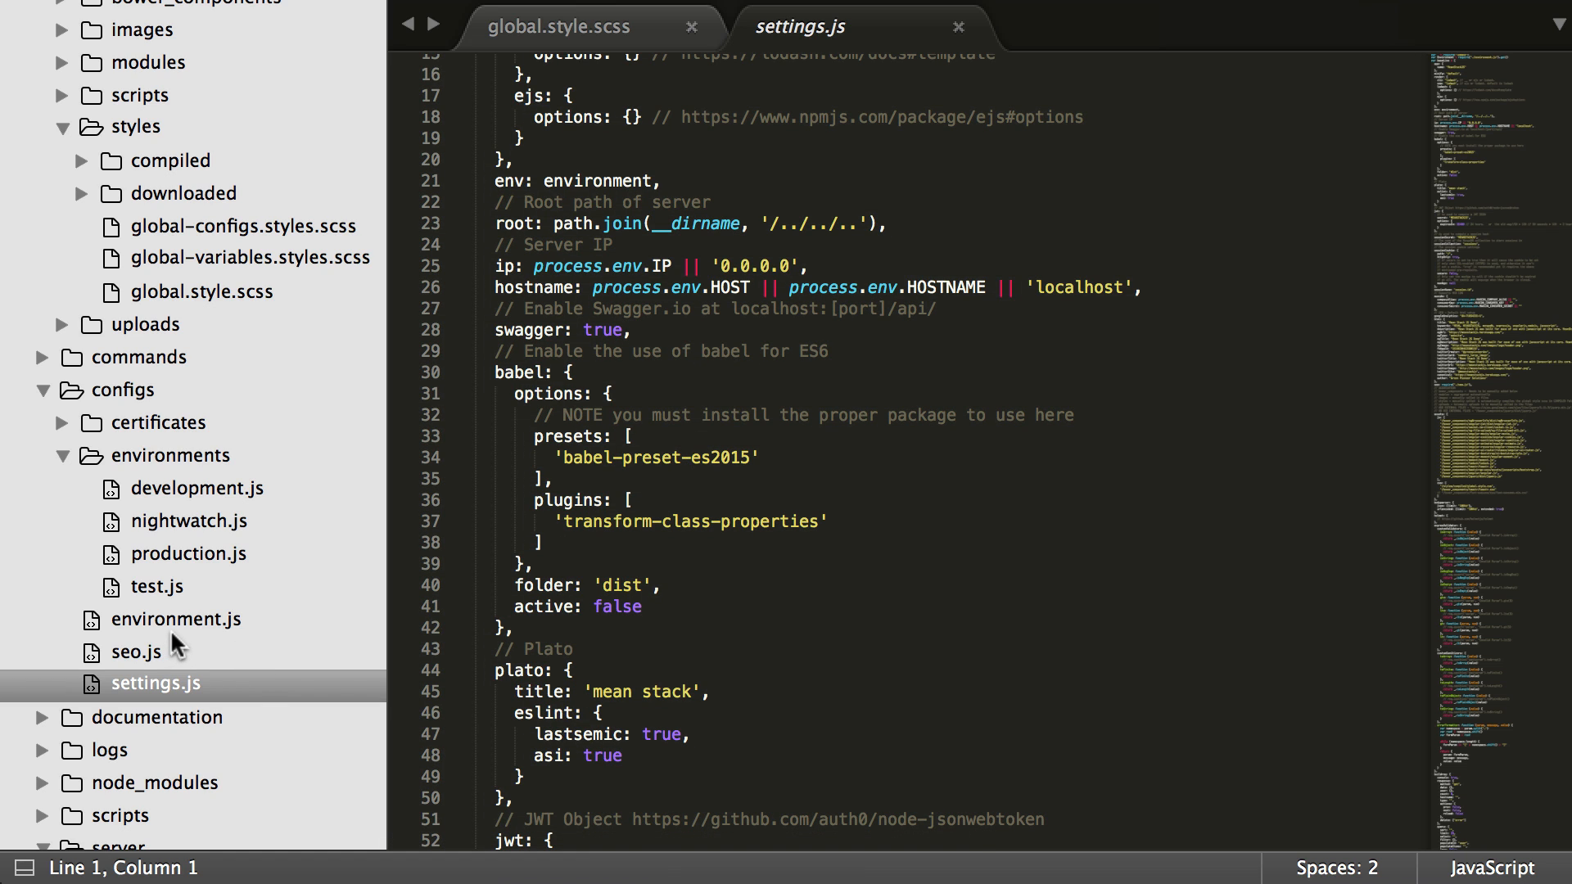
{"action": "mouse_move", "coordinate": [232, 530]}
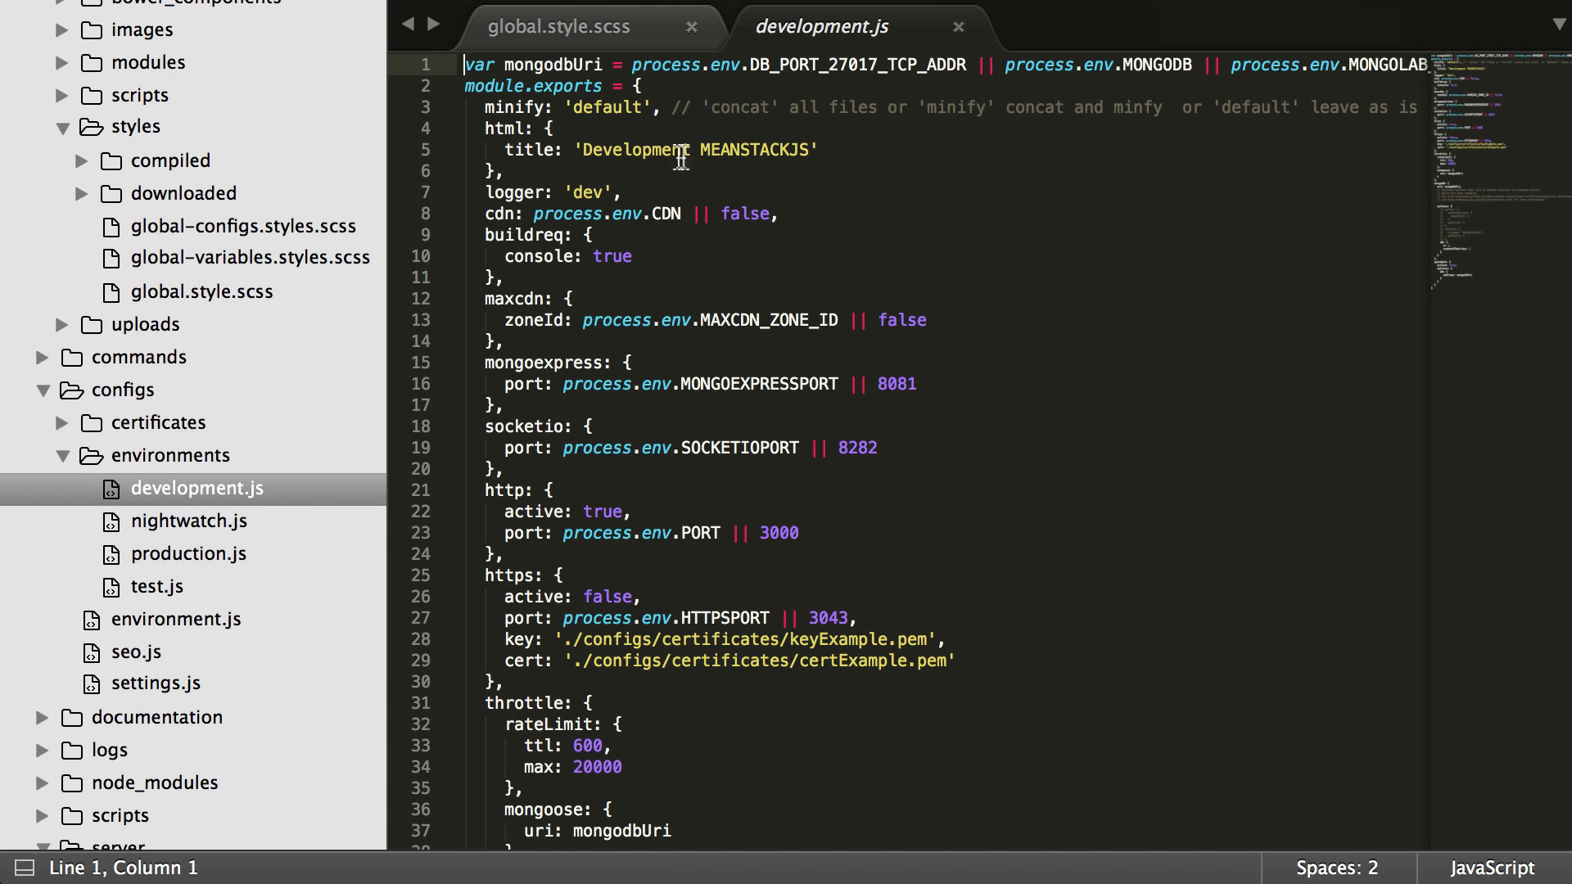
{"action": "left_click", "coordinate": [186, 553]}
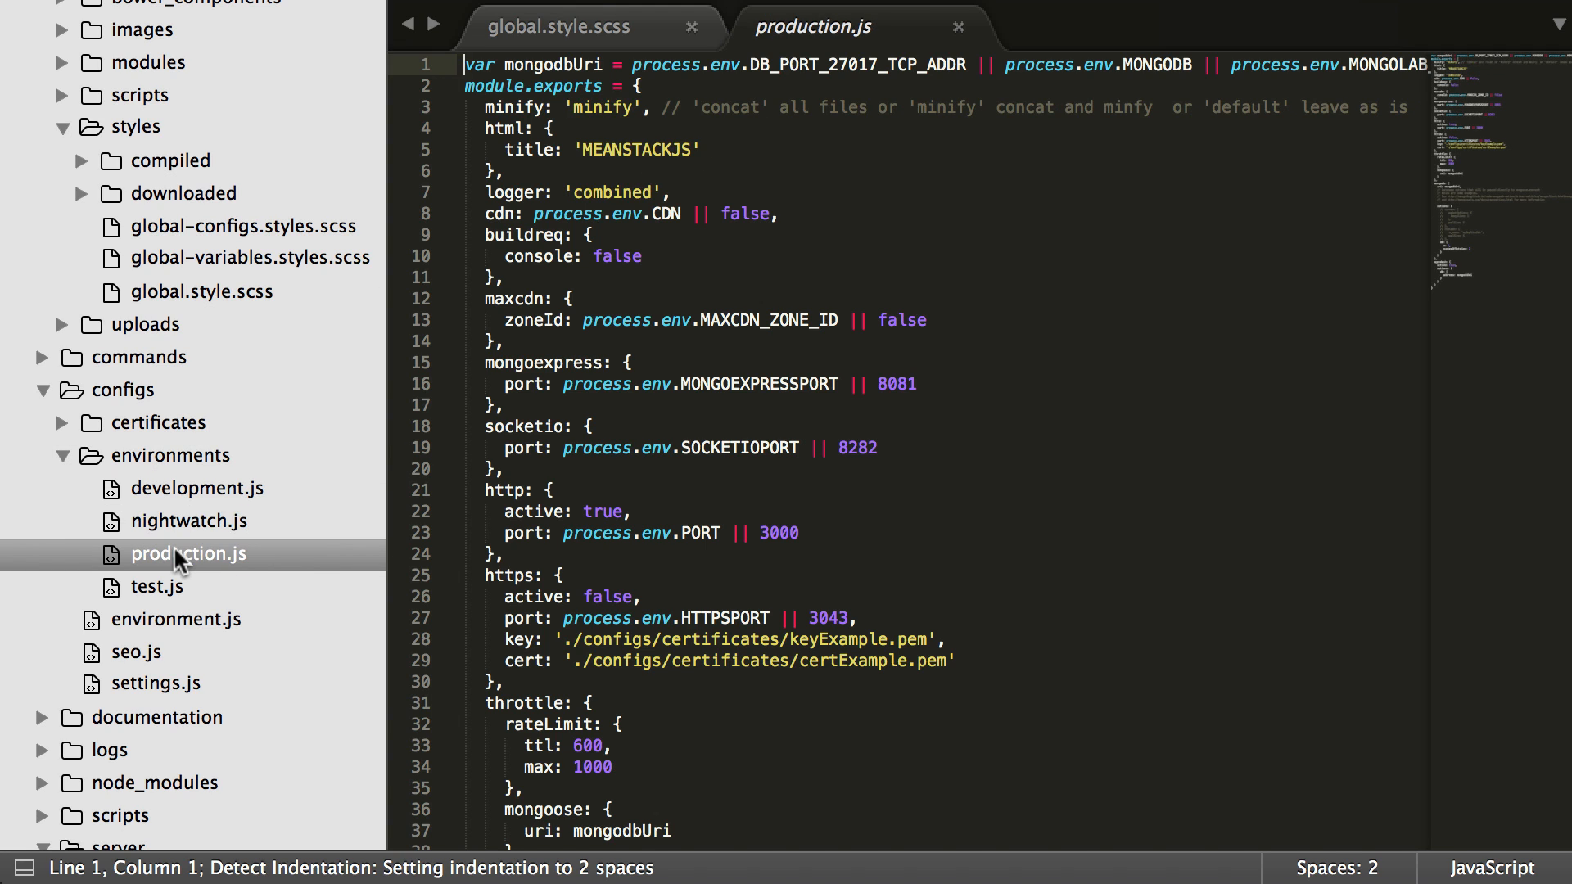
{"action": "mouse_move", "coordinate": [160, 609]}
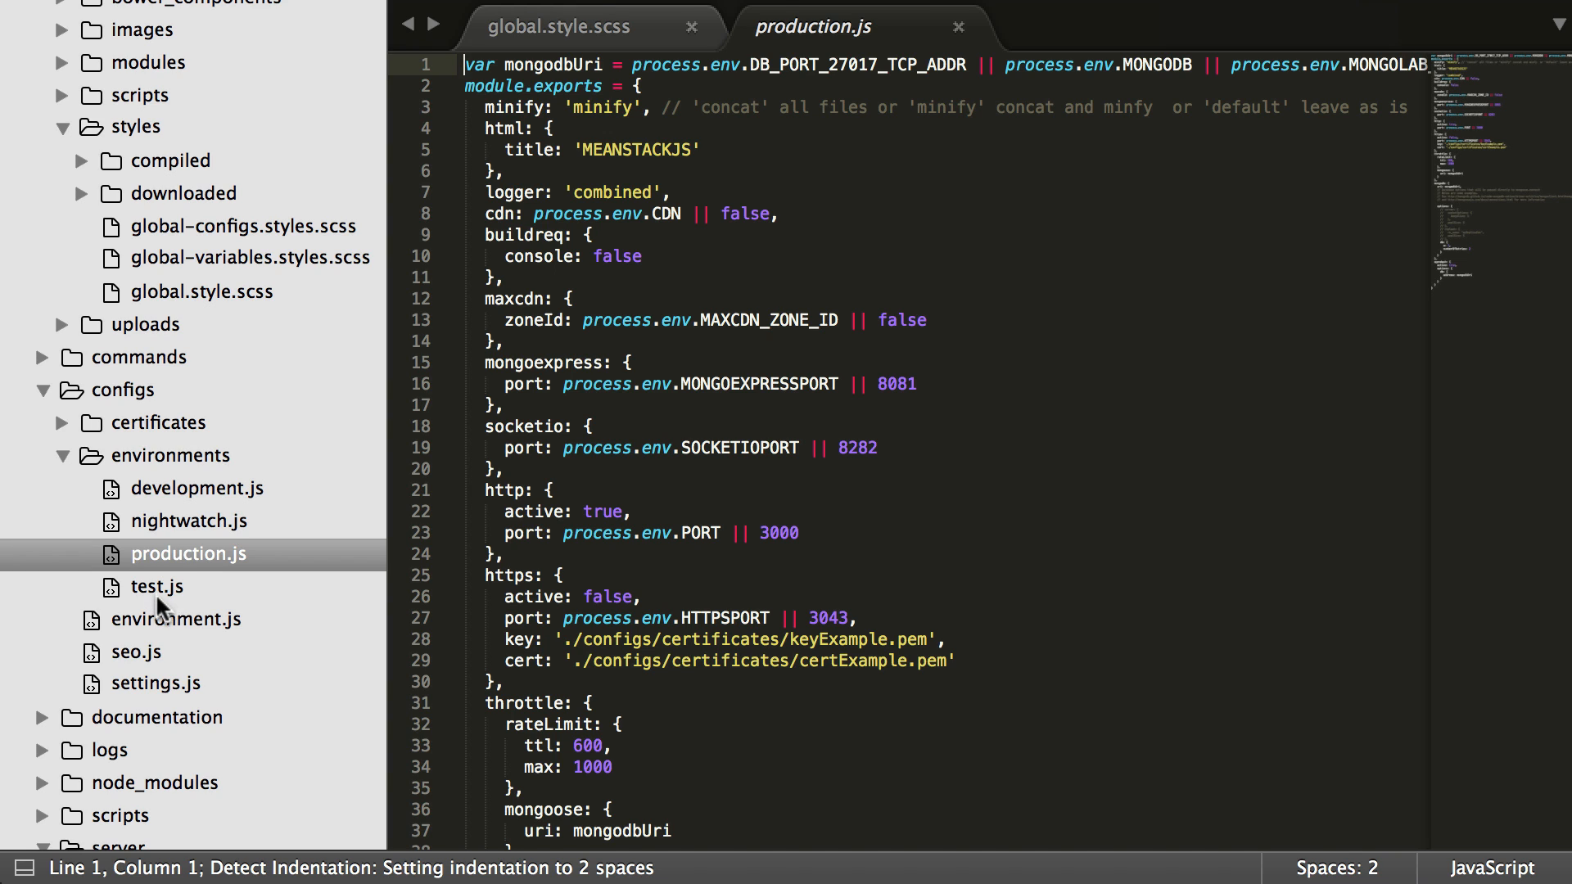
{"action": "left_click", "coordinate": [155, 586]}
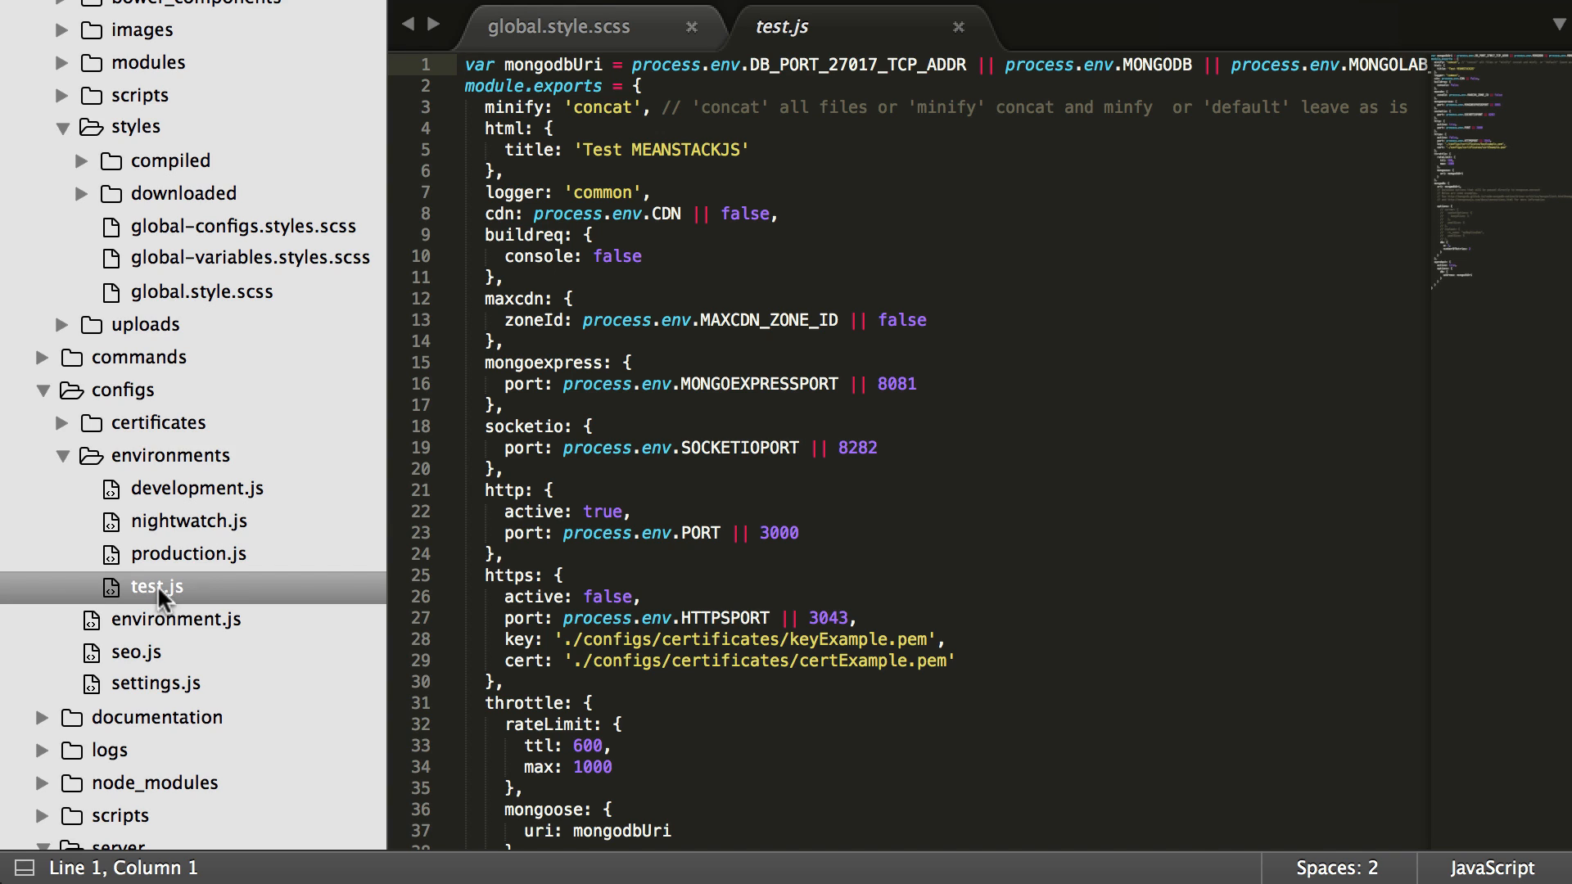
{"action": "mouse_move", "coordinate": [491, 503]}
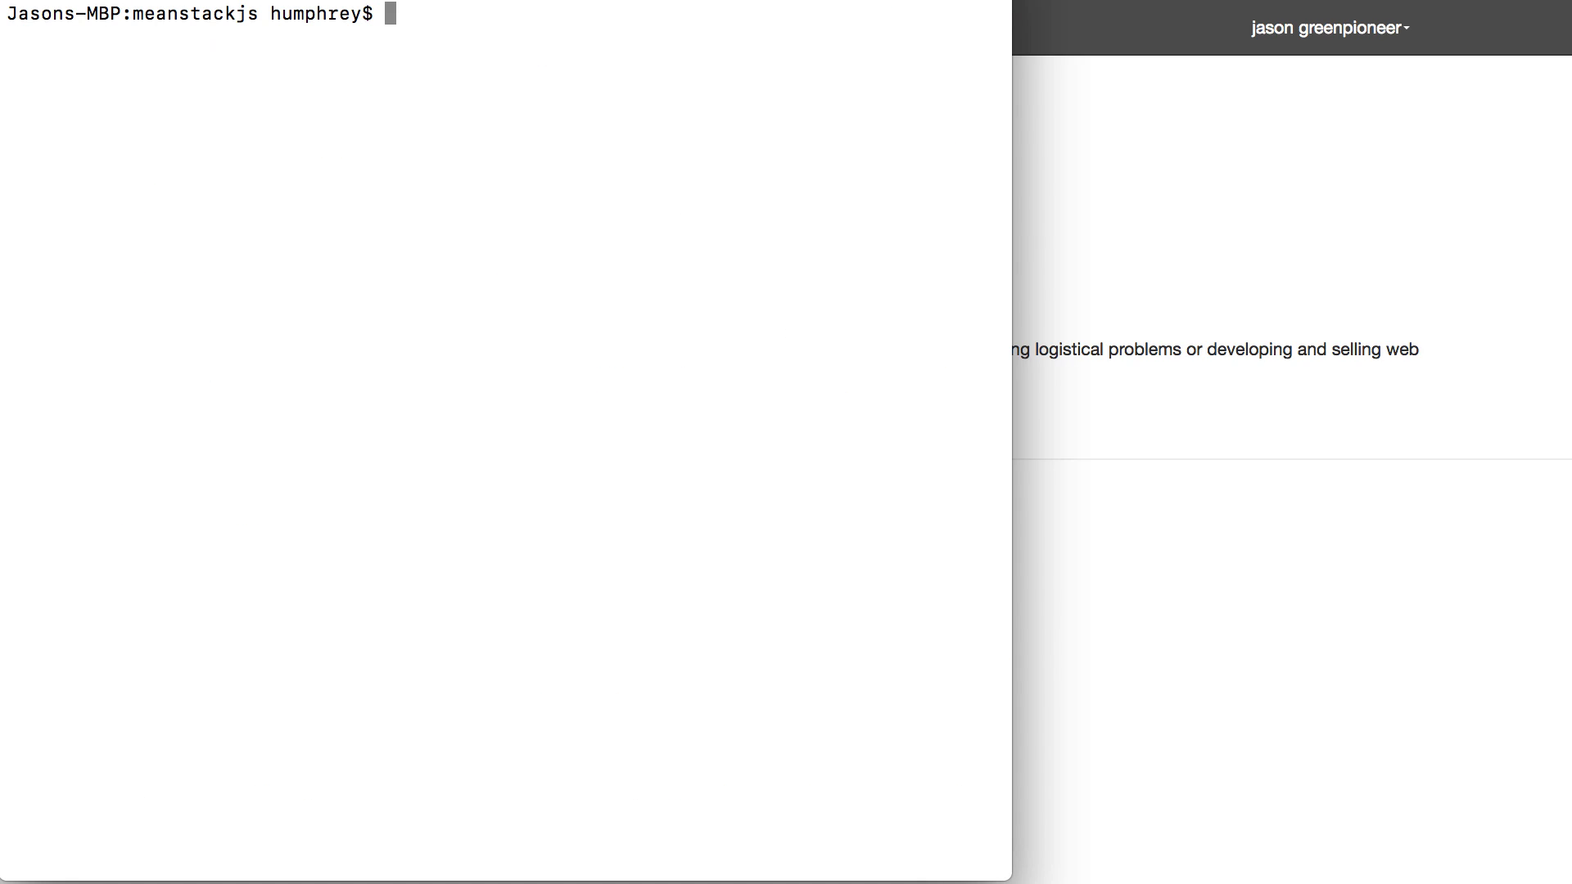
Run npm run cli and browse the interactive task menu with the arrow keys
{"action": "type", "text": "npm run cli"}
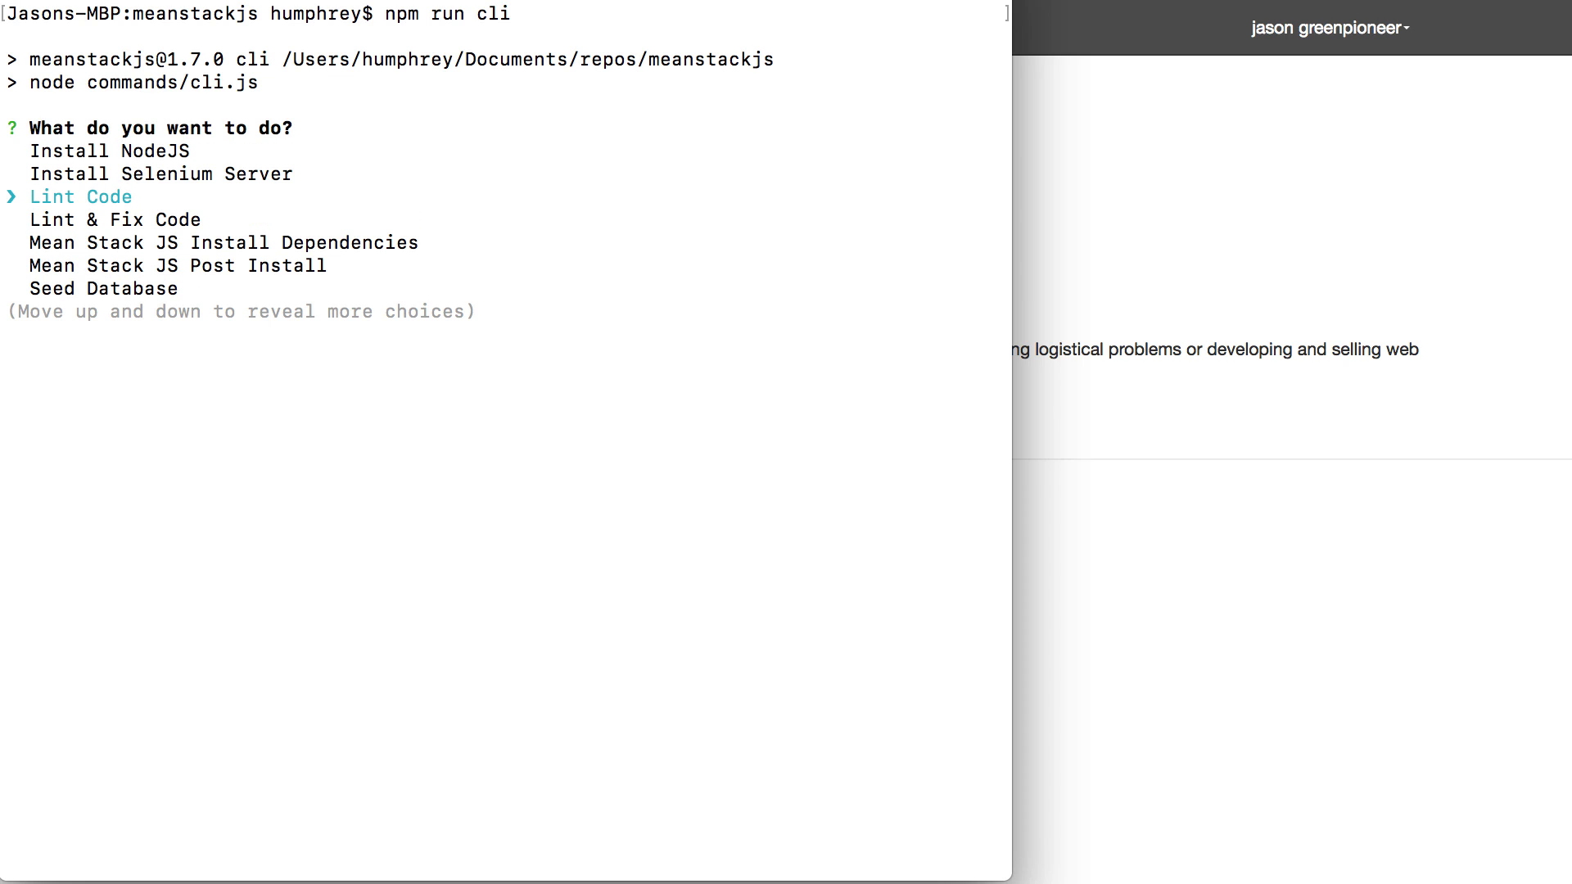
{"action": "key", "text": "Up"}
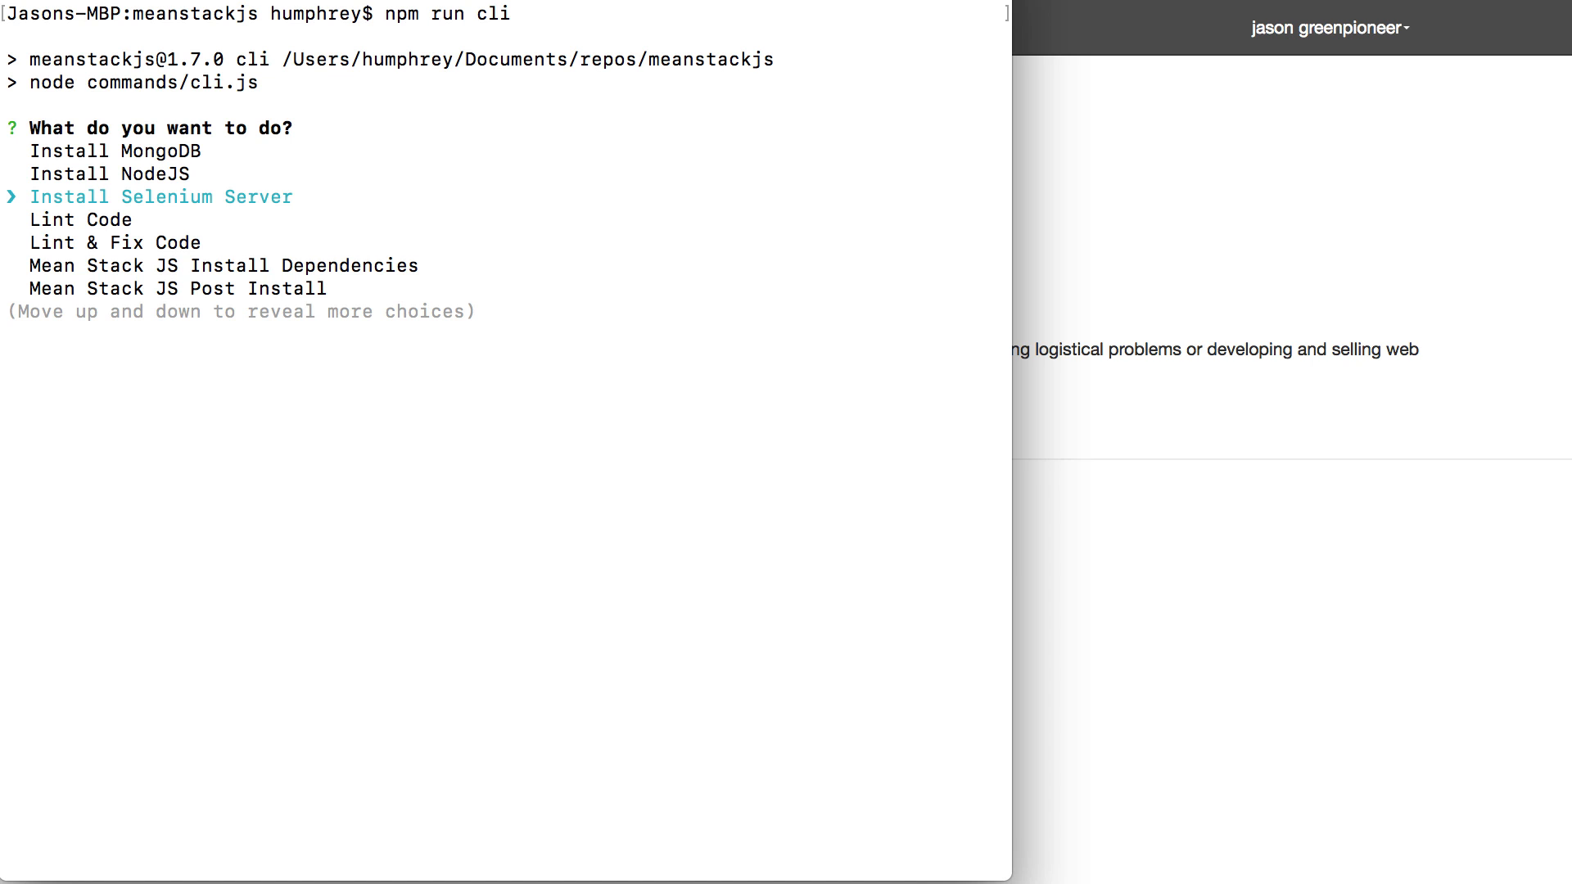
{"action": "key", "text": "Up"}
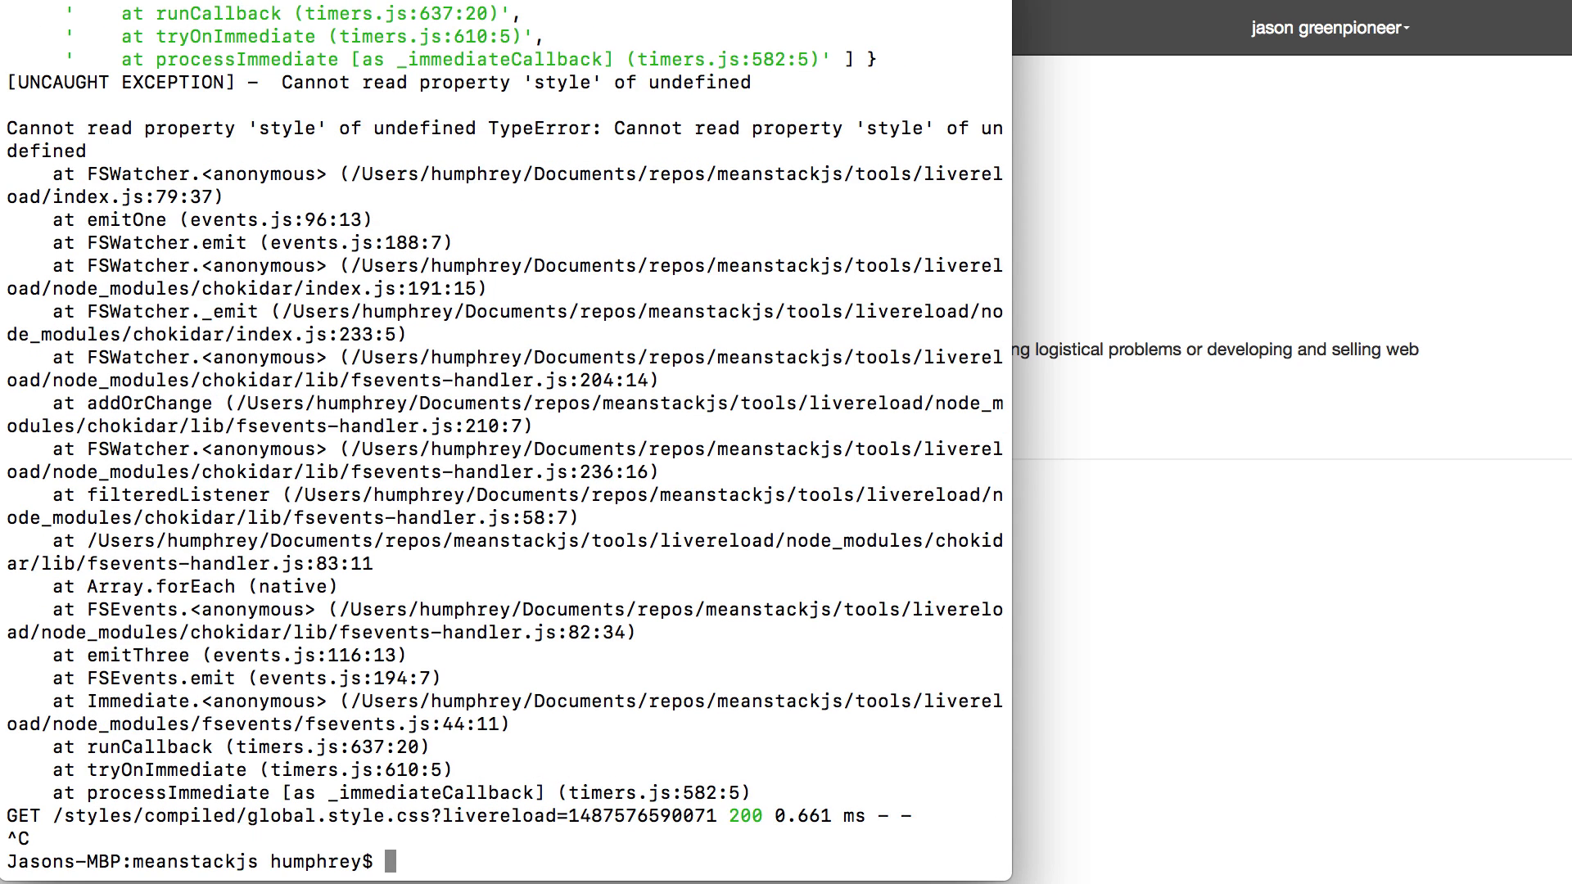
{"action": "key", "text": "Enter"}
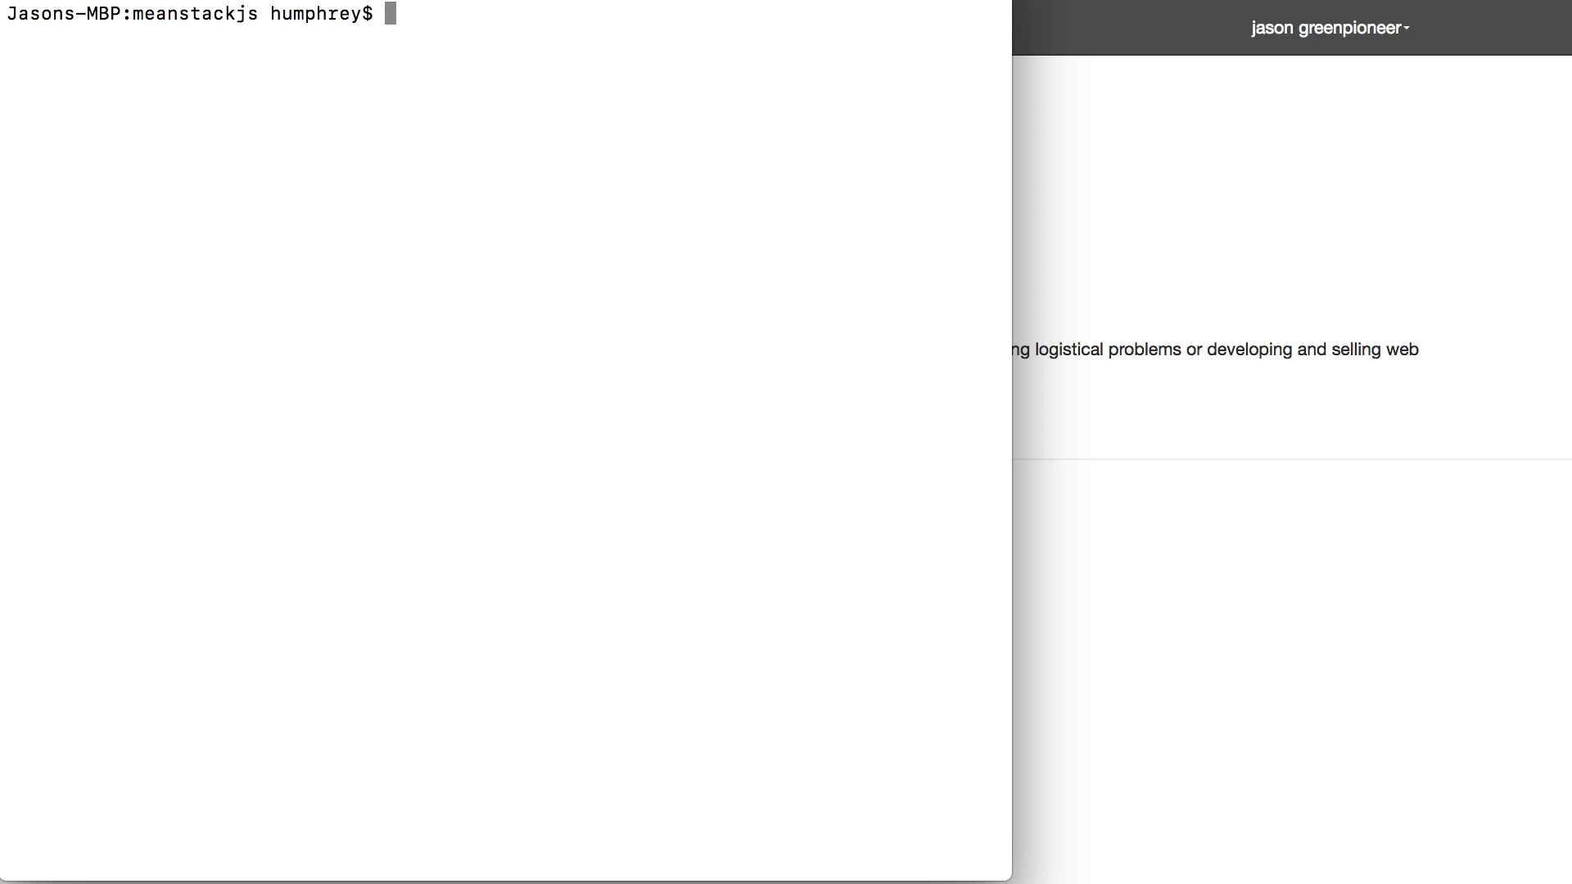
Run npm test through the mocha, karma and Nightwatch output, then interrupt it back to the prompt
{"action": "type", "text": "npm test"}
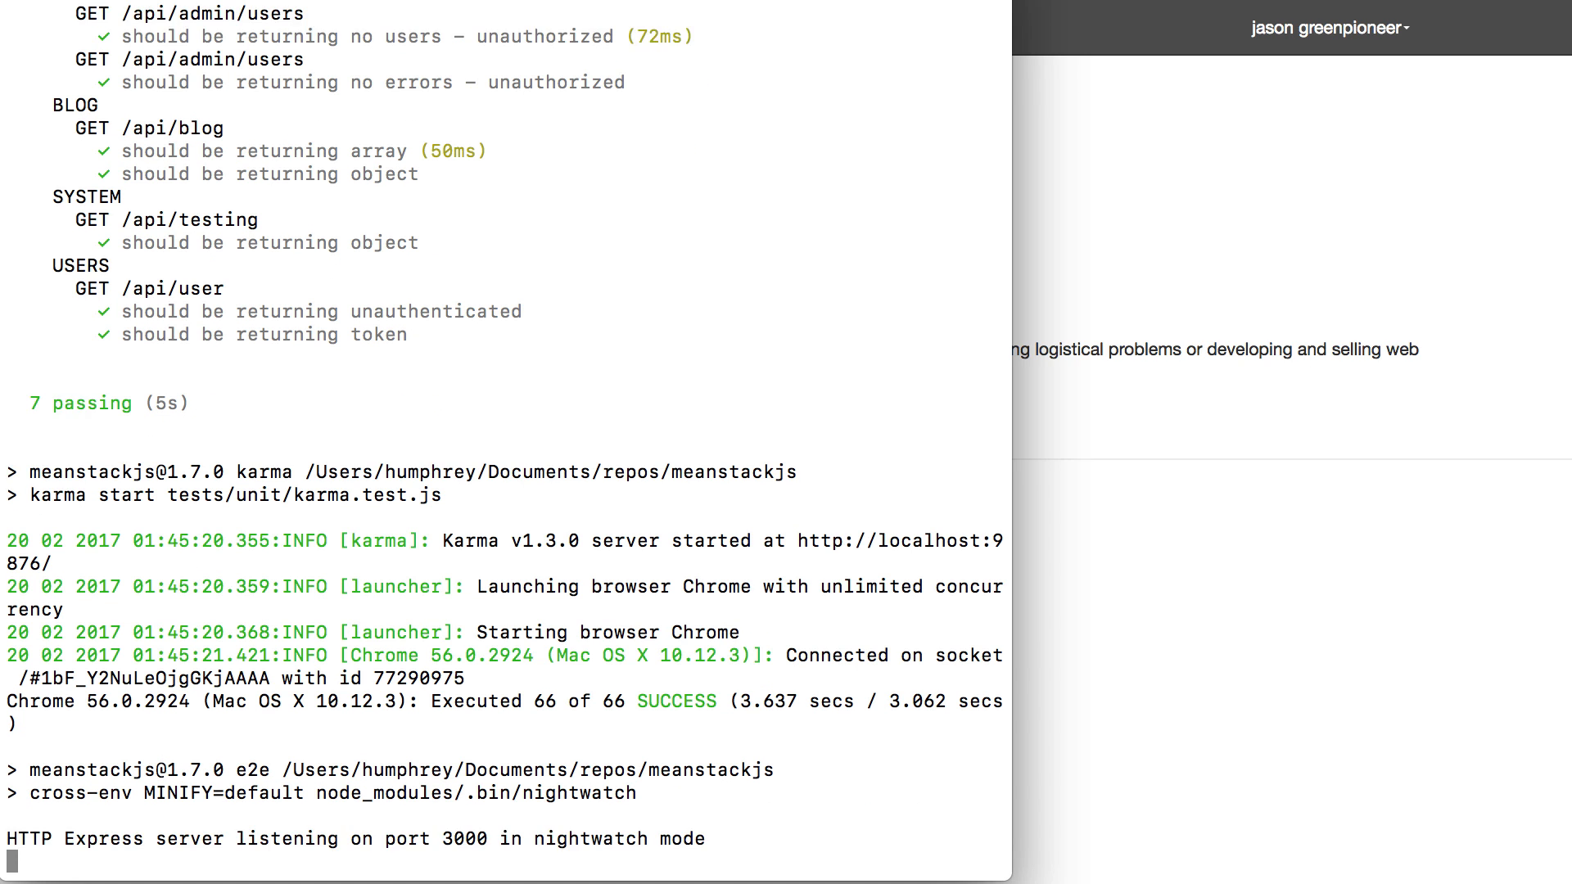
{"action": "scroll", "scroll_direction": "down", "scroll_amount": 3}
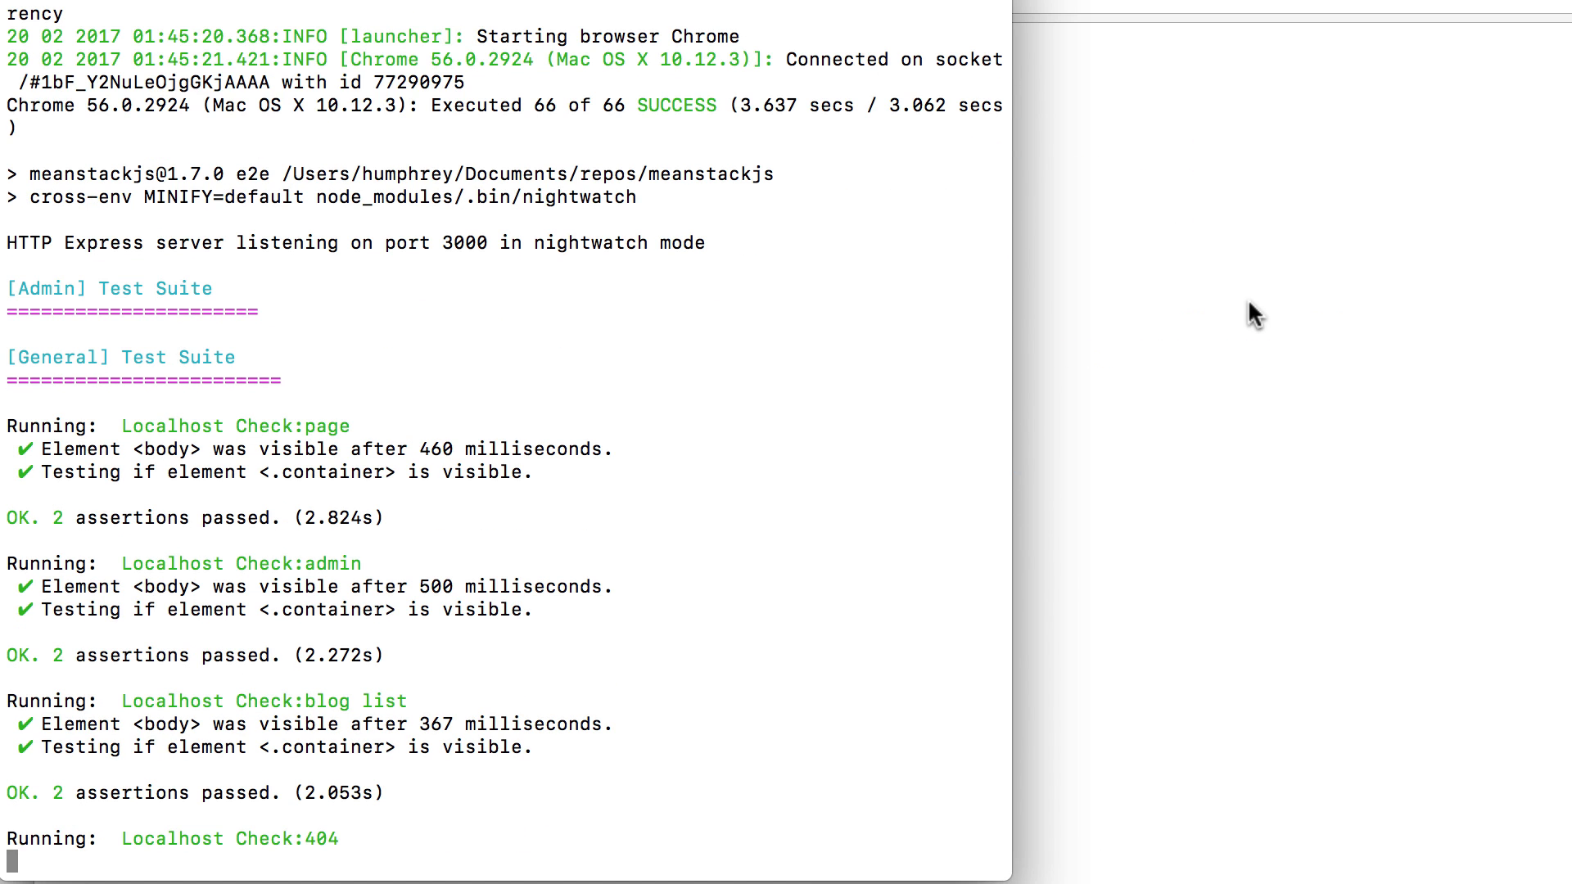
{"action": "scroll", "scroll_direction": "down", "scroll_amount": 3}
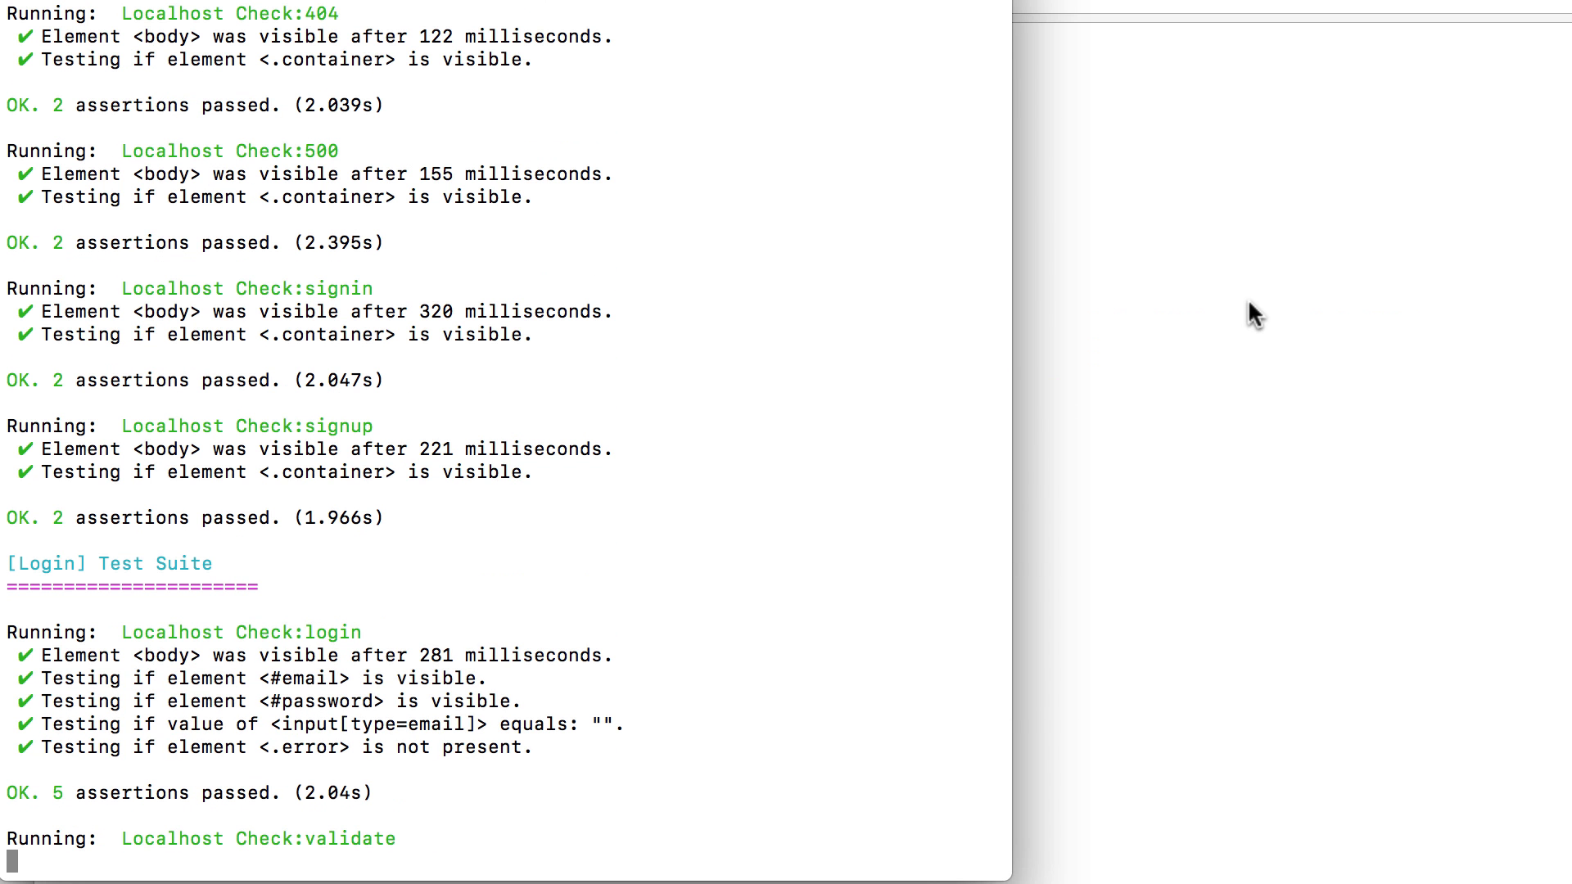
{"action": "scroll", "scroll_direction": "down", "scroll_amount": 3}
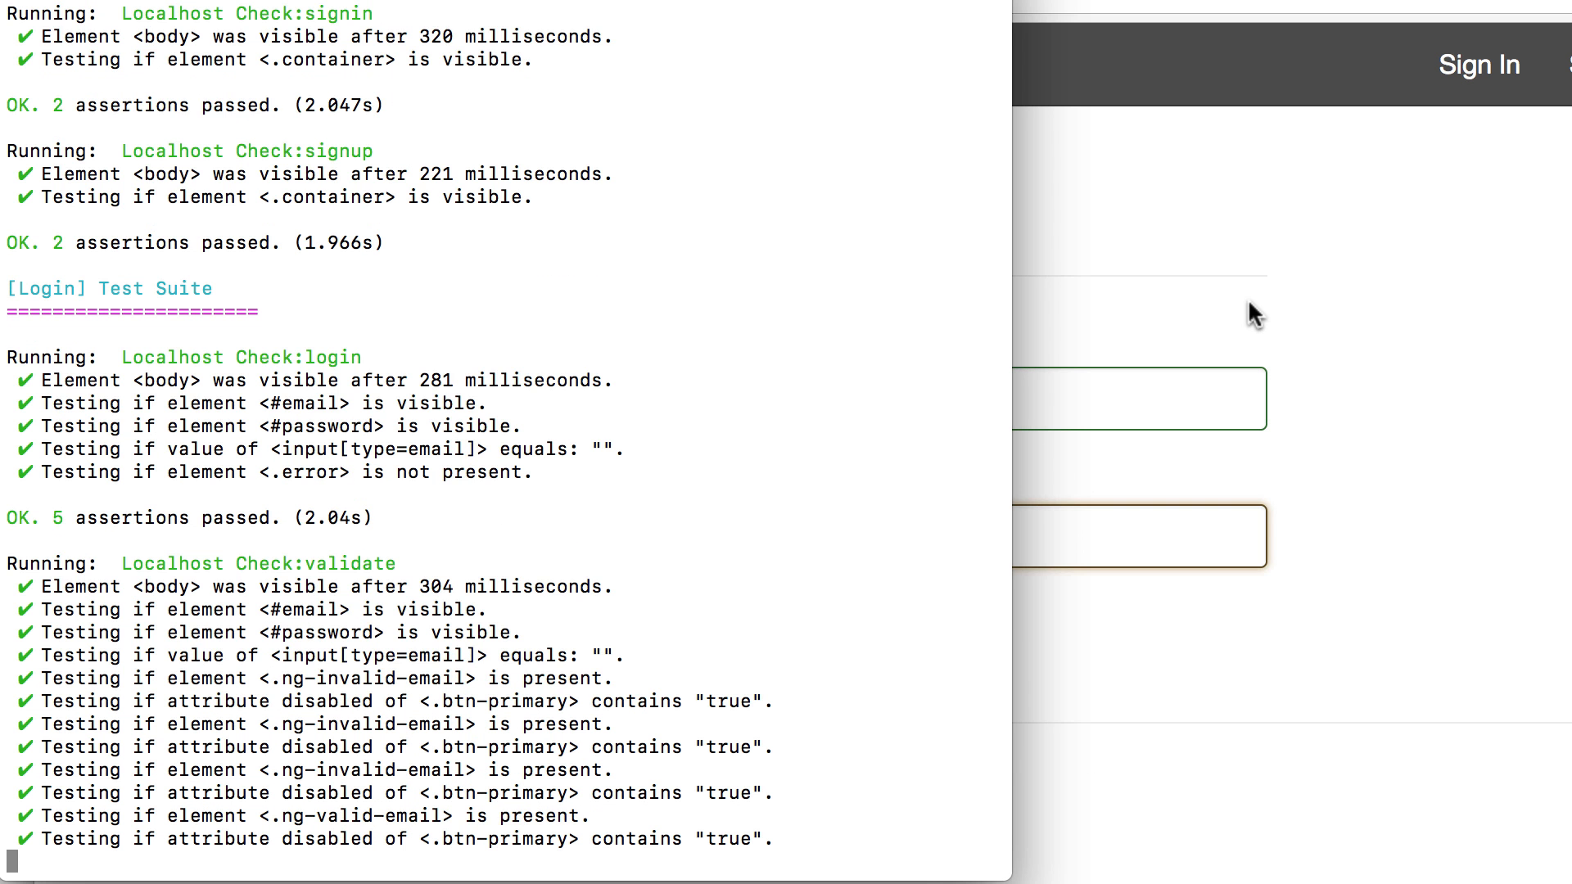
{"action": "scroll", "scroll_direction": "down", "scroll_amount": 3}
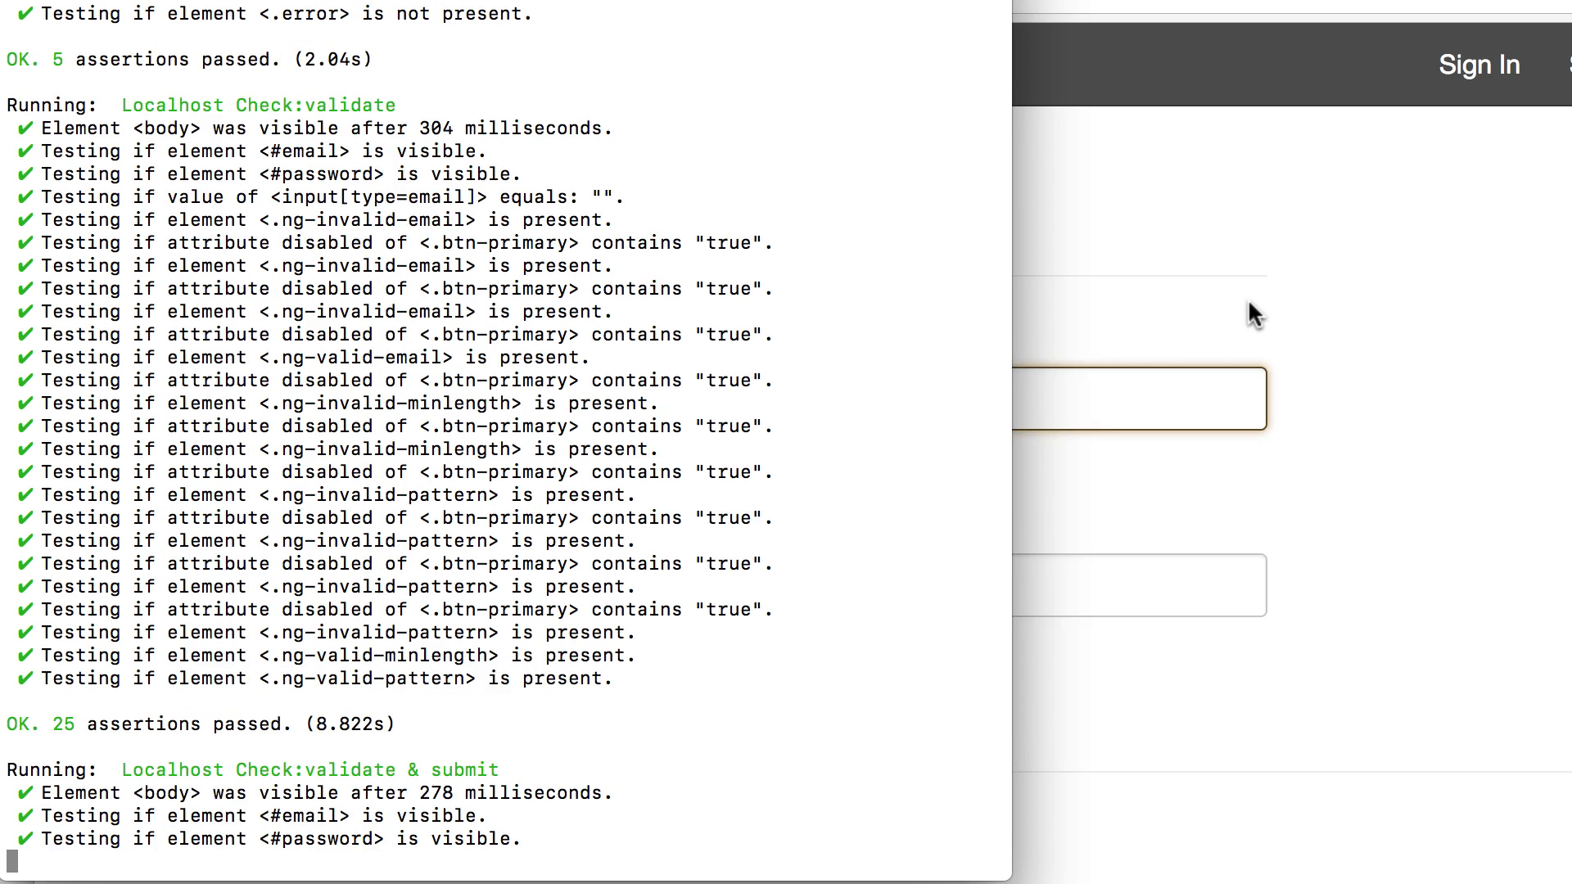
{"action": "scroll", "scroll_direction": "down", "scroll_amount": 3}
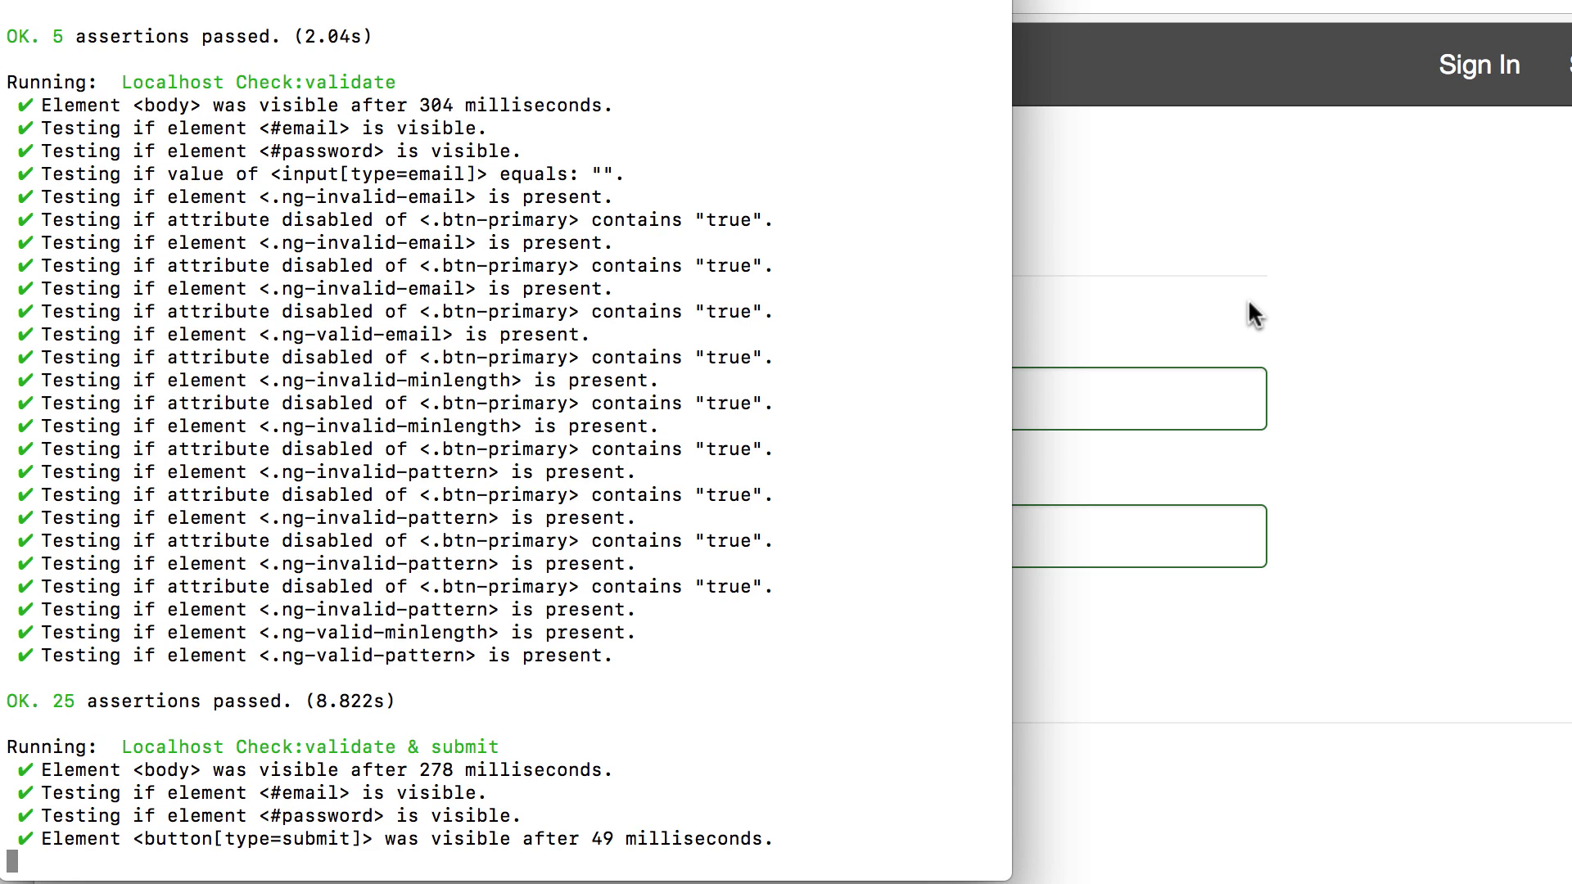
{"action": "scroll", "scroll_direction": "down", "scroll_amount": 3}
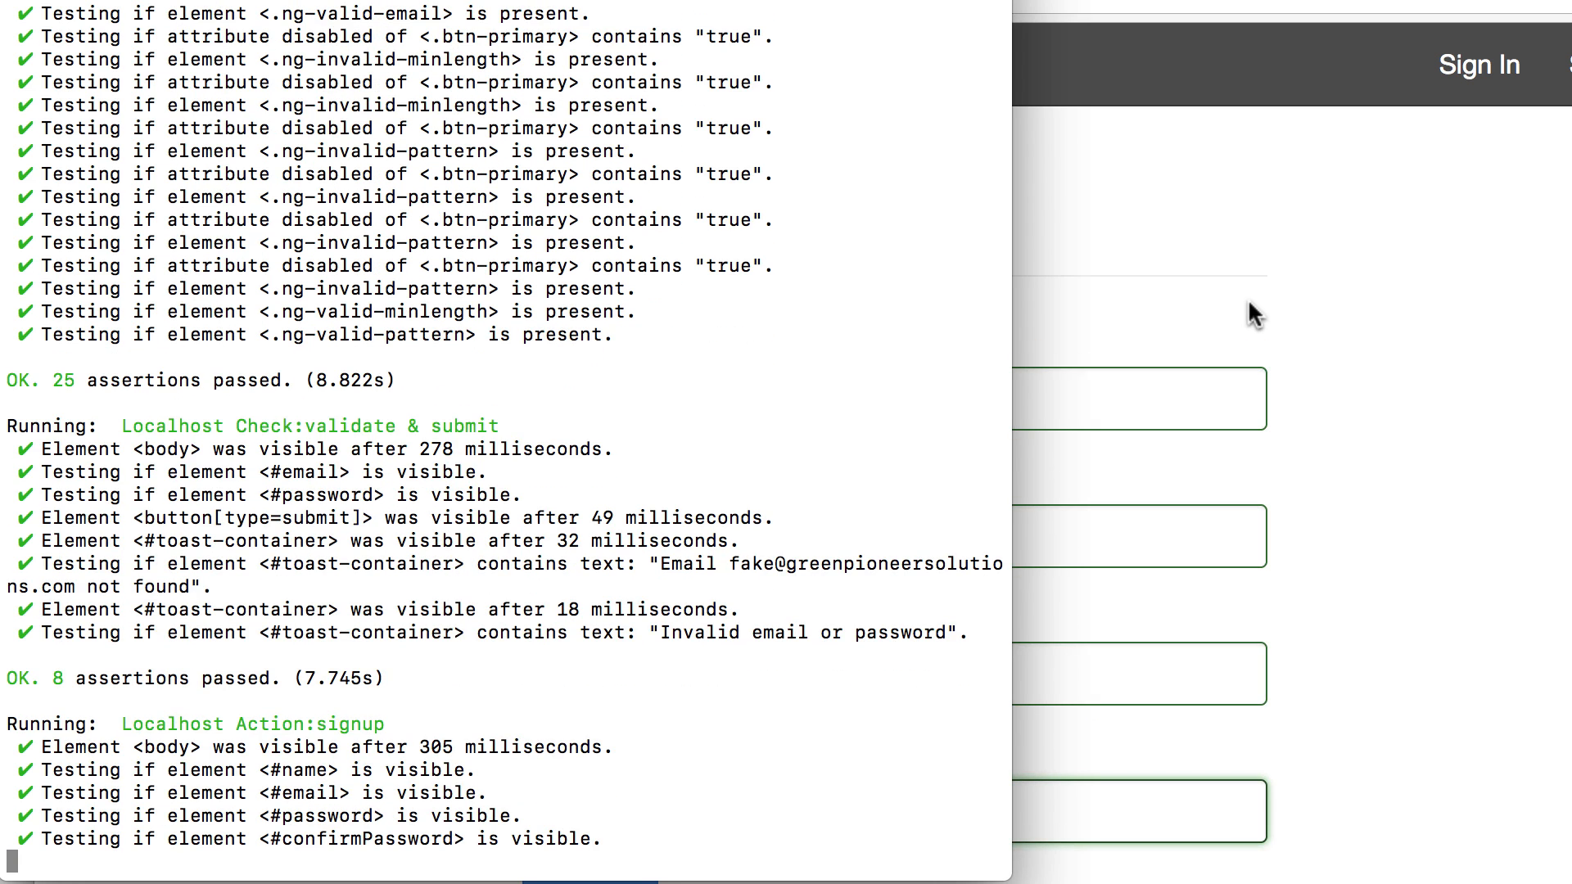
{"action": "scroll", "scroll_direction": "down", "scroll_amount": 3}
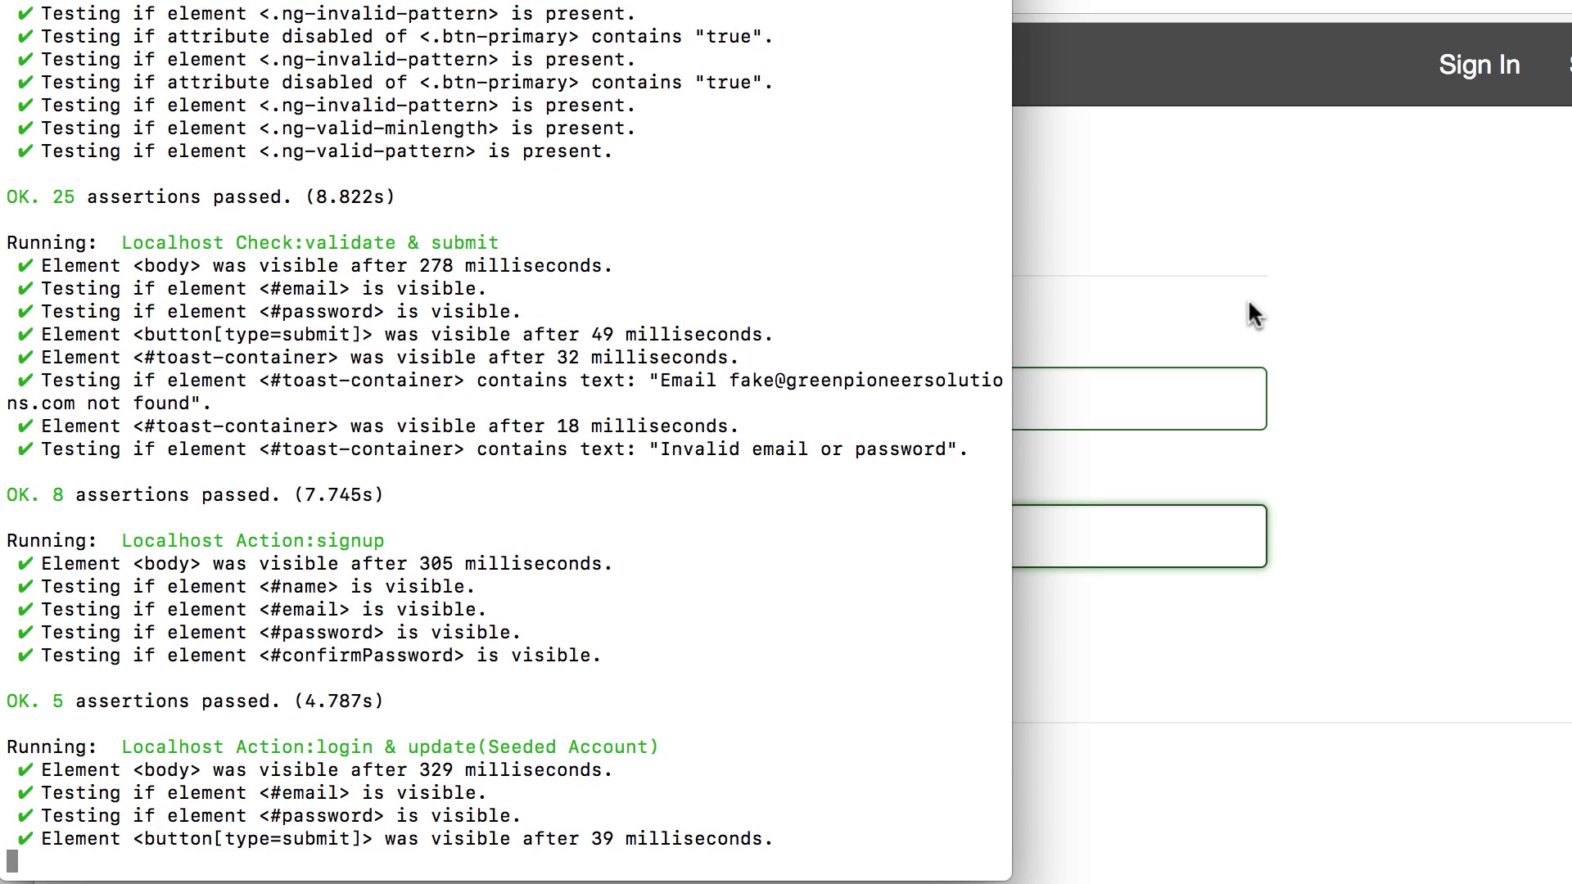
{"action": "key", "text": "ctrl+c"}
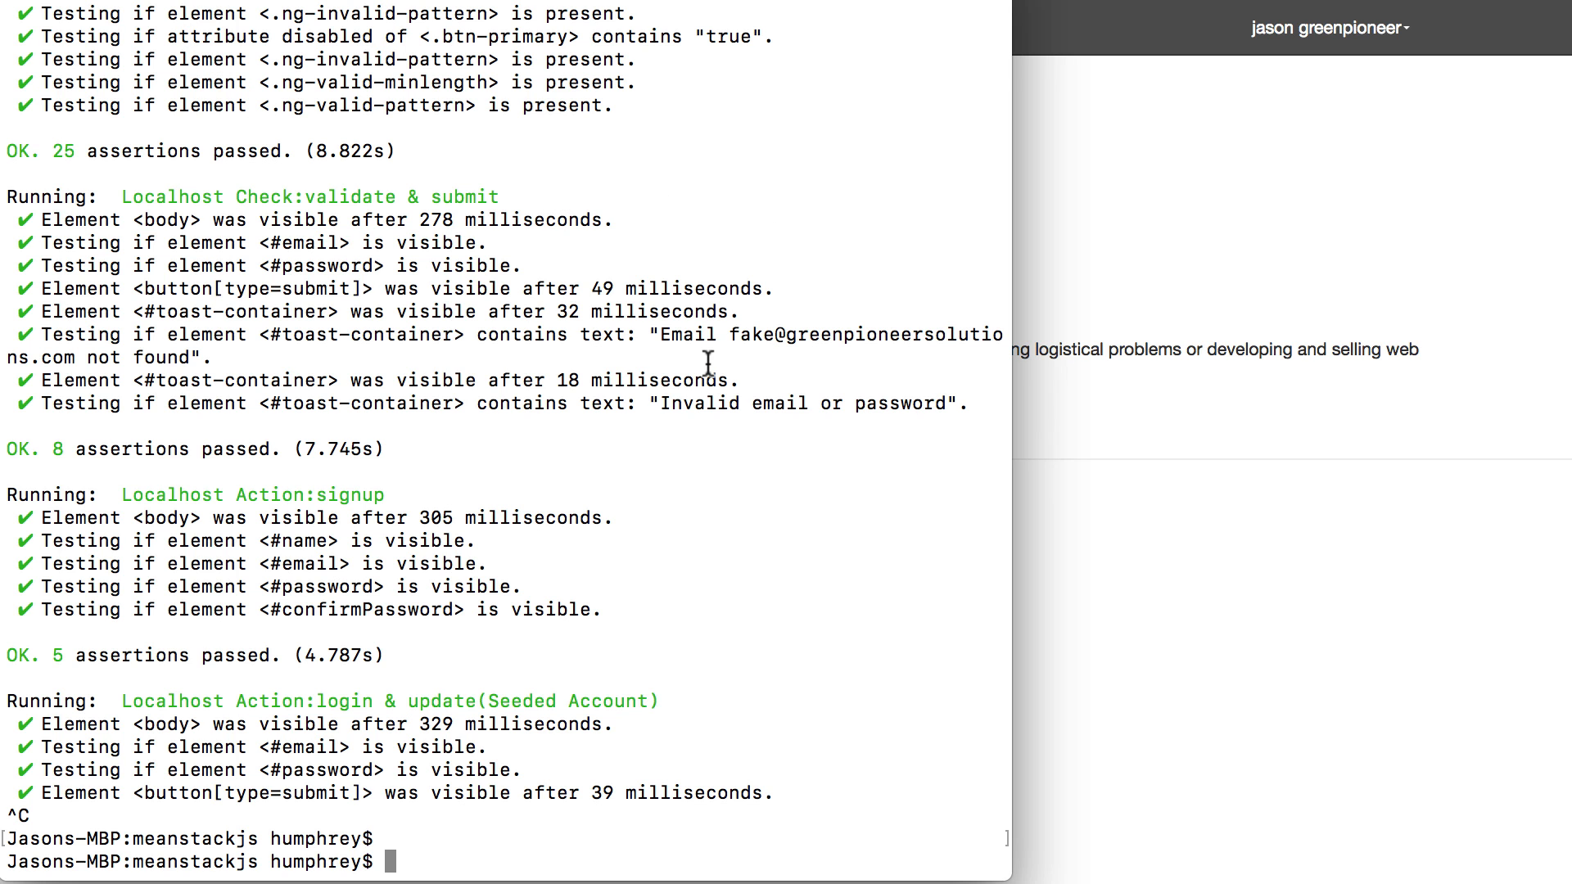
Start the dev server with npm run start:watch under nodemon on port 3000
{"action": "type", "text": "npm"}
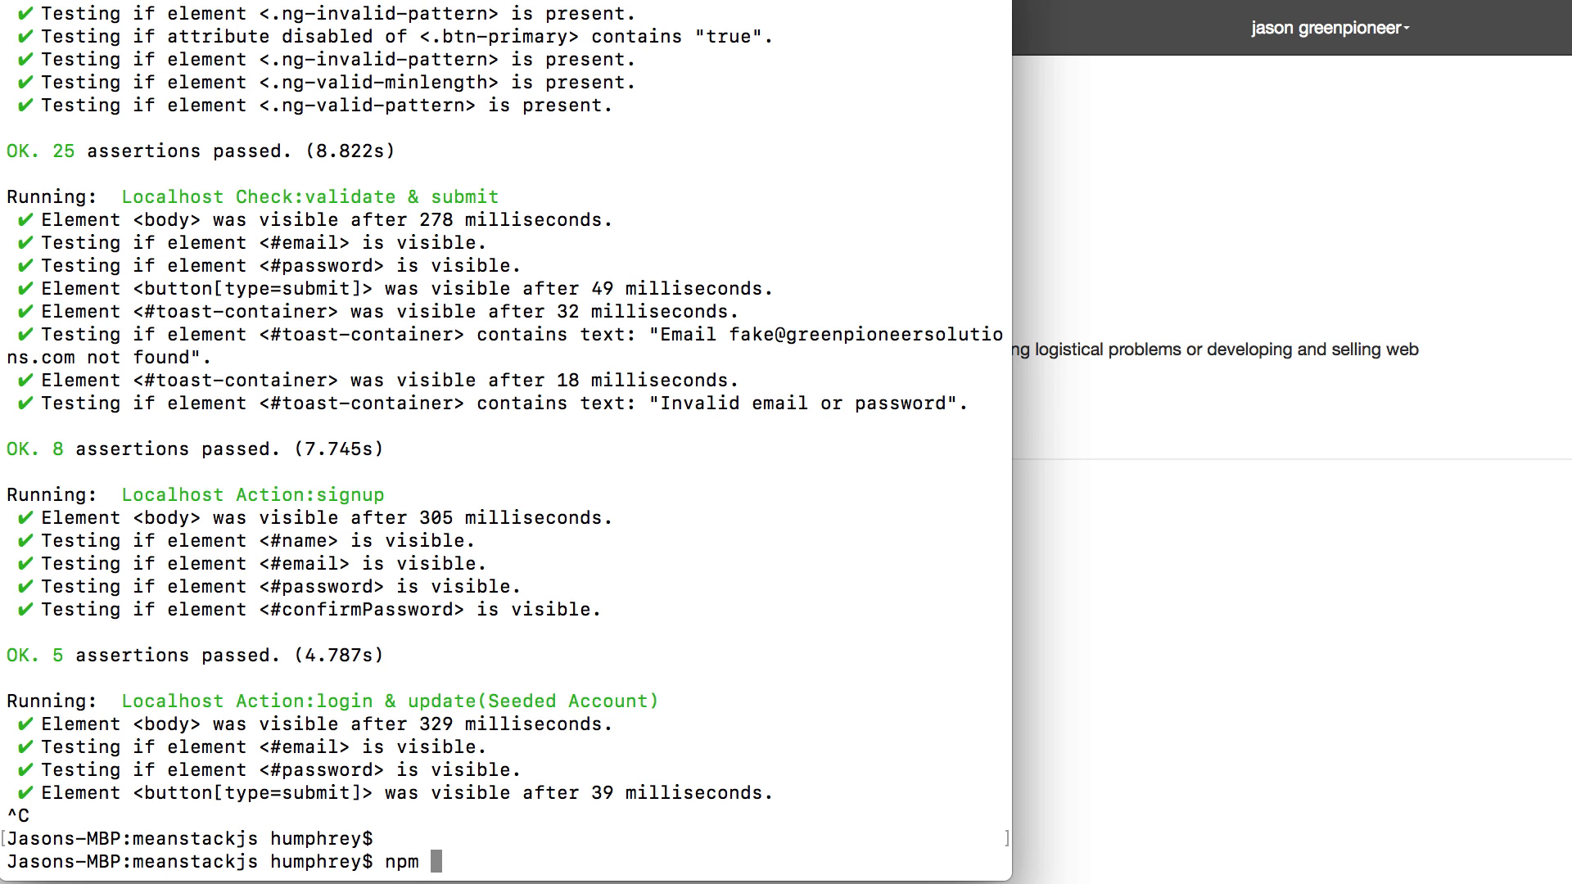
{"action": "type", "text": "run start:watch"}
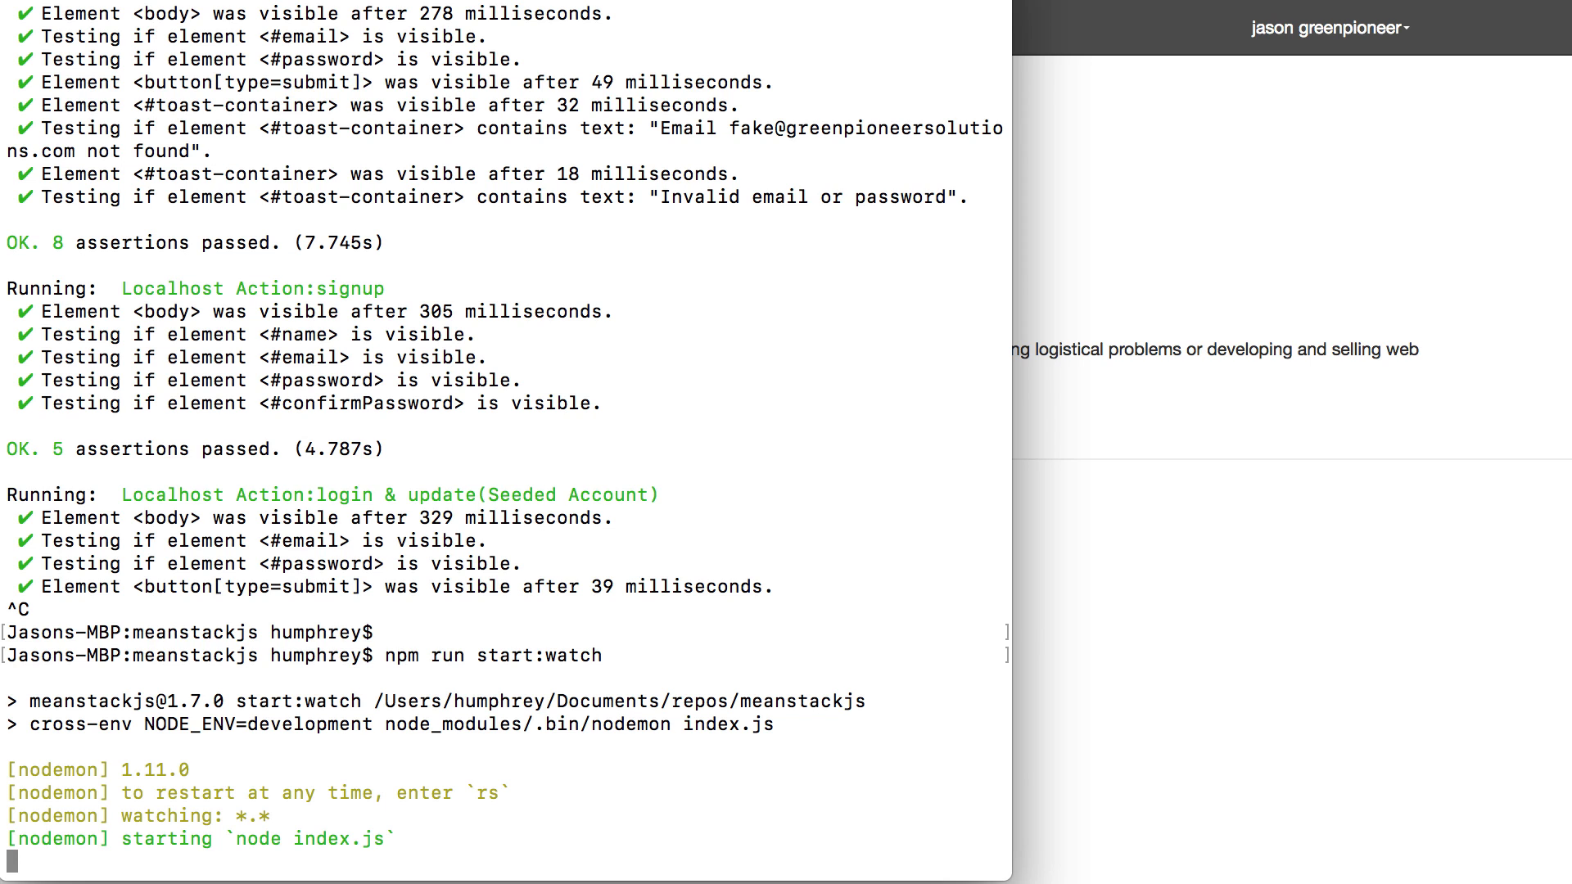
{"action": "scroll", "scroll_direction": "down", "scroll_amount": 3}
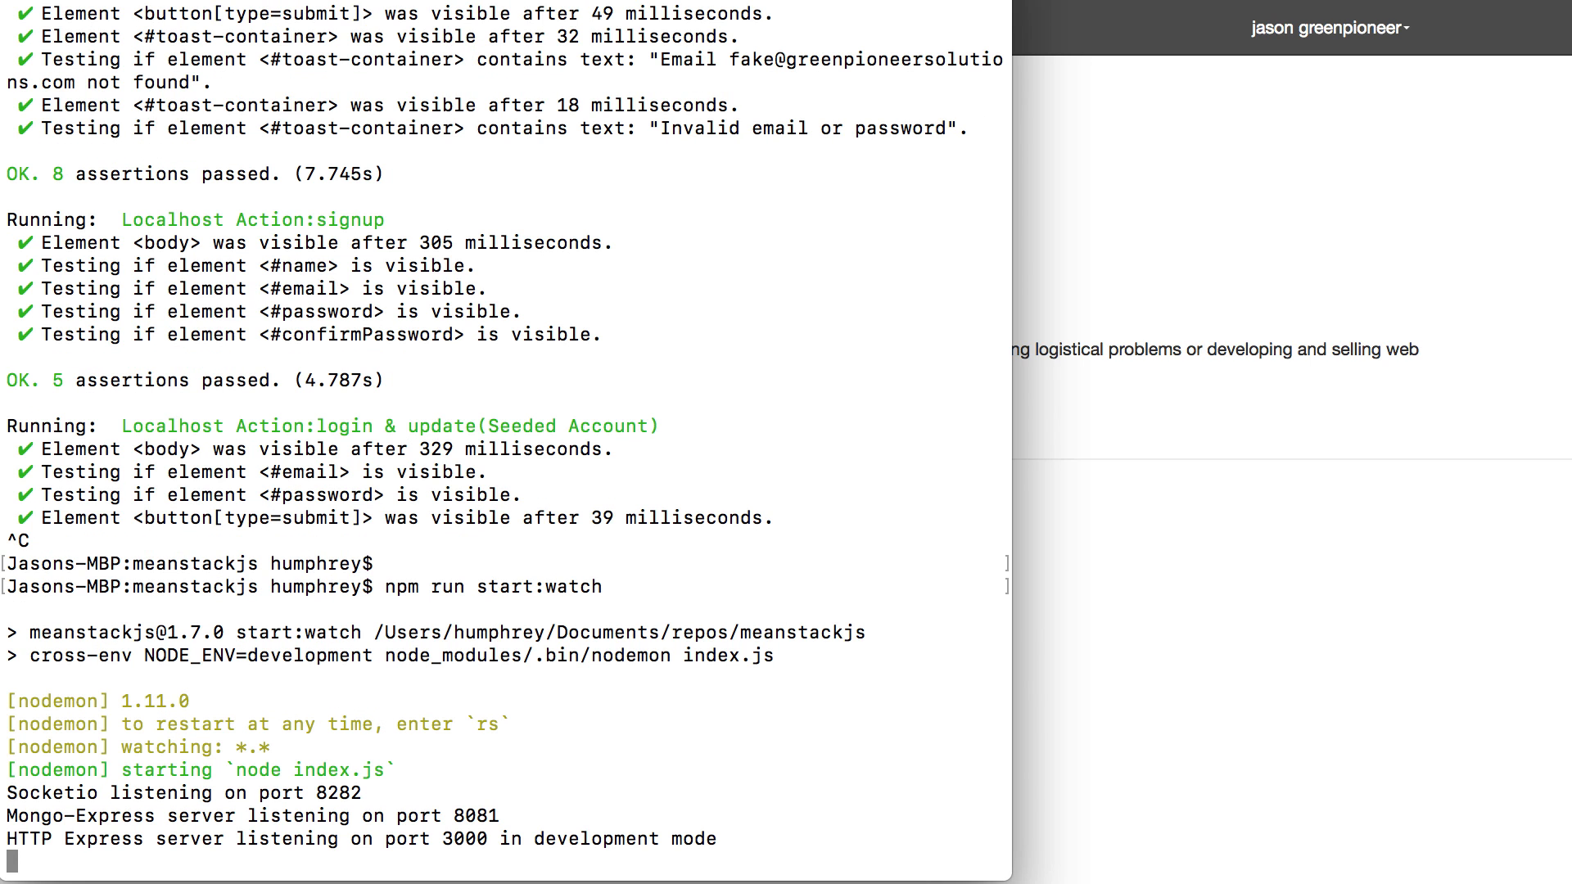
{"action": "mouse_move", "coordinate": [1107, 570]}
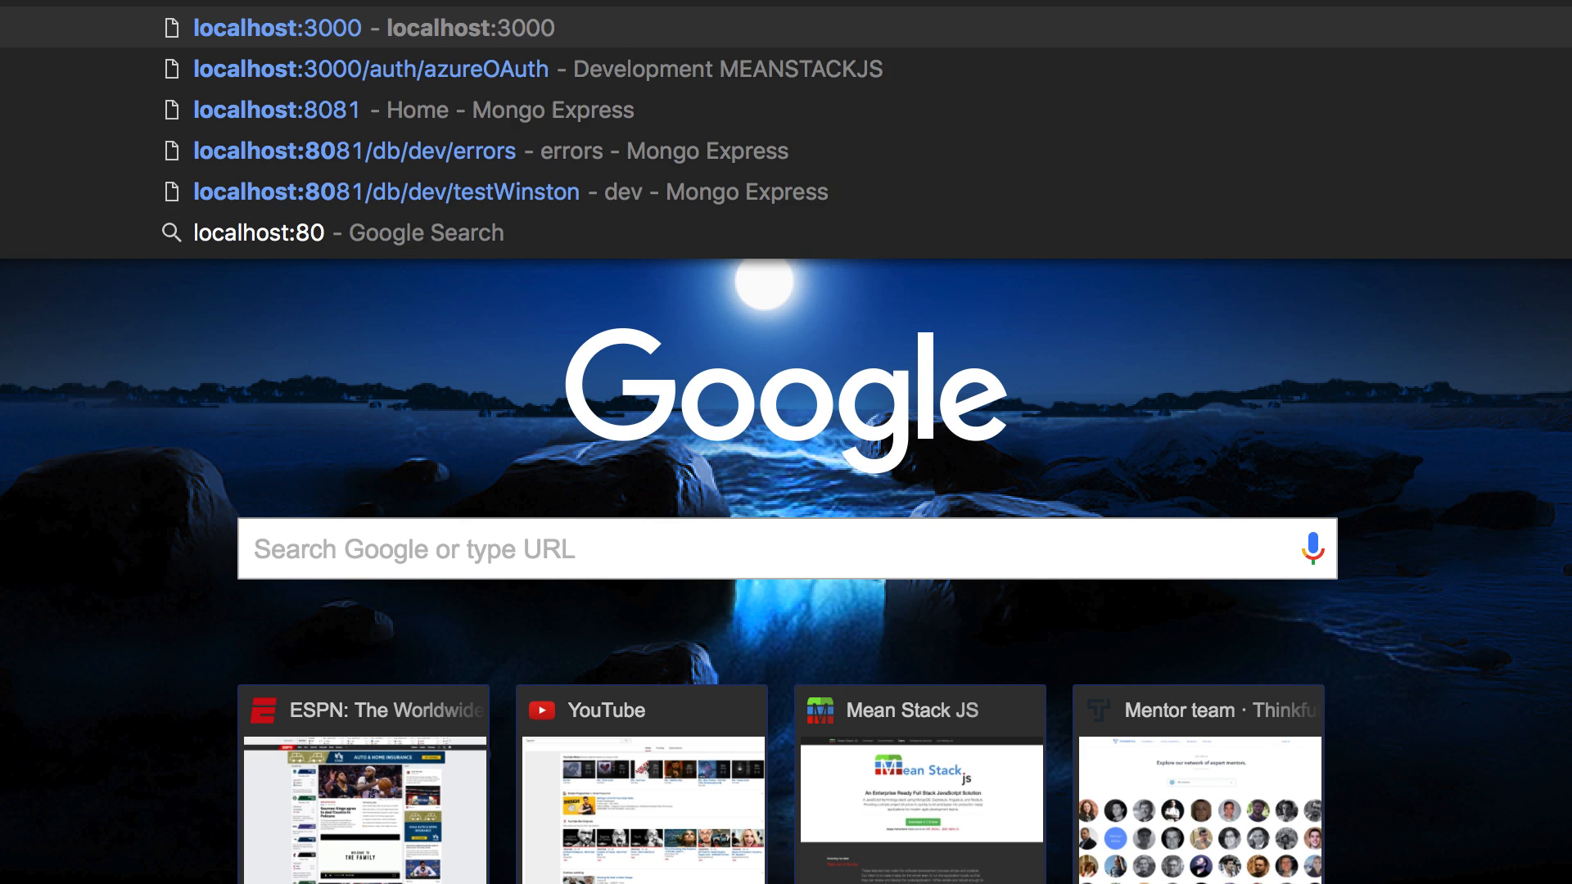
Load the Mongo Express home page at localhost:8081
{"action": "left_click", "coordinate": [278, 108]}
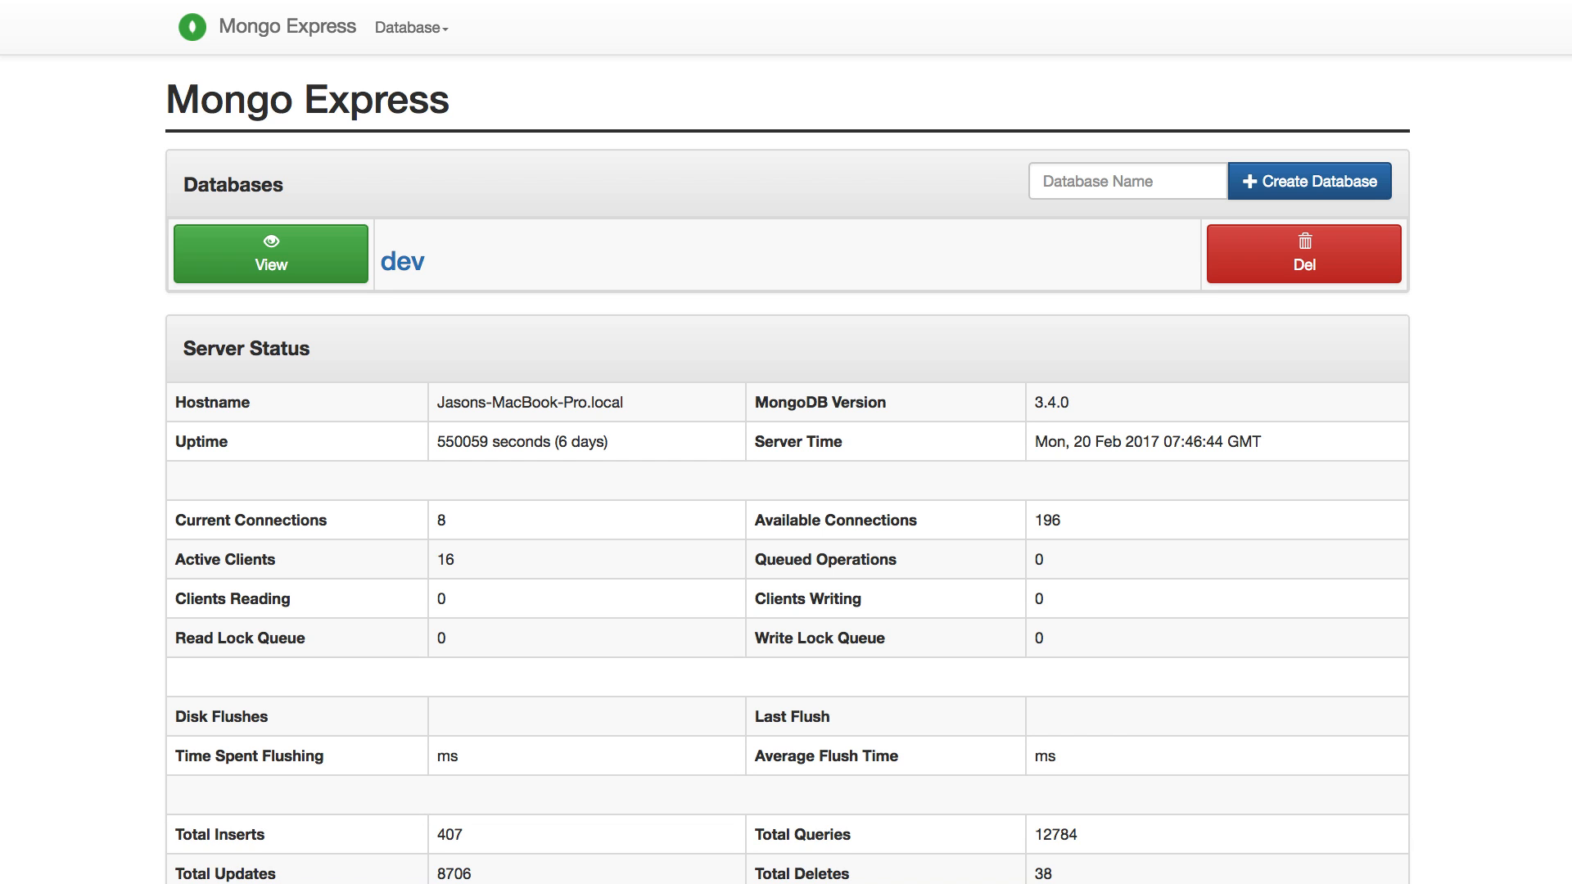
{"action": "mouse_move", "coordinate": [783, 118]}
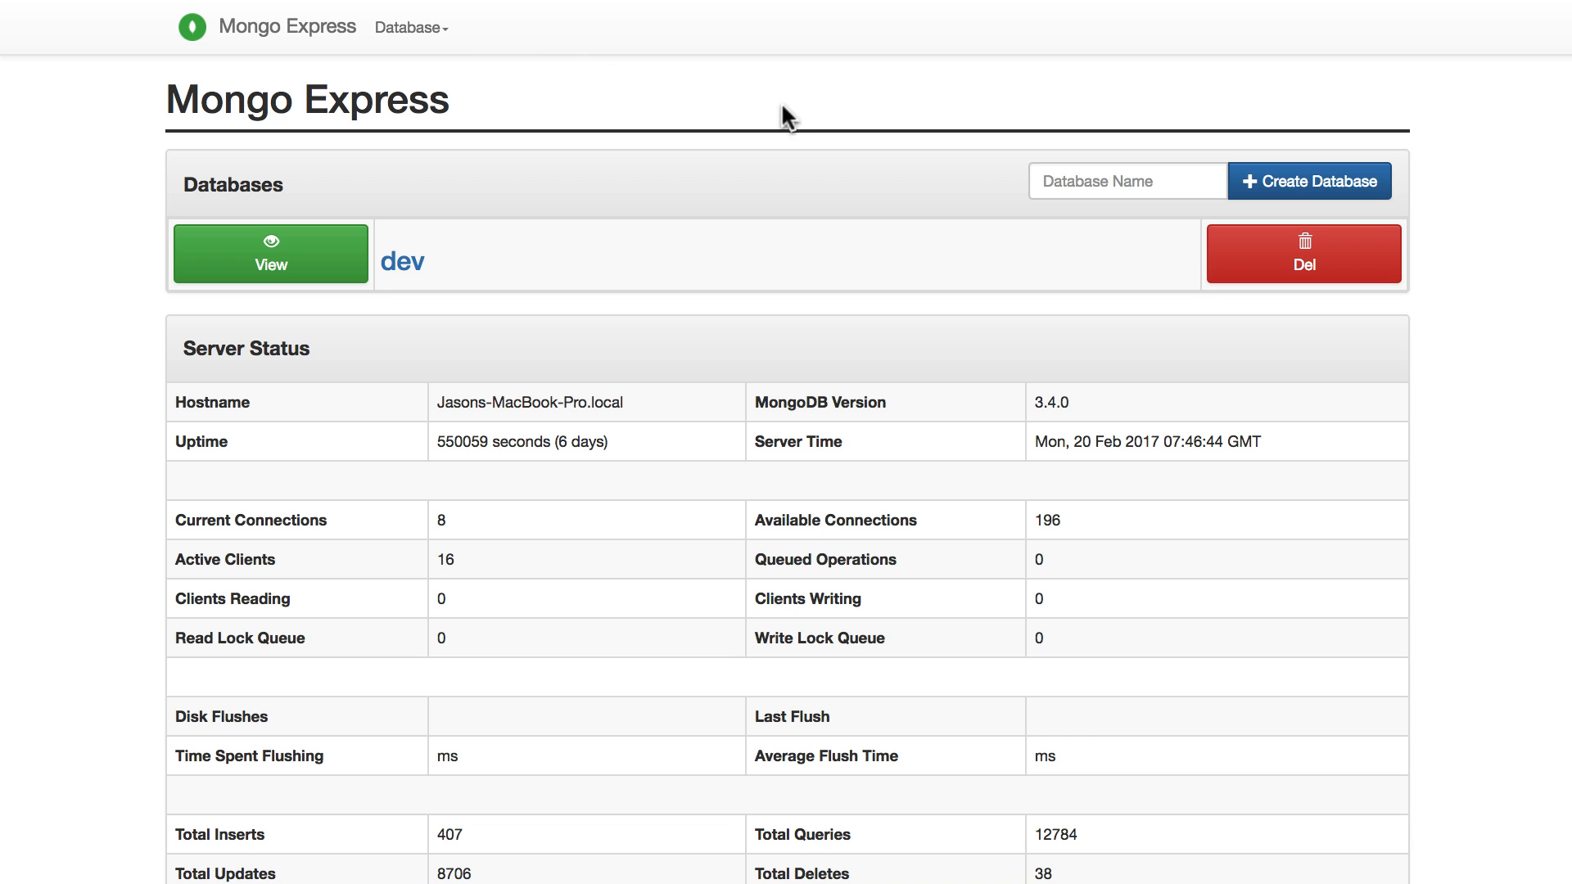
{"action": "mouse_move", "coordinate": [679, 66]}
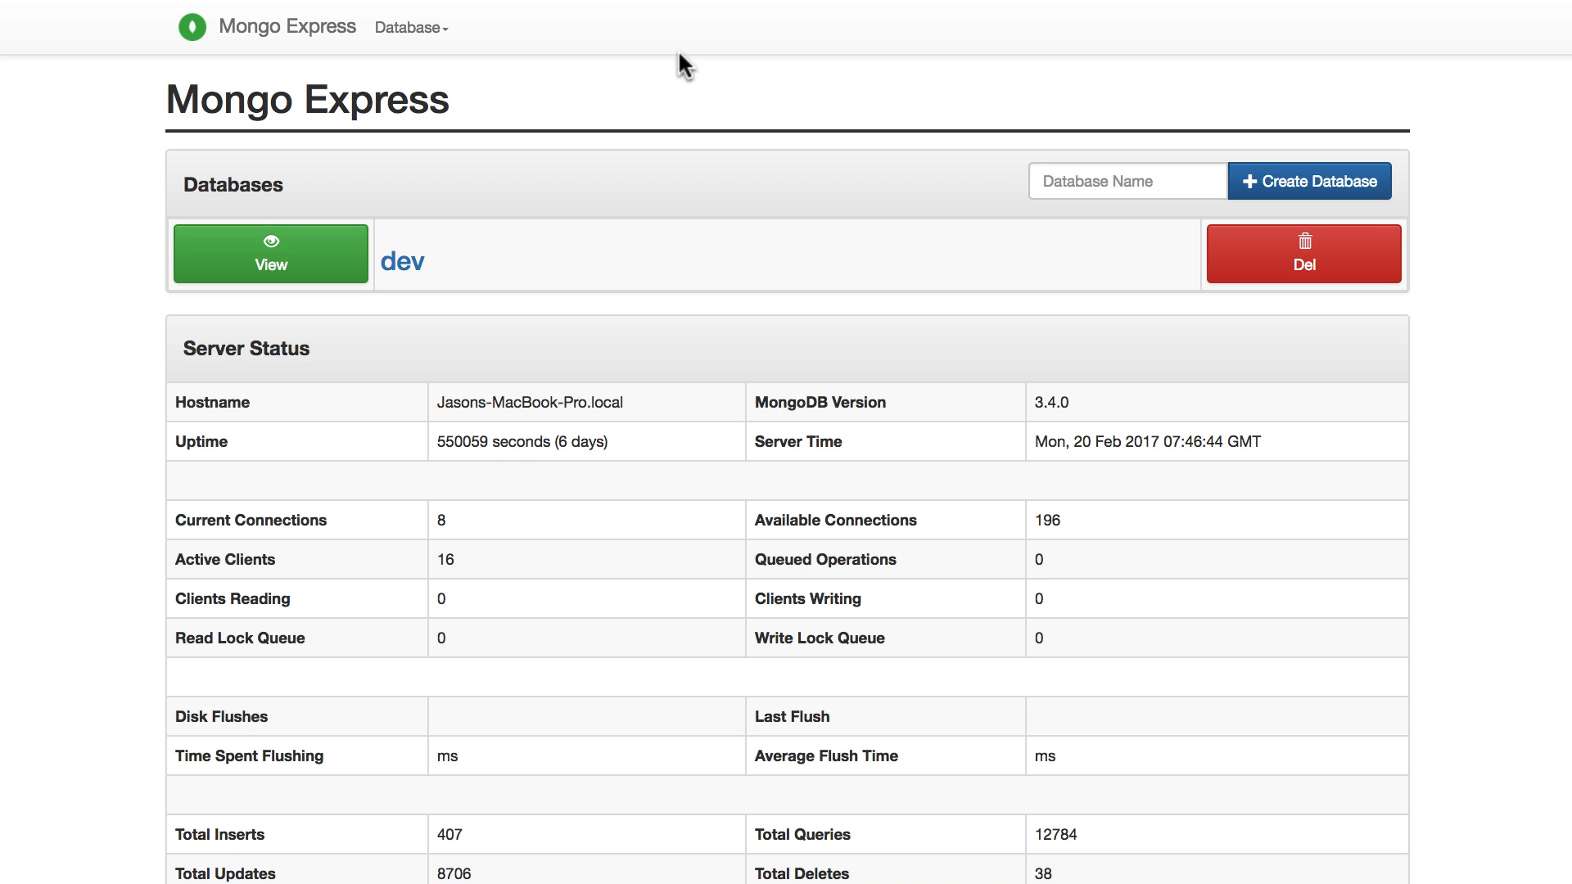
{"action": "mouse_move", "coordinate": [678, 131]}
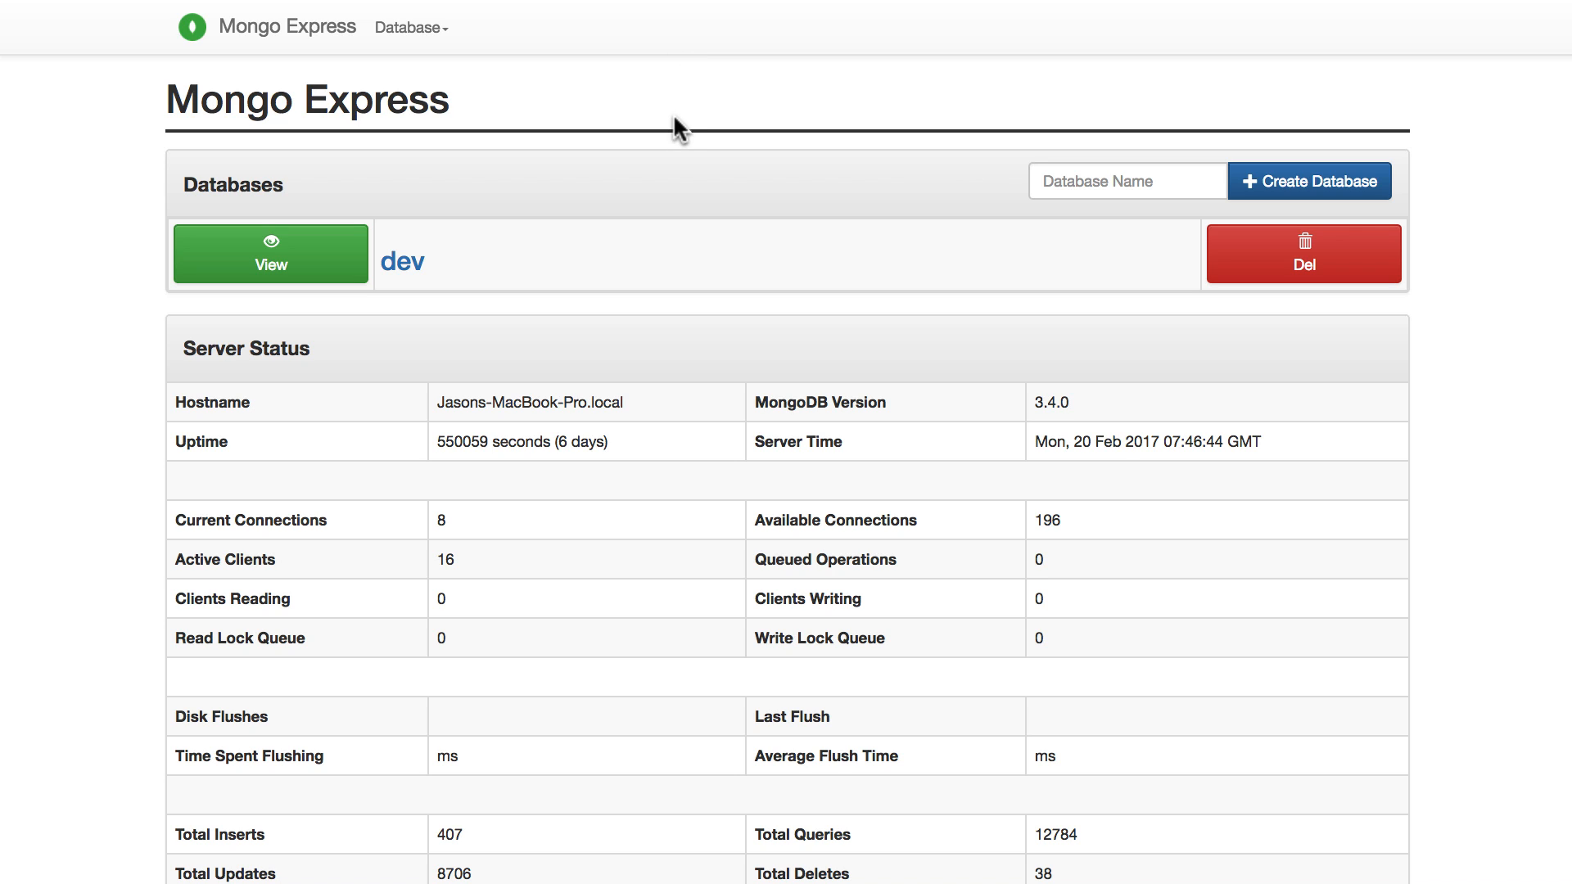
{"action": "mouse_move", "coordinate": [361, 178]}
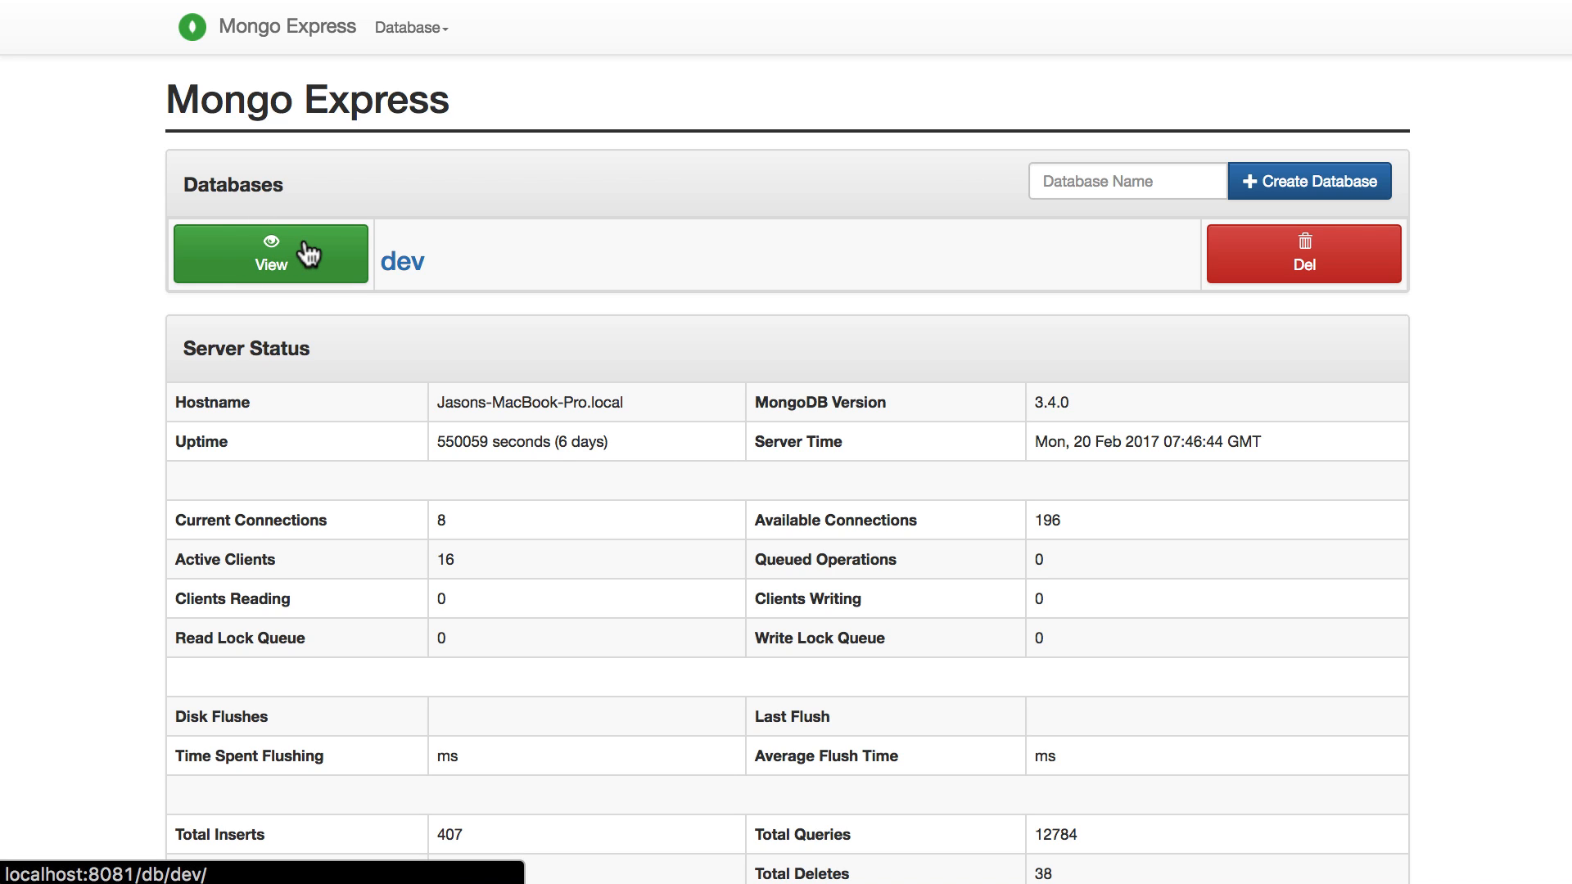
{"action": "mouse_move", "coordinate": [311, 265]}
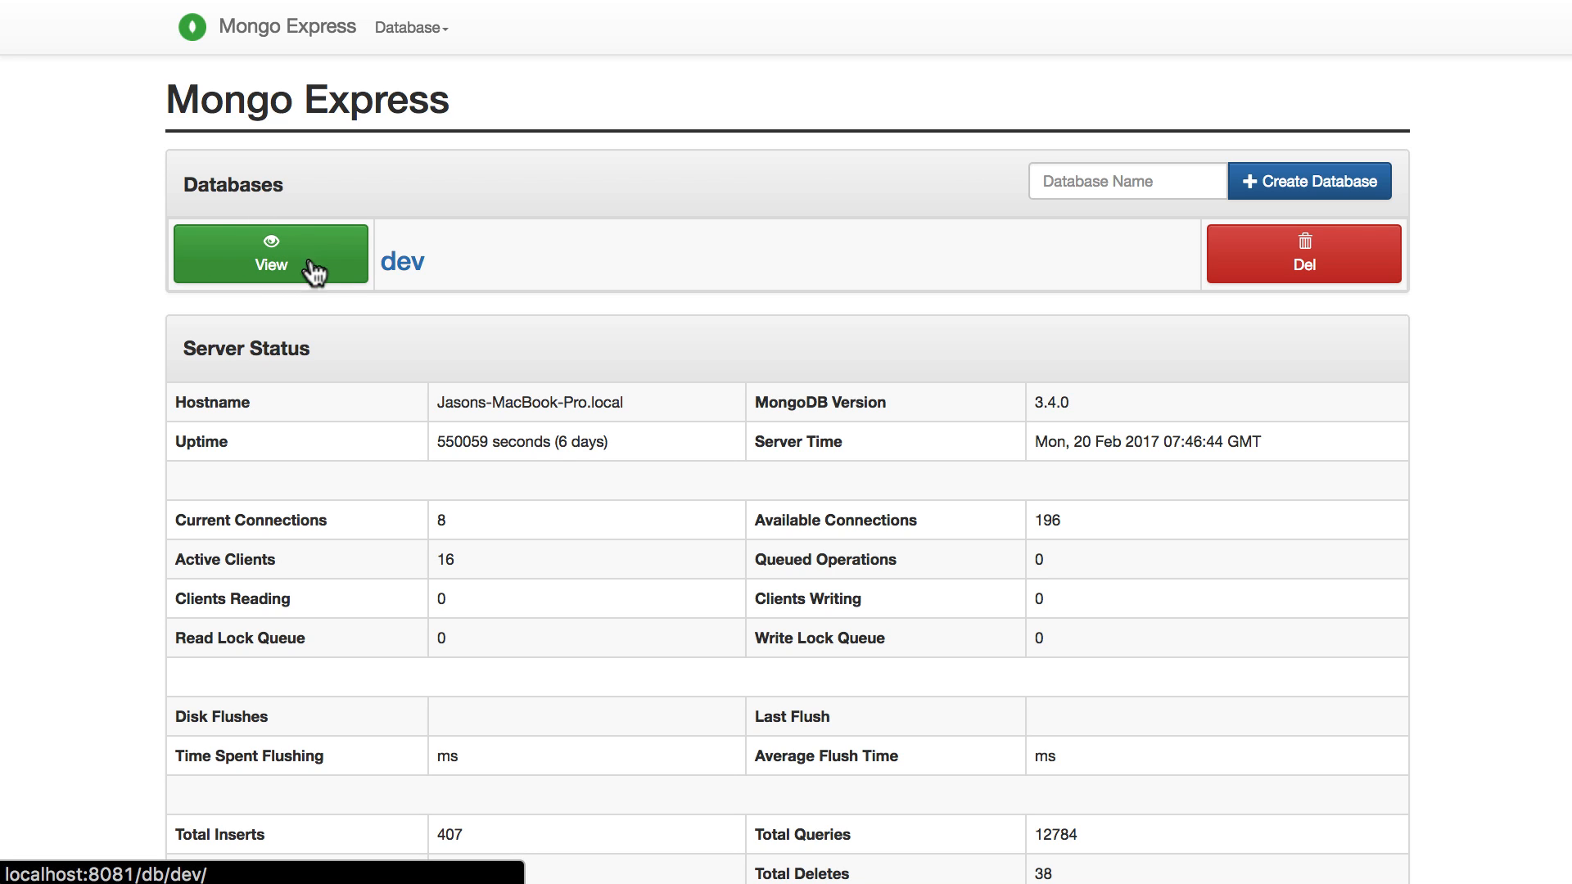
{"action": "mouse_move", "coordinate": [308, 266]}
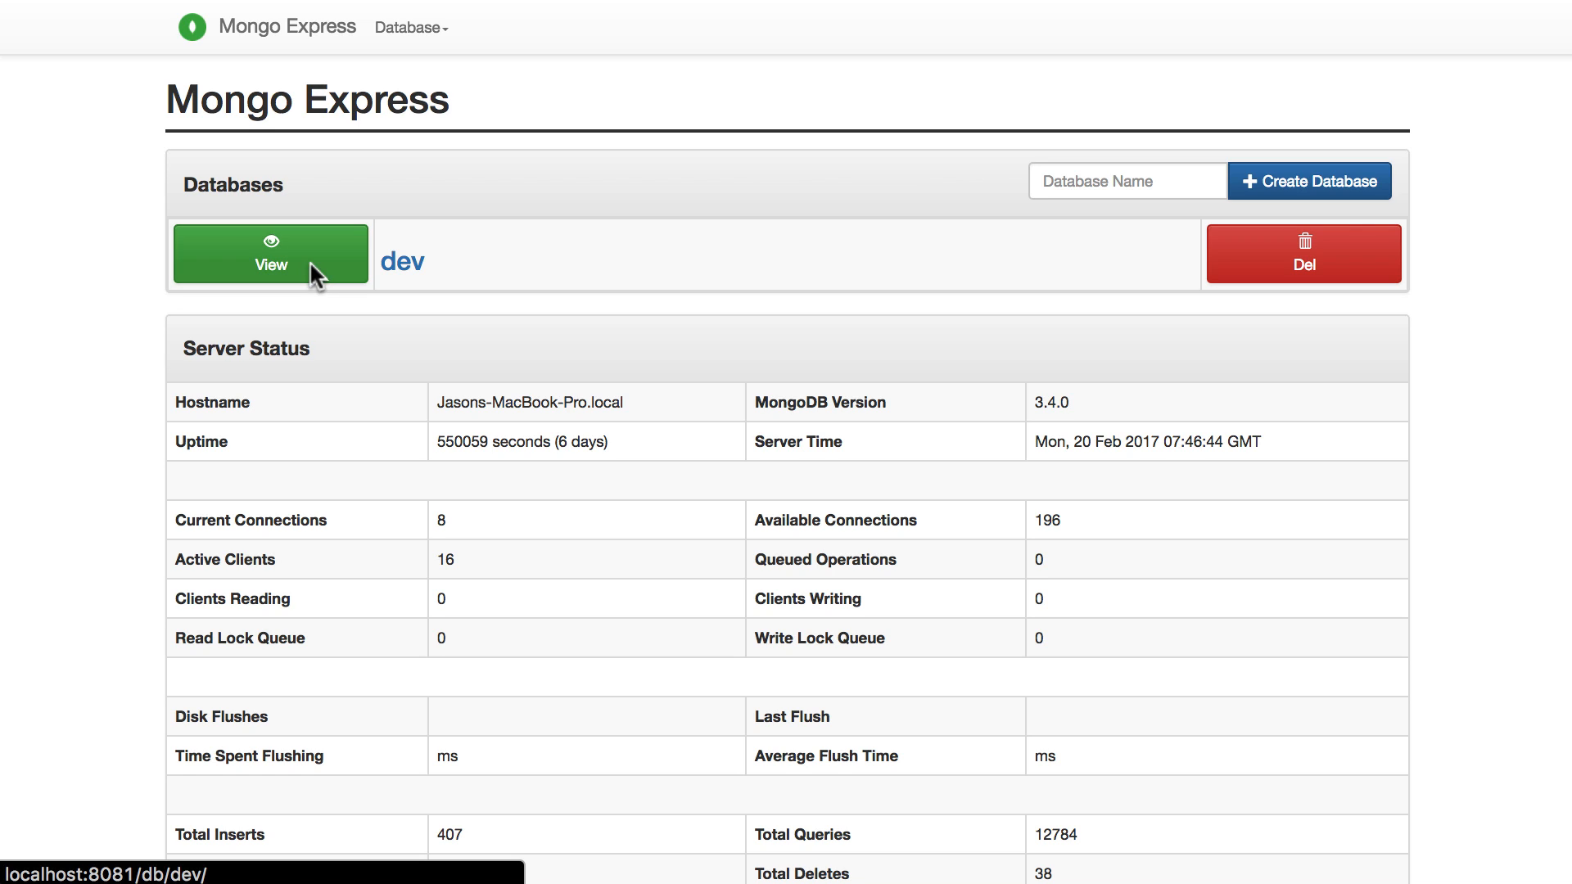
Edit the first dev log document's message to add dfgdfgdf and save it
{"action": "left_click", "coordinate": [272, 252]}
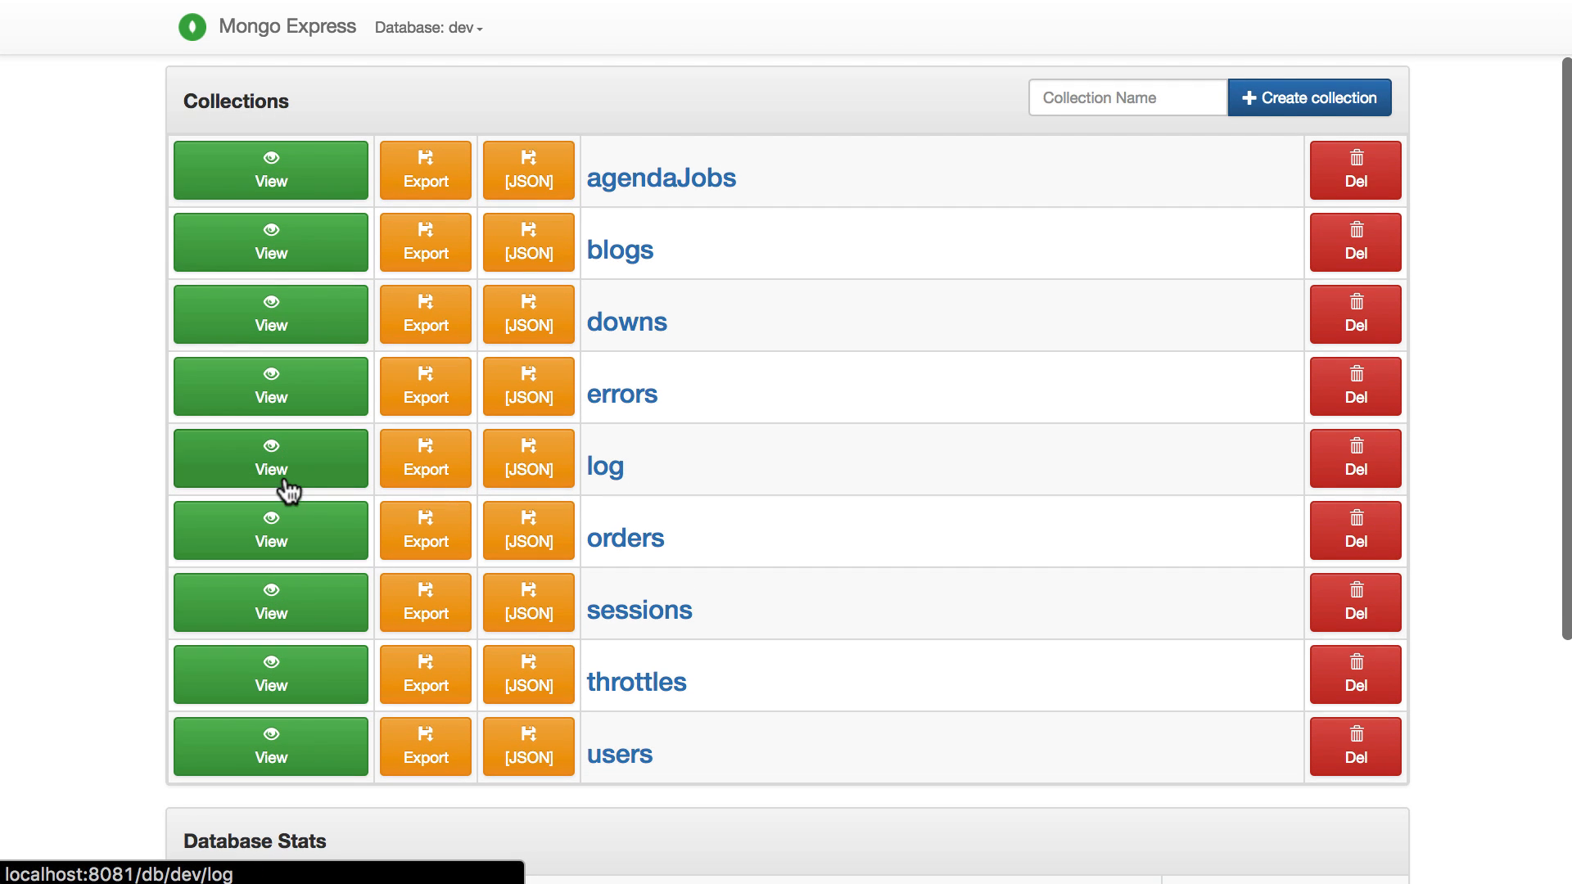
{"action": "left_click", "coordinate": [270, 458]}
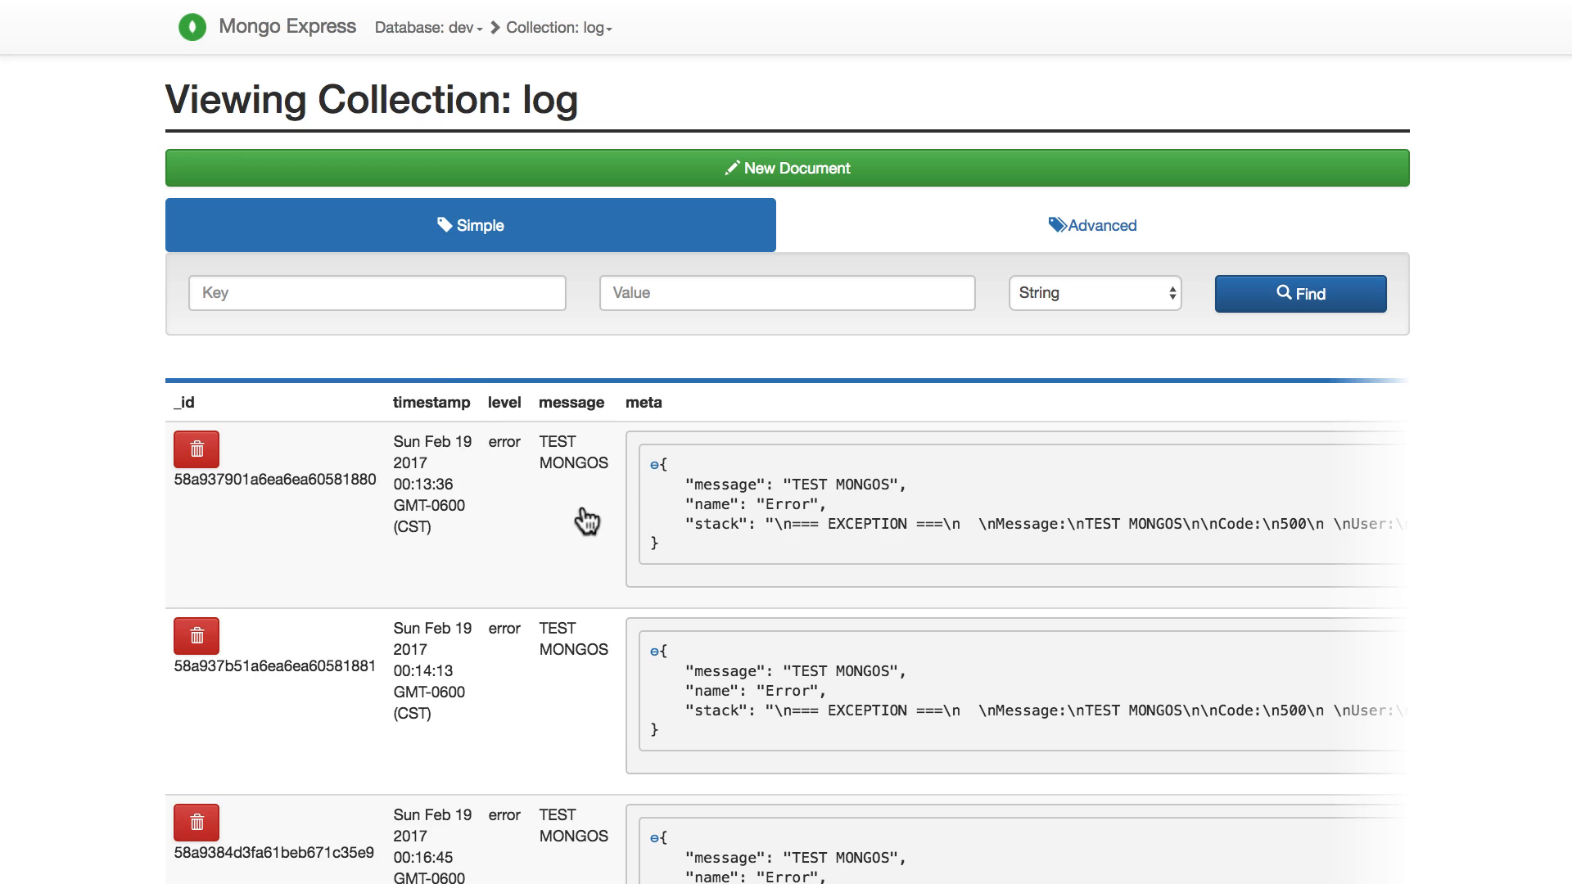
{"action": "left_click", "coordinate": [583, 517]}
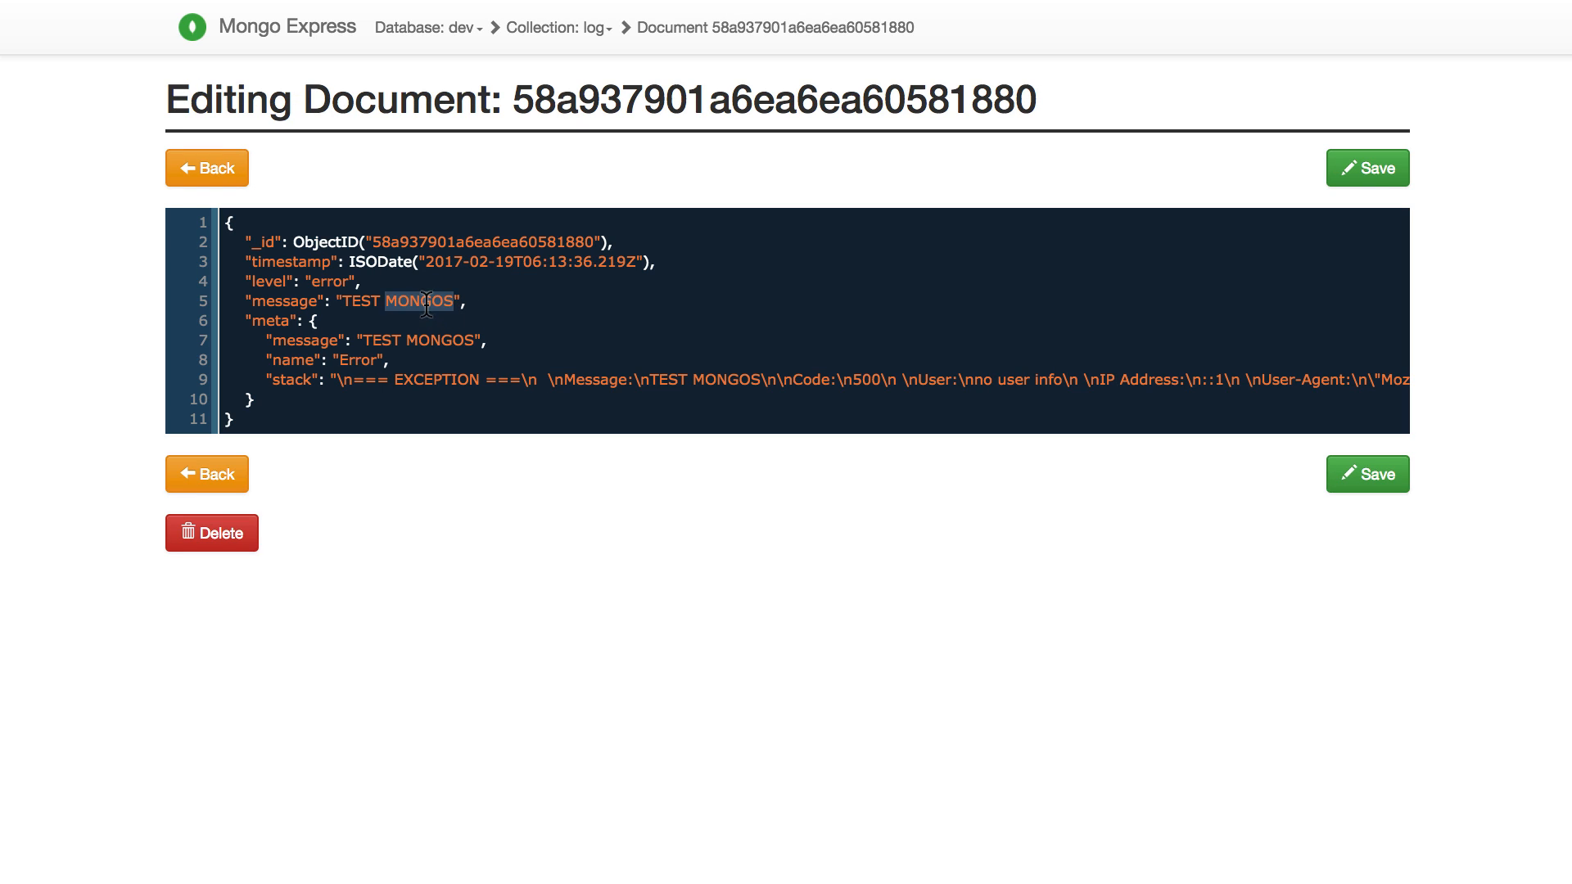
{"action": "type", "text": "dfgdfgdf"}
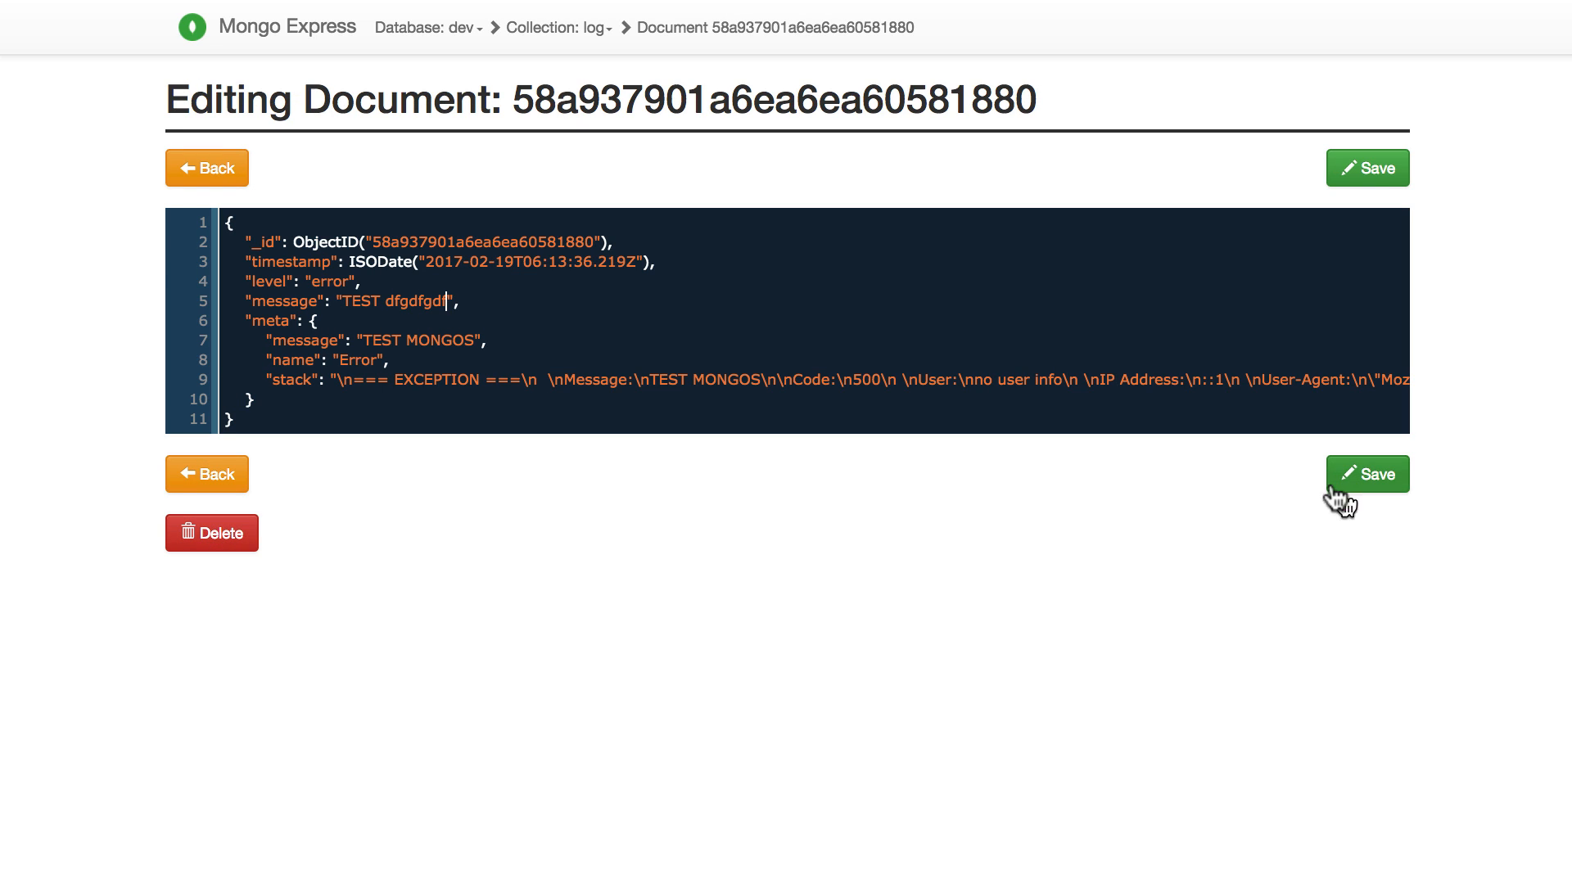
{"action": "left_click", "coordinate": [1368, 473]}
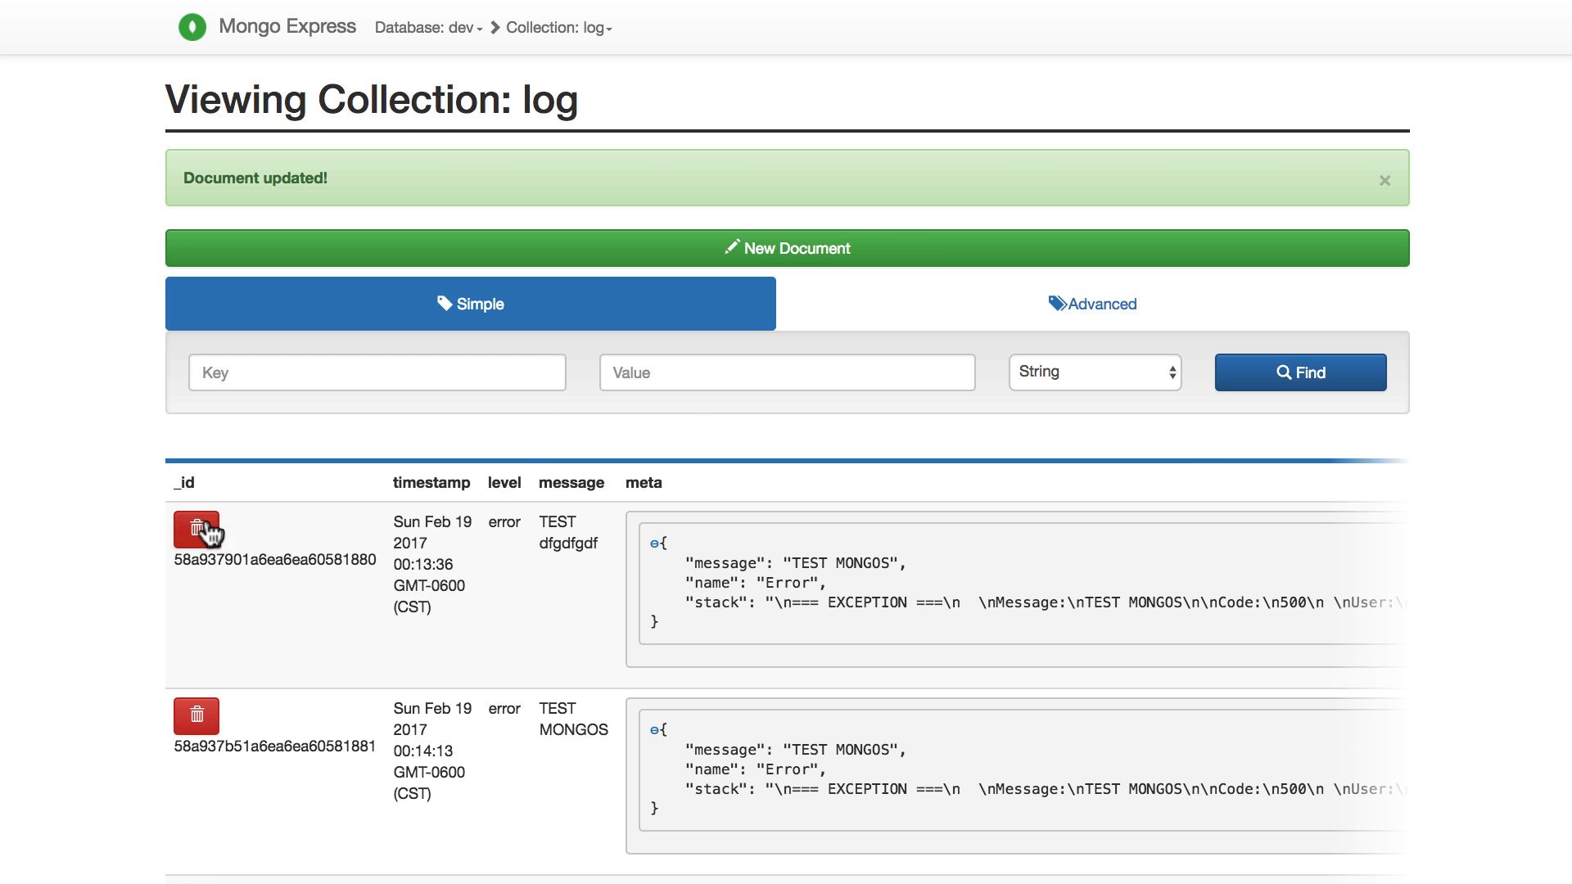
Delete that log document from the collection and confirm
{"action": "left_click", "coordinate": [197, 529]}
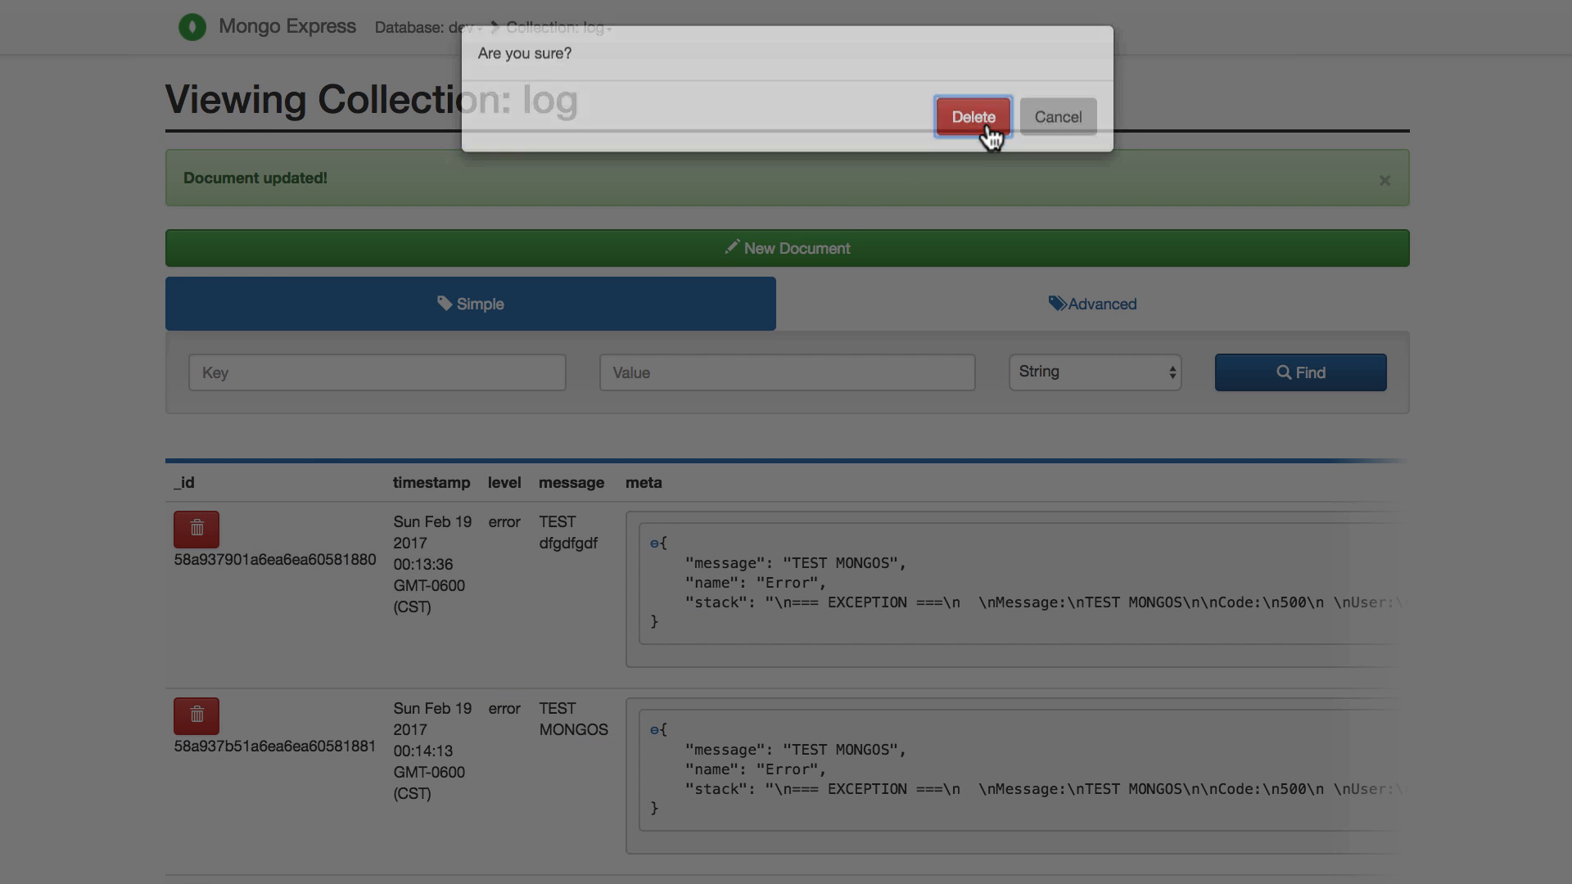
{"action": "left_click", "coordinate": [973, 114]}
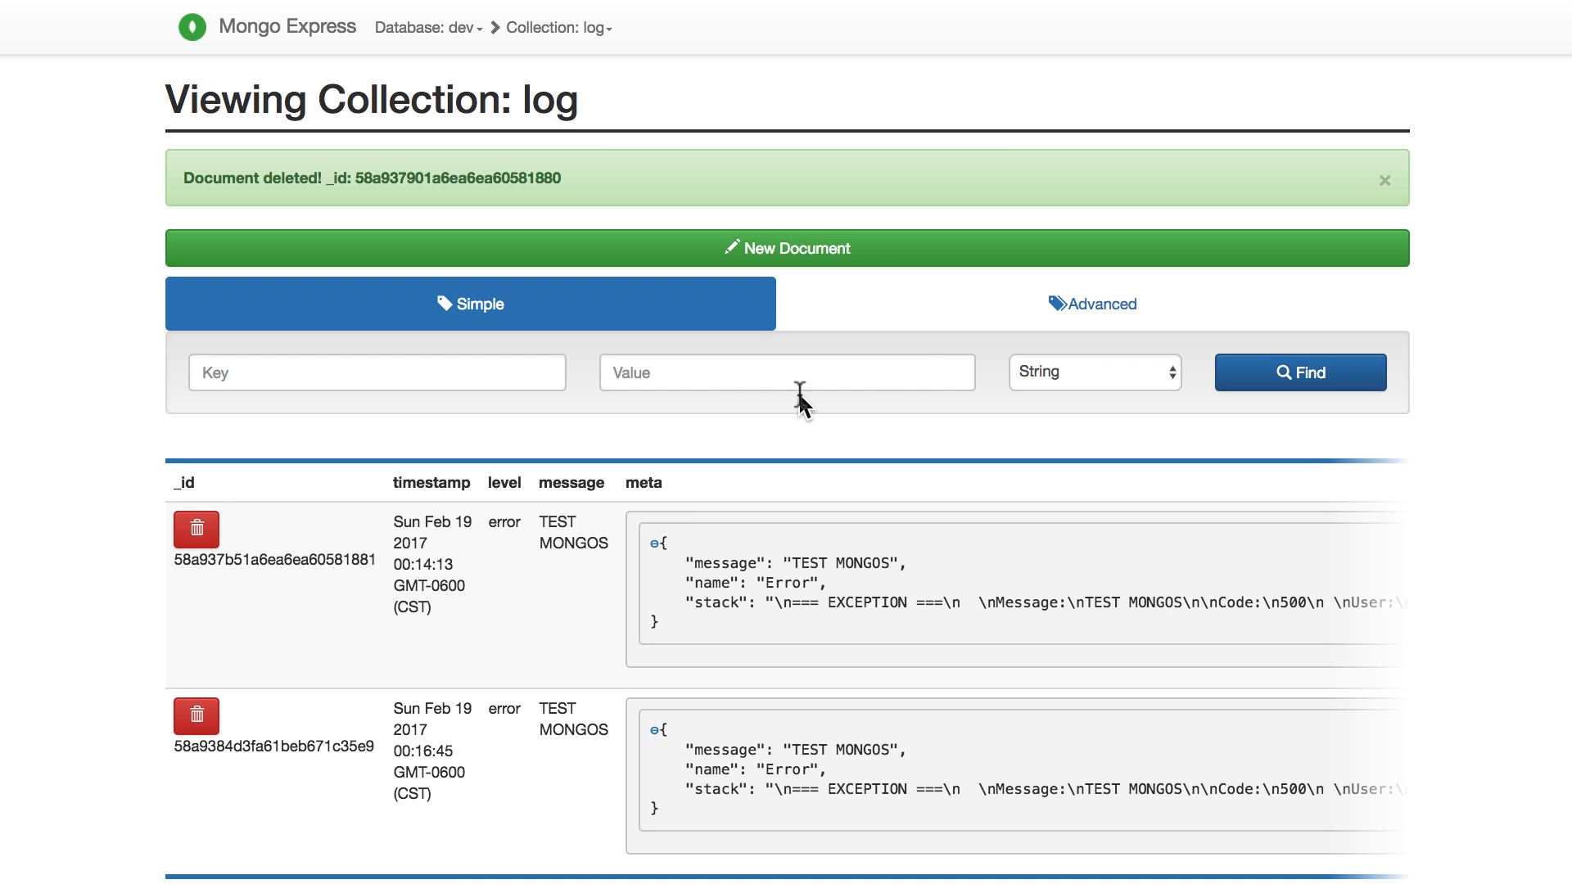
{"action": "mouse_move", "coordinate": [420, 64]}
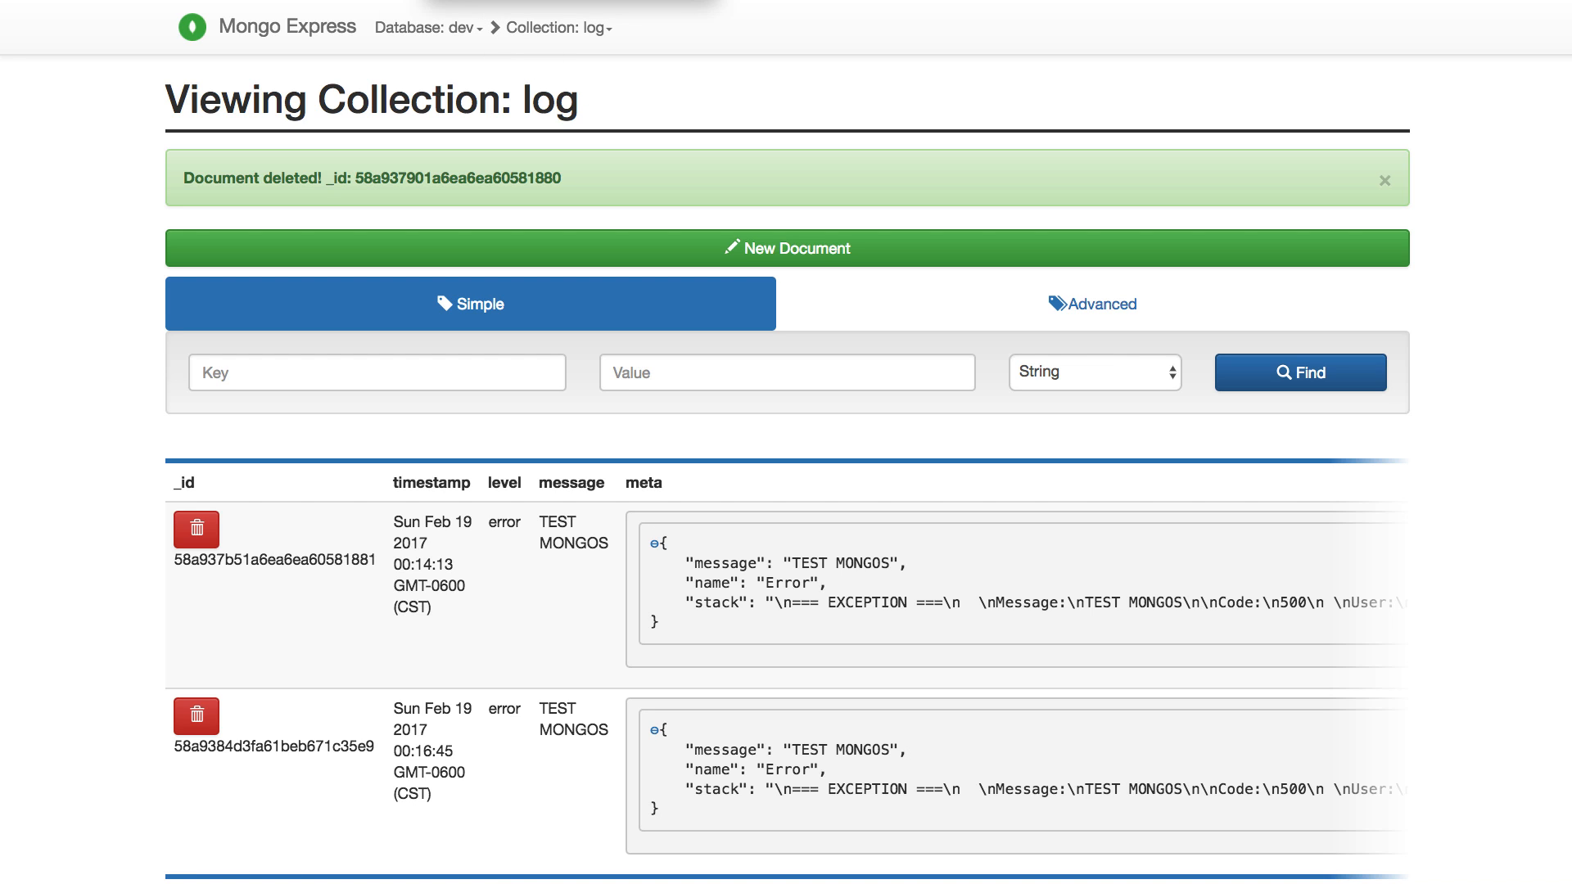
{"action": "mouse_move", "coordinate": [593, 174]}
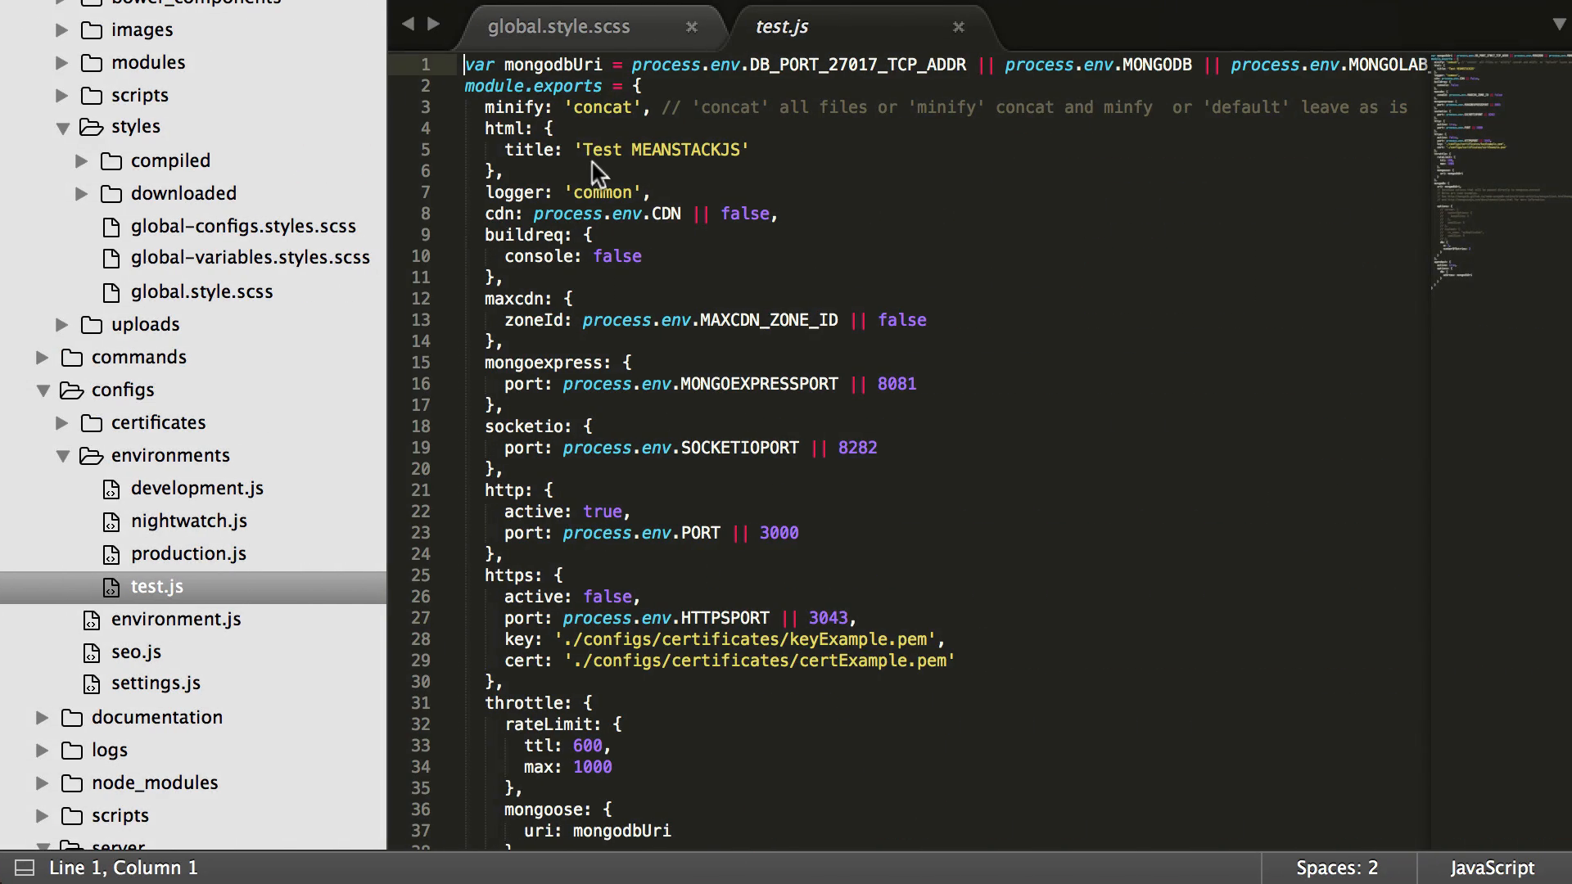
Highlight the app, mail, settings, models and logger arguments of the blog routes function
{"action": "left_click", "coordinate": [956, 26]}
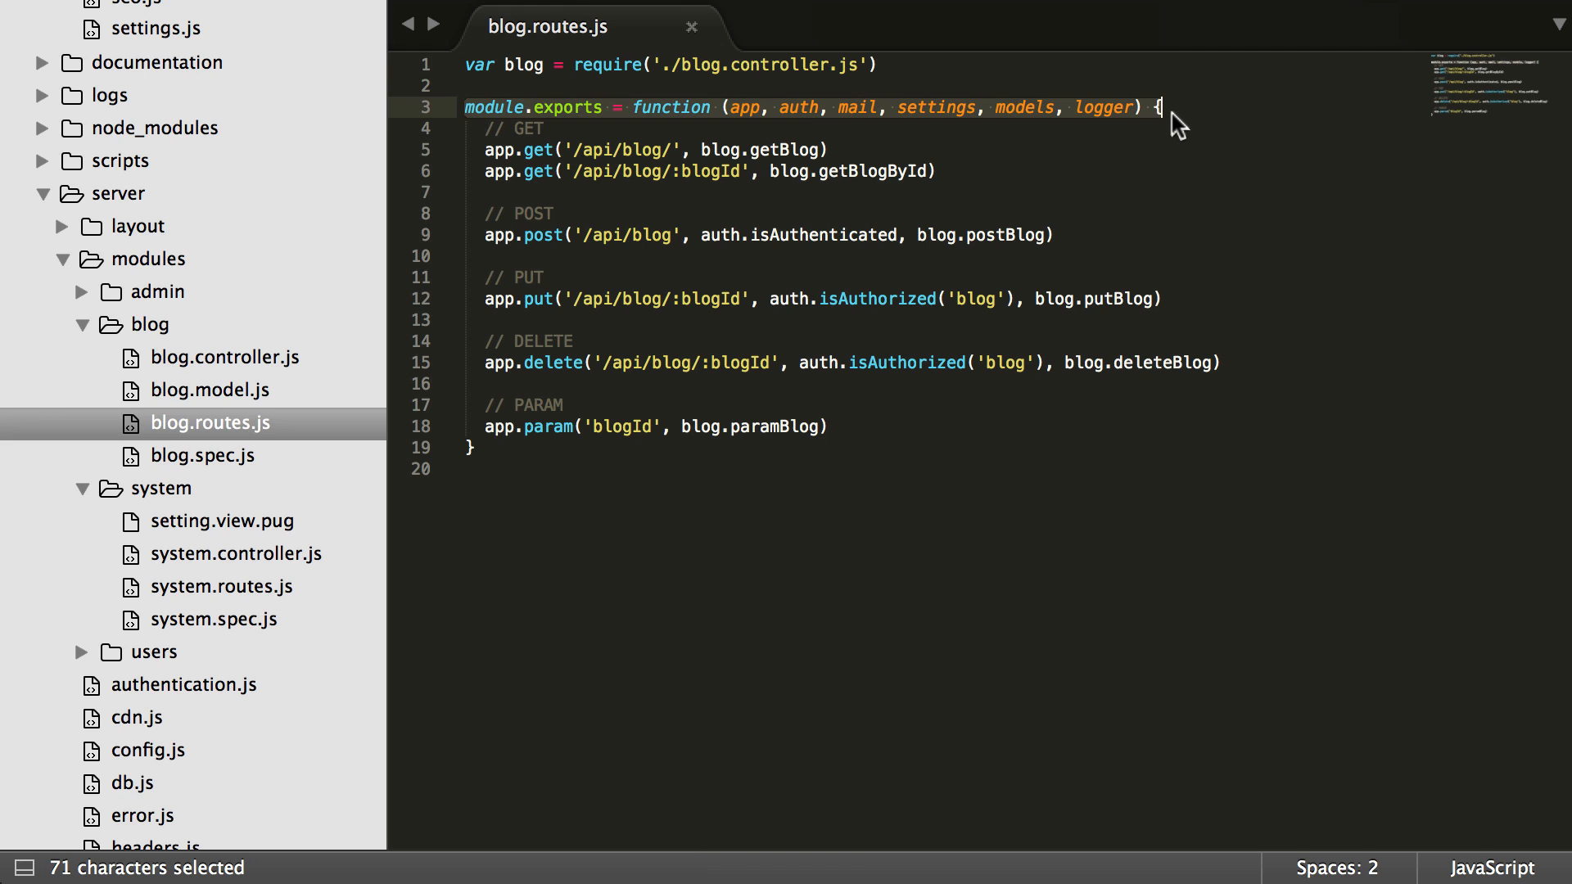
{"action": "double_click", "coordinate": [747, 108]}
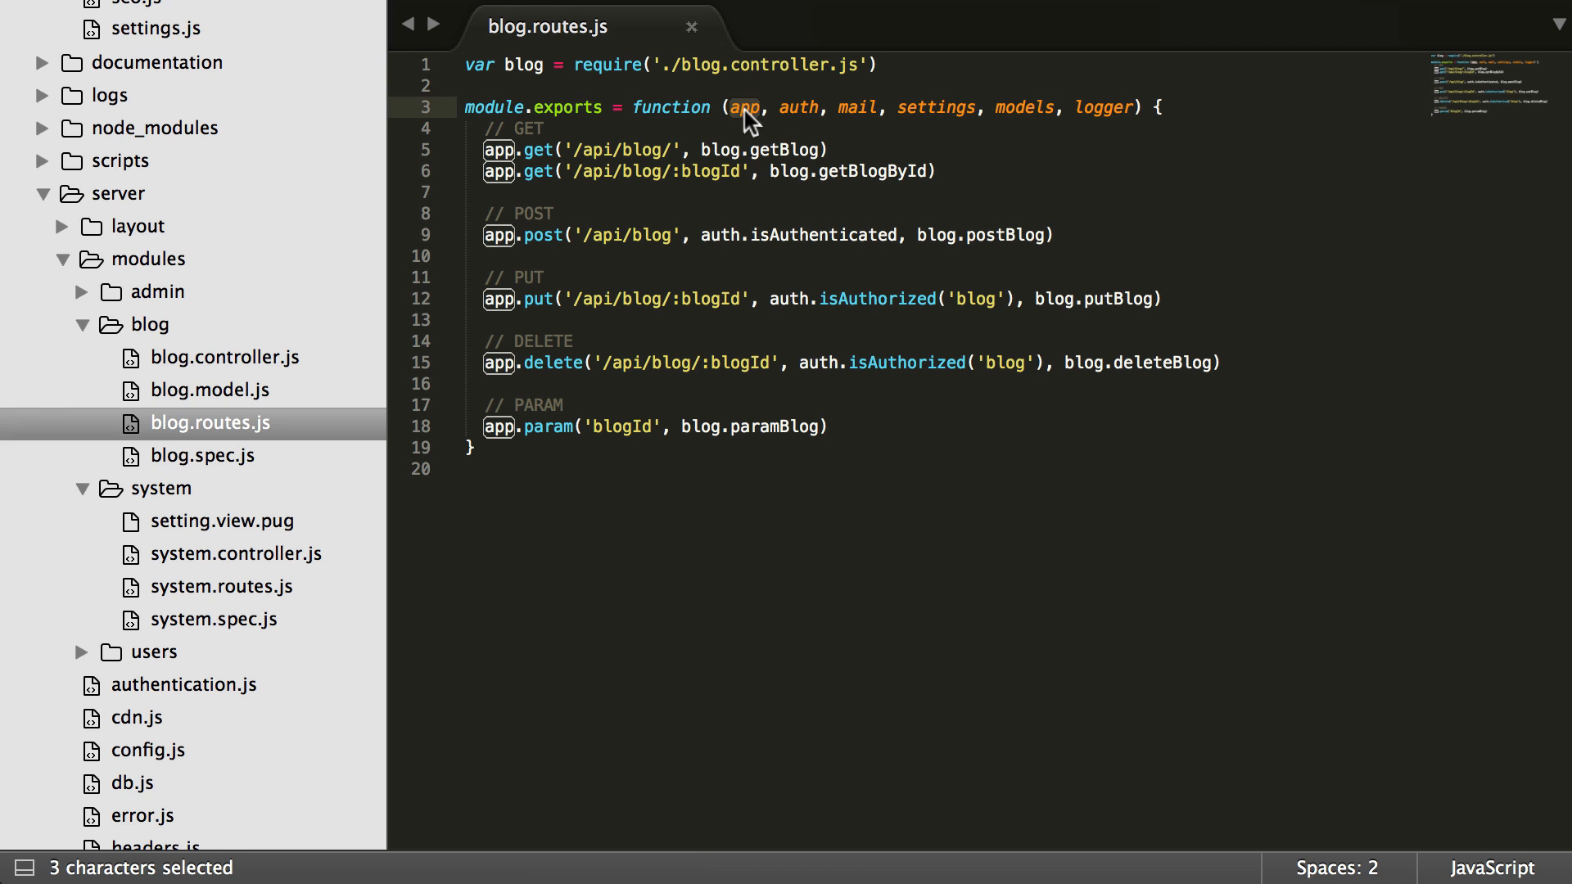
{"action": "left_click", "coordinate": [799, 108]}
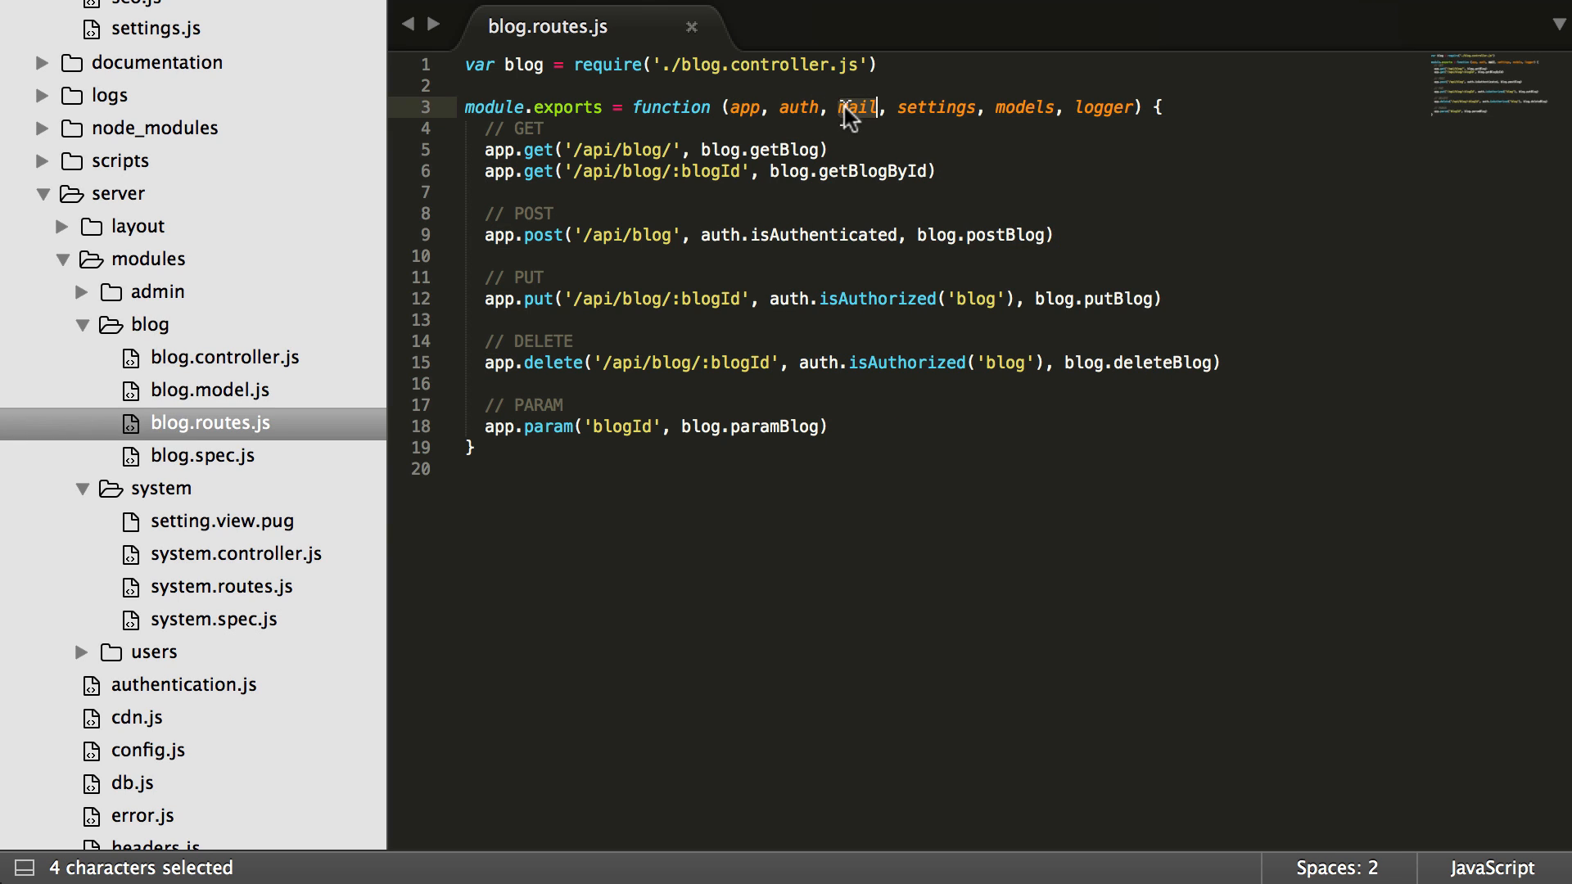
{"action": "double_click", "coordinate": [937, 108]}
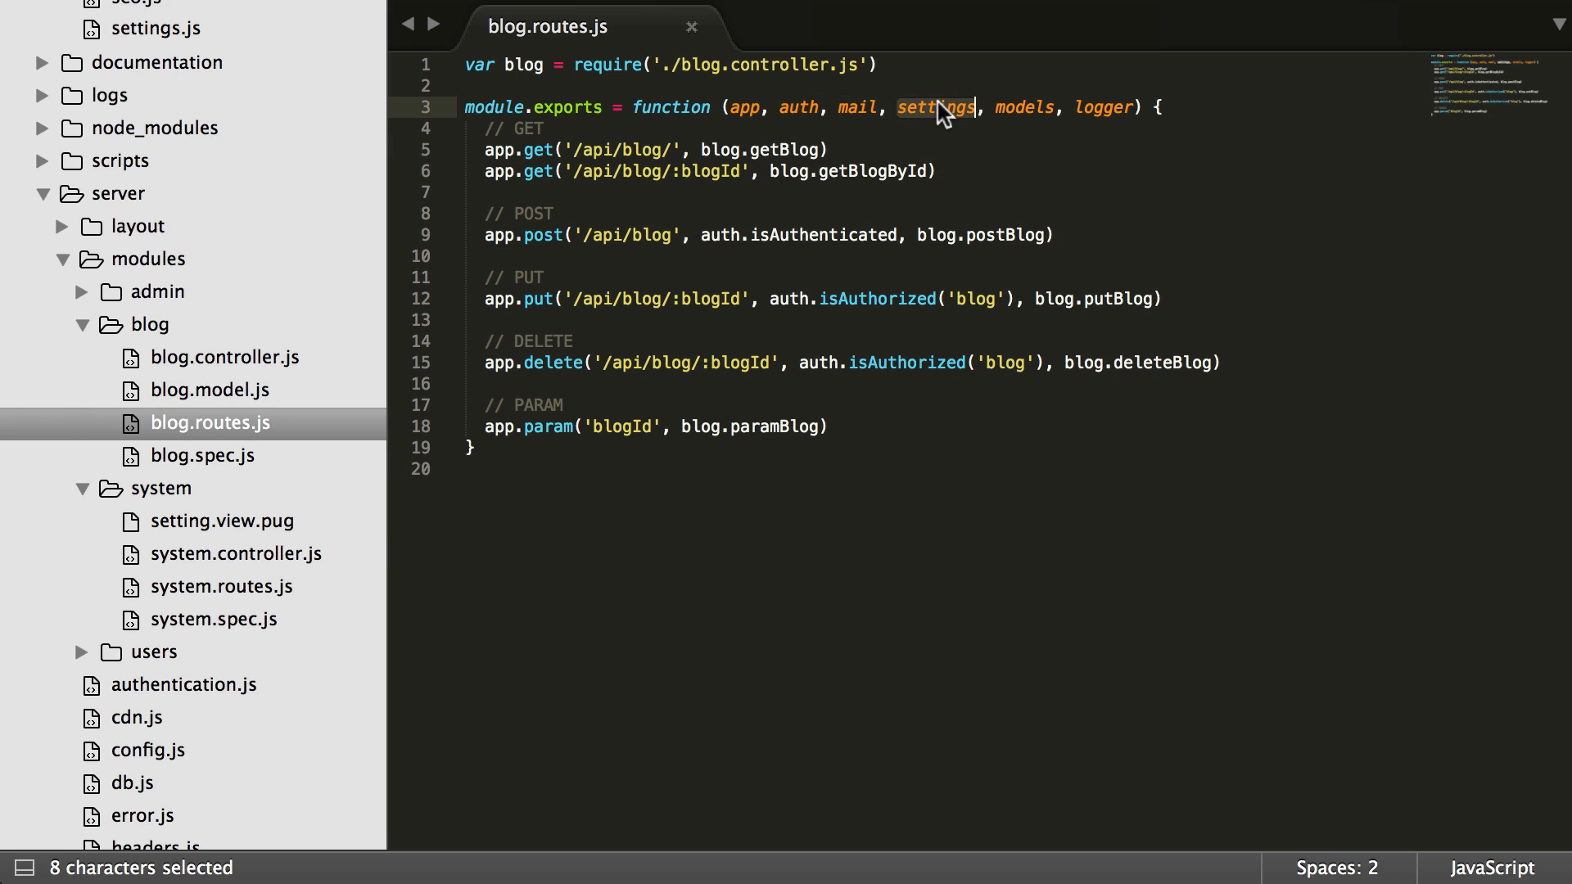
{"action": "double_click", "coordinate": [1021, 108]}
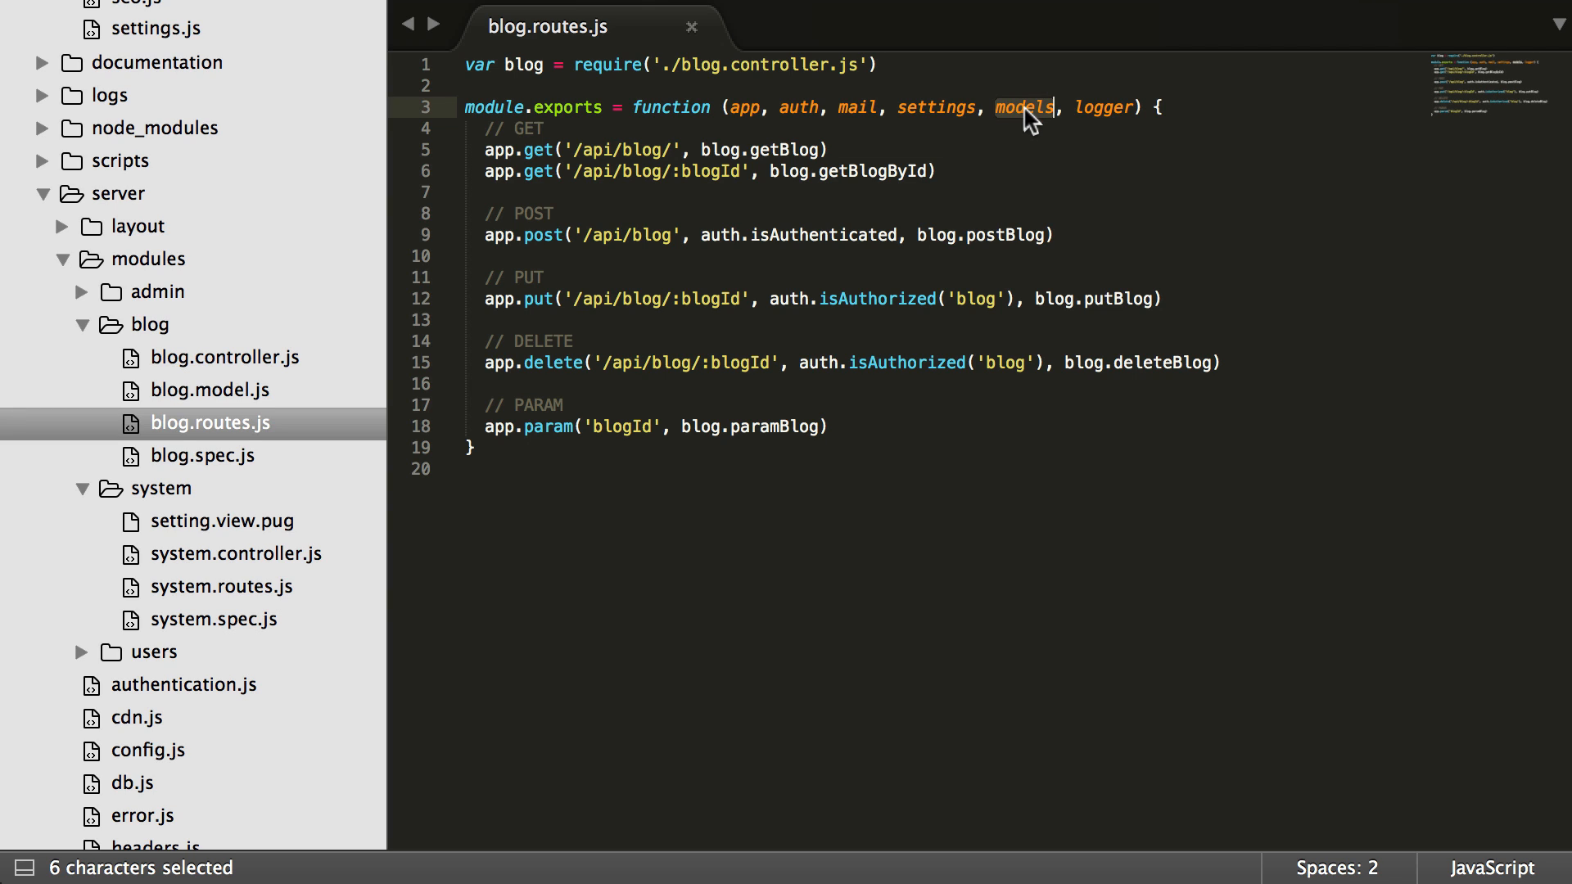
{"action": "left_click", "coordinate": [1079, 108]}
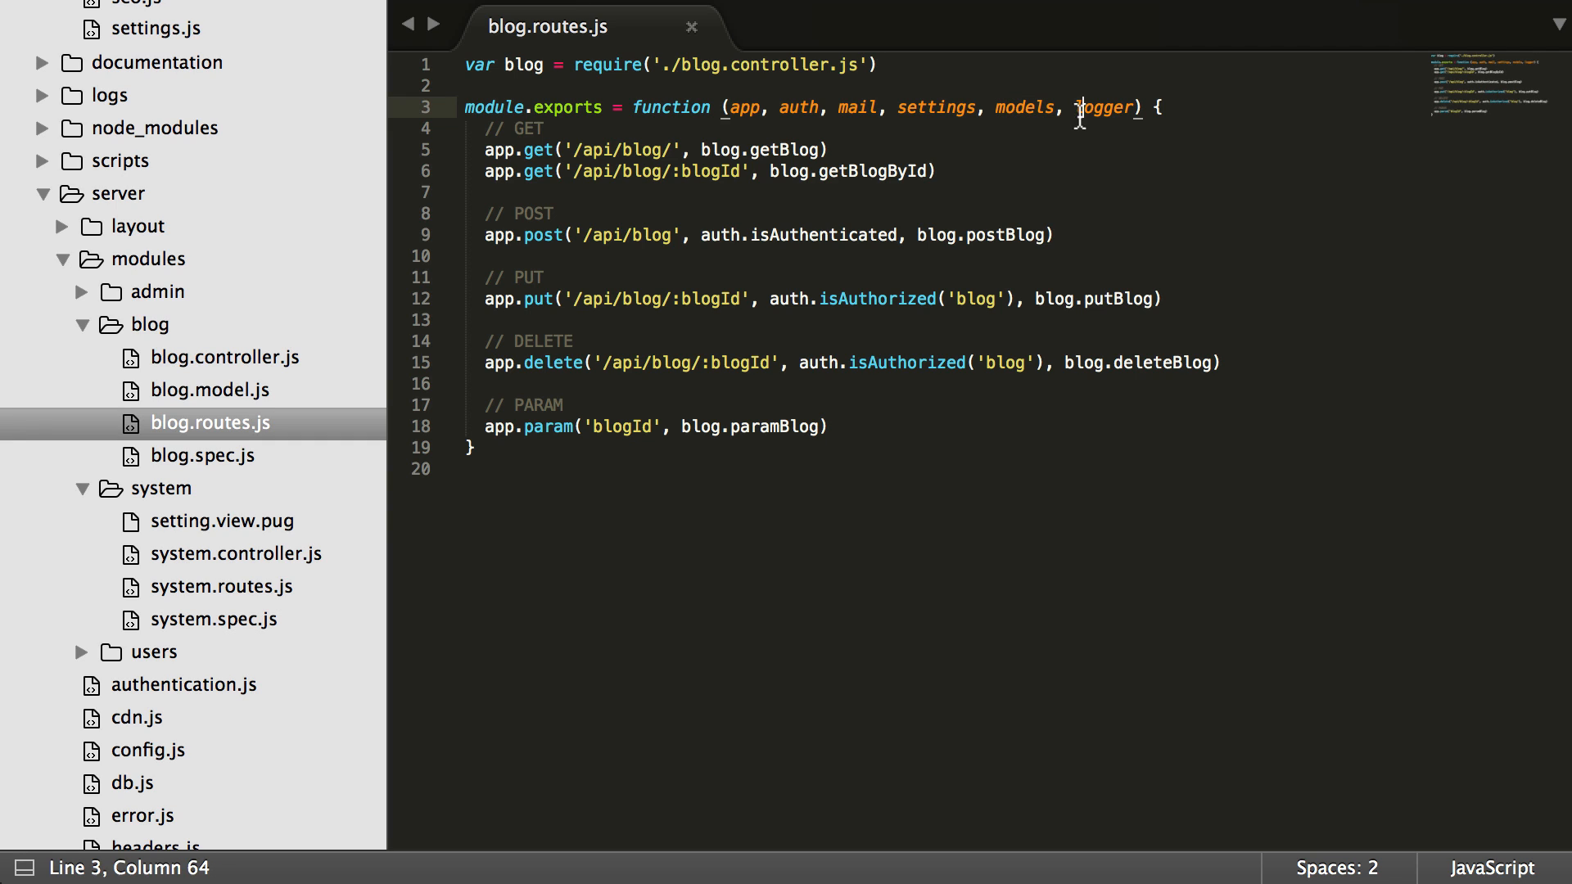
{"action": "left_click", "coordinate": [737, 109]}
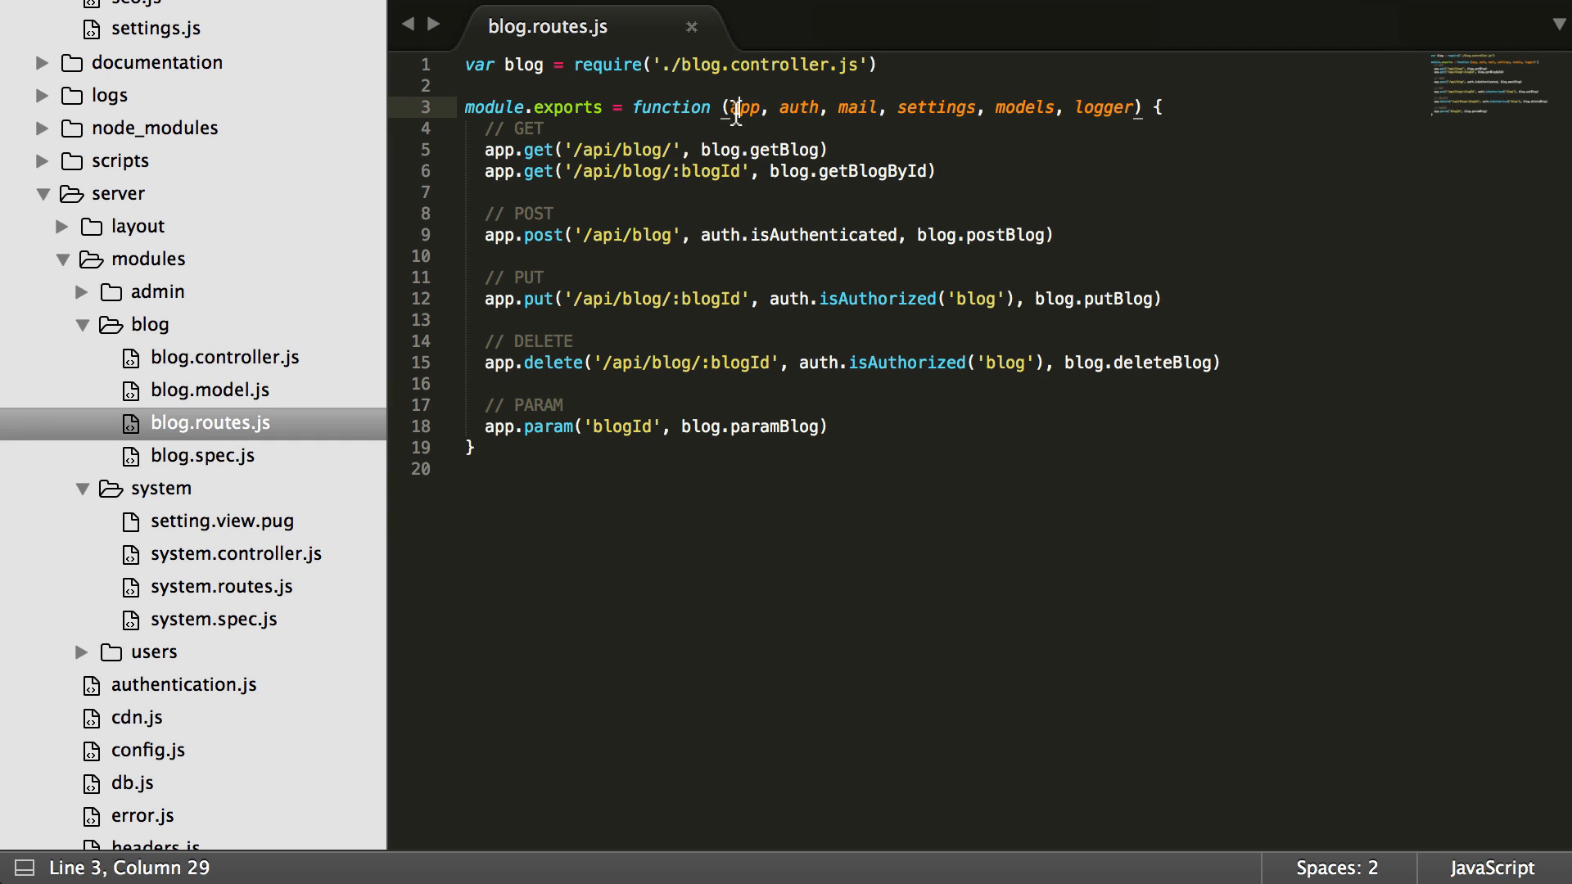
{"action": "left_click_drag", "start_coordinate": [732, 108], "coordinate": [1129, 108]}
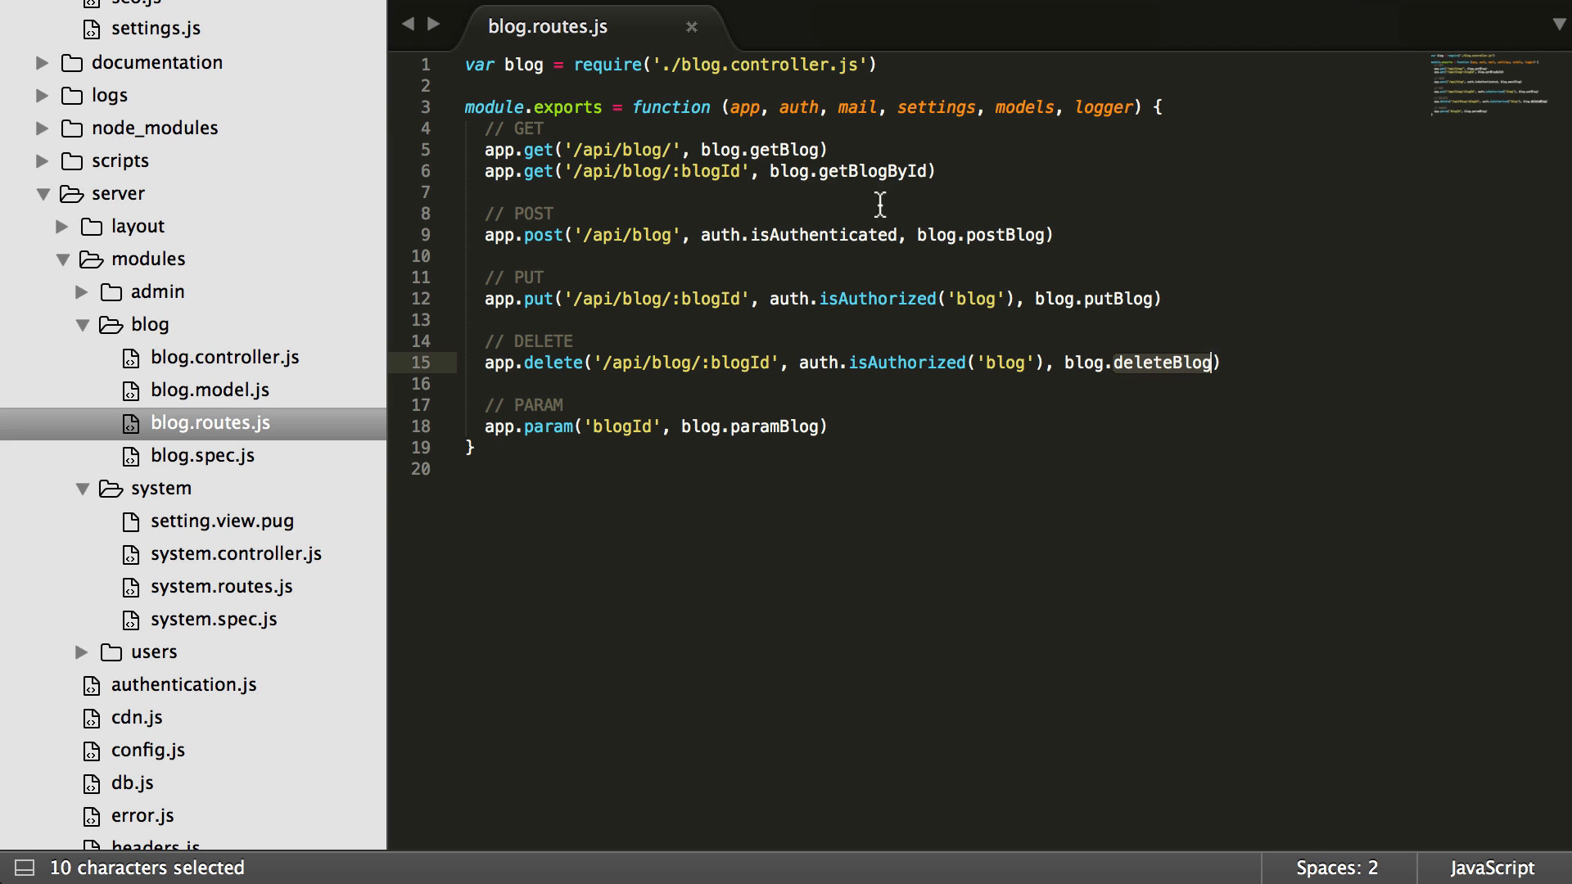
{"action": "mouse_move", "coordinate": [229, 546]}
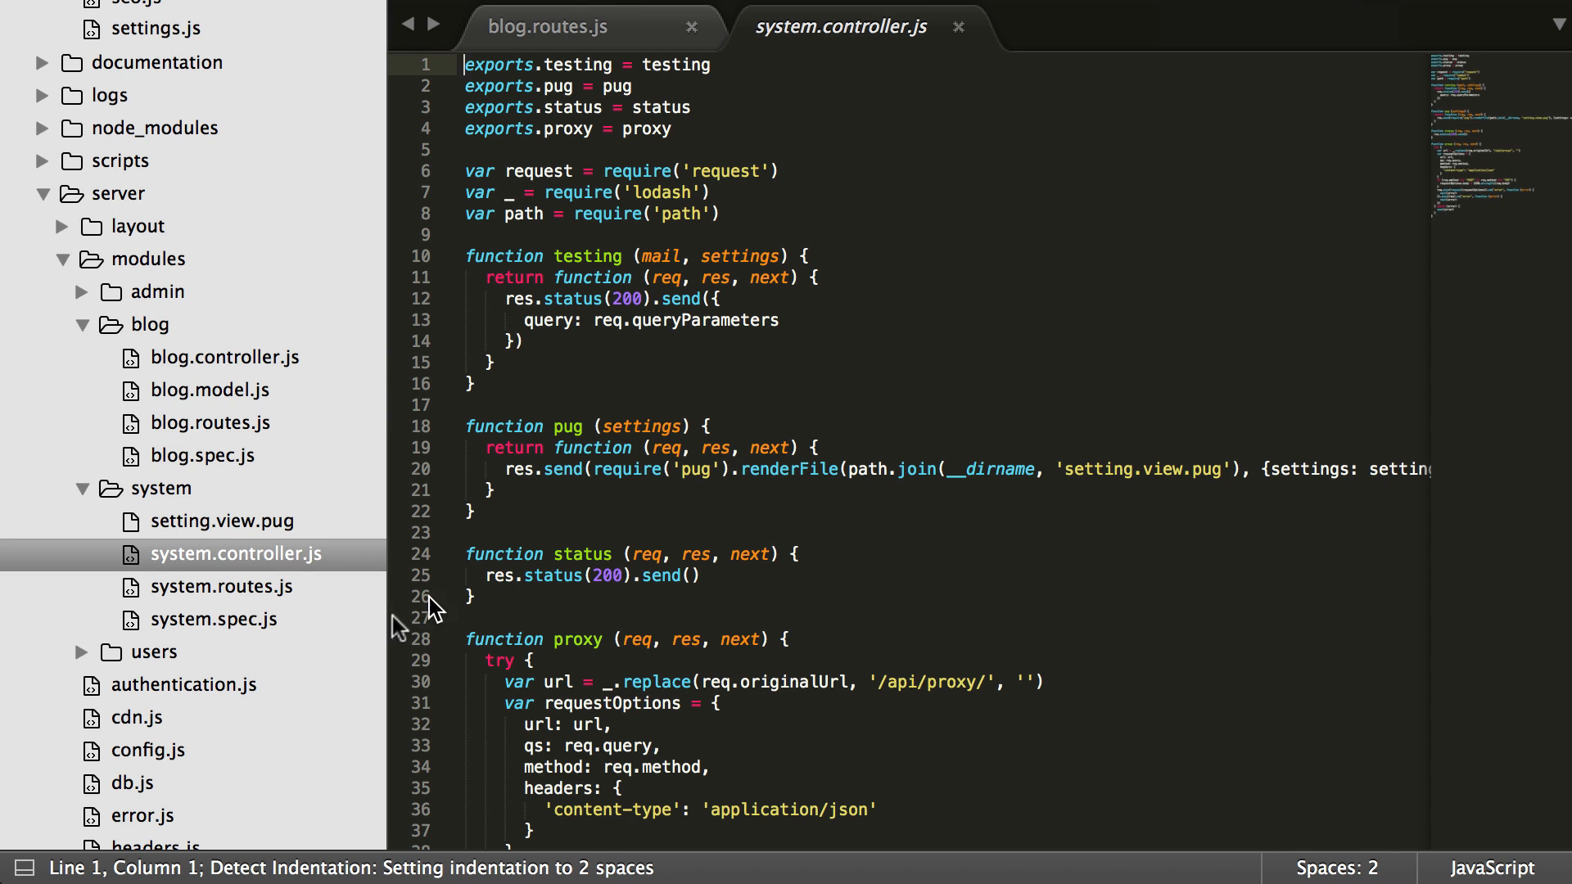
Review system.routes.js's argument list and its mail parameter passed to testing
{"action": "left_click", "coordinate": [223, 586]}
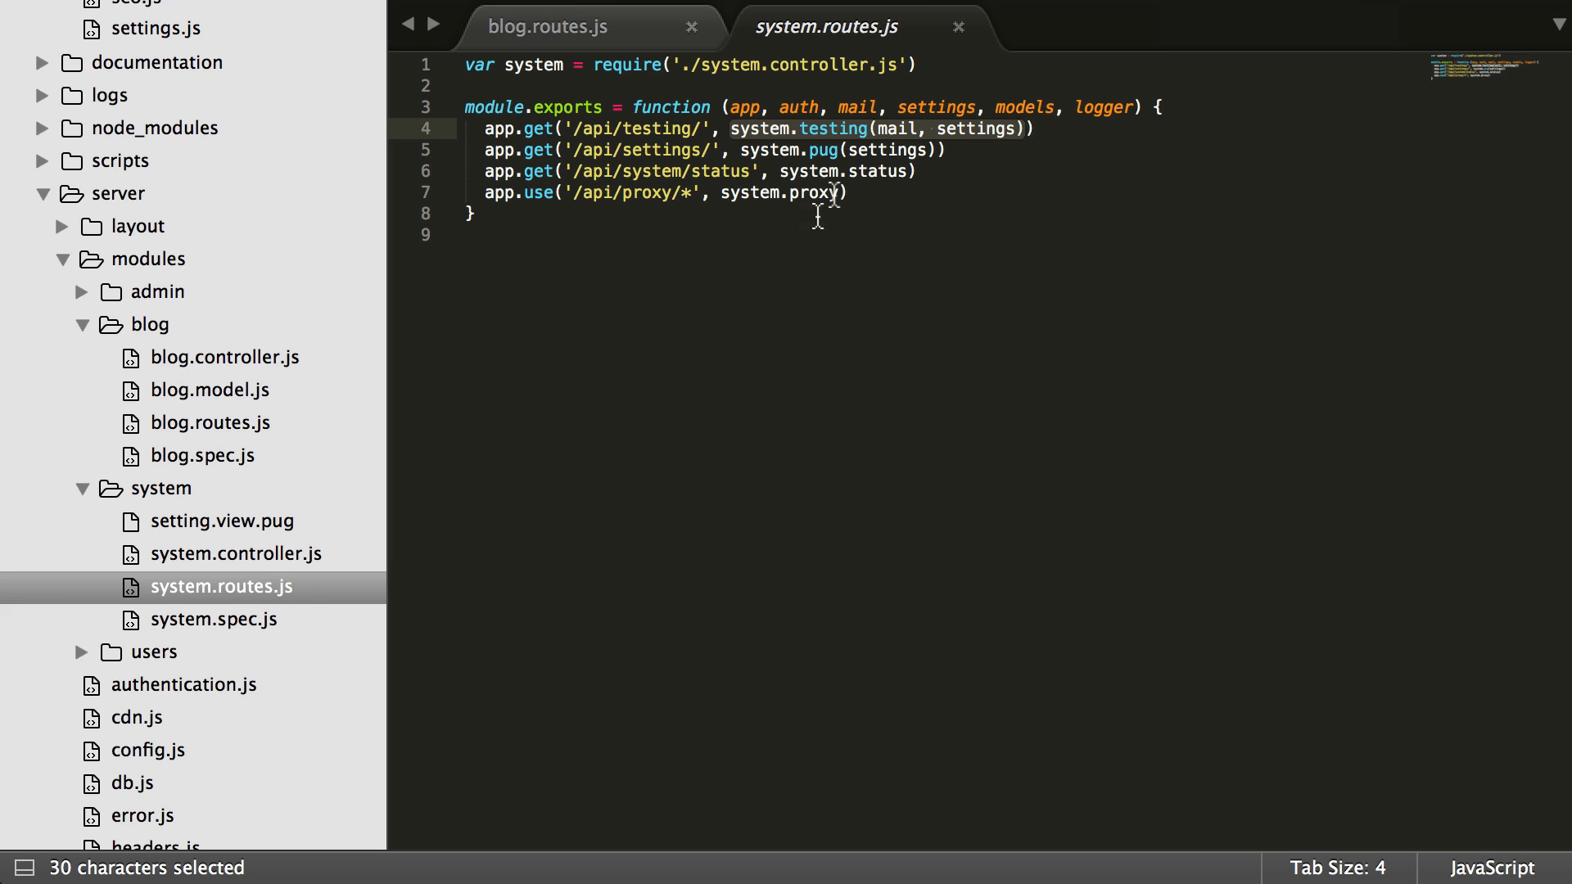
{"action": "double_click", "coordinate": [901, 128]}
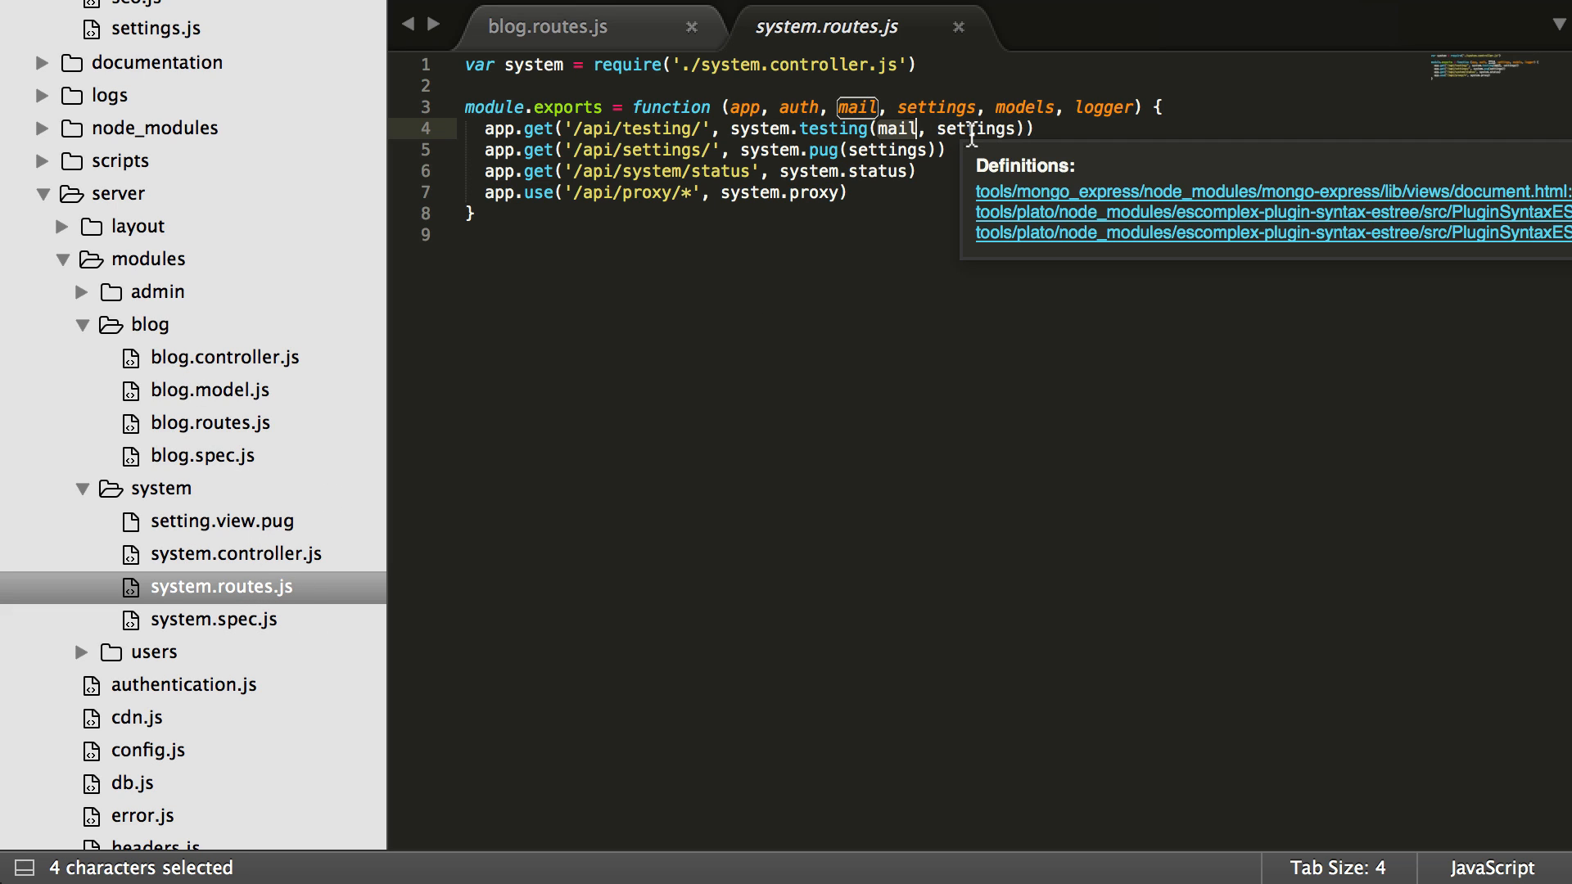
{"action": "left_click", "coordinate": [740, 107]}
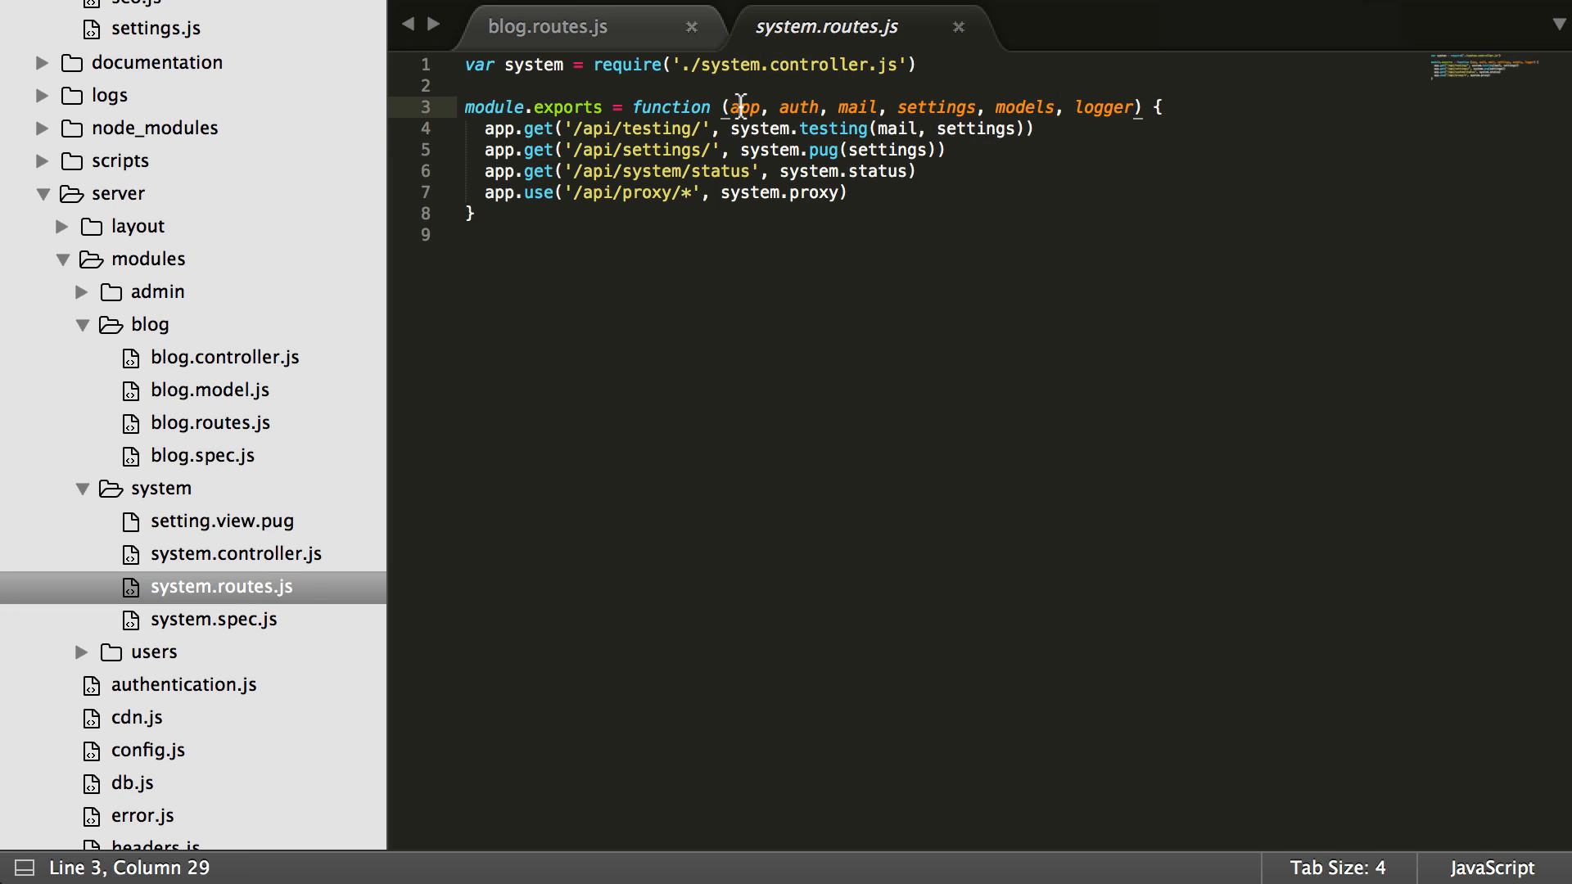
{"action": "left_click_drag", "start_coordinate": [740, 108], "coordinate": [1129, 108]}
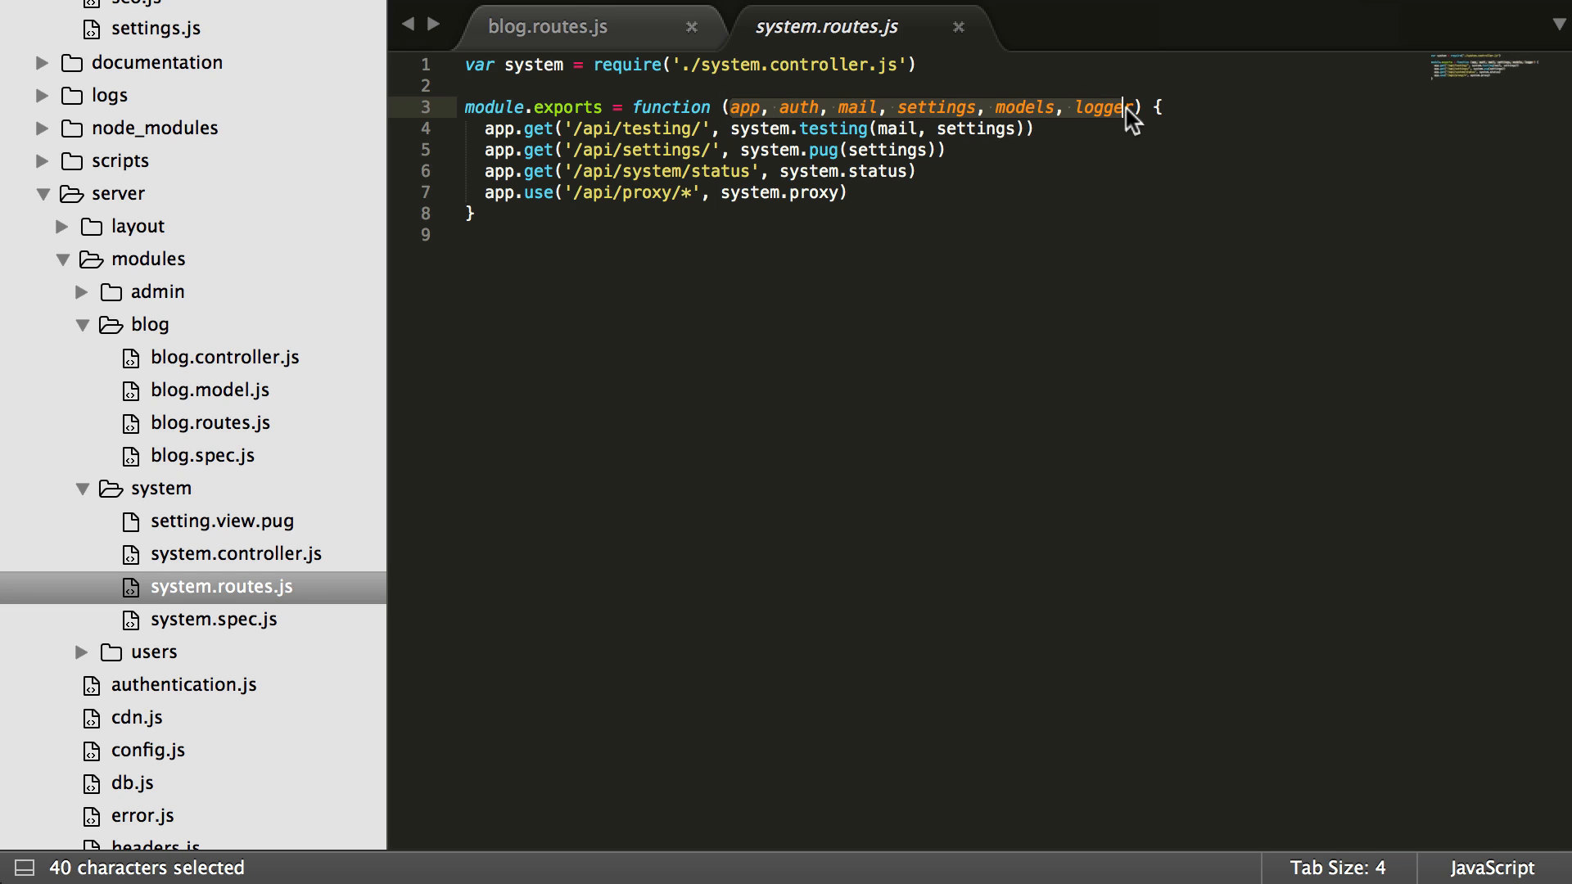
{"action": "left_click", "coordinate": [1101, 108]}
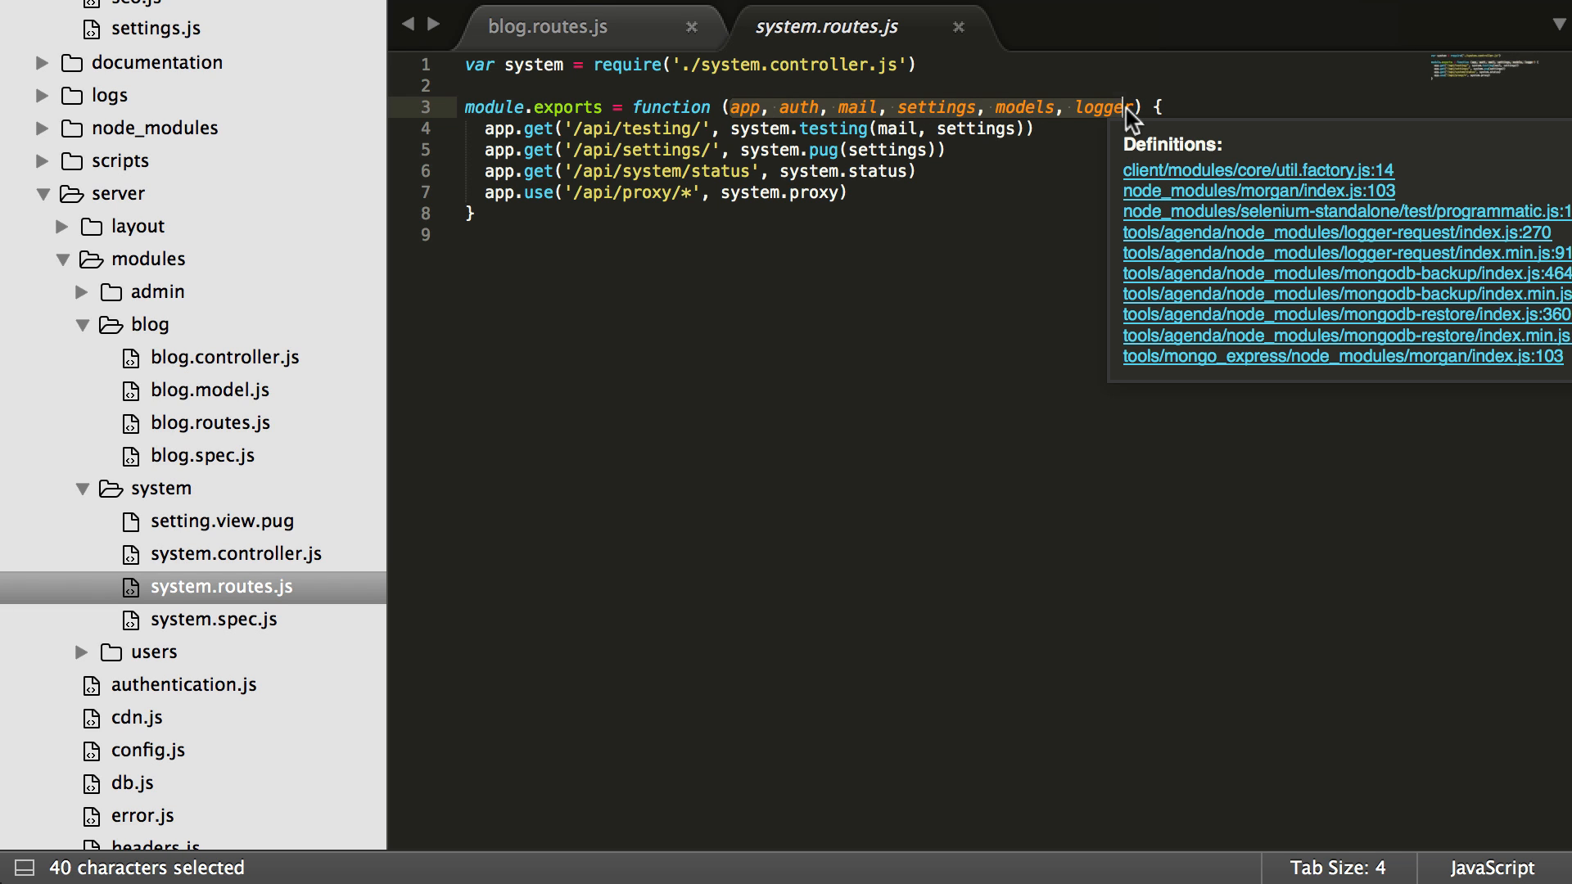
{"action": "double_click", "coordinate": [858, 108]}
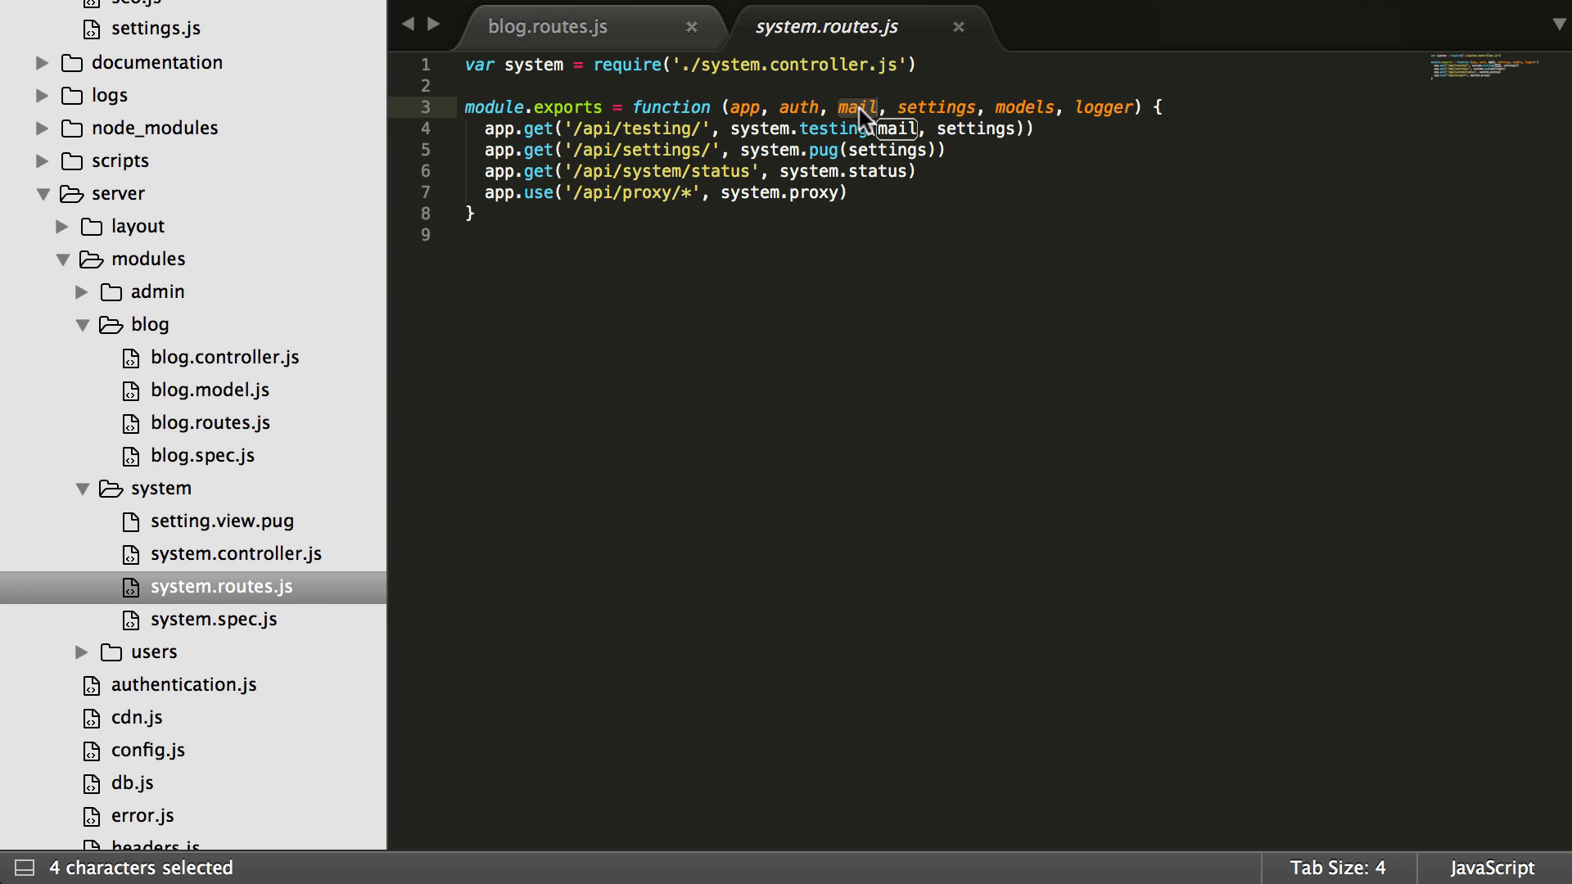
{"action": "mouse_move", "coordinate": [956, 49]}
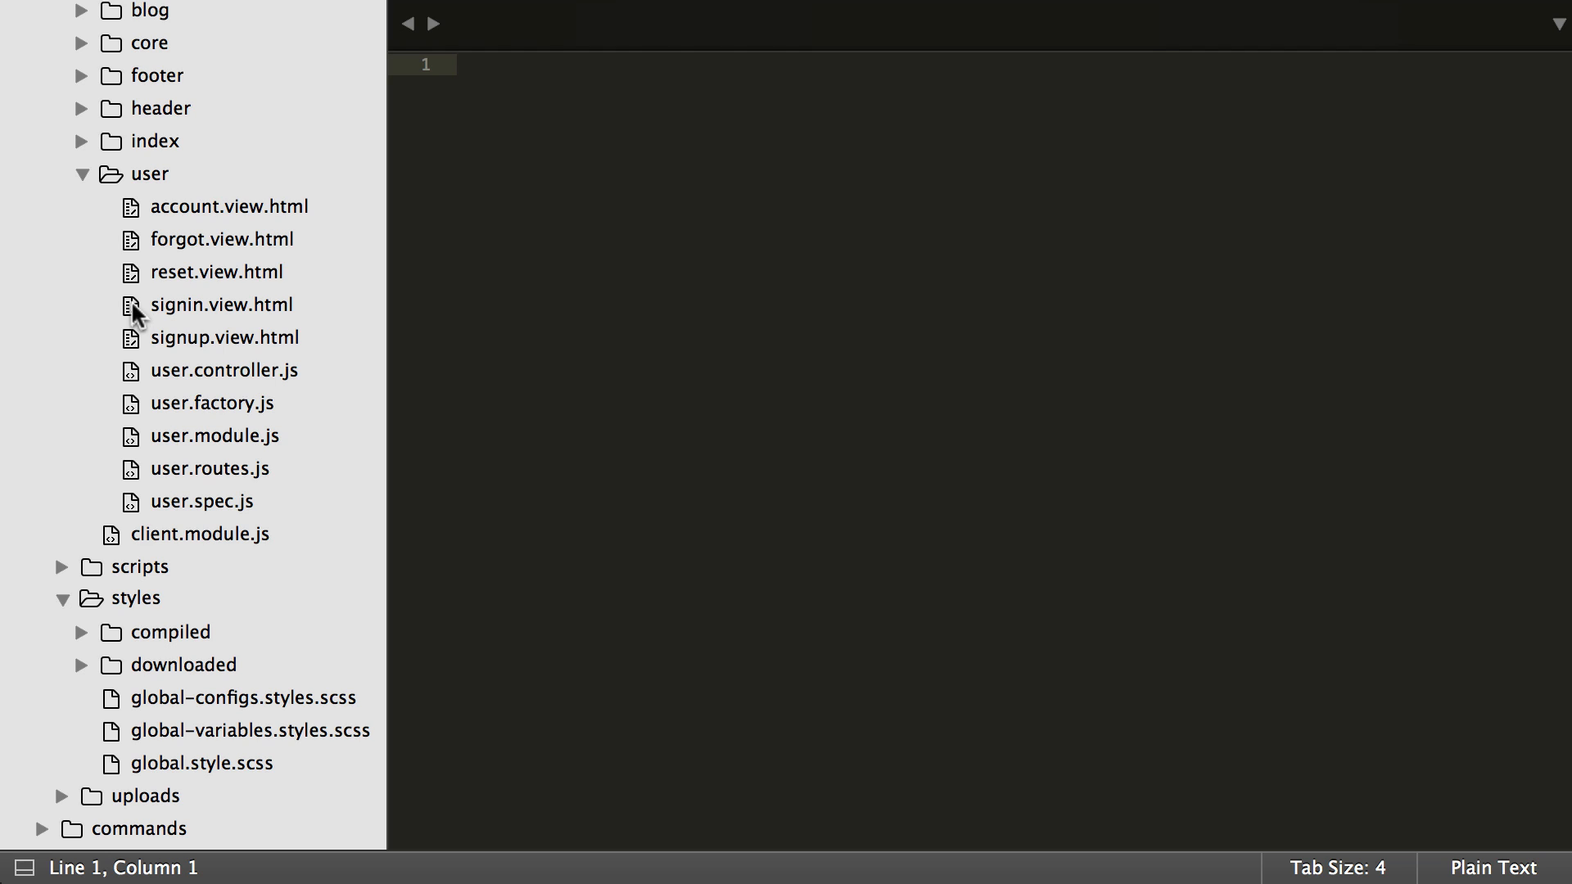
{"action": "mouse_move", "coordinate": [180, 408]}
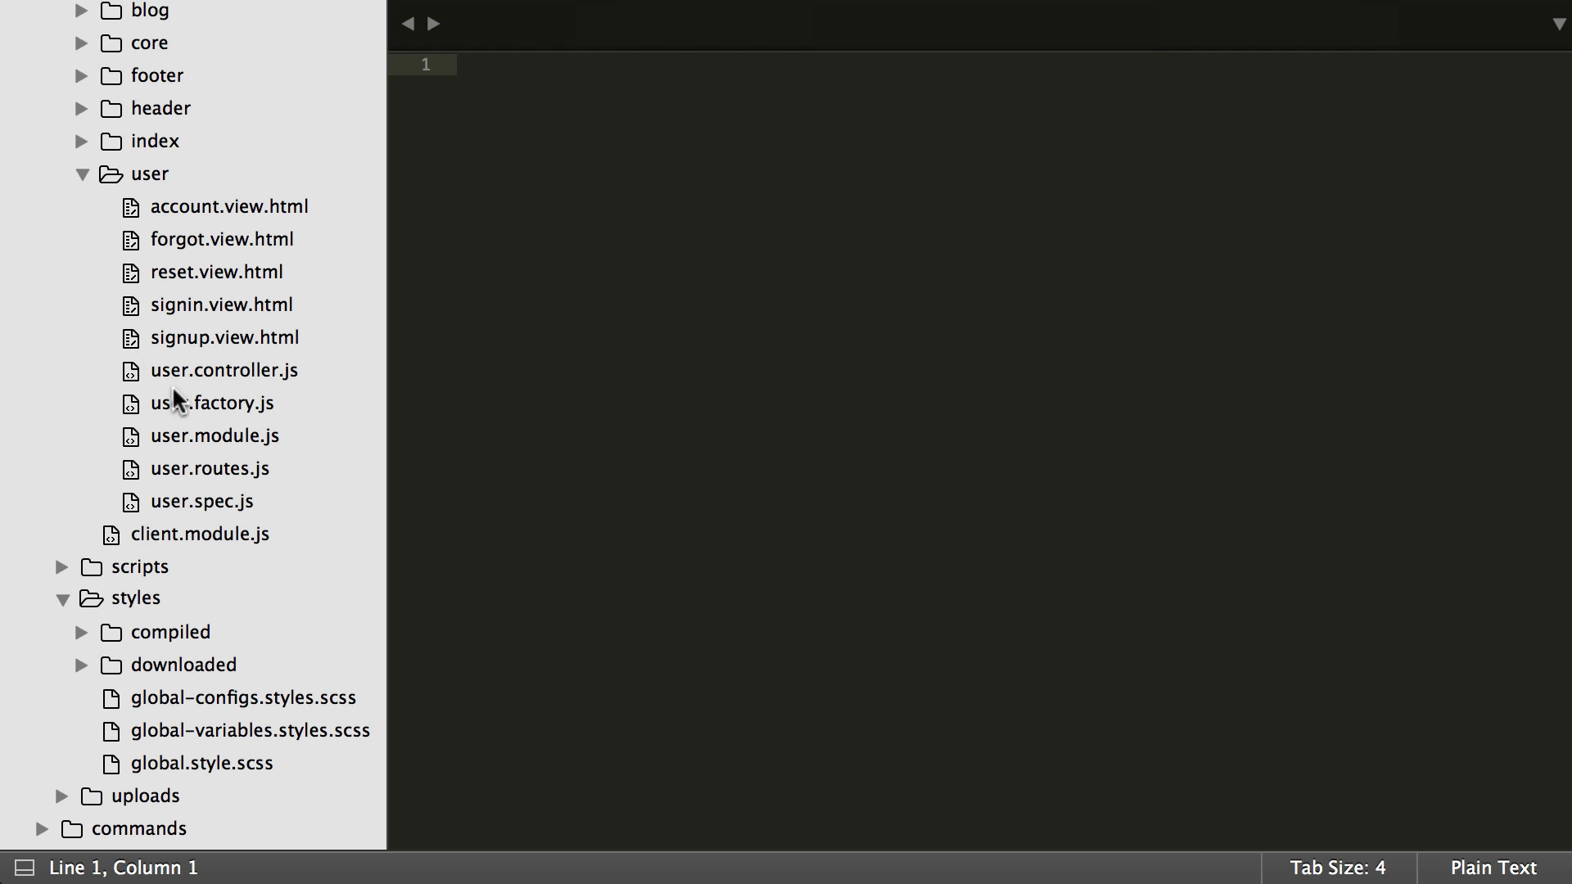
Scroll through user.factory.js's authentication methods, then view user.routes.js
{"action": "left_click", "coordinate": [211, 402]}
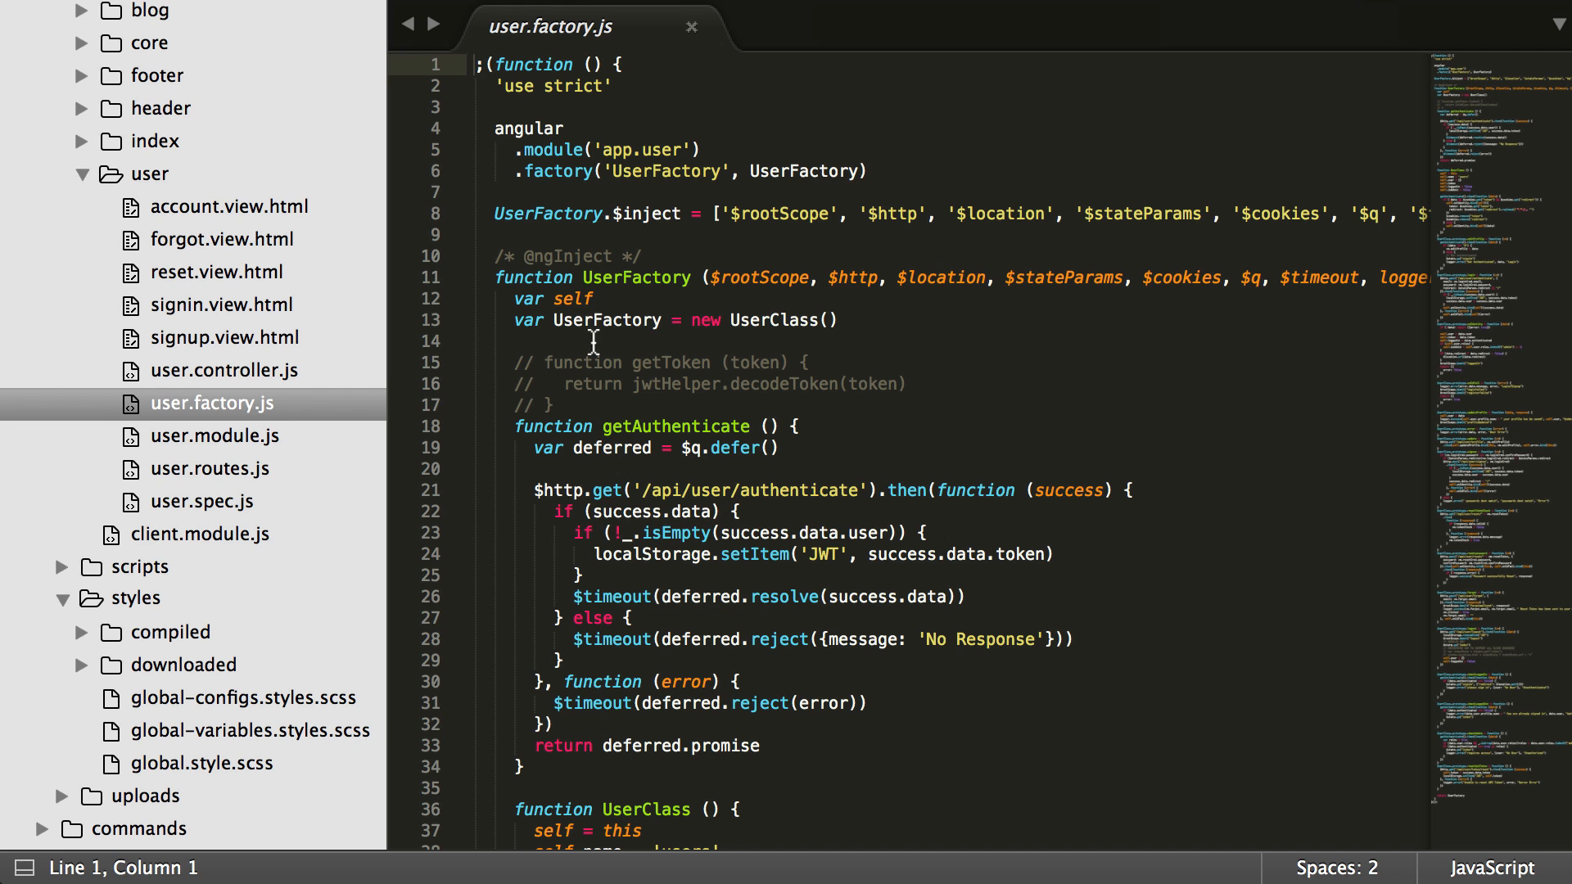
{"action": "scroll", "scroll_direction": "down", "scroll_amount": 3}
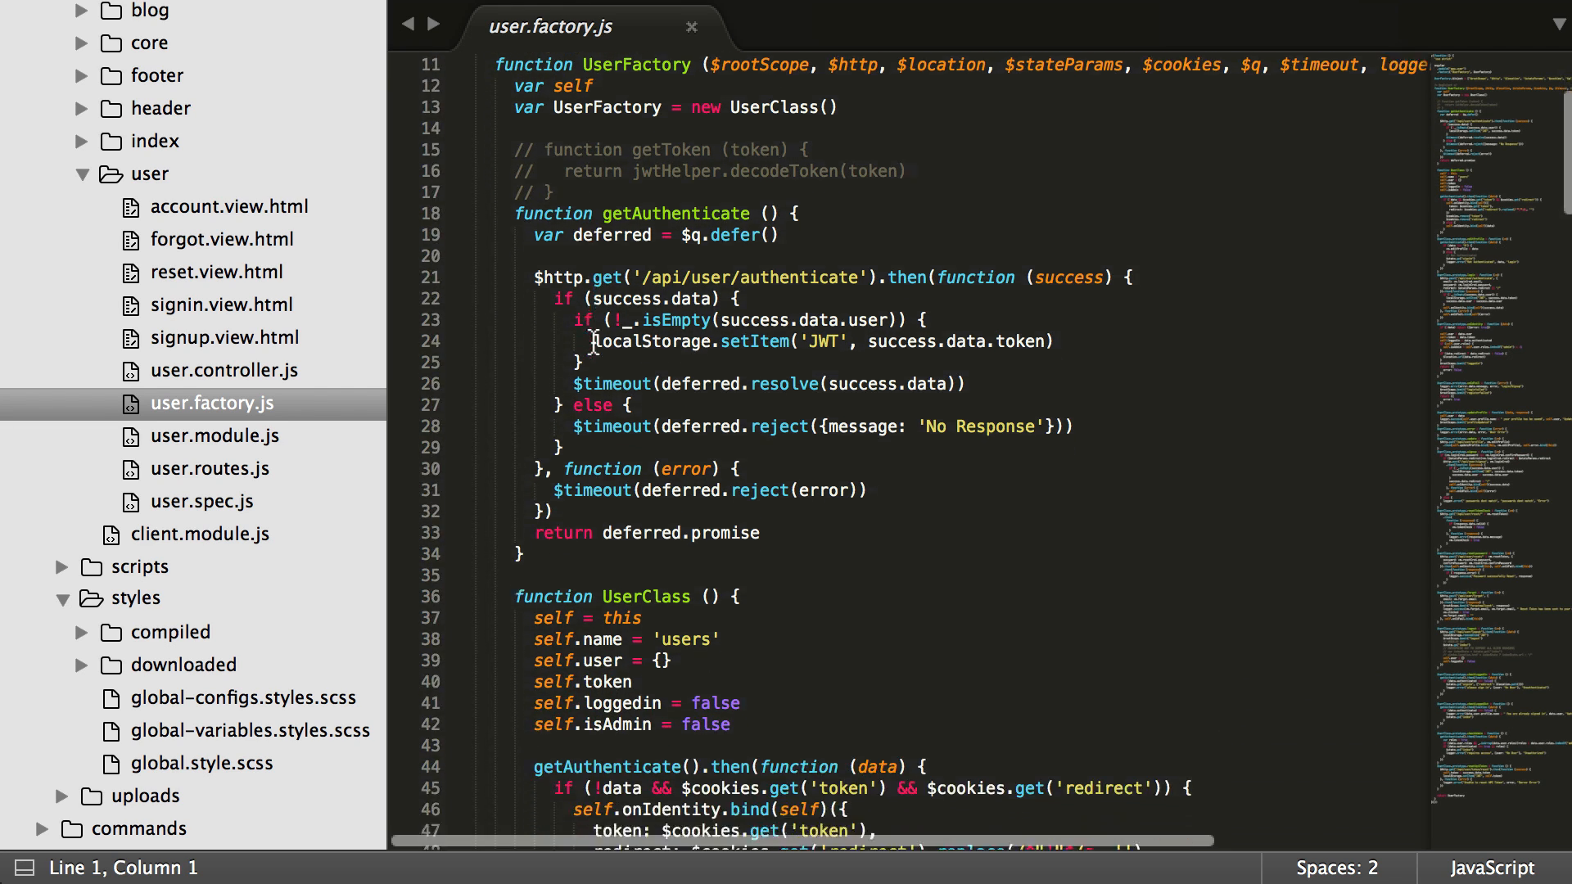
{"action": "scroll", "scroll_direction": "down", "scroll_amount": 3}
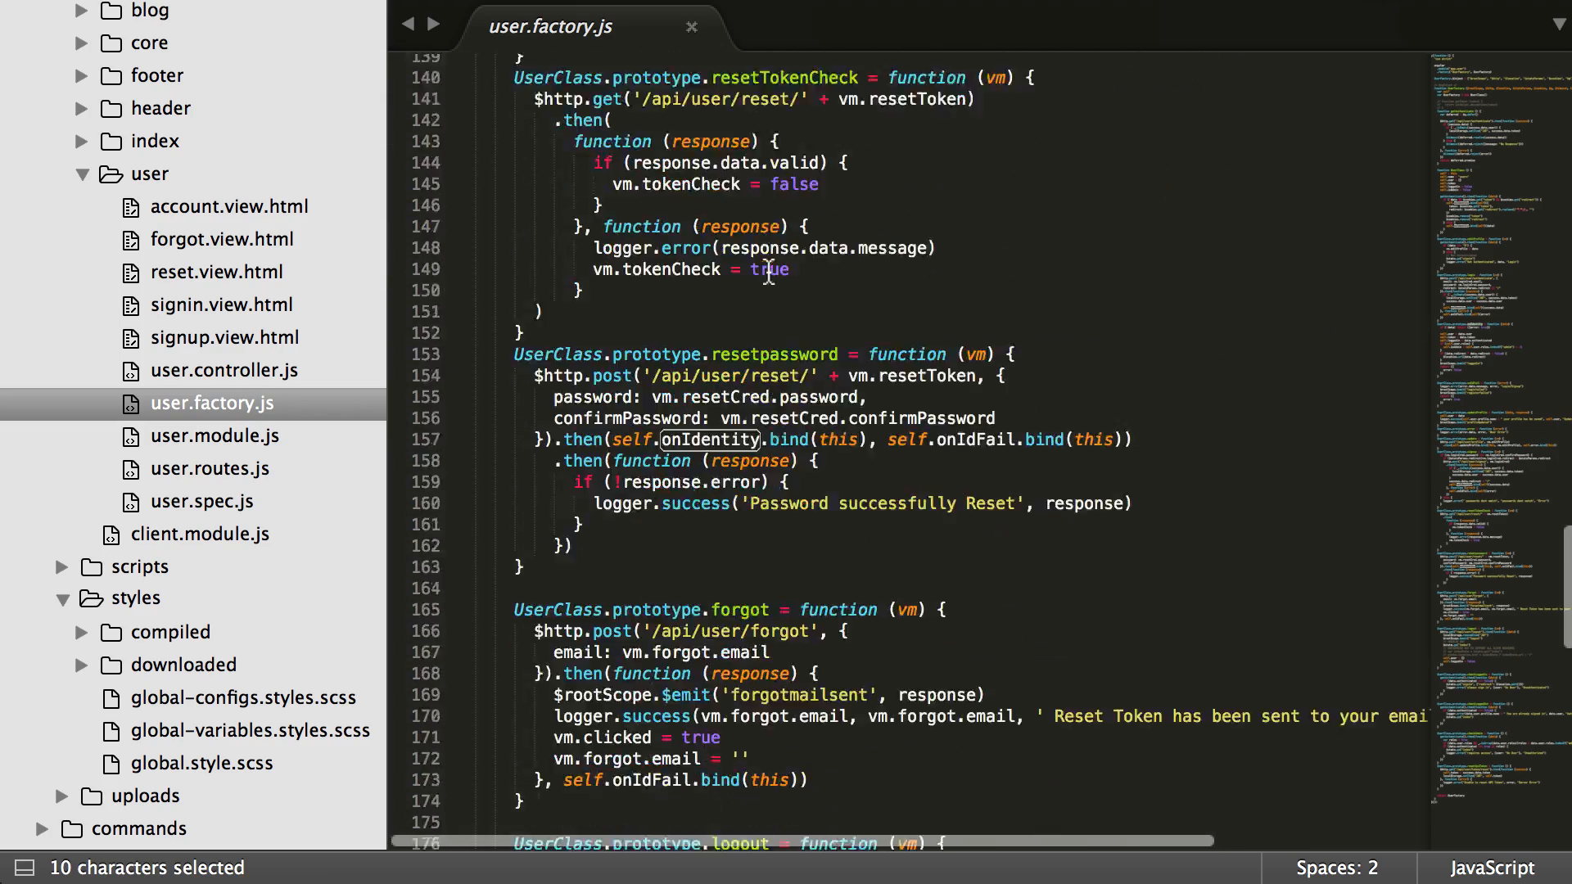
{"action": "scroll", "scroll_direction": "down", "scroll_amount": 3}
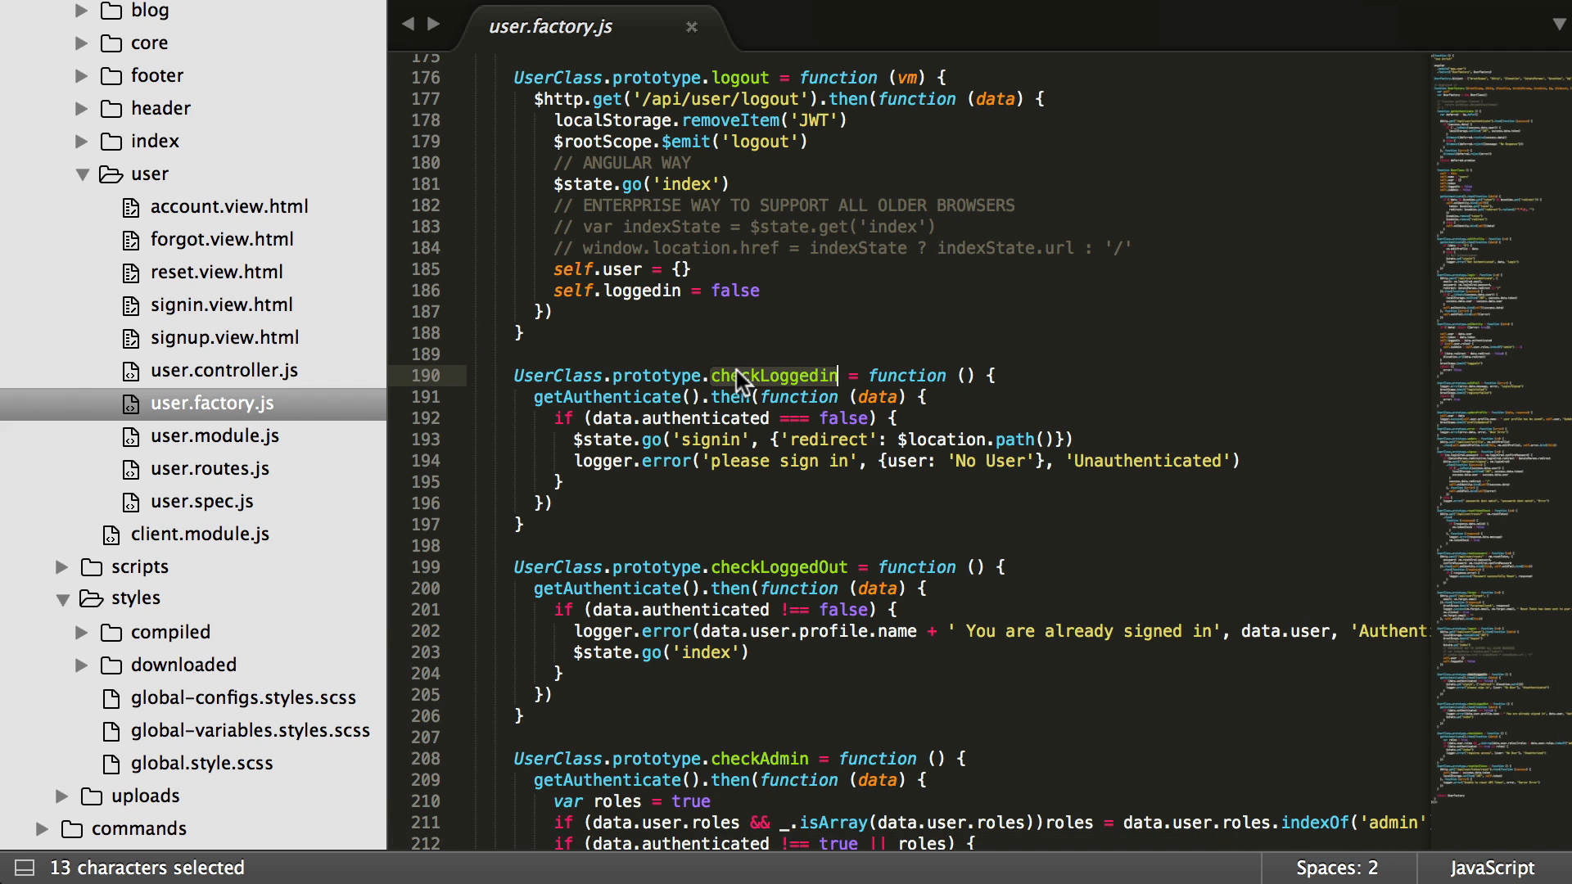
{"action": "left_click", "coordinate": [209, 468]}
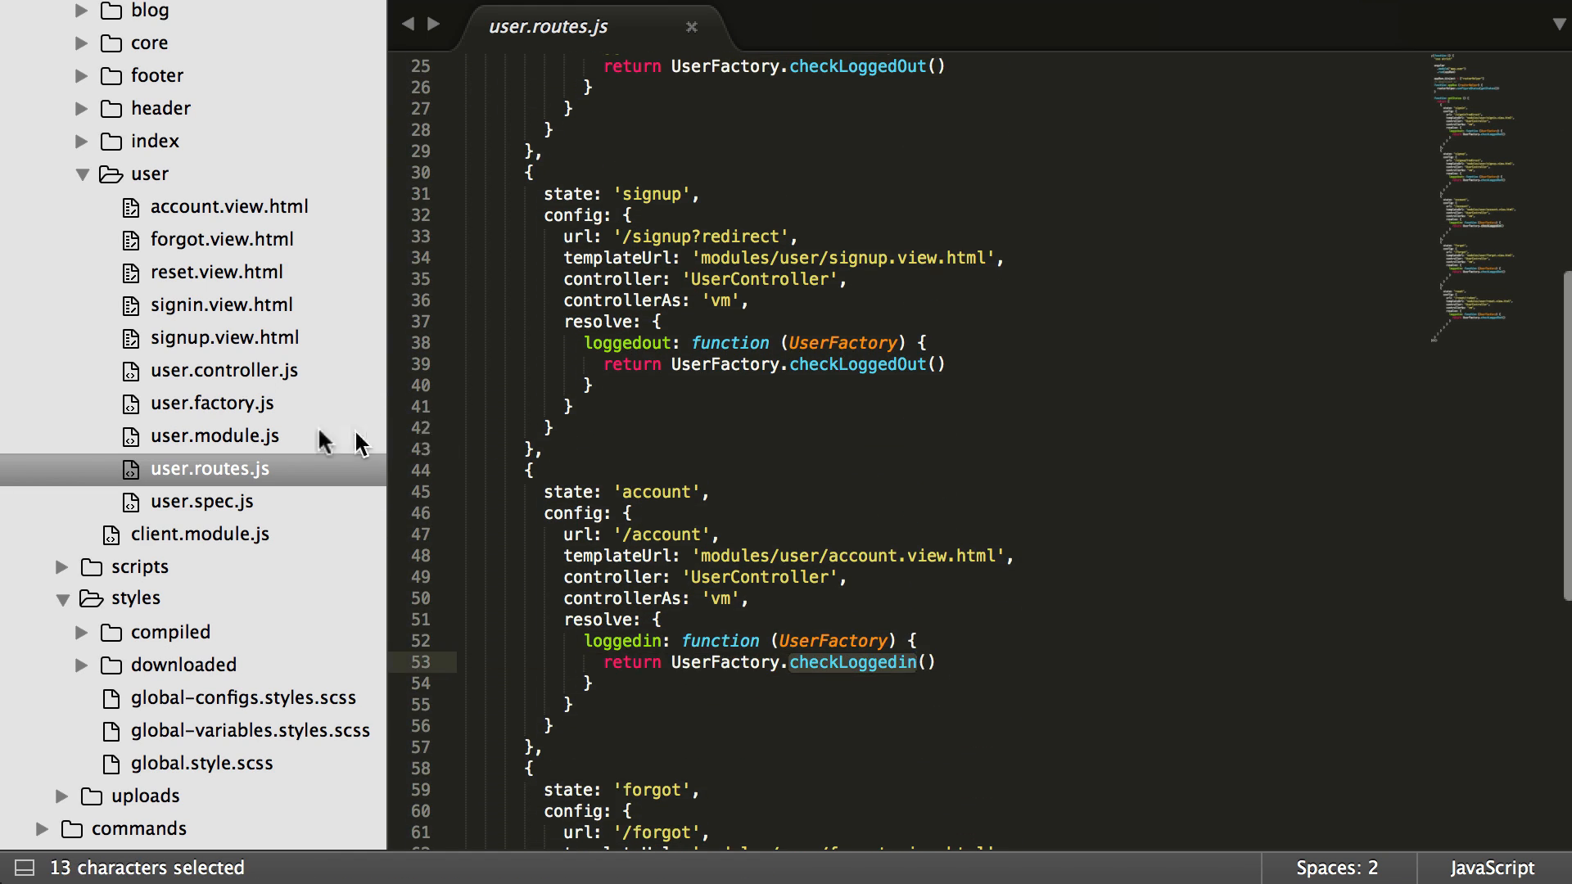
Return to checkLoggedin in user.factory.js and select its data.authenticated property
{"action": "left_click", "coordinate": [211, 402]}
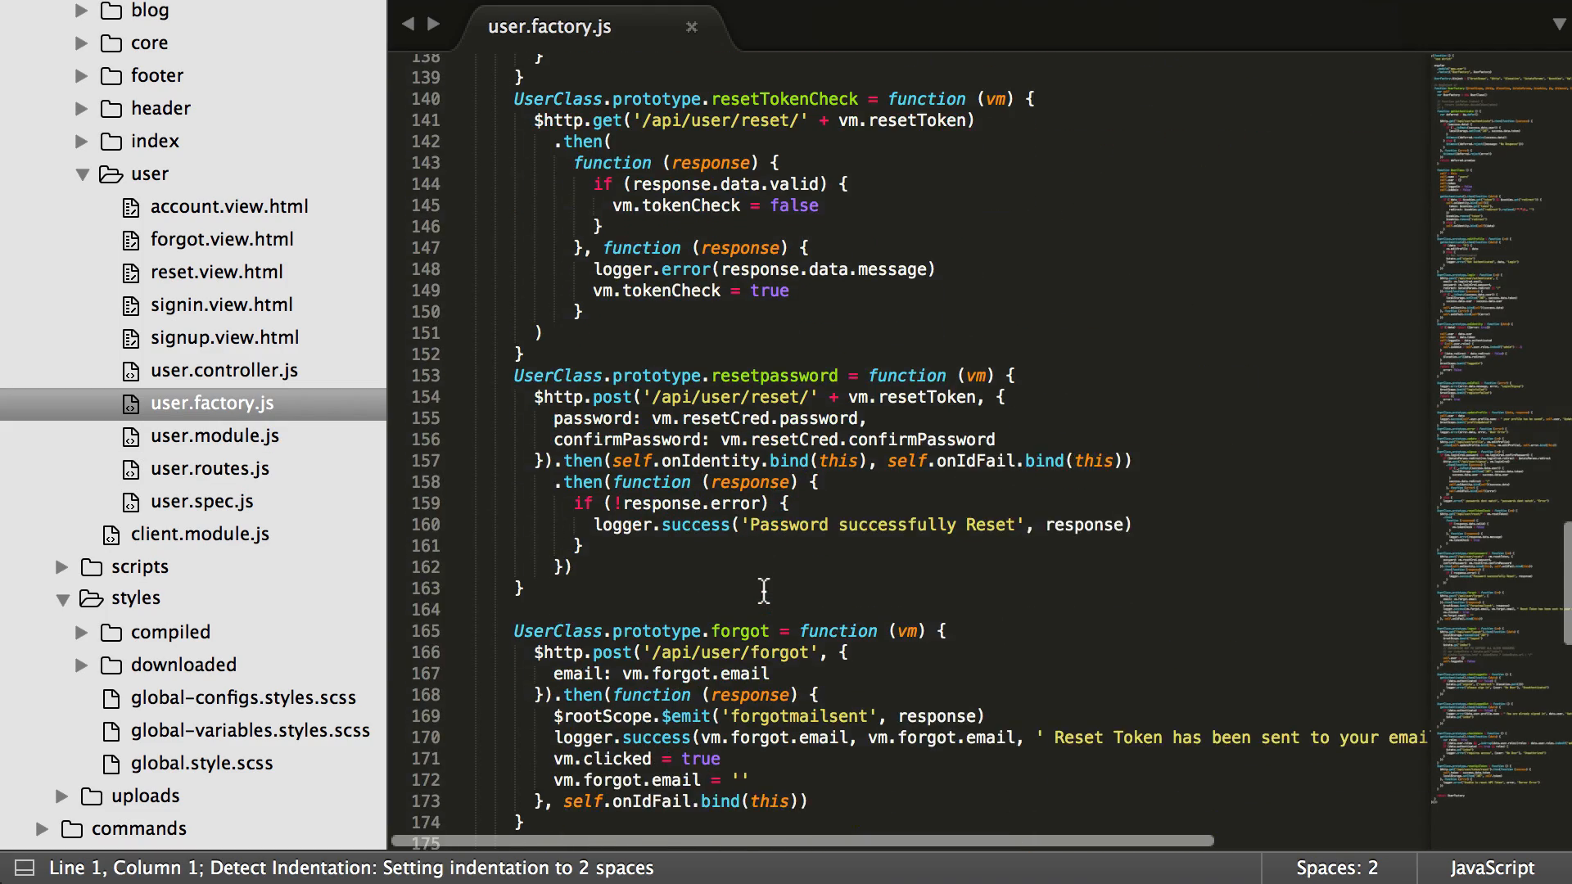
{"action": "scroll", "scroll_direction": "down", "scroll_amount": 3}
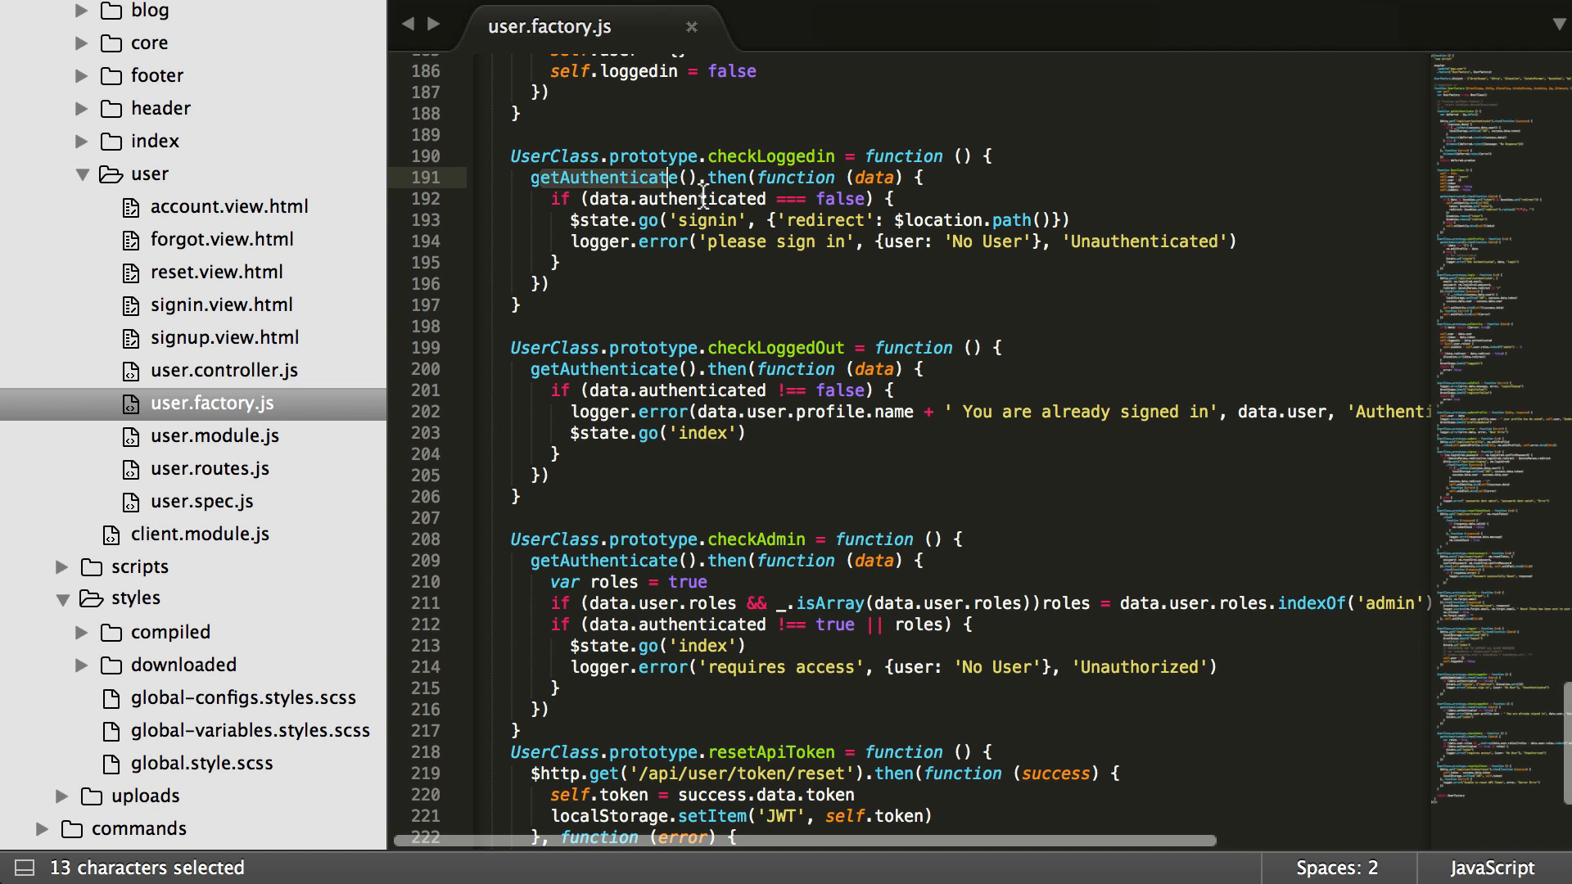
{"action": "double_click", "coordinate": [681, 198]}
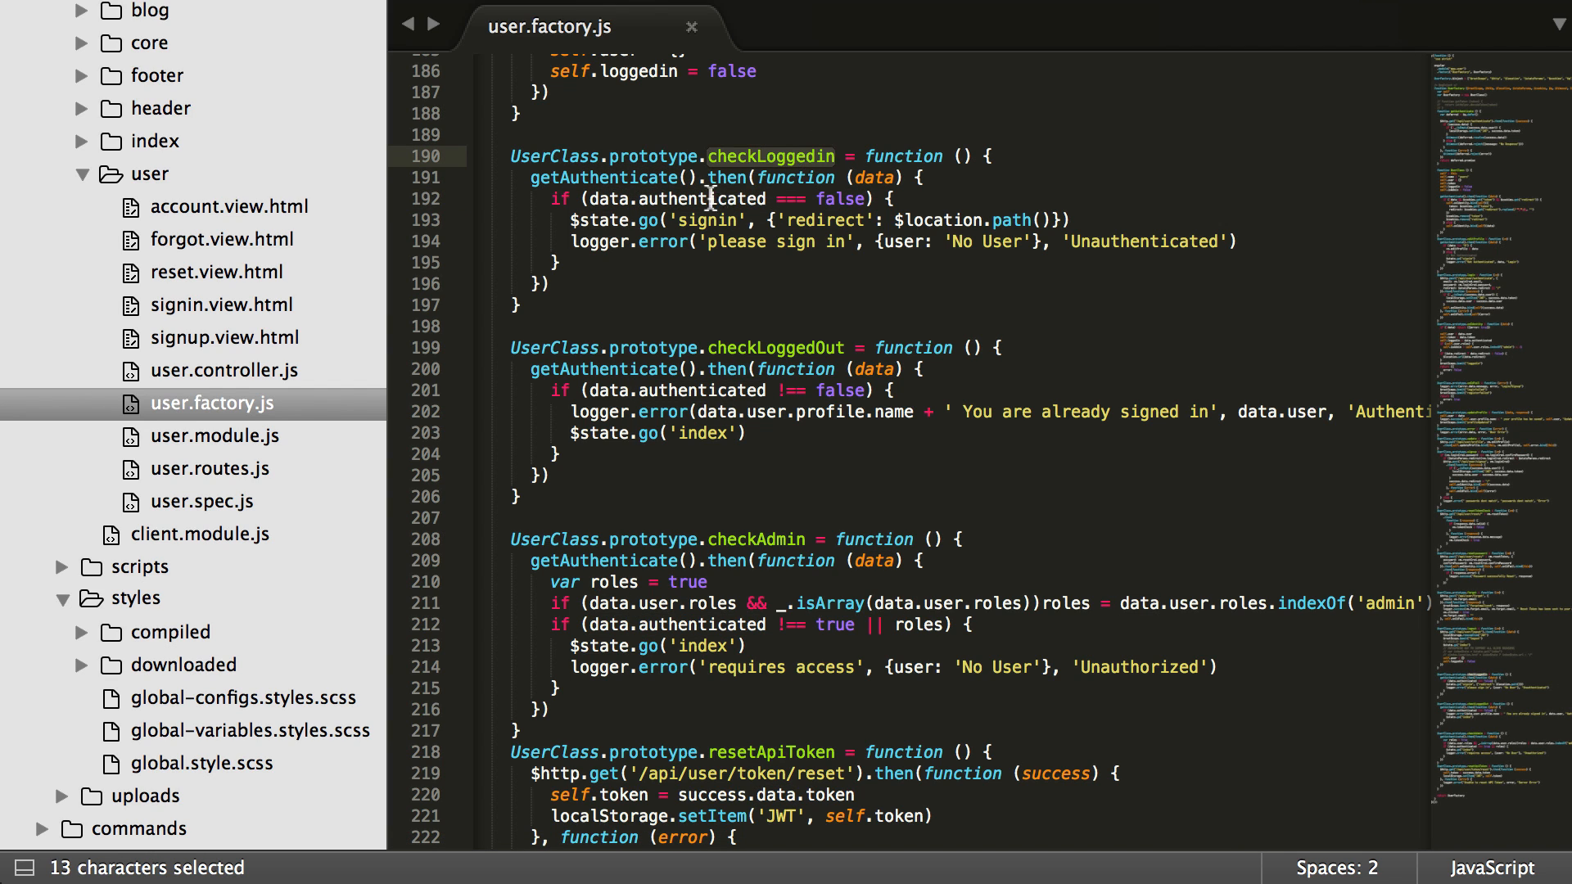
{"action": "double_click", "coordinate": [703, 198]}
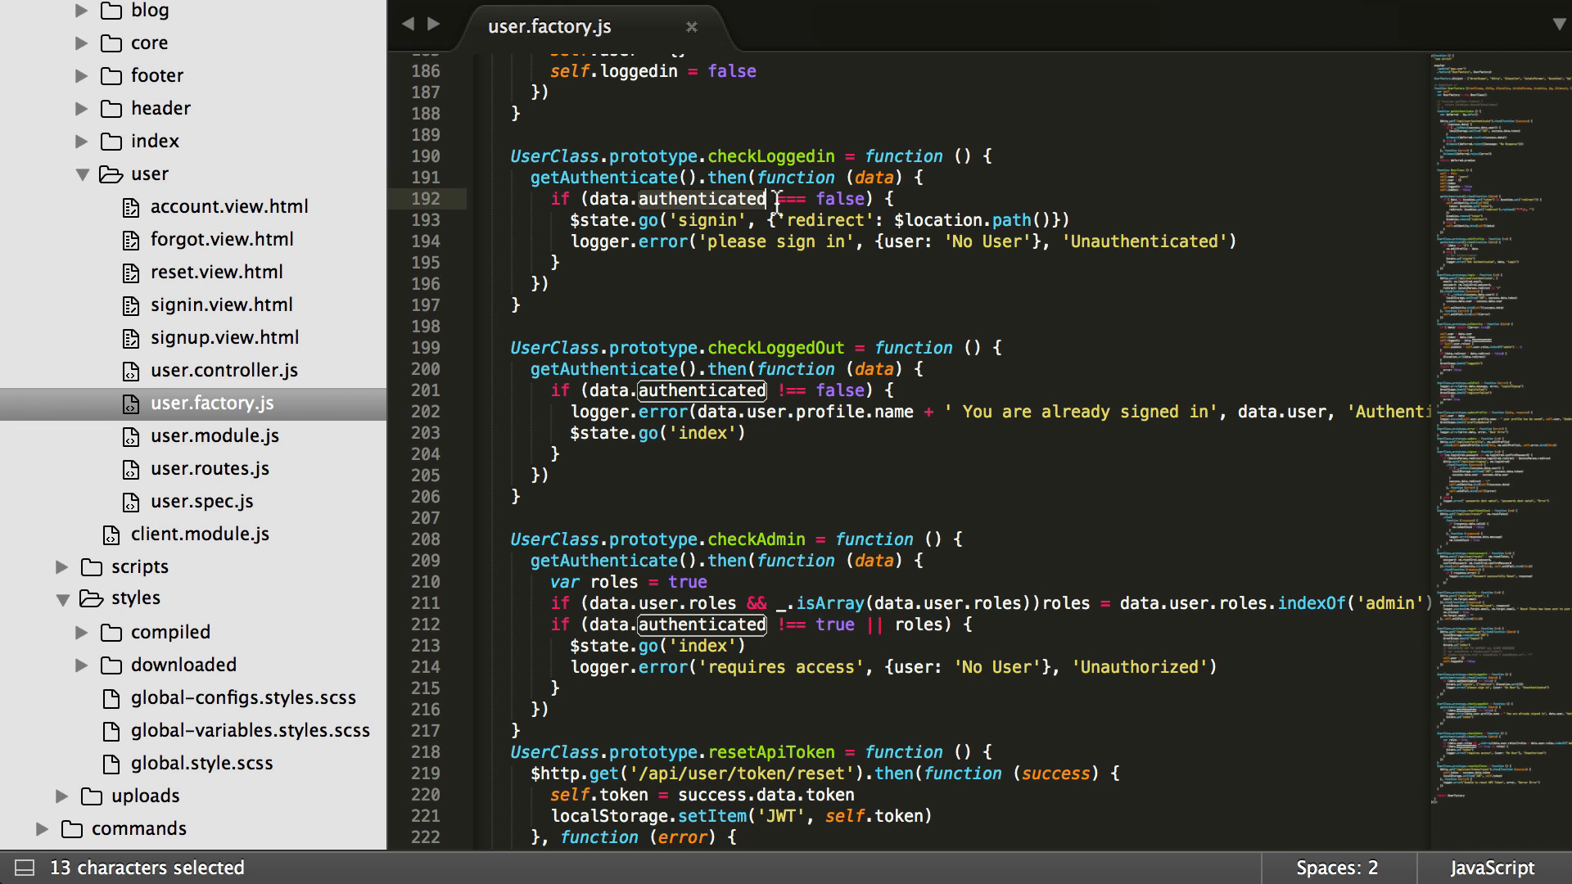
{"action": "scroll", "scroll_direction": "down", "scroll_amount": 3}
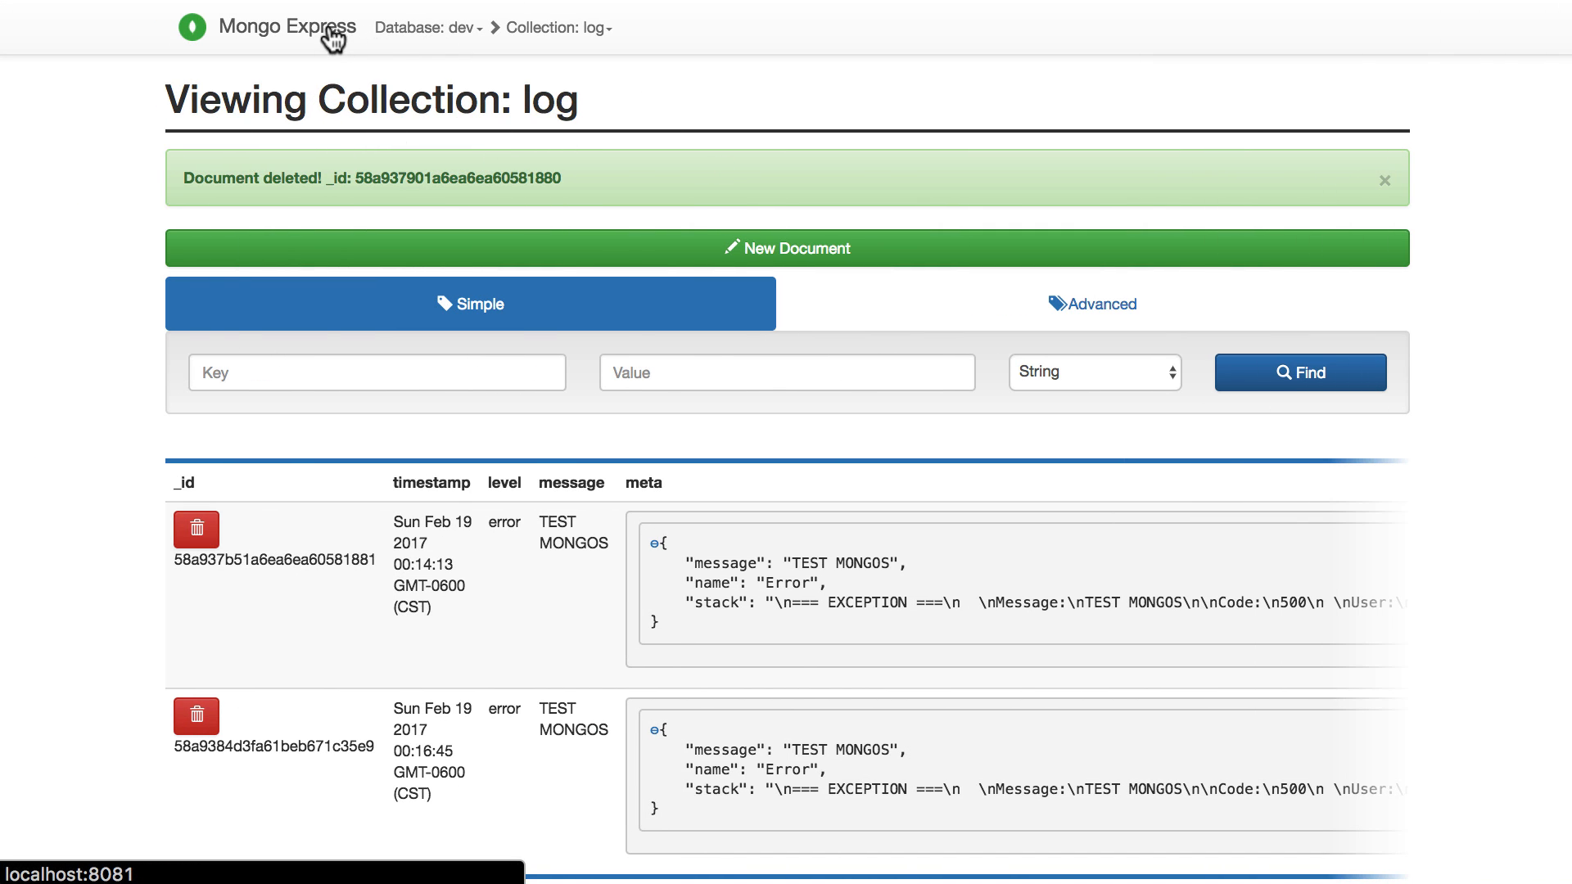
{"action": "mouse_move", "coordinate": [547, 581]}
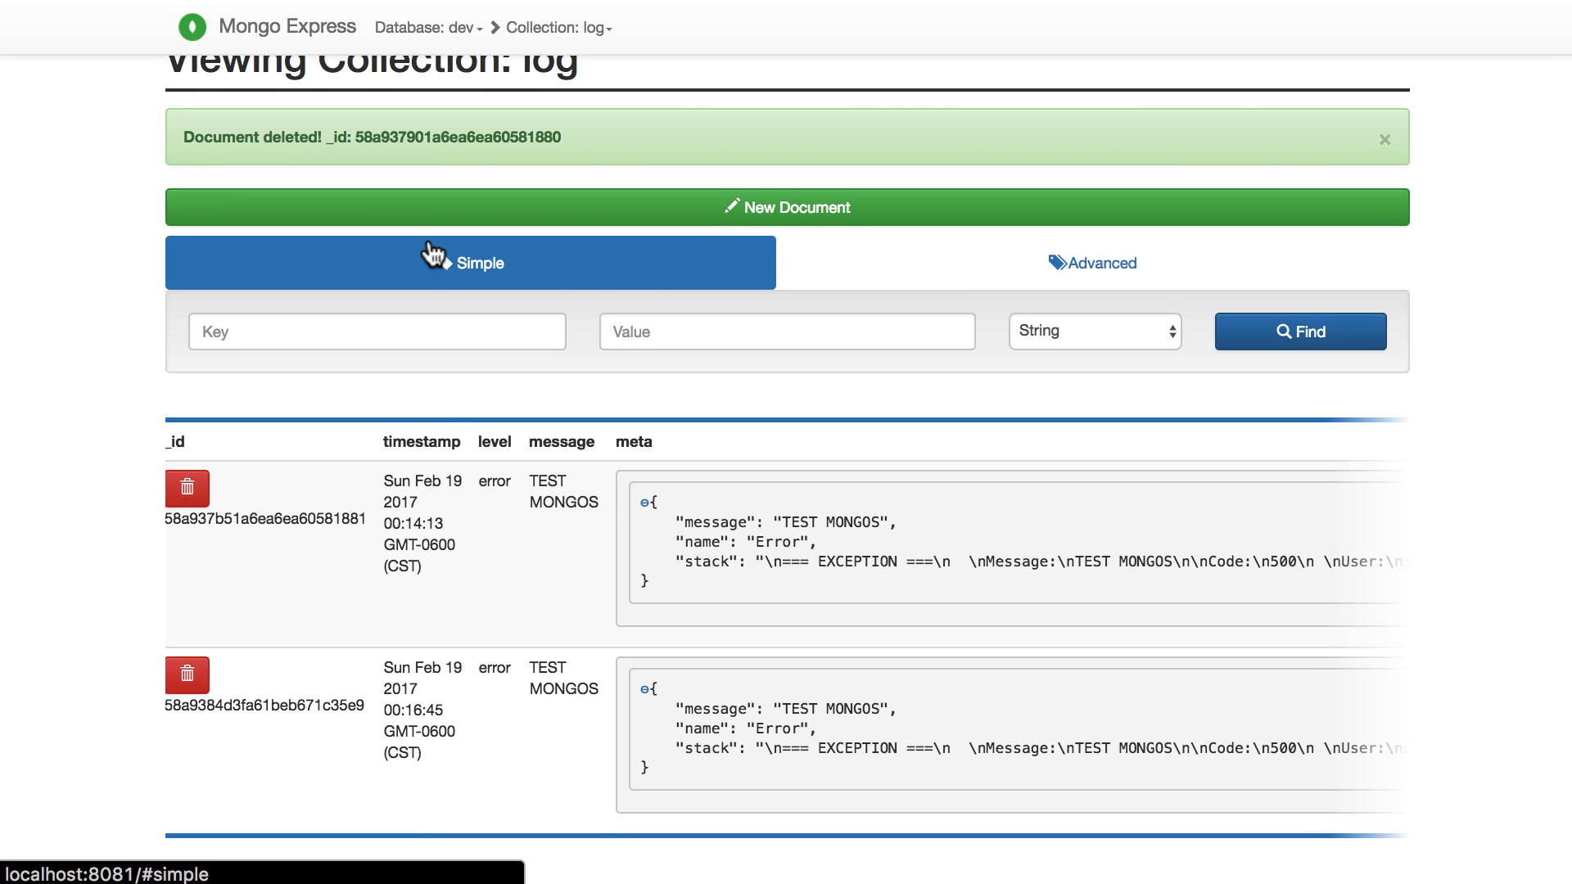
{"action": "left_click", "coordinate": [787, 208]}
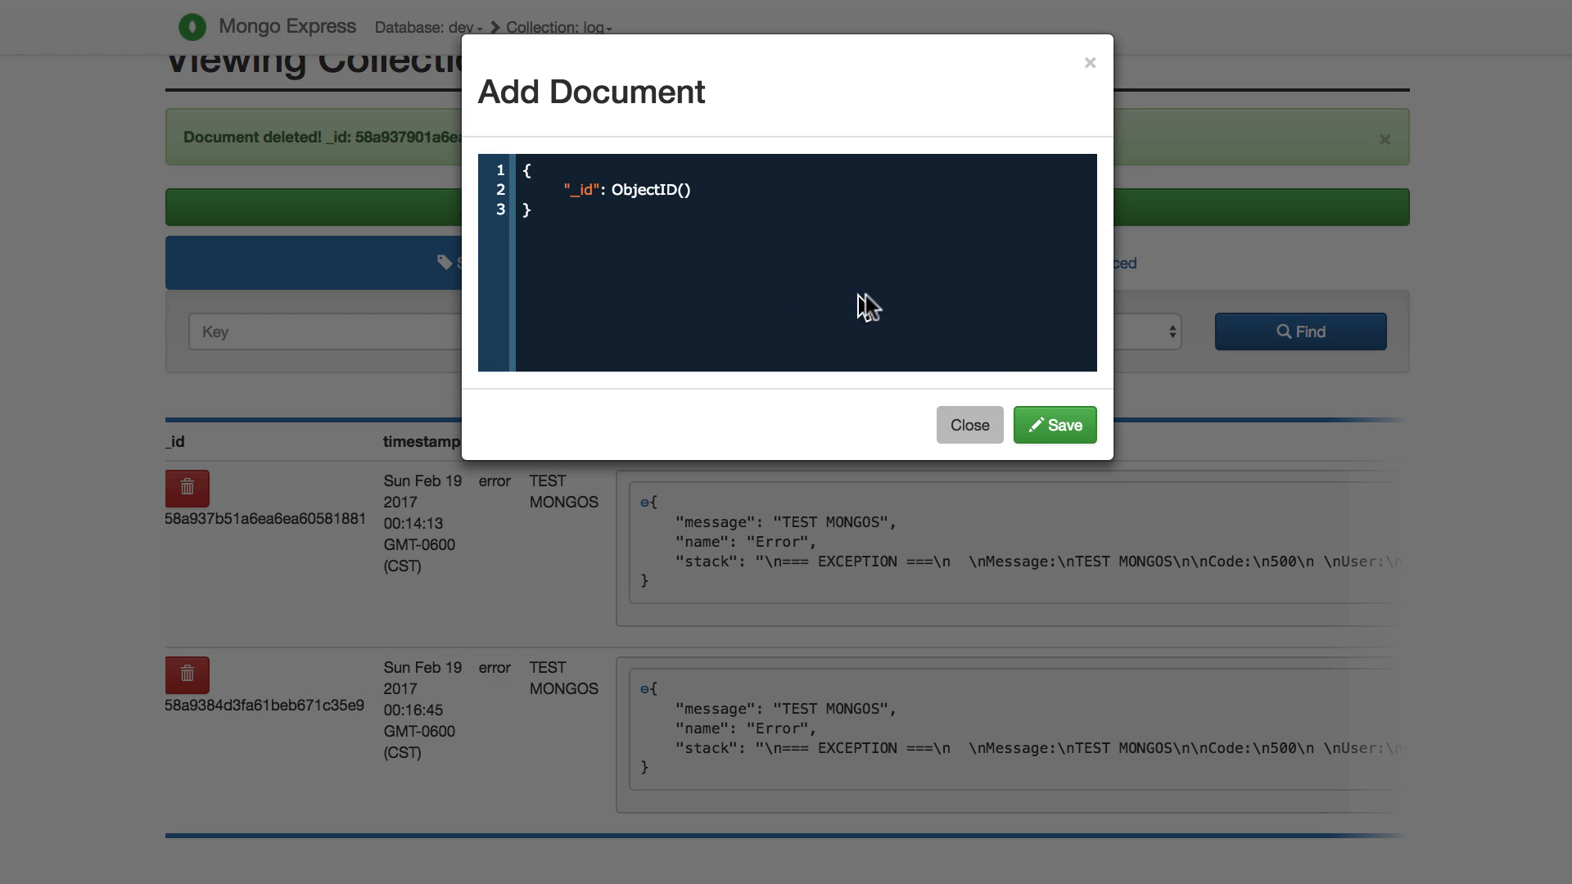
{"action": "left_click", "coordinate": [970, 426]}
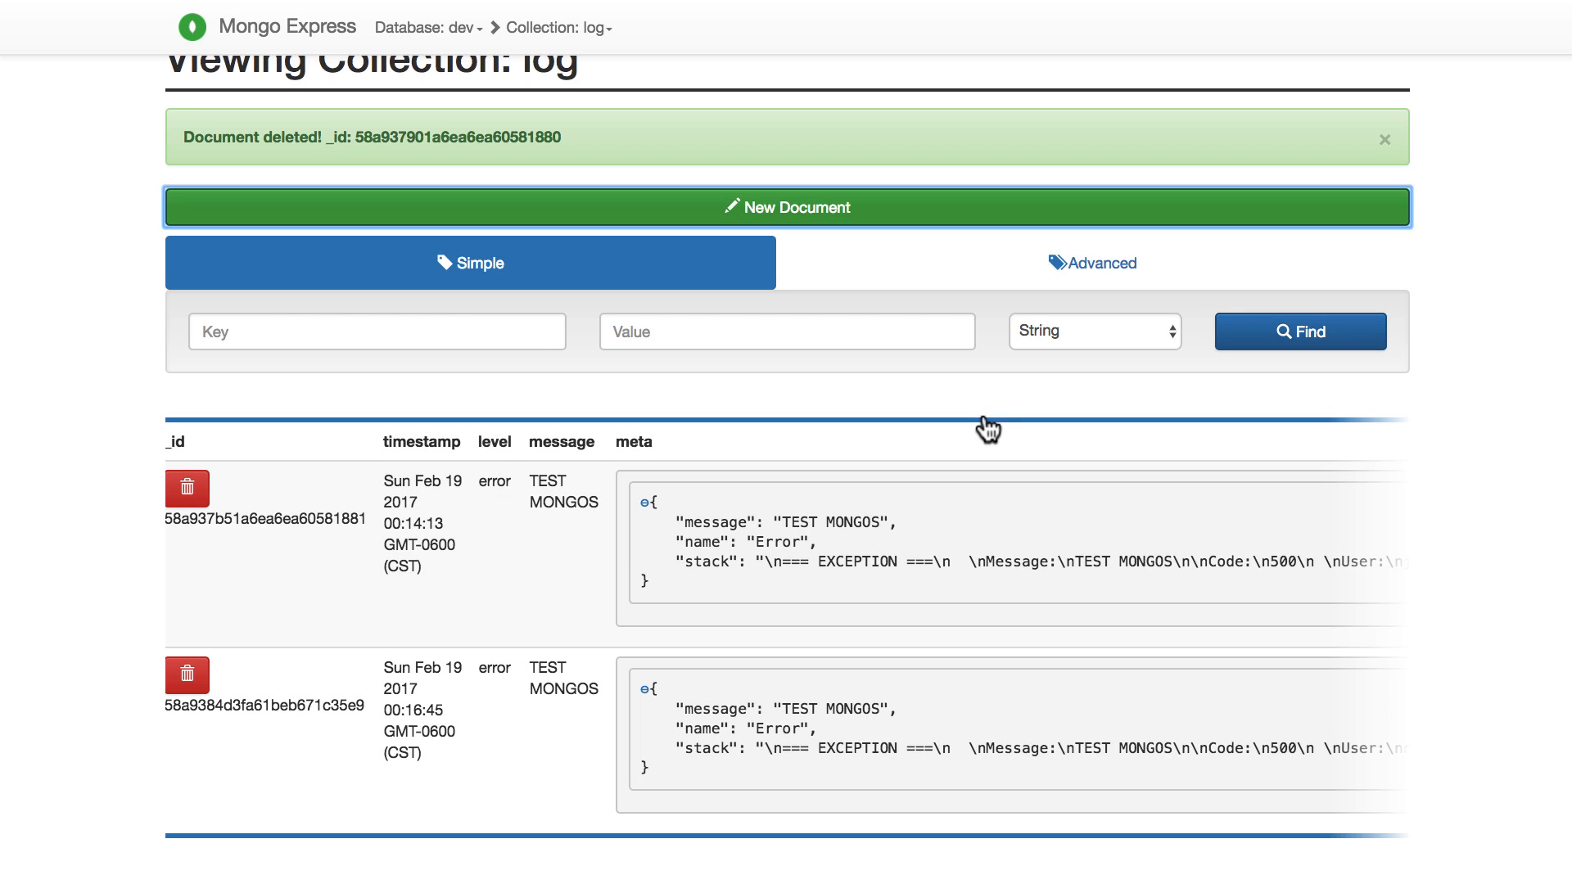